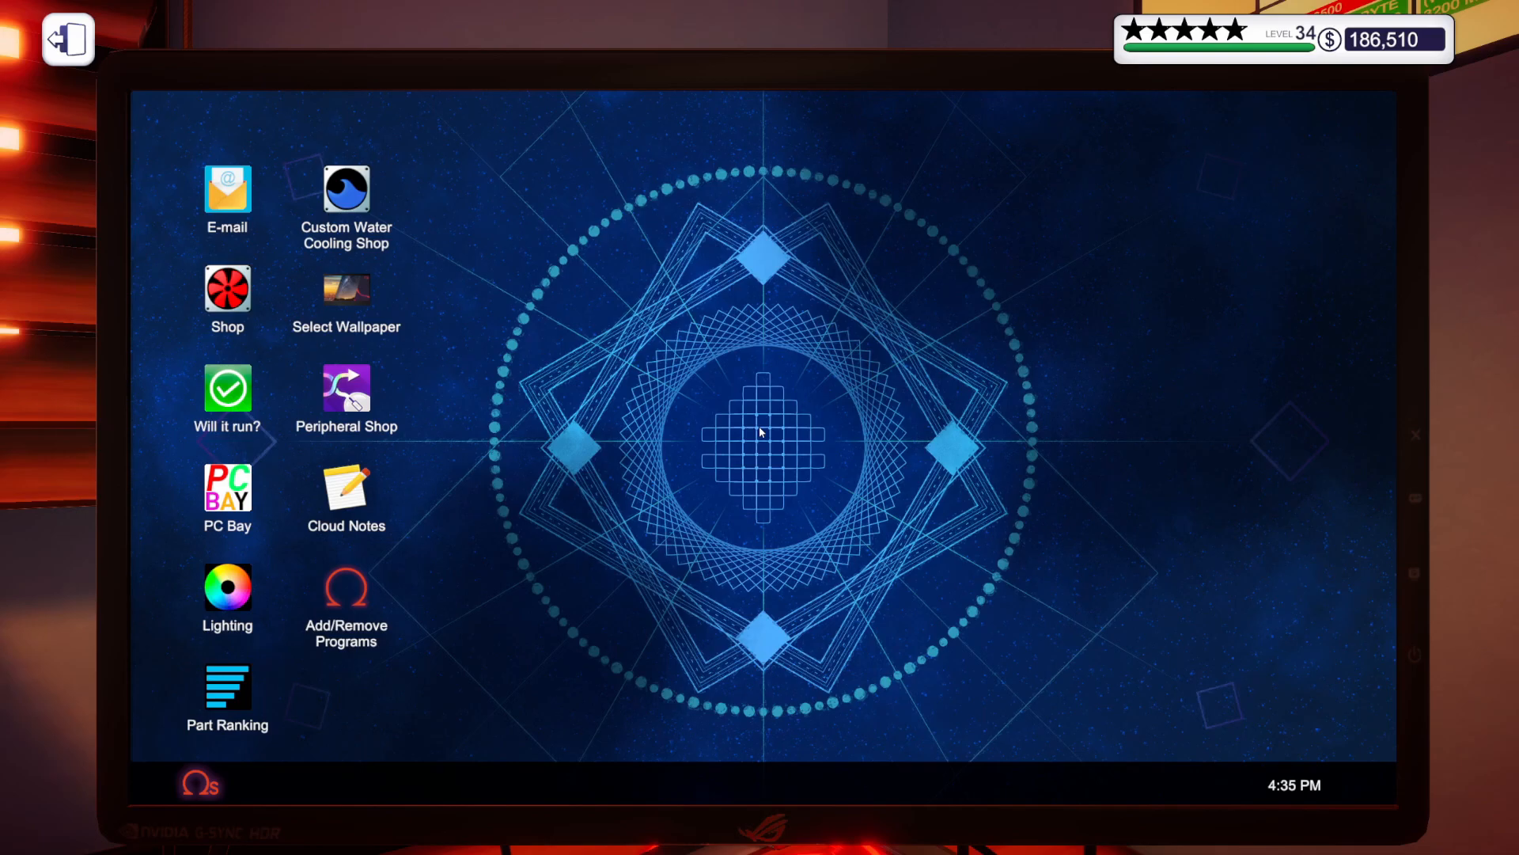
{"action": "mouse_move", "coordinate": [235, 200]}
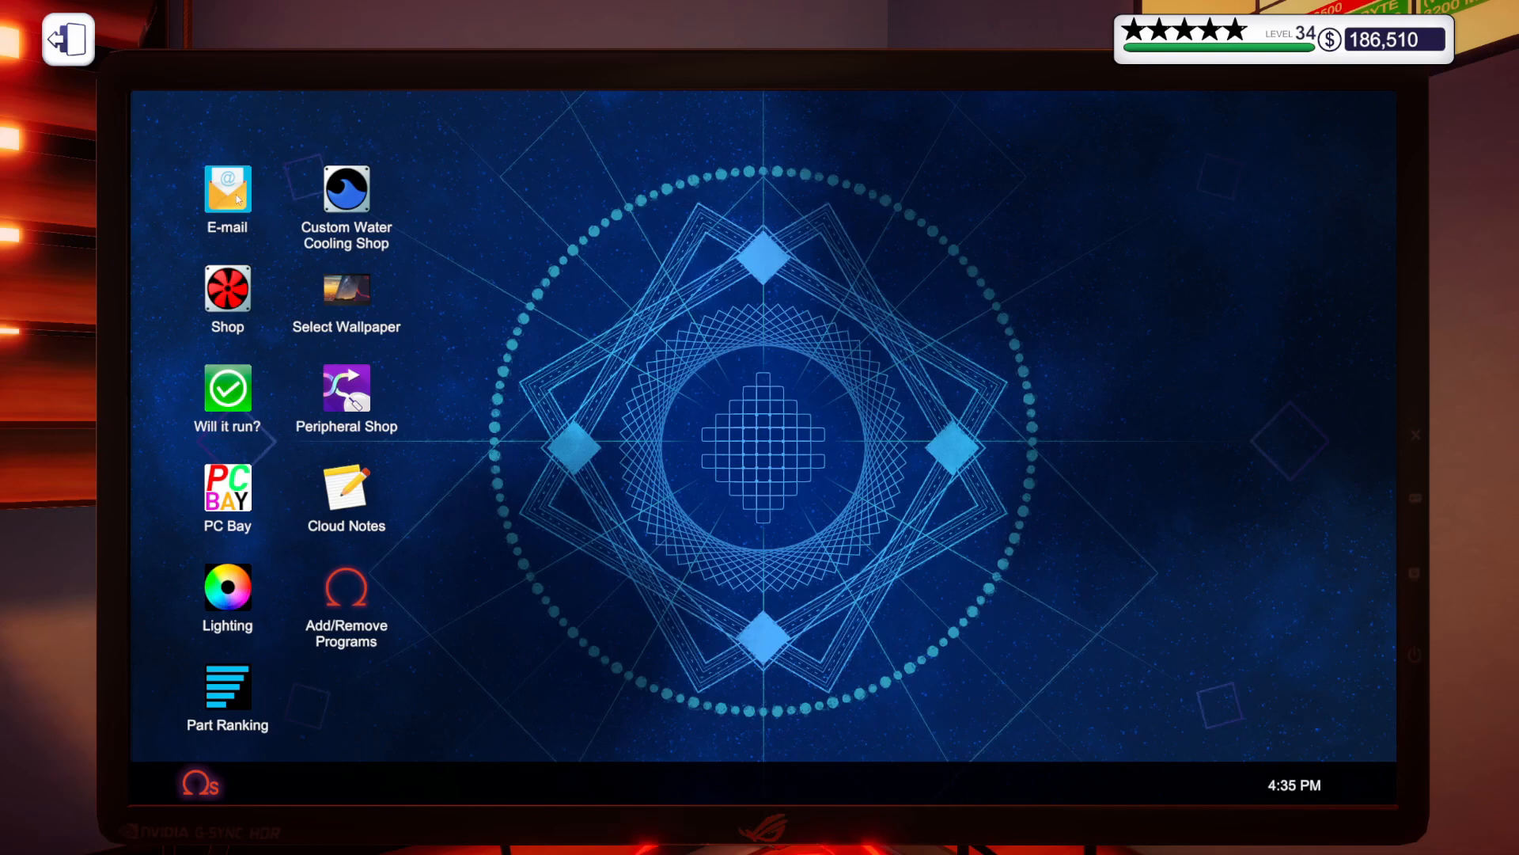
Read the 'help plz' e-mail and accept the motherboard and RAM repair job
{"action": "left_click", "coordinate": [226, 191]}
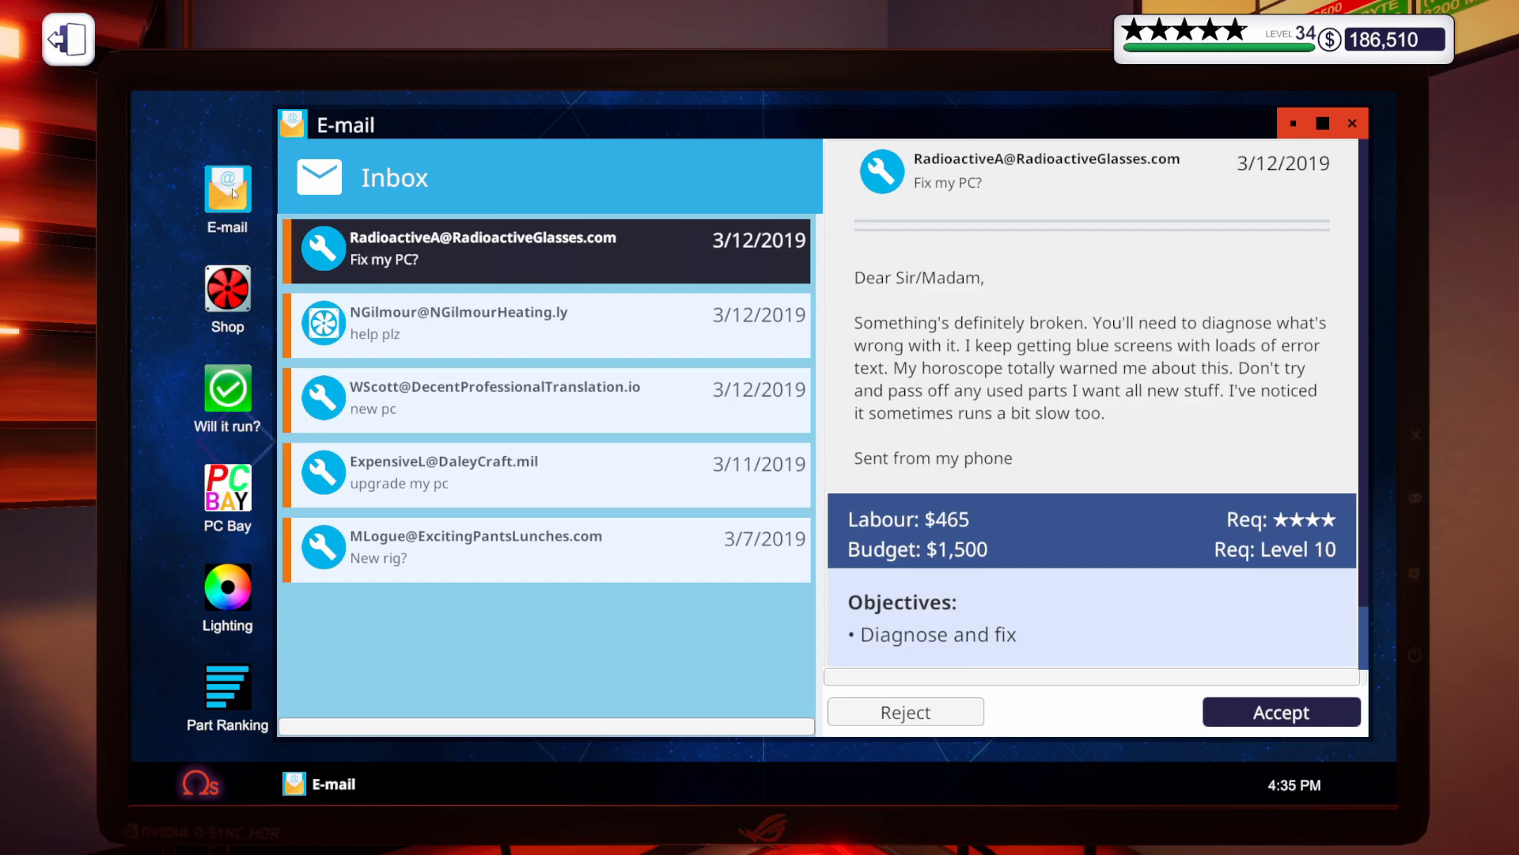
{"action": "left_click", "coordinate": [546, 325]}
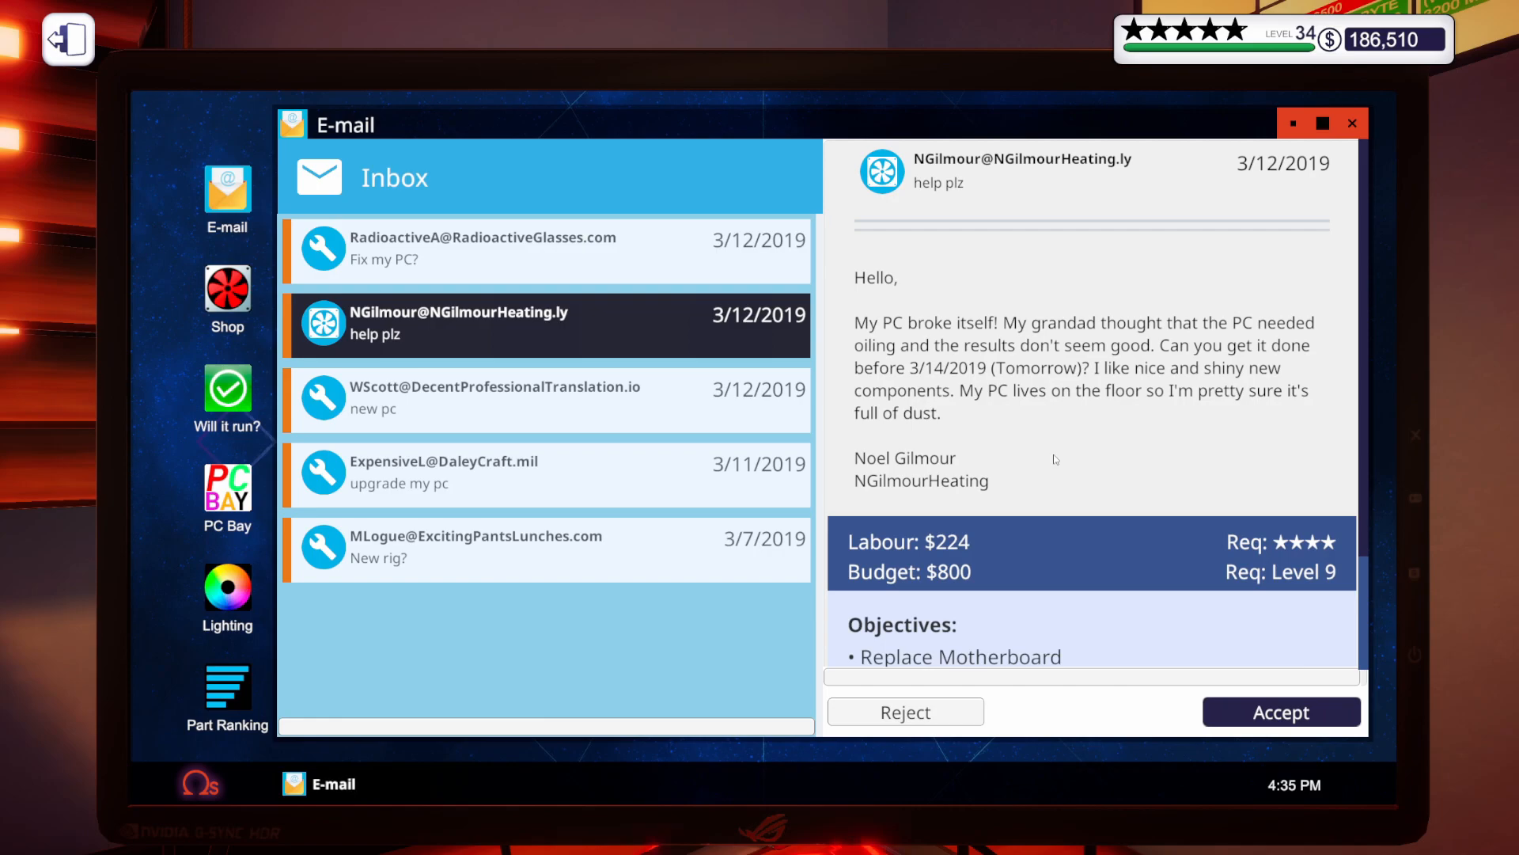
{"action": "scroll", "scroll_direction": "down", "scroll_amount": 3}
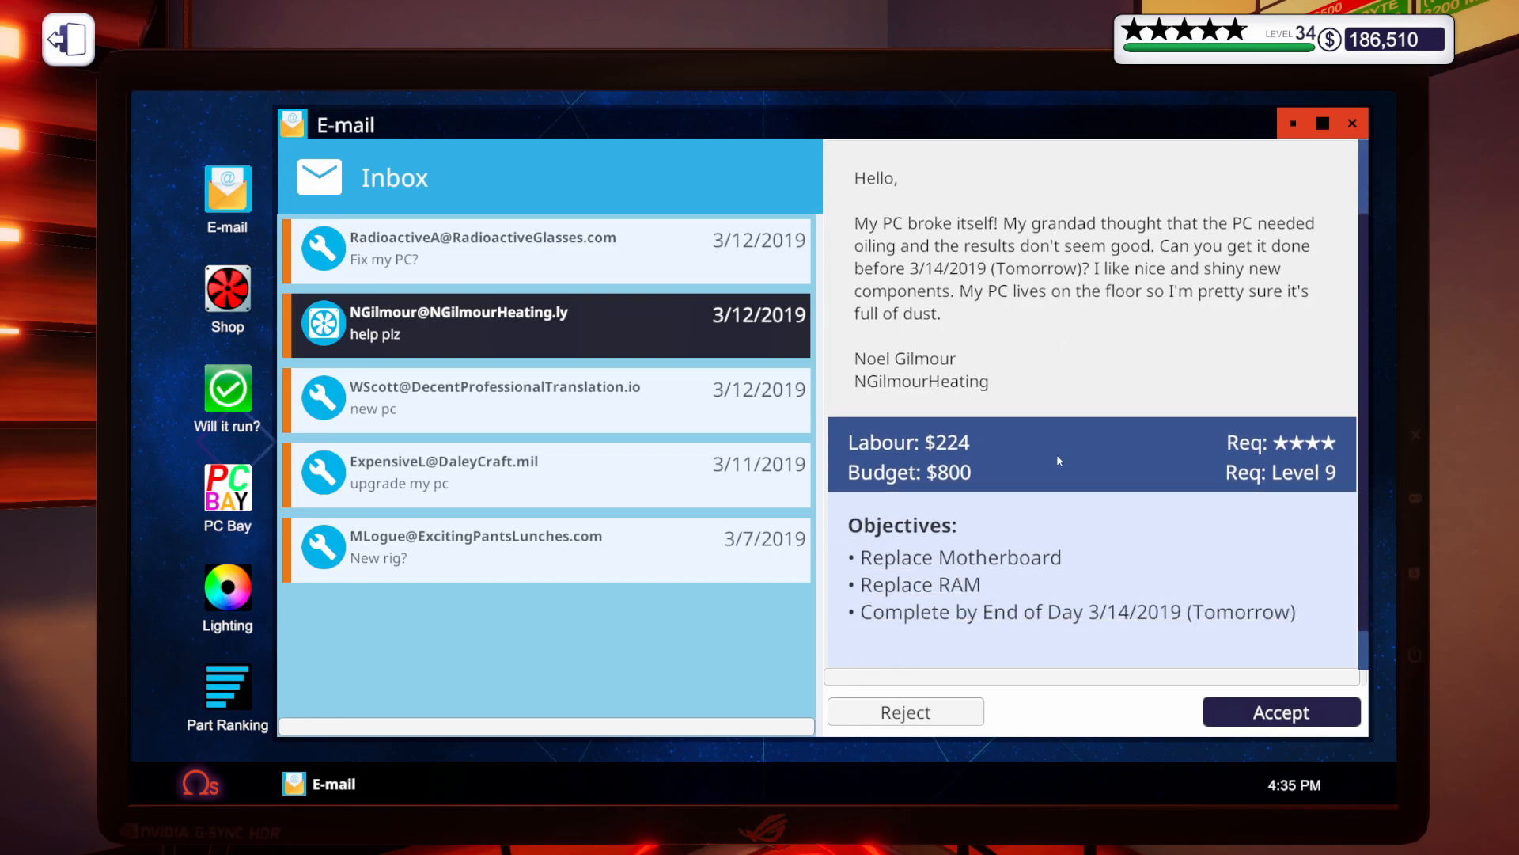
{"action": "mouse_move", "coordinate": [1055, 579]}
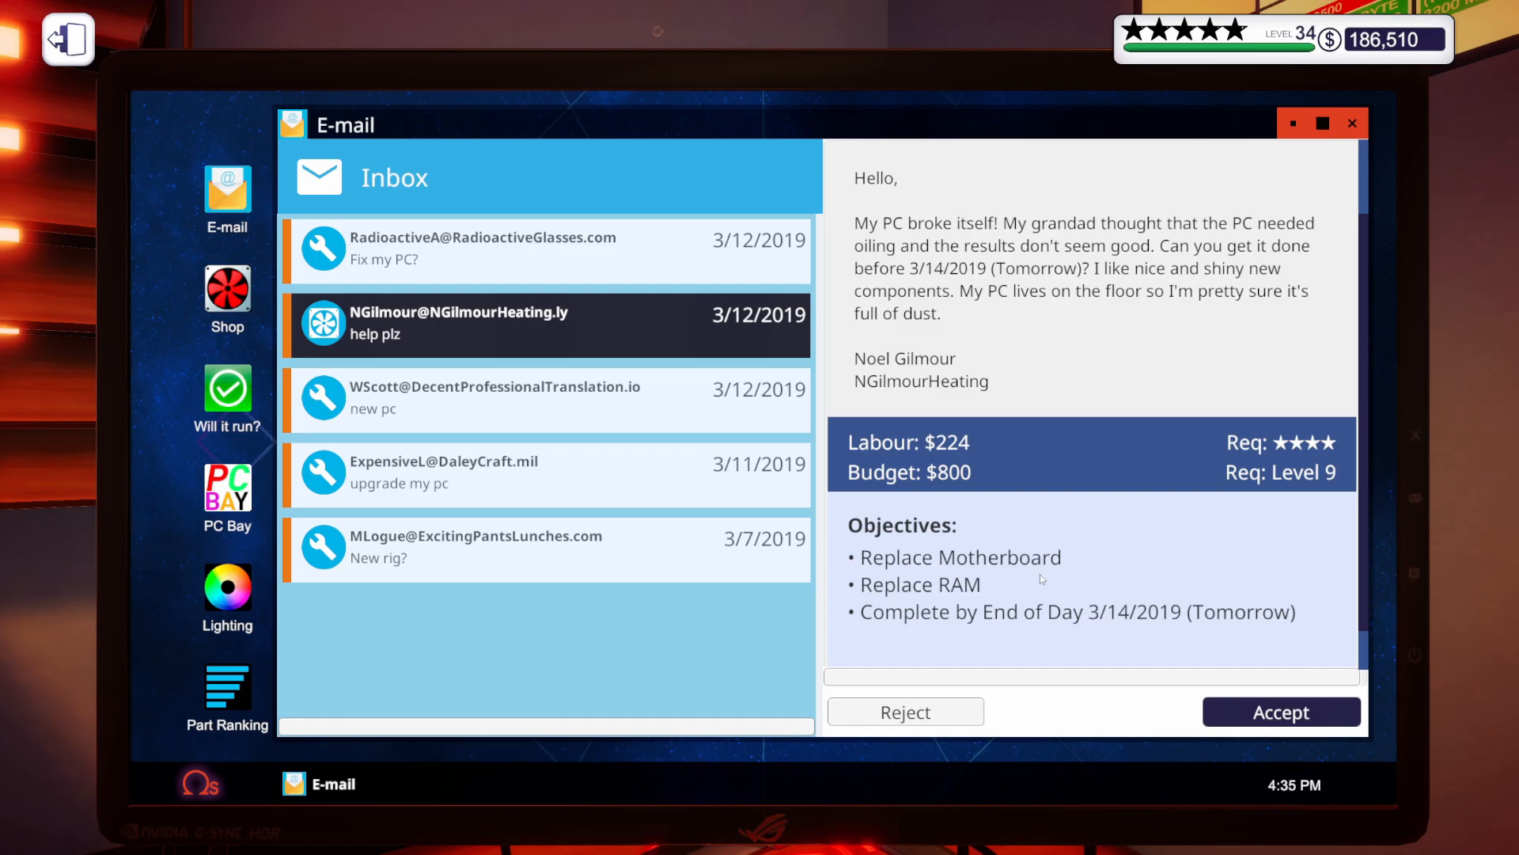
{"action": "mouse_move", "coordinate": [1130, 627]}
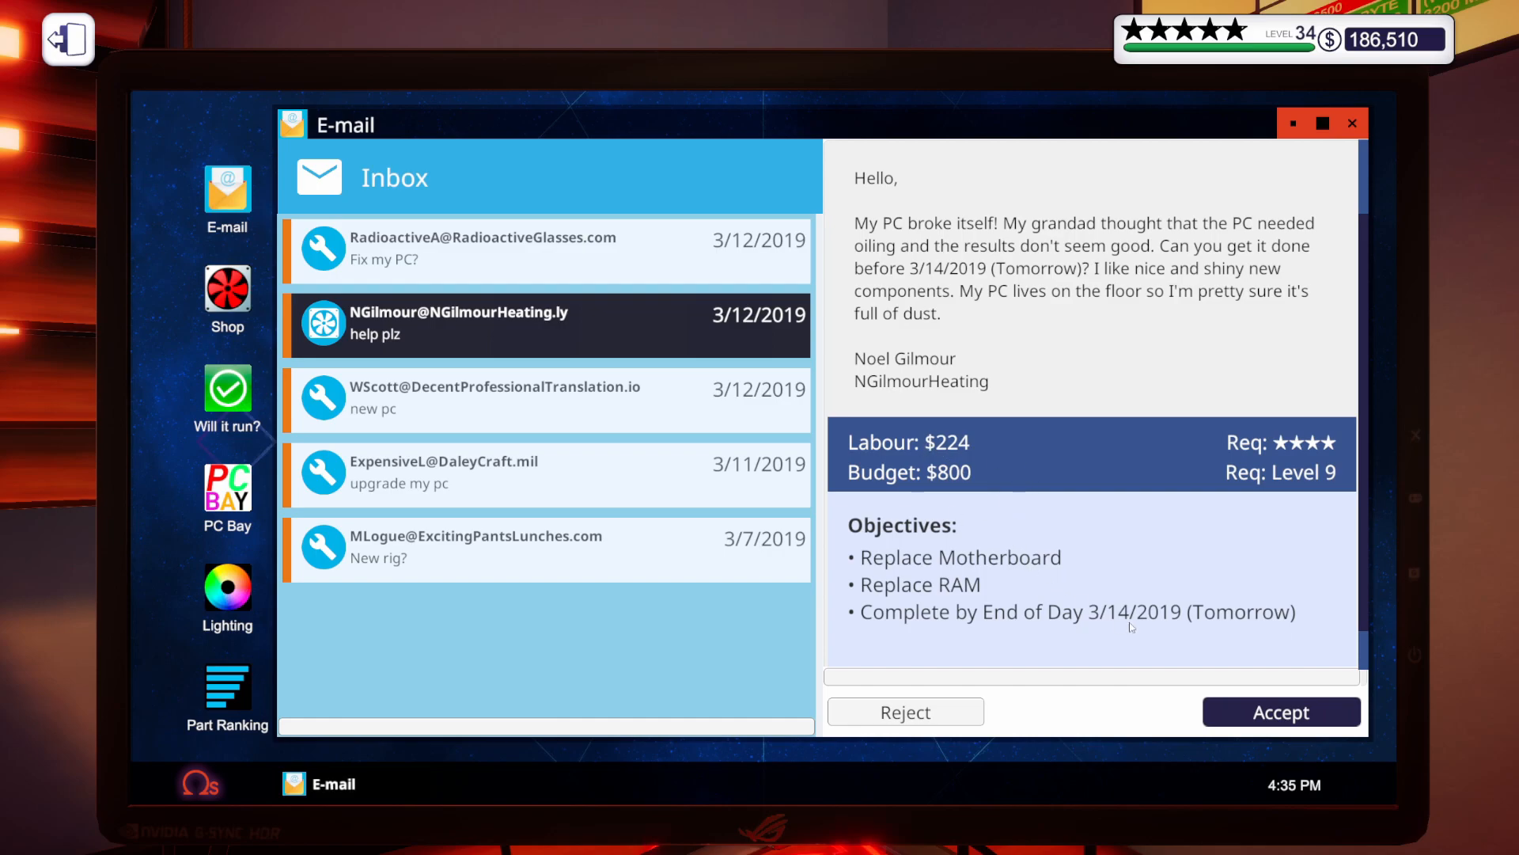
{"action": "left_click", "coordinate": [1280, 710]}
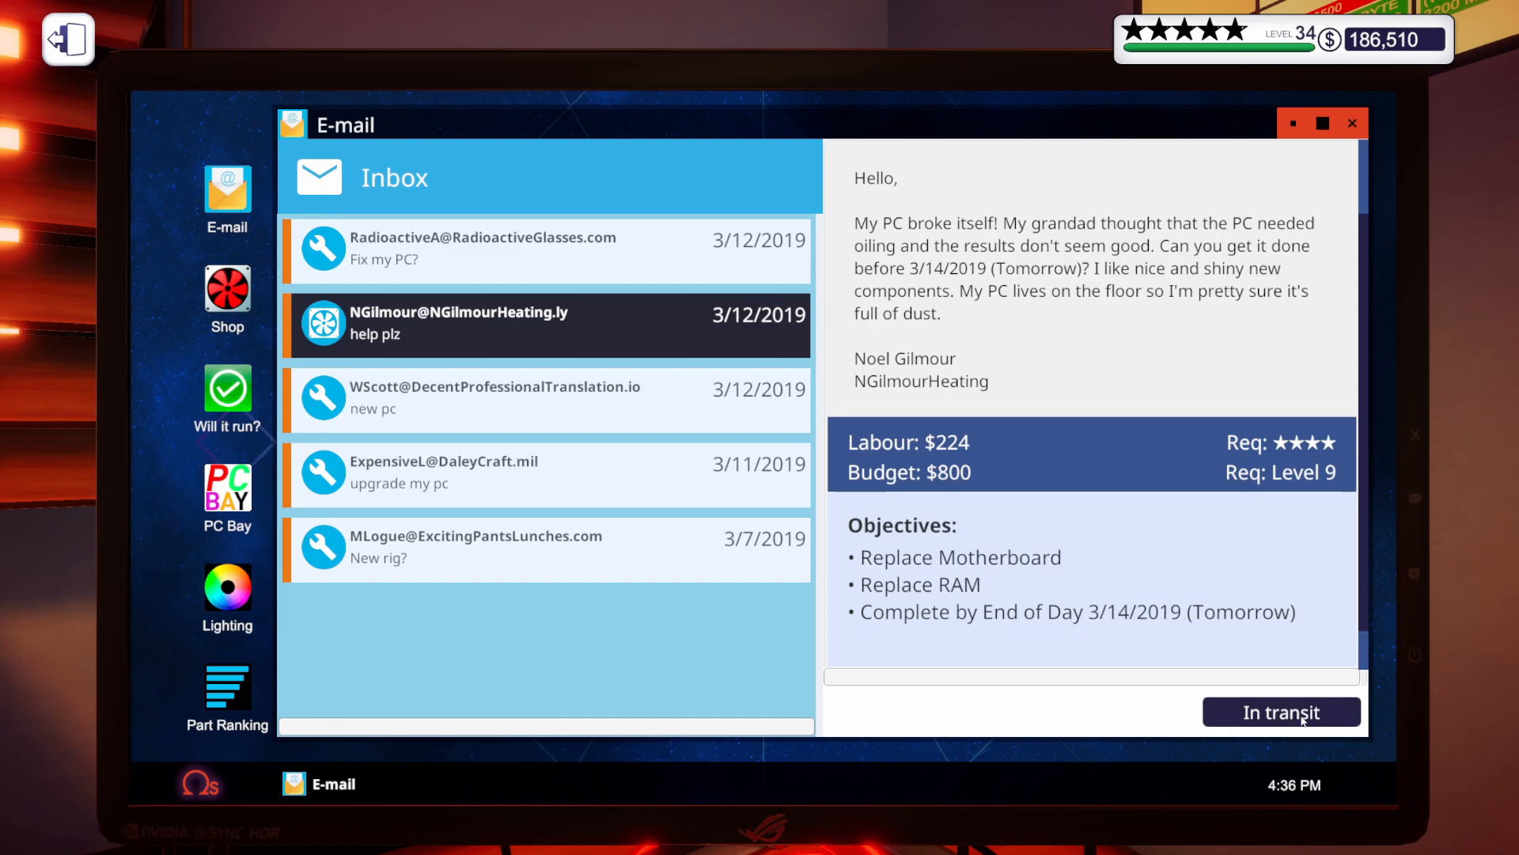
{"action": "mouse_move", "coordinate": [778, 679]}
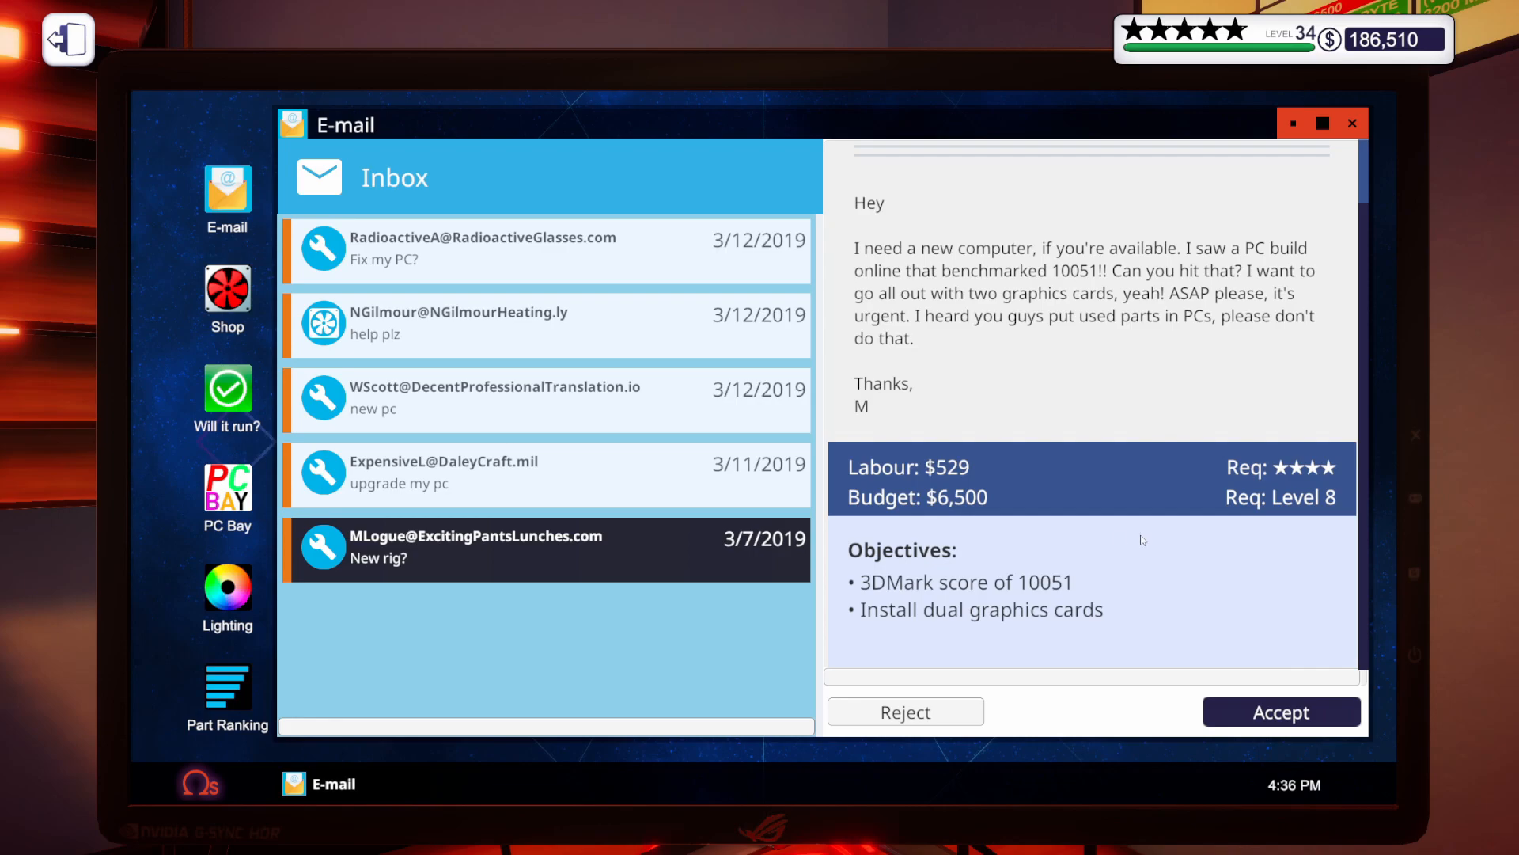
Accept the dual-GPU, 3DMark 10051 new-rig job and review the repair PC's stats
{"action": "left_click", "coordinate": [1280, 711]}
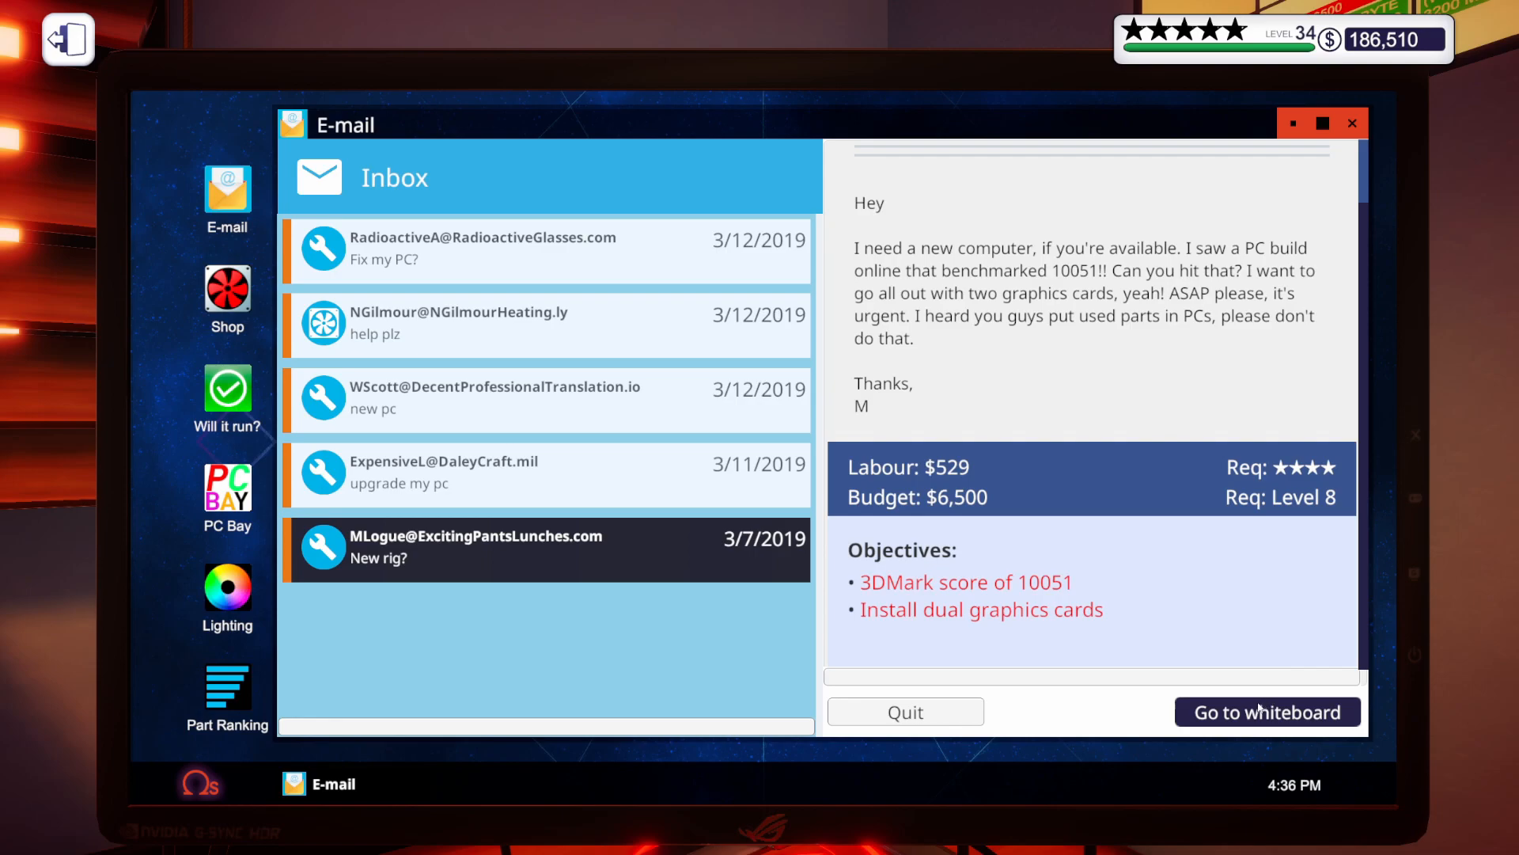
{"action": "left_click", "coordinate": [546, 323]}
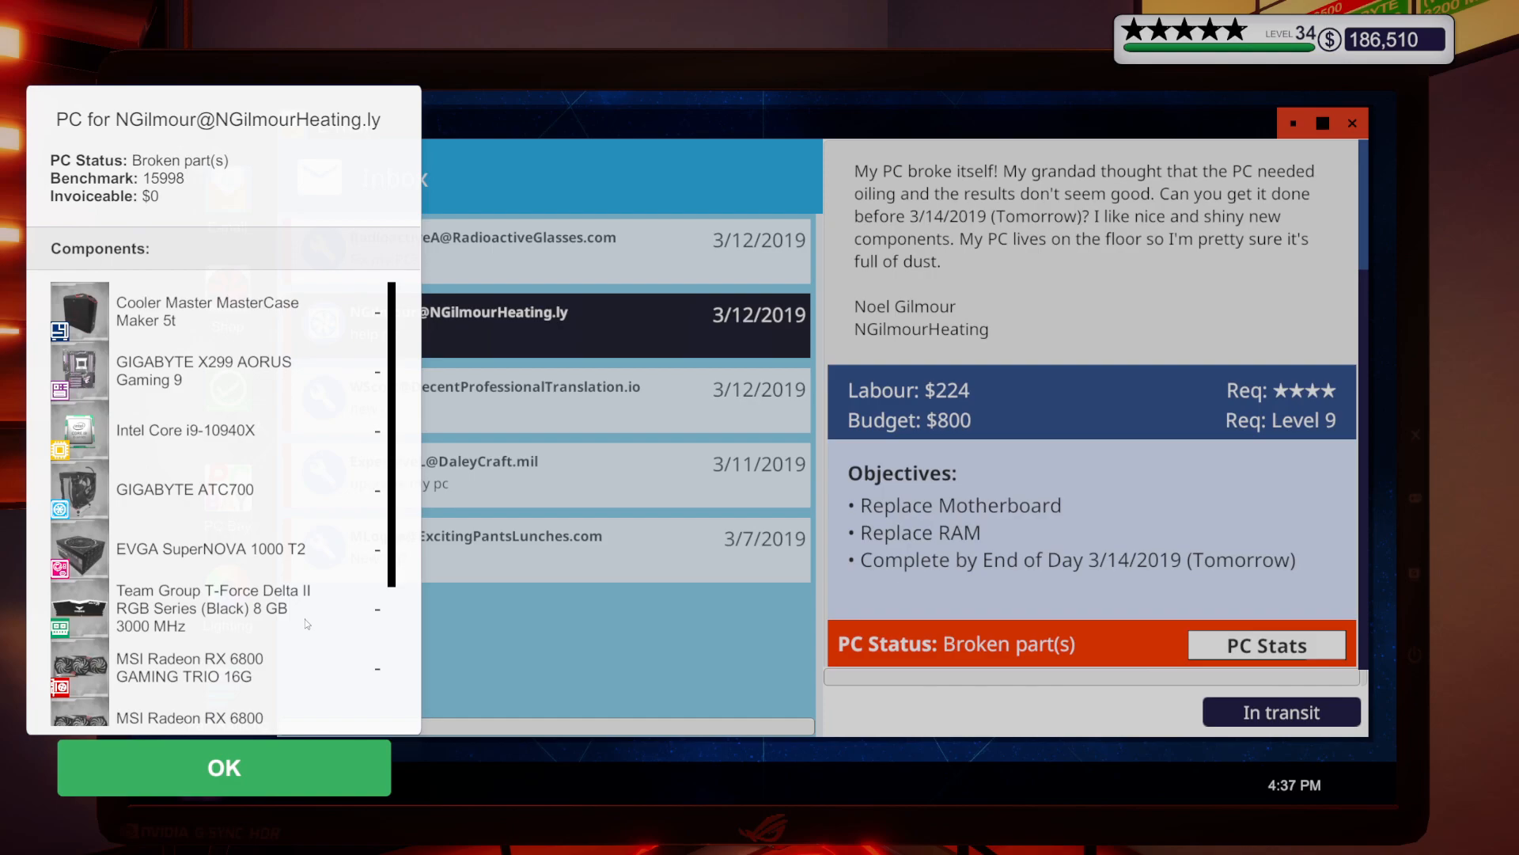
{"action": "mouse_move", "coordinate": [258, 769]}
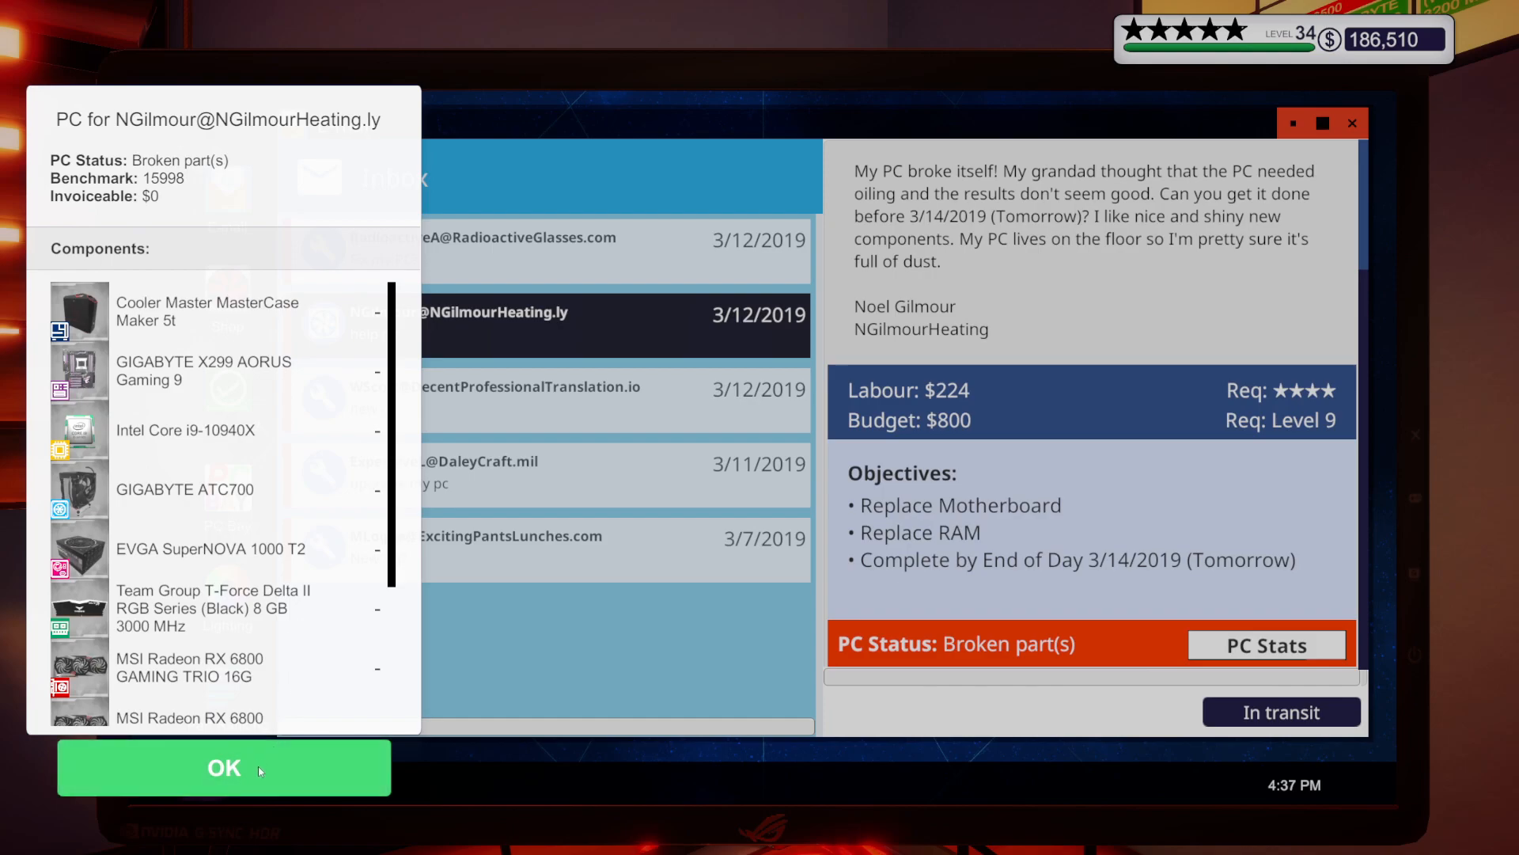
{"action": "left_click", "coordinate": [223, 767]}
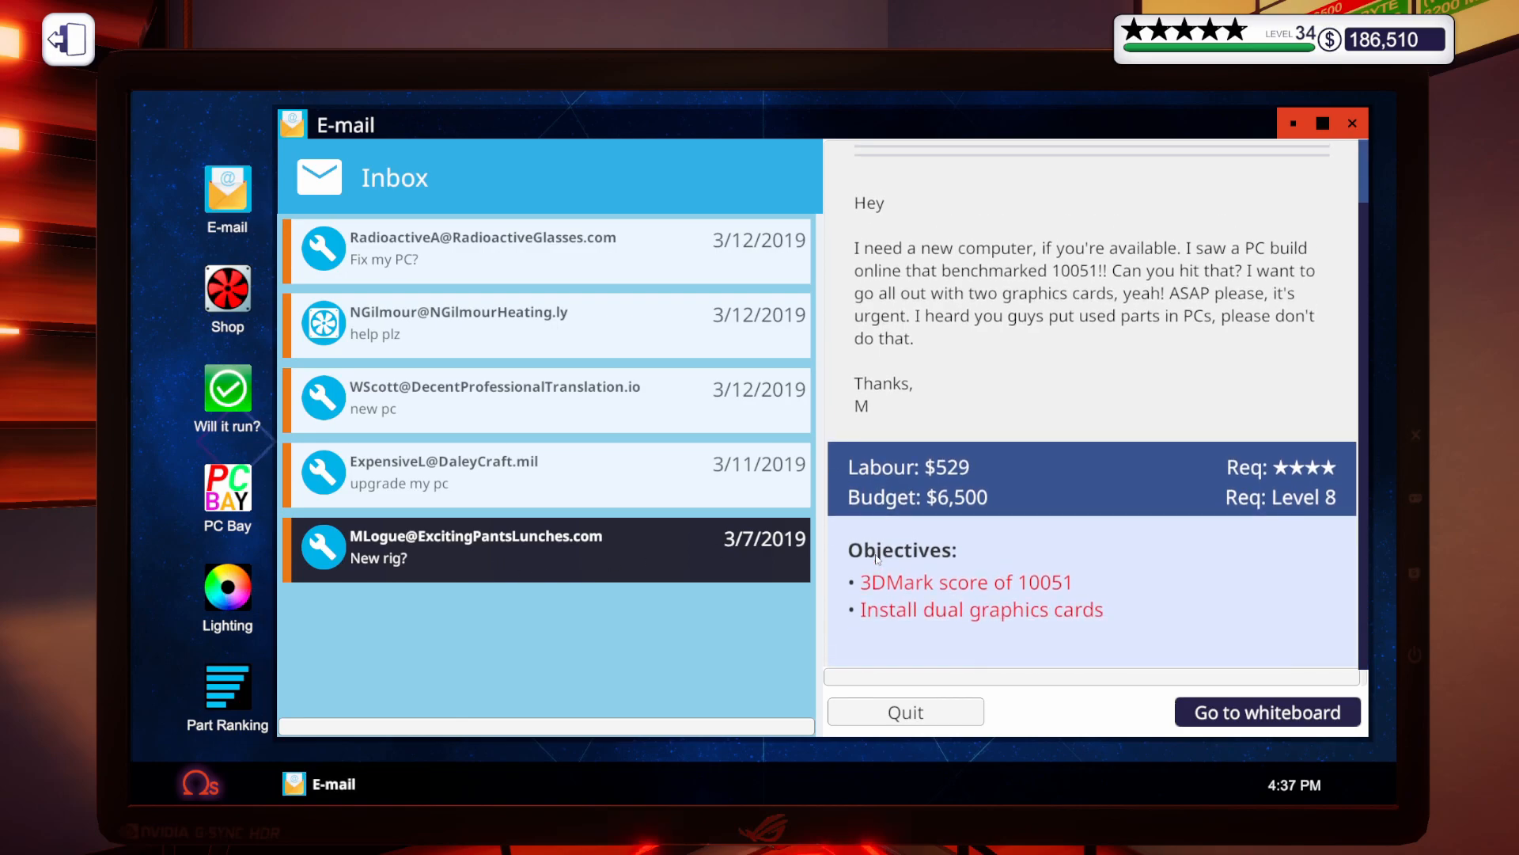
Buy the 15-part, $7,150 order with two GeForce RTX 2080 cards from the shop
{"action": "left_click", "coordinate": [226, 293]}
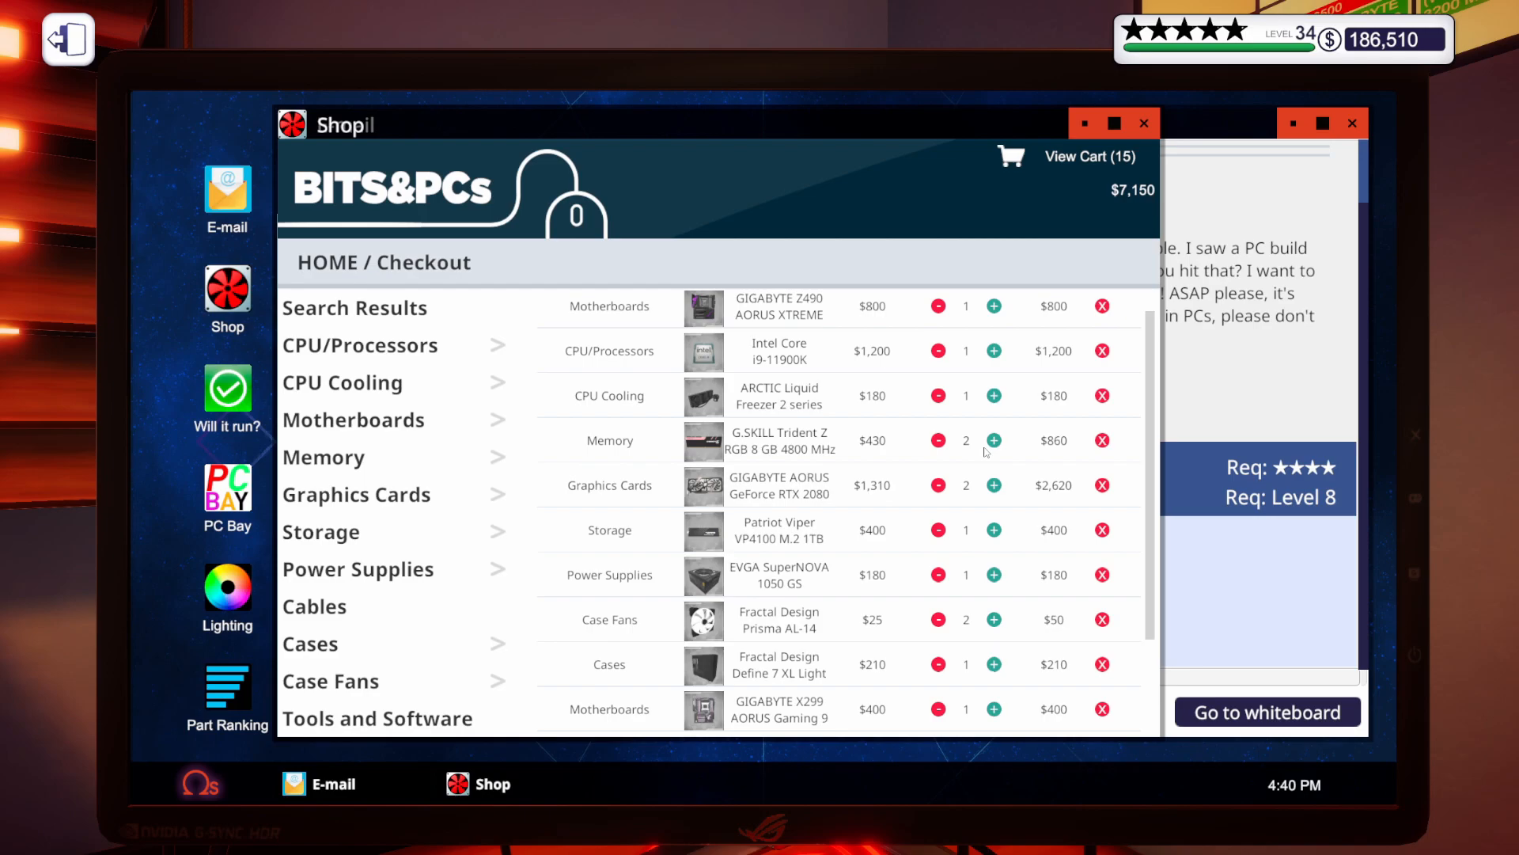
{"action": "mouse_move", "coordinate": [981, 595]}
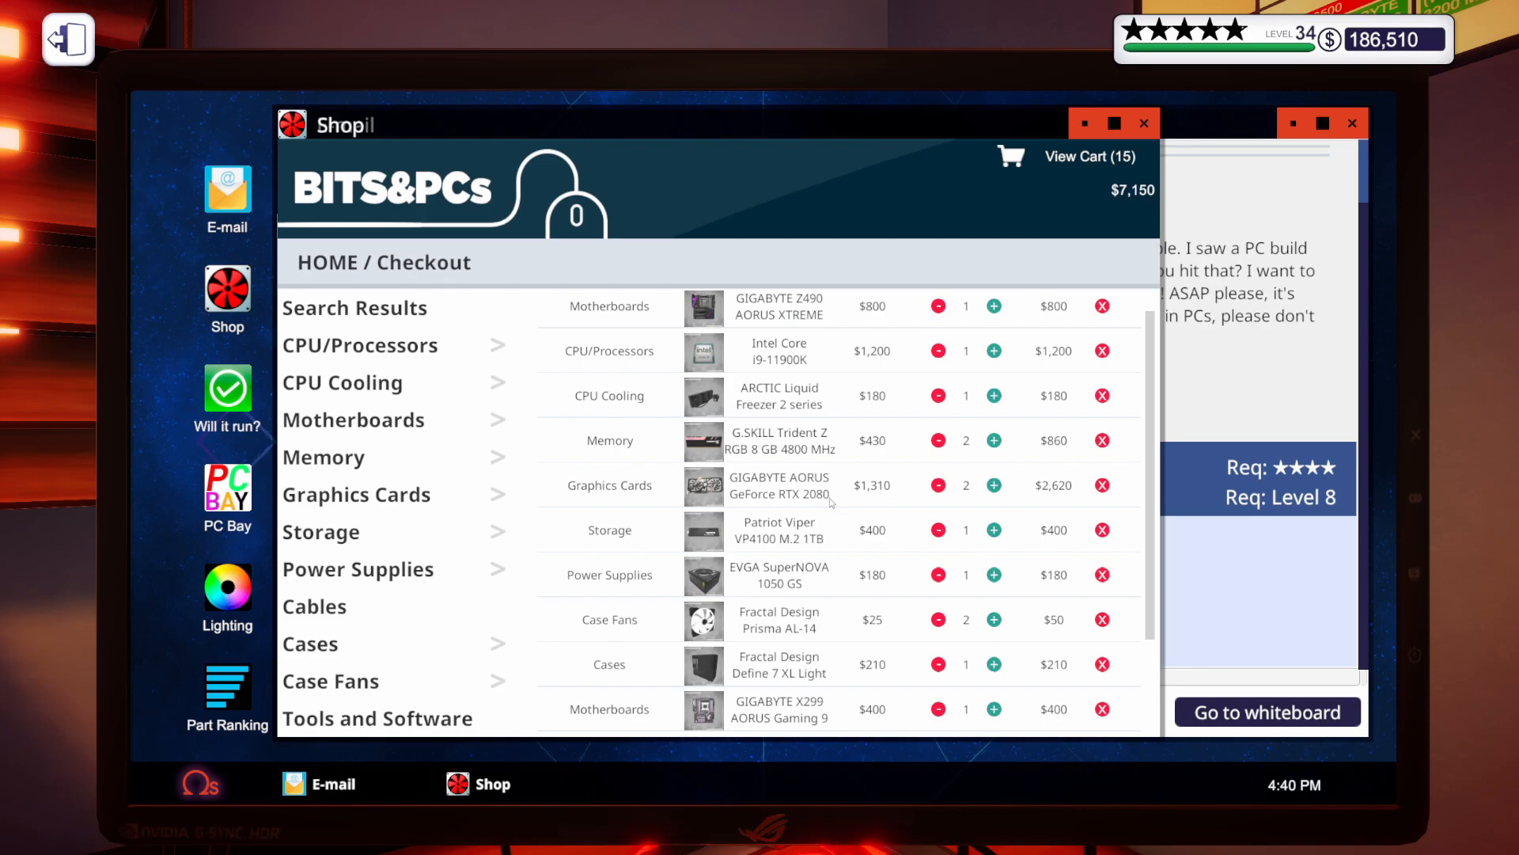
{"action": "mouse_move", "coordinate": [839, 554]}
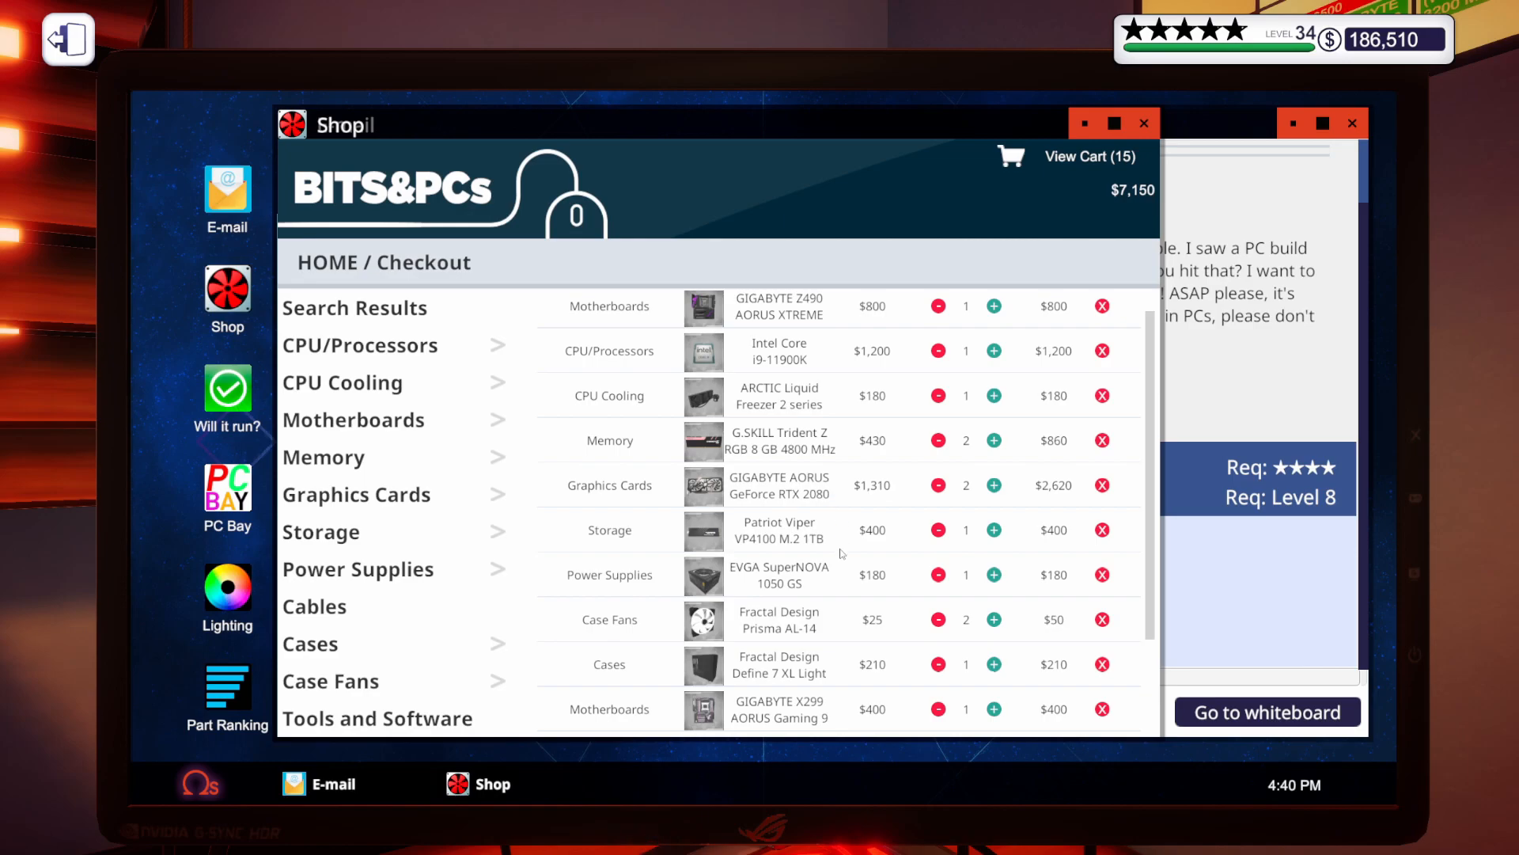
{"action": "mouse_move", "coordinate": [836, 576]}
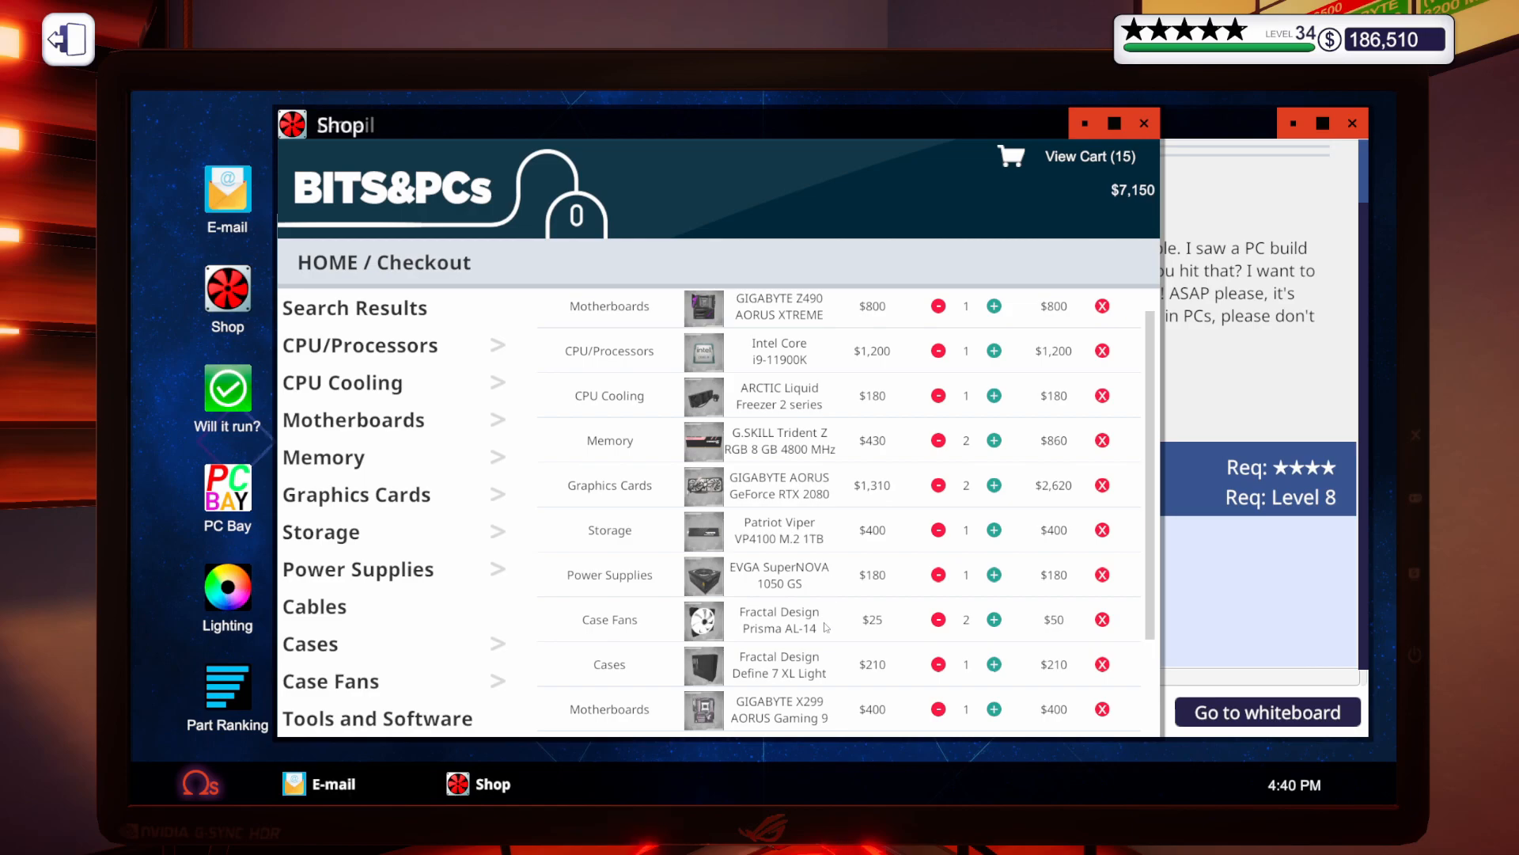
{"action": "mouse_move", "coordinate": [839, 673]}
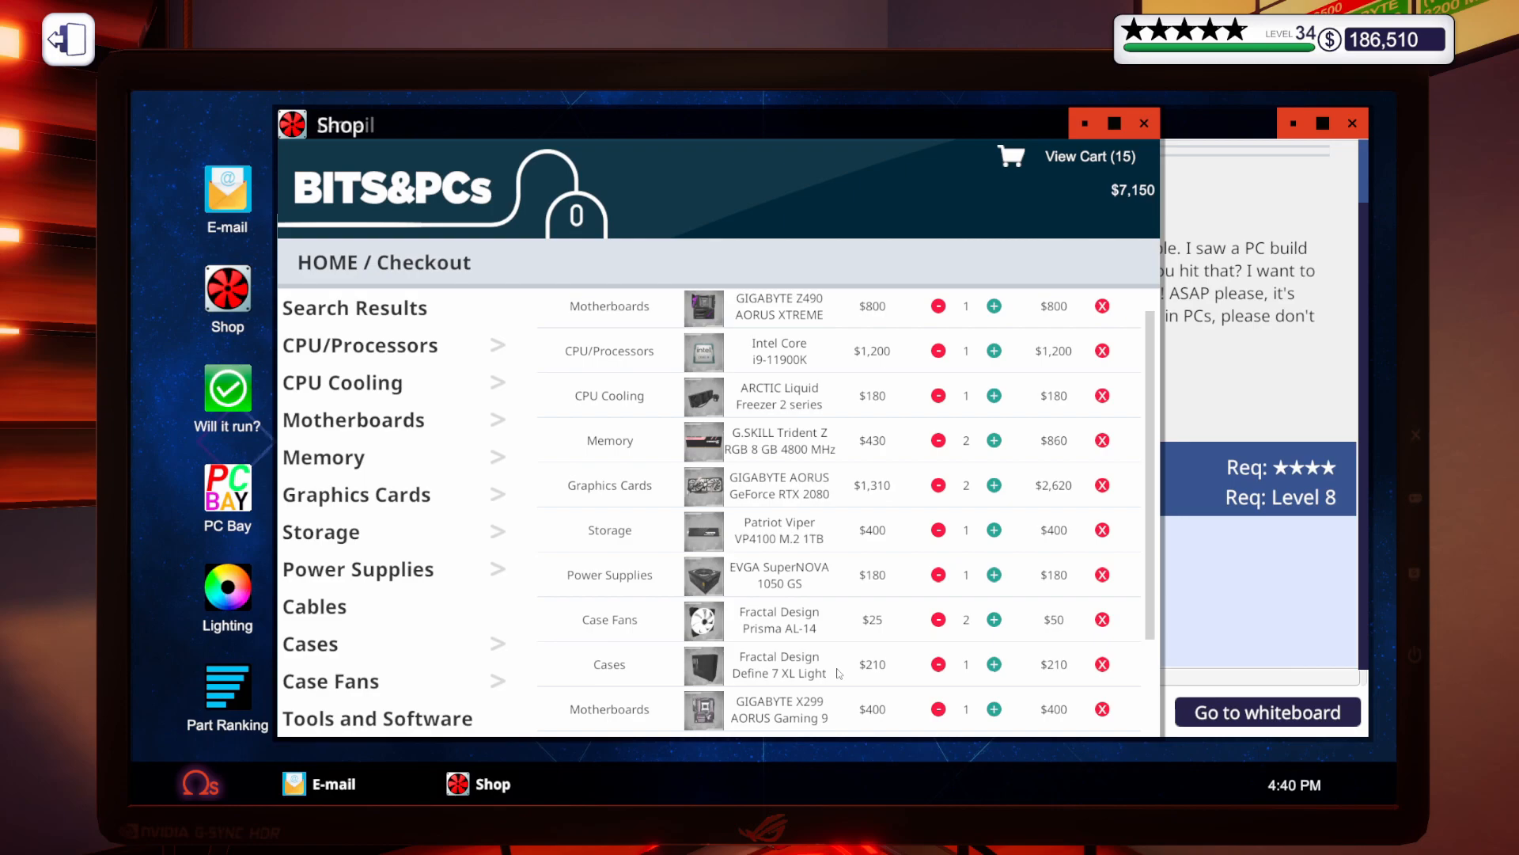
{"action": "scroll", "scroll_direction": "down", "scroll_amount": 3}
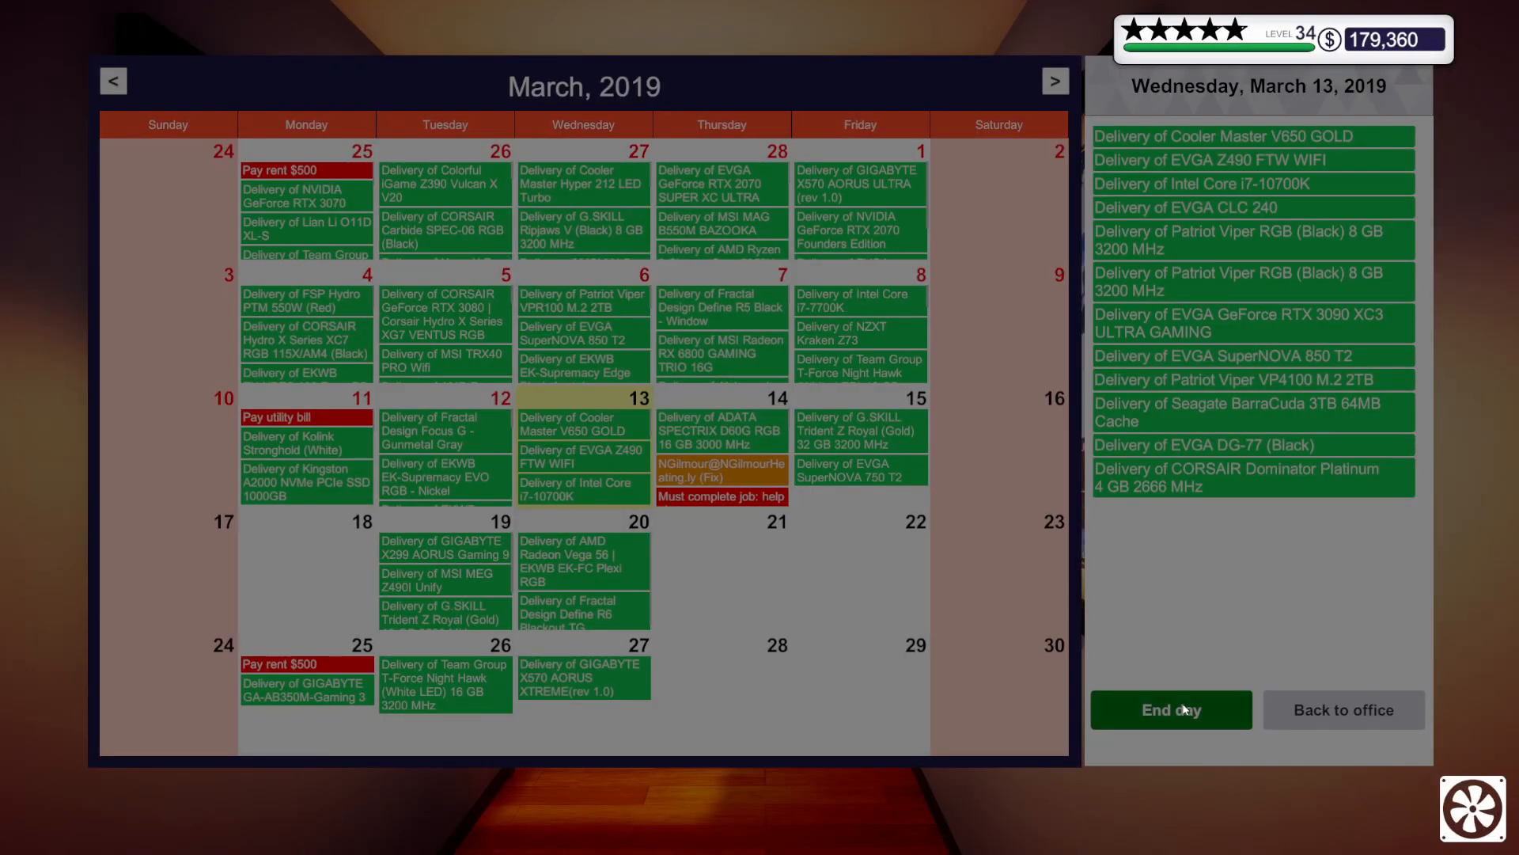
End the day, go to work on March 14 and collect the delivered parcels
{"action": "left_click", "coordinate": [1170, 709]}
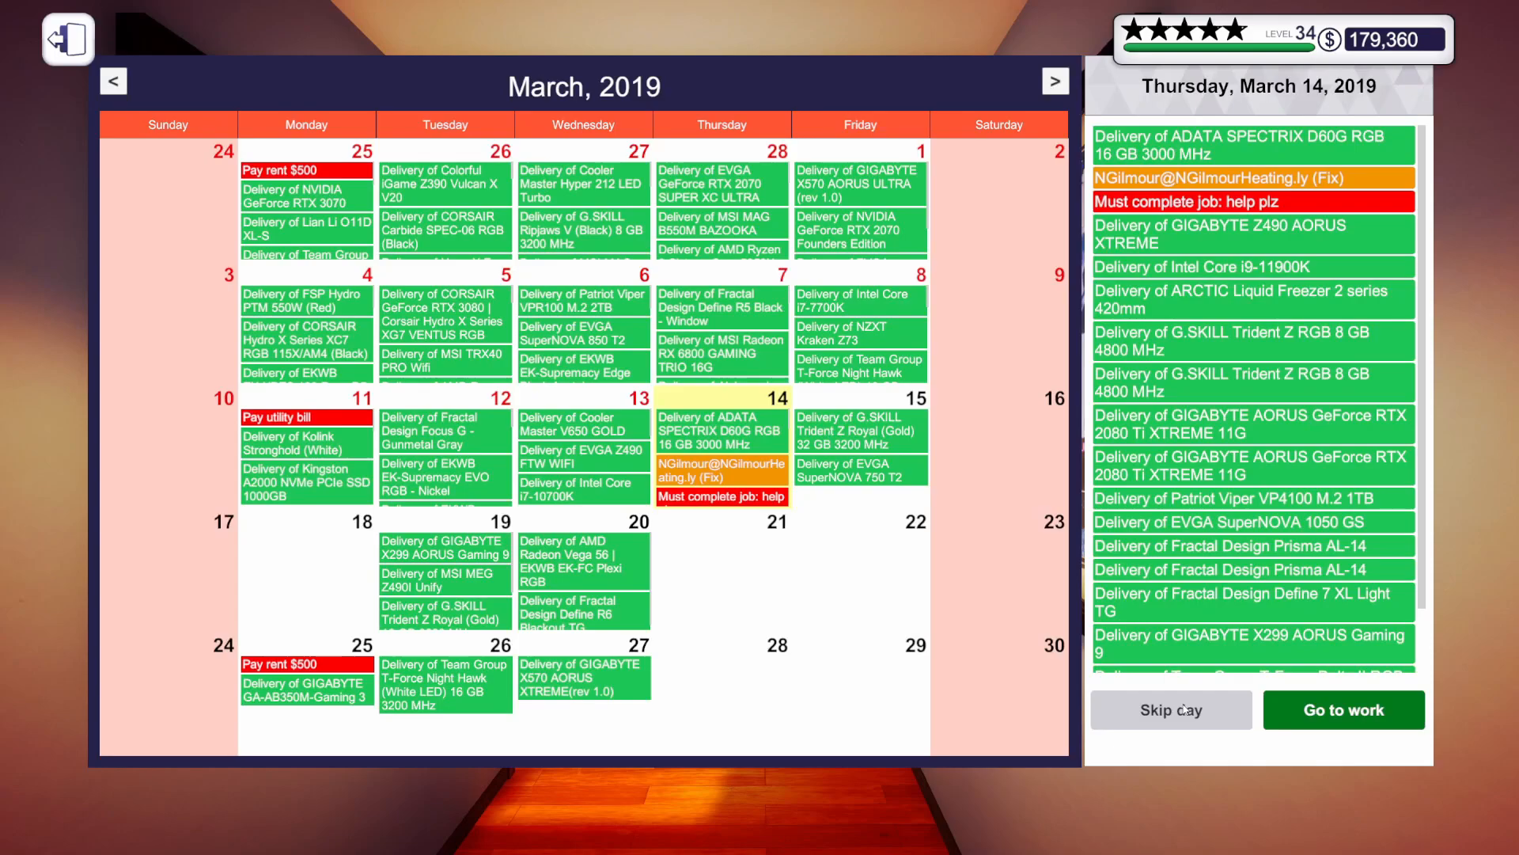
{"action": "left_click", "coordinate": [1344, 709]}
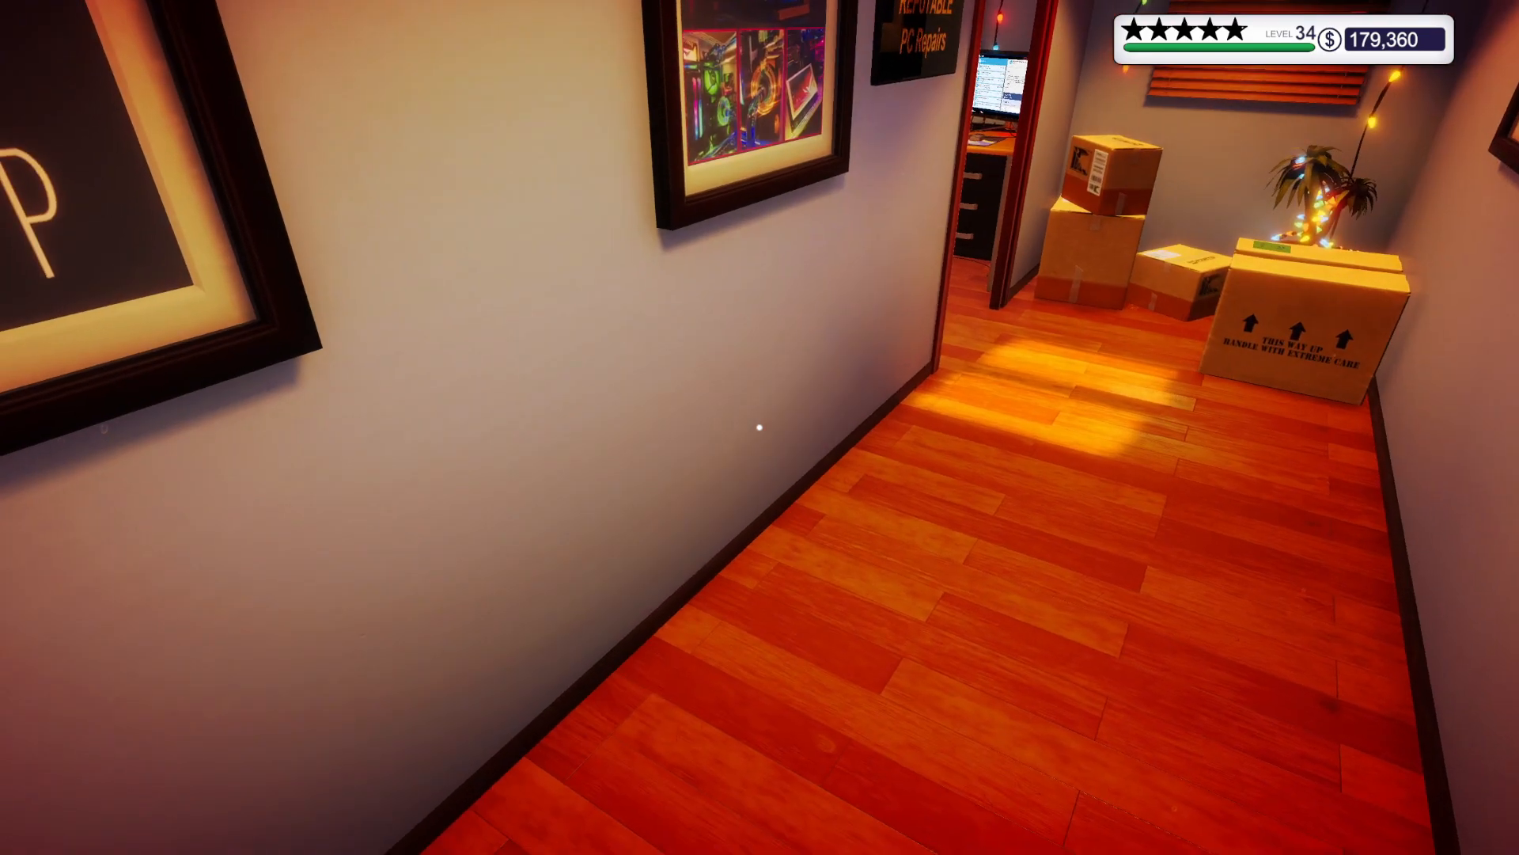
{"action": "mouse_move", "coordinate": [759, 427]}
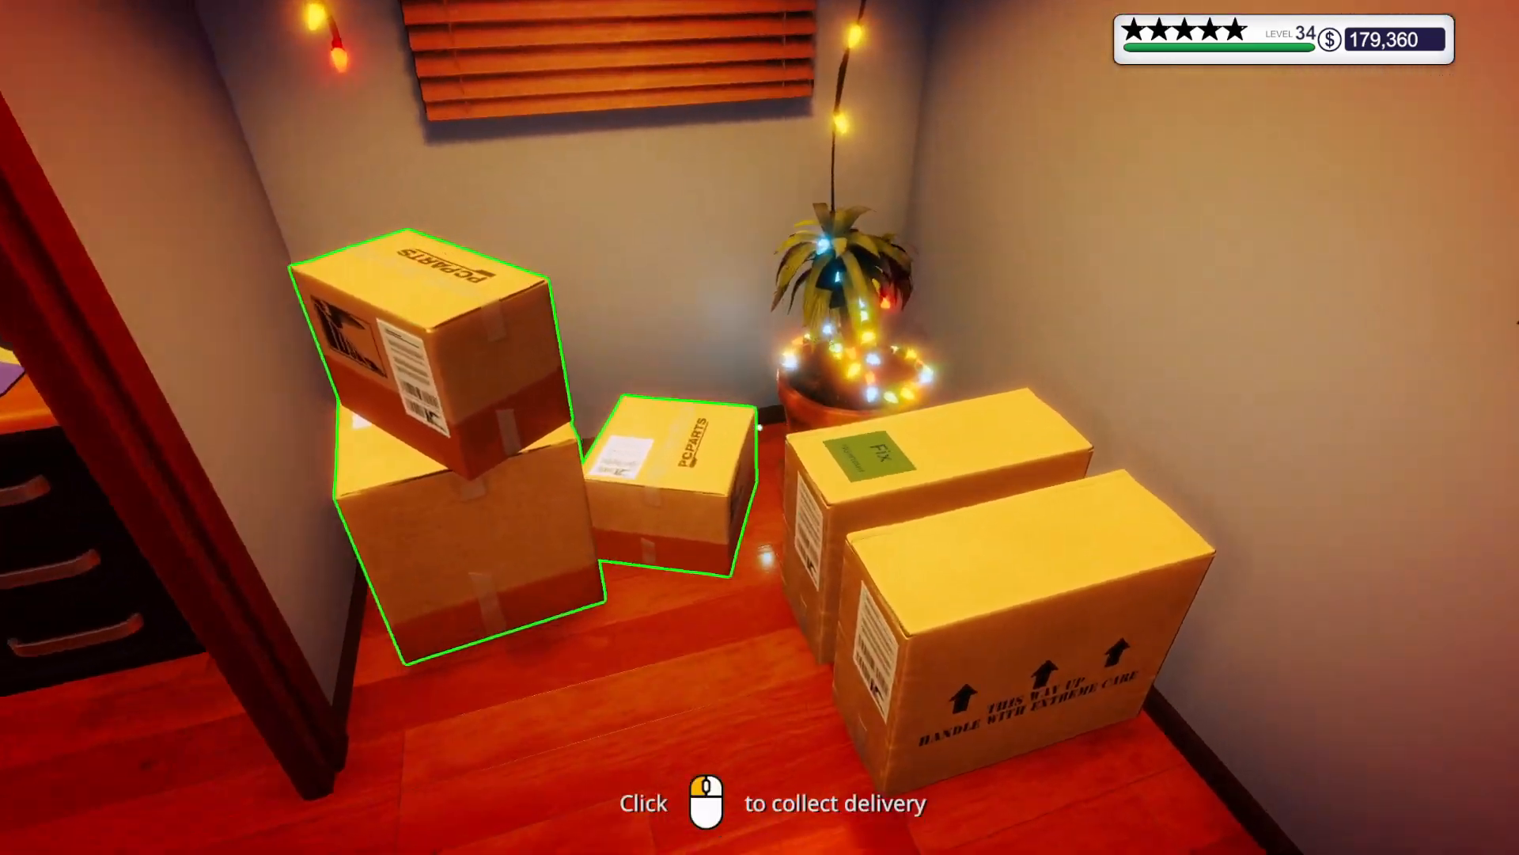
{"action": "left_click", "coordinate": [456, 437]}
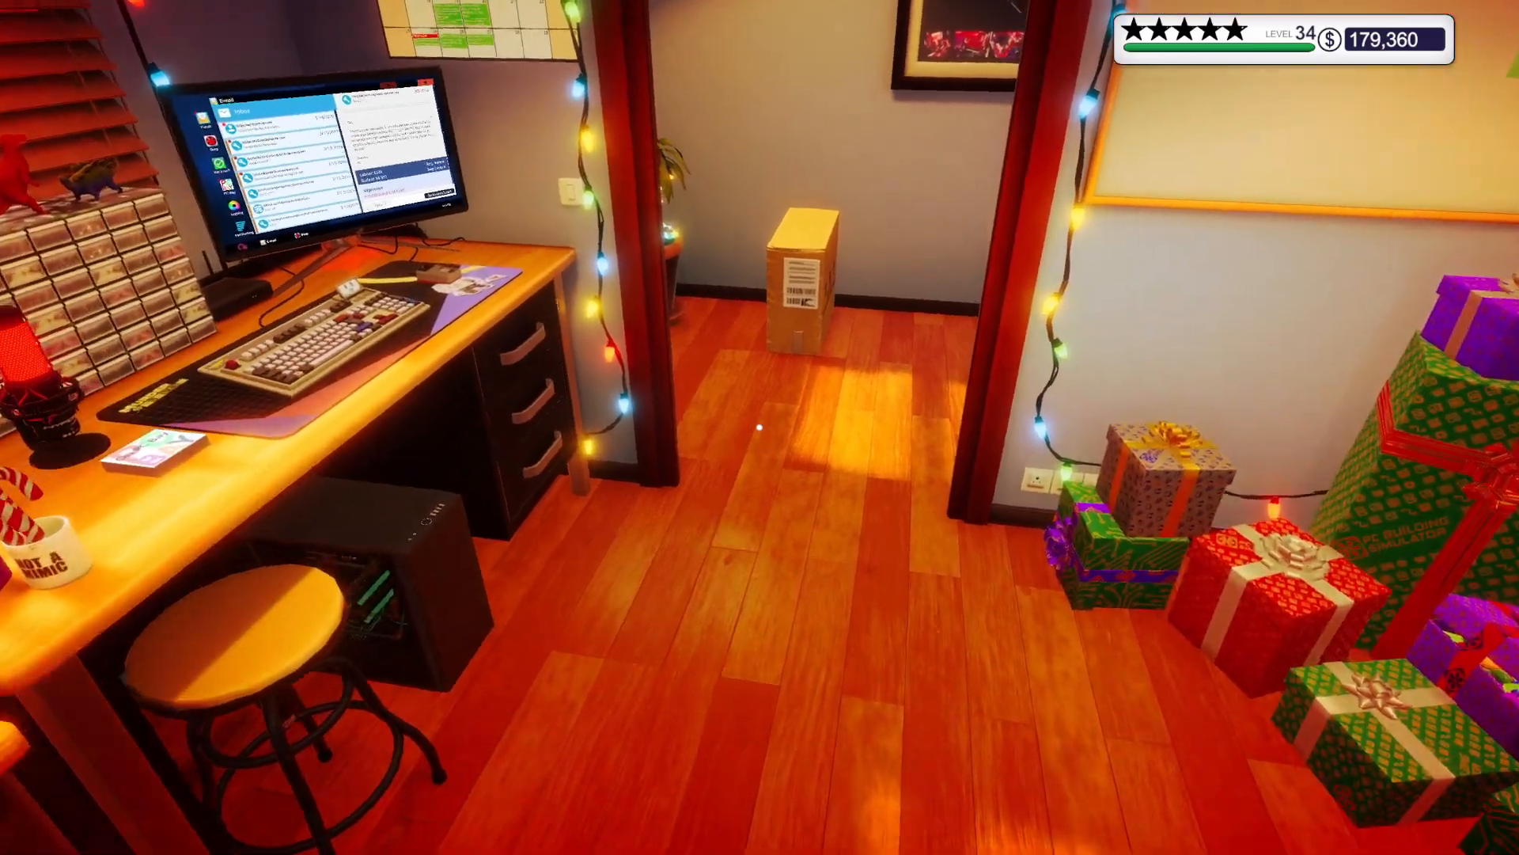
{"action": "mouse_move", "coordinate": [760, 428]}
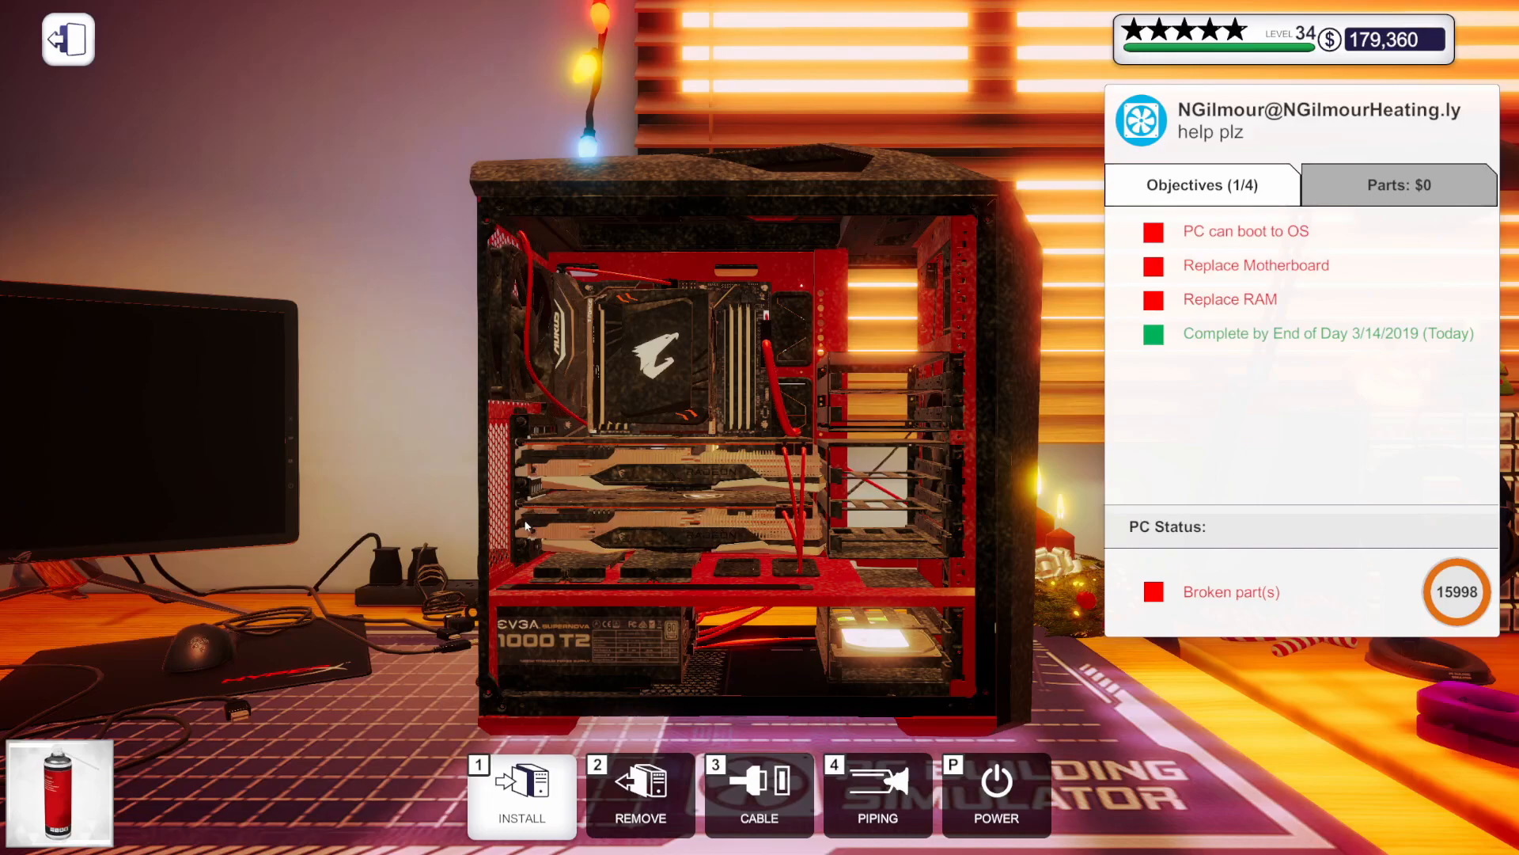
{"action": "mouse_move", "coordinate": [543, 554]}
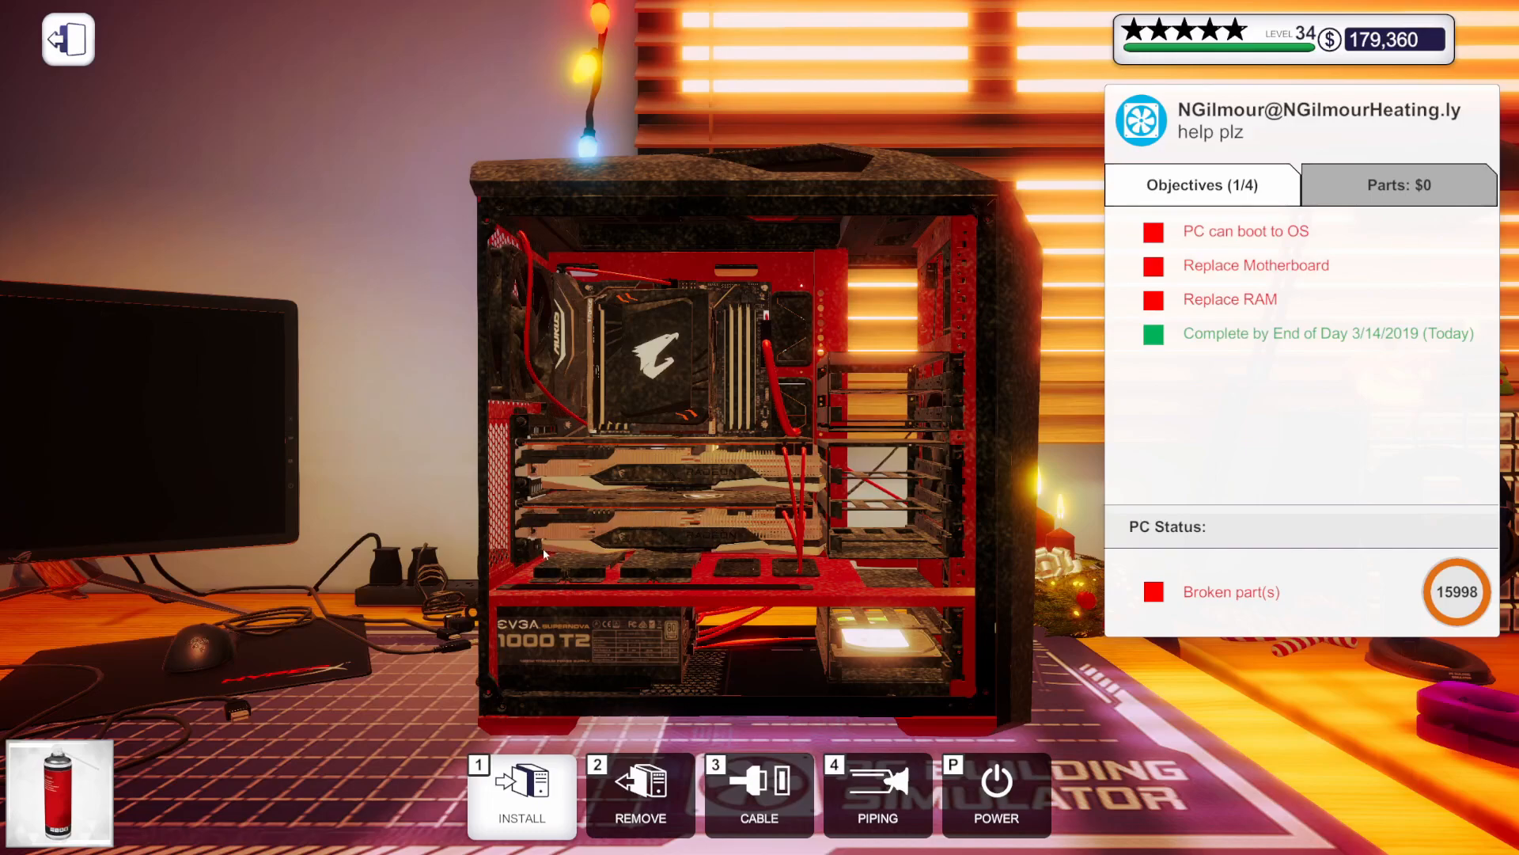
{"action": "mouse_move", "coordinate": [519, 315]}
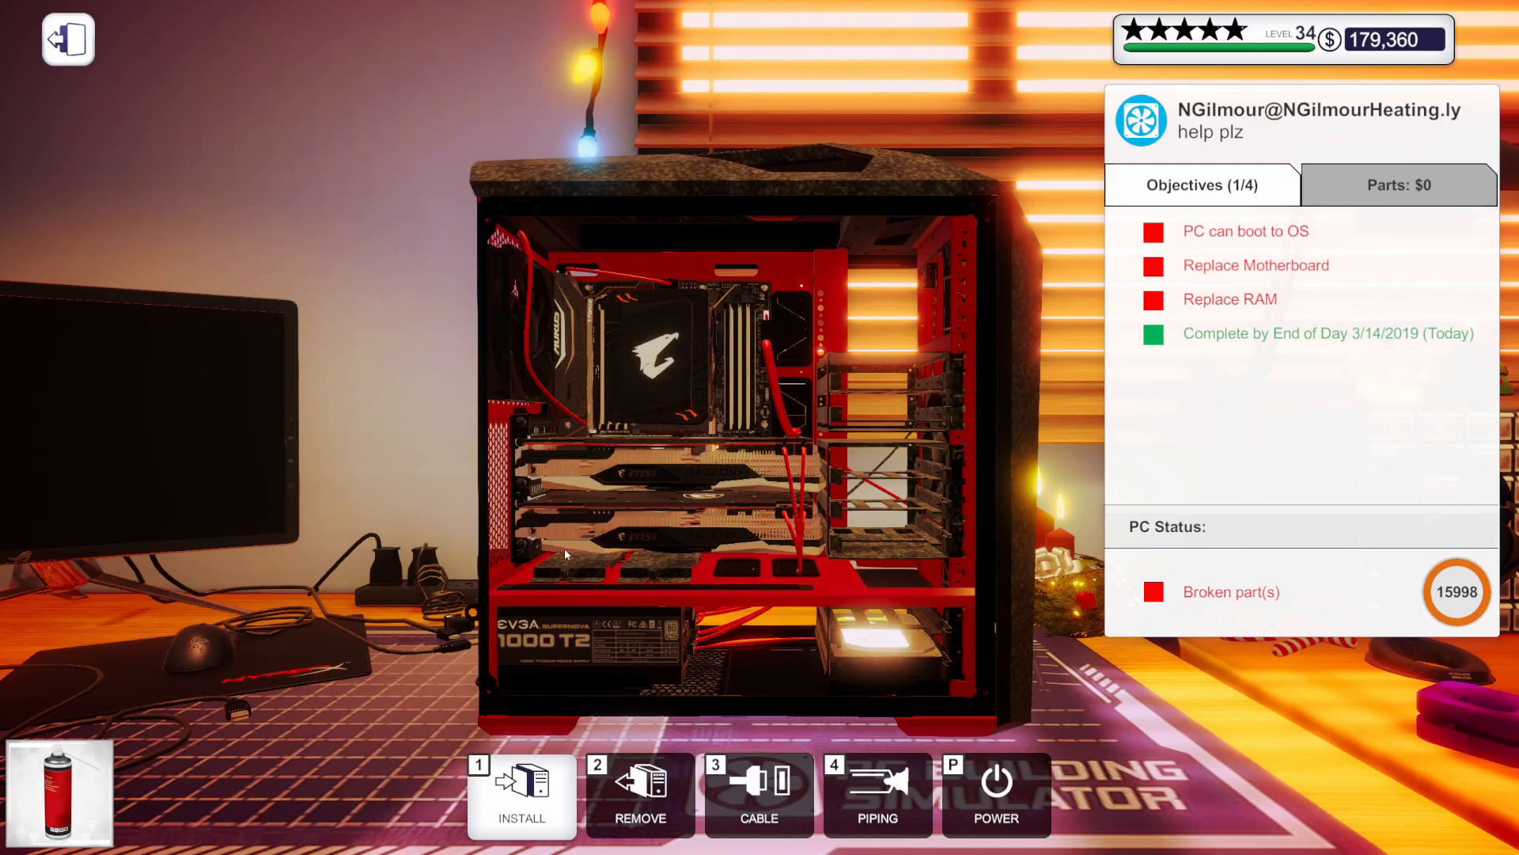
{"action": "mouse_move", "coordinate": [908, 557]}
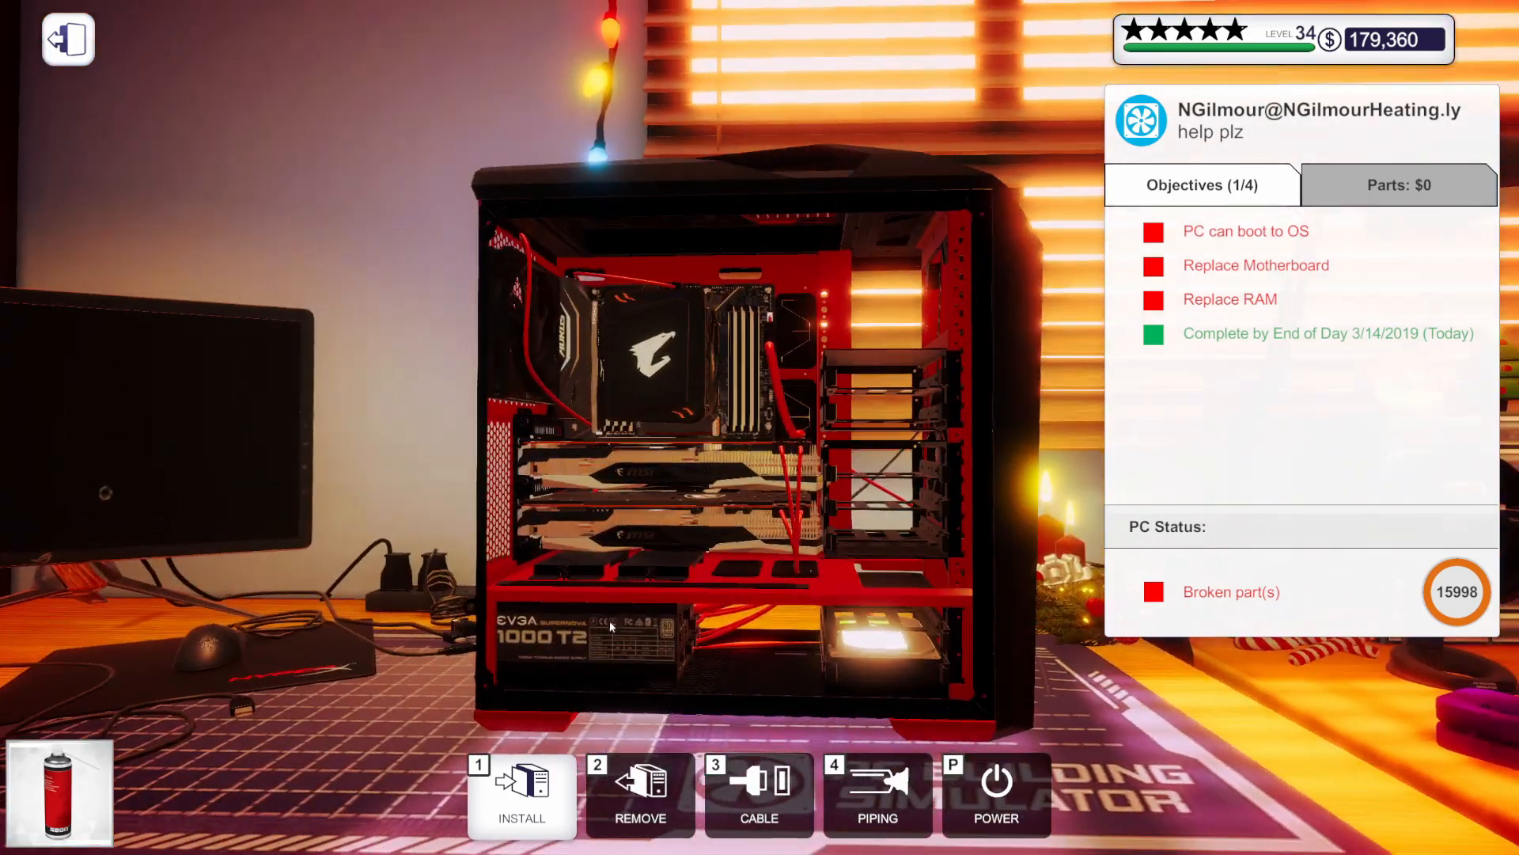
Remove the GPUs, cooler, CPU and RAM from the broken PC
{"action": "left_click", "coordinate": [639, 794]}
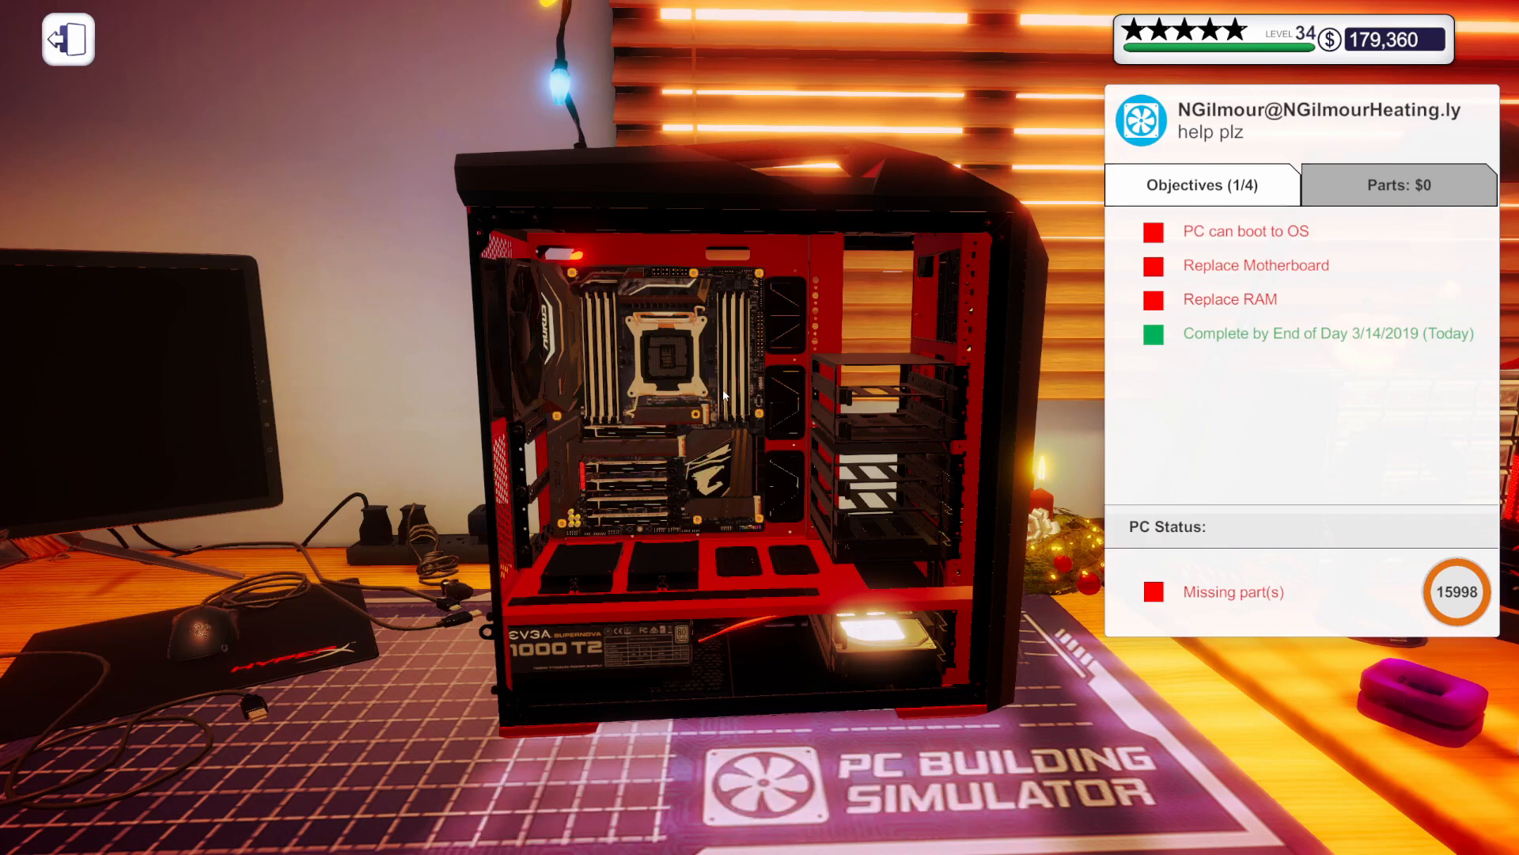
{"action": "mouse_move", "coordinate": [654, 424]}
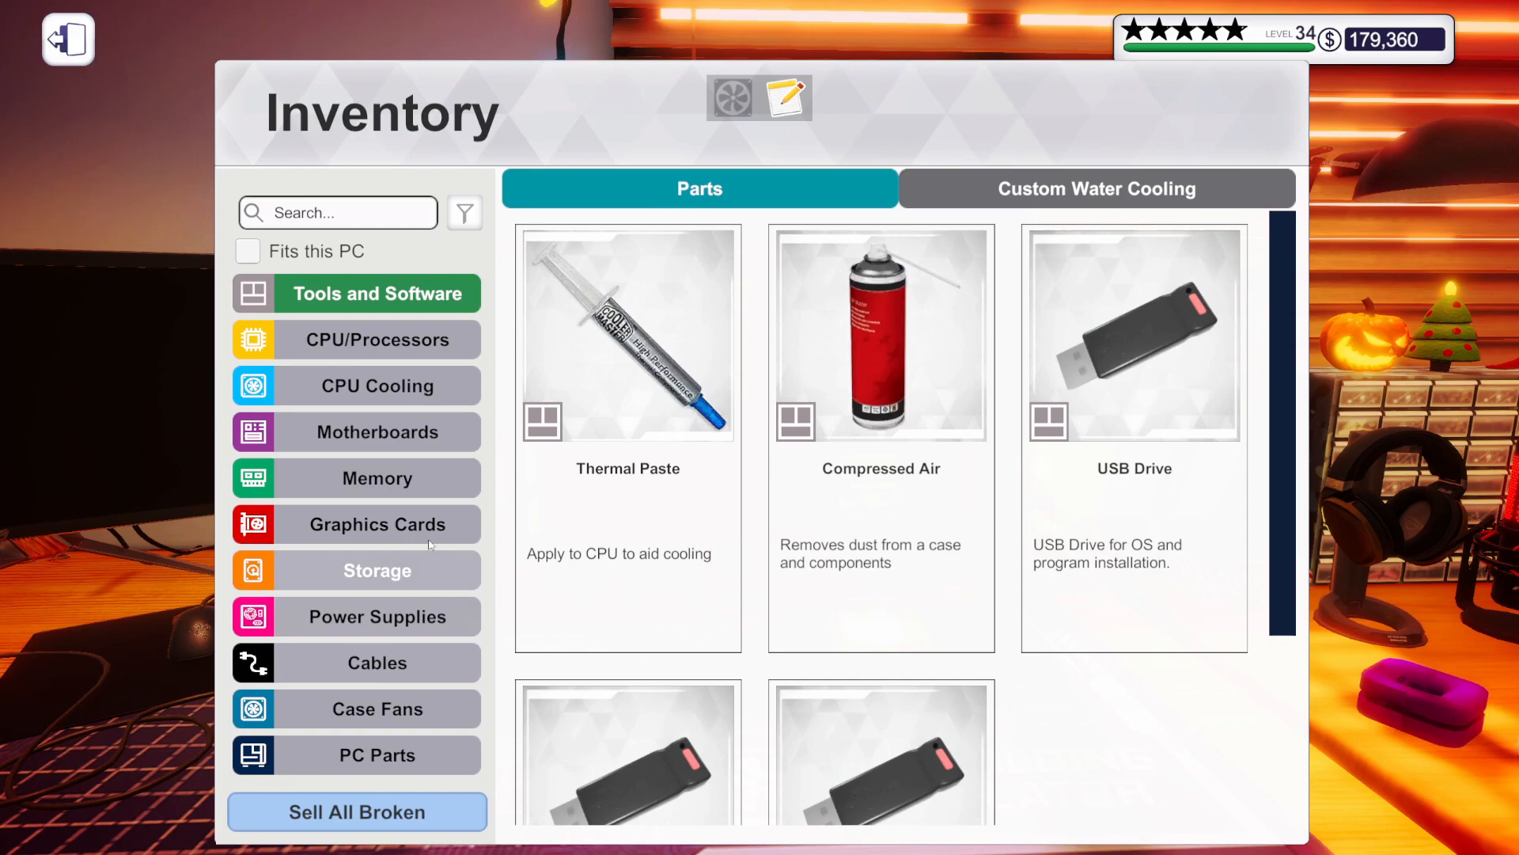
Install a fitting motherboard, memory and processor from the inventory into the red case
{"action": "left_click", "coordinate": [377, 430]}
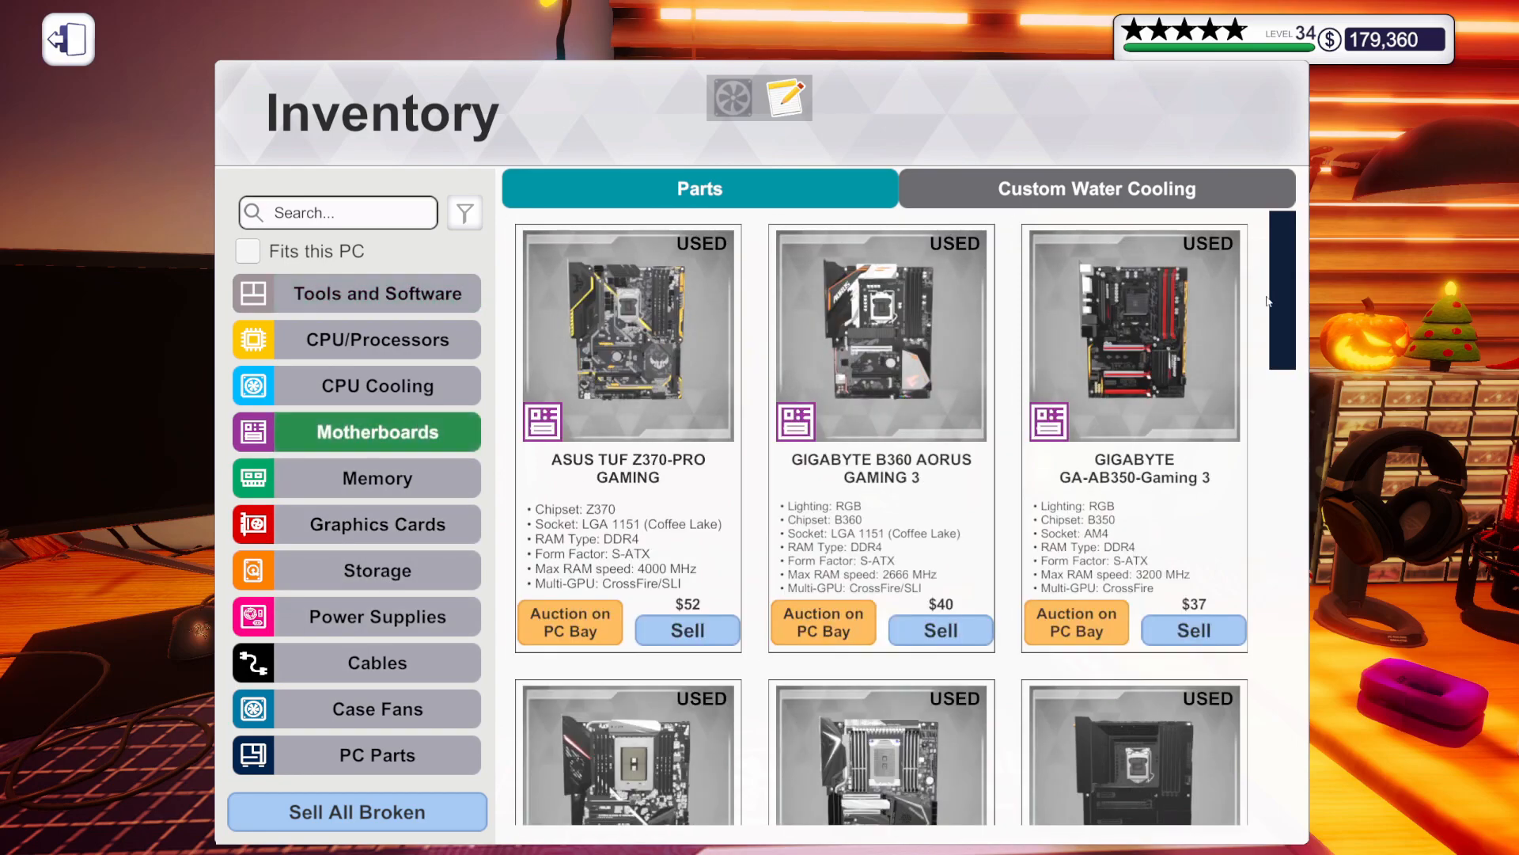
{"action": "scroll", "scroll_direction": "down", "scroll_amount": 3}
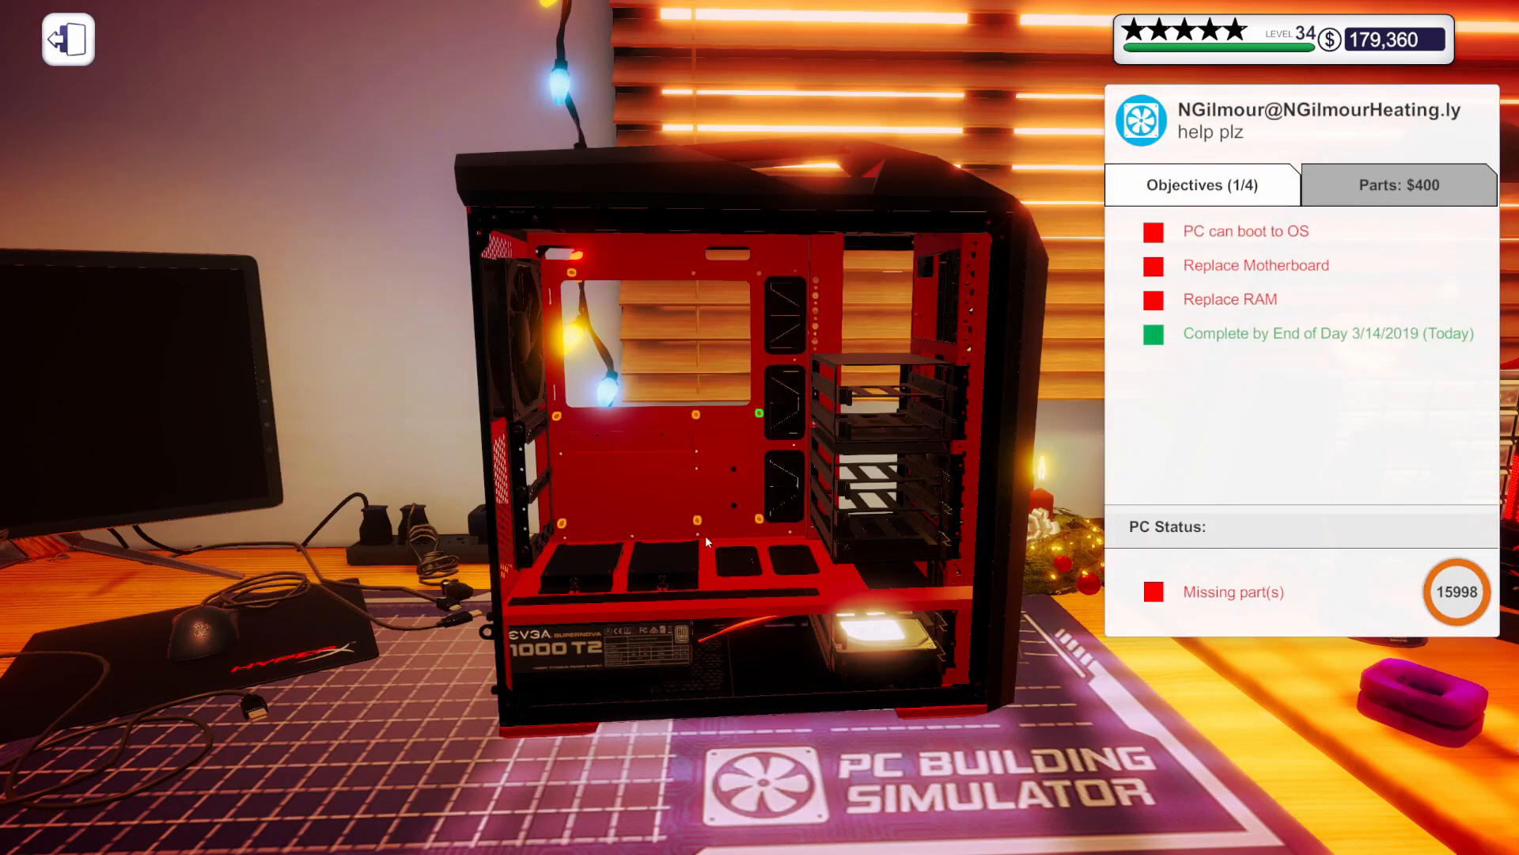
{"action": "left_click", "coordinate": [706, 543]}
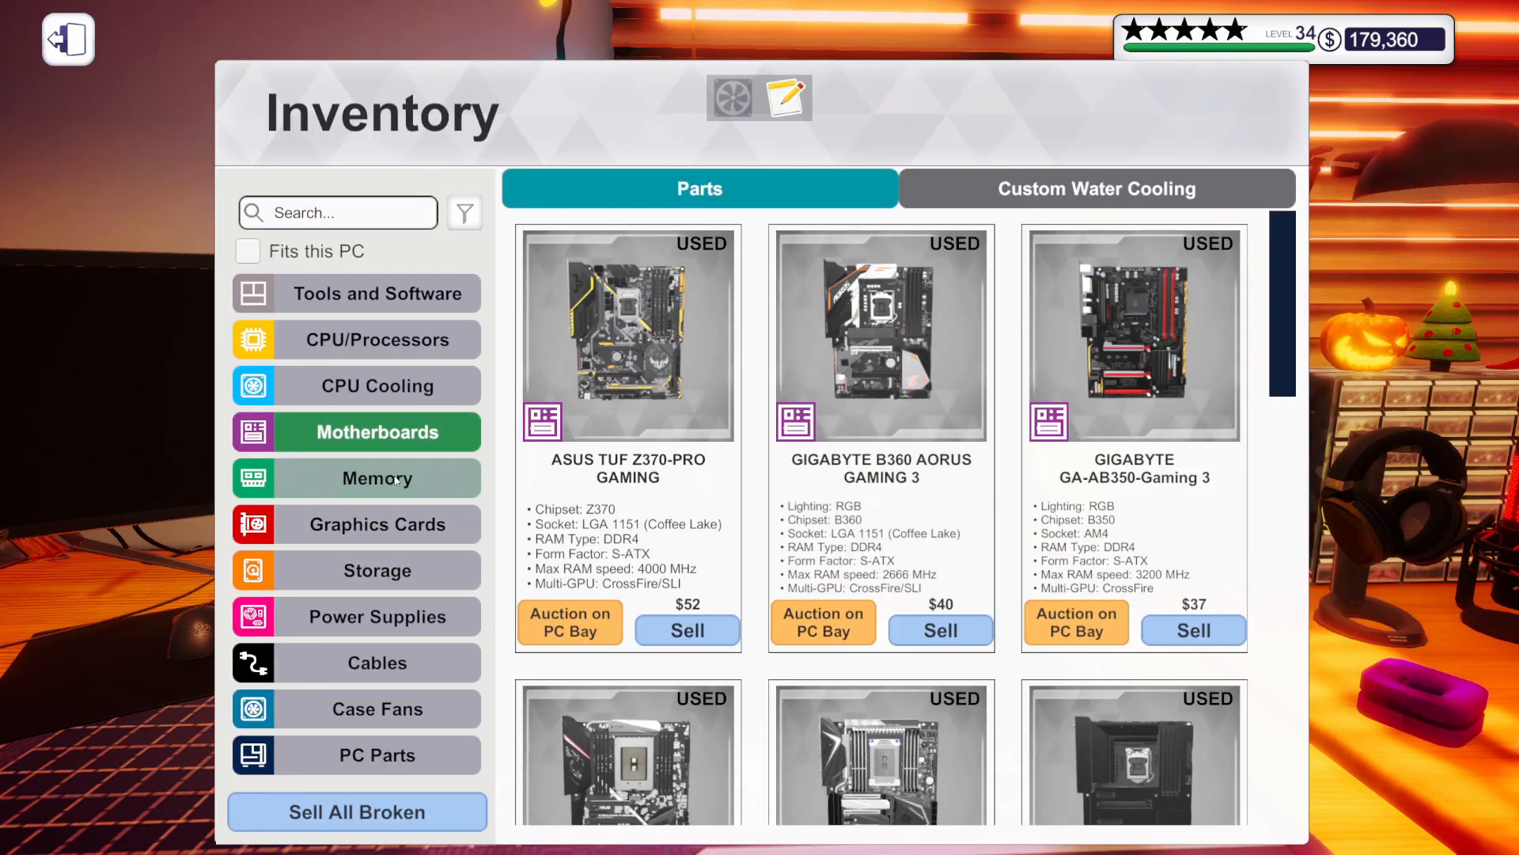
{"action": "left_click", "coordinate": [377, 478]}
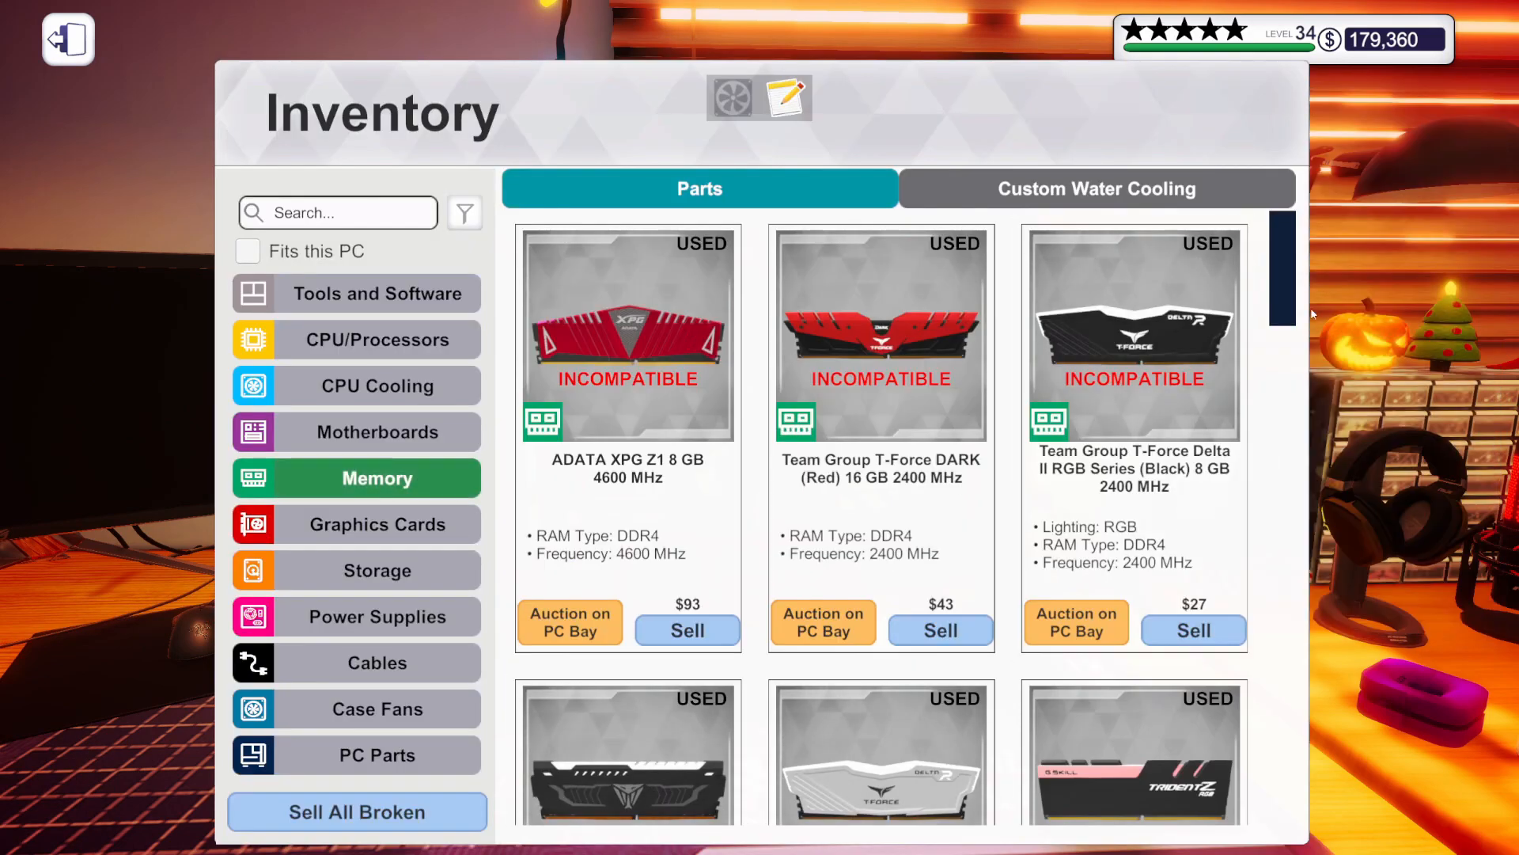
{"action": "left_click", "coordinate": [247, 252]}
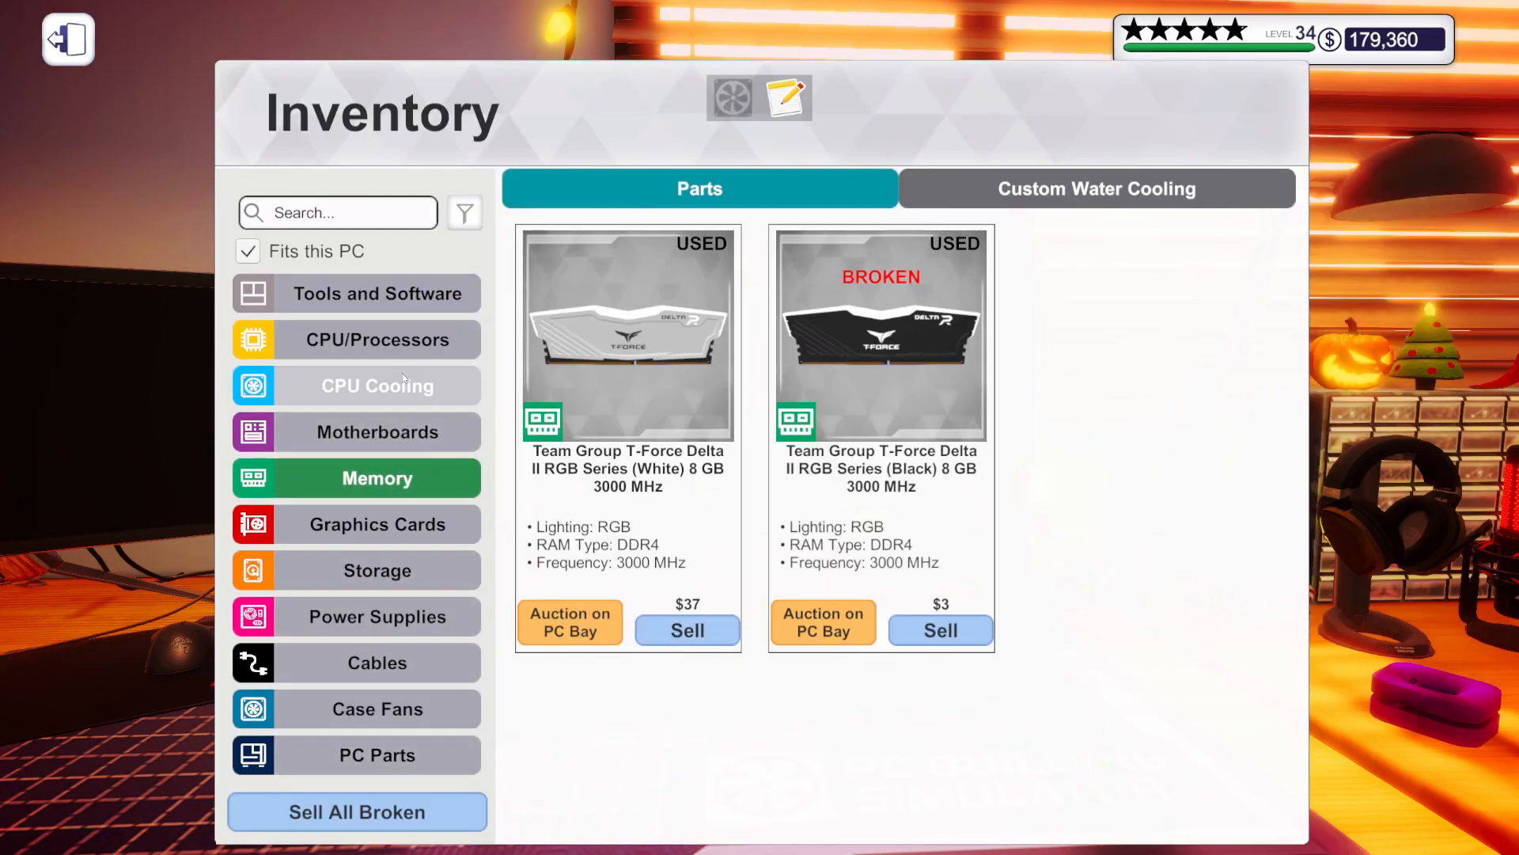
{"action": "left_click", "coordinate": [67, 38]}
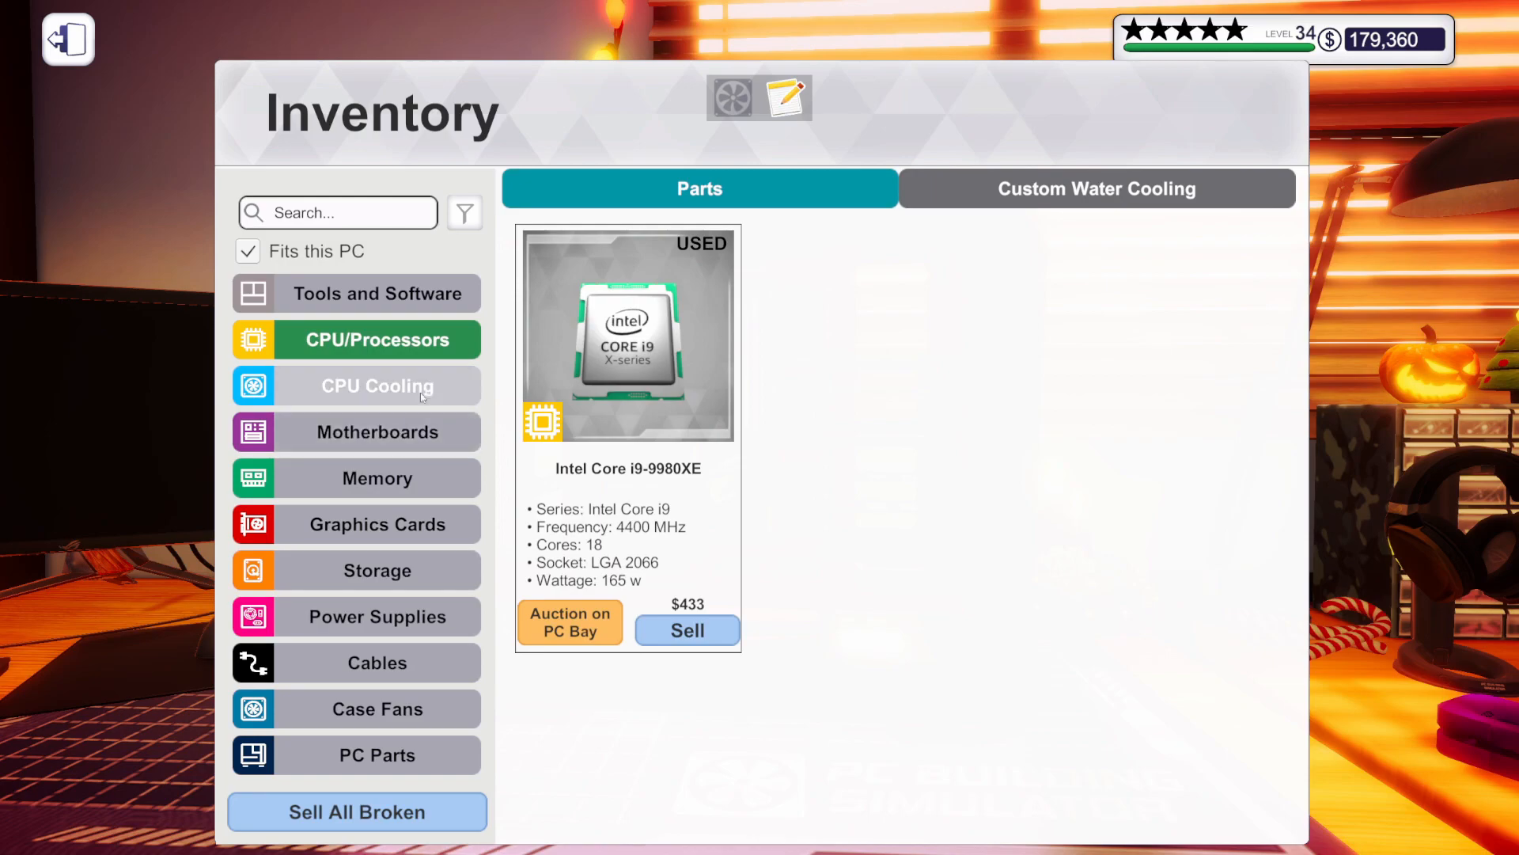
{"action": "left_click", "coordinate": [376, 524]}
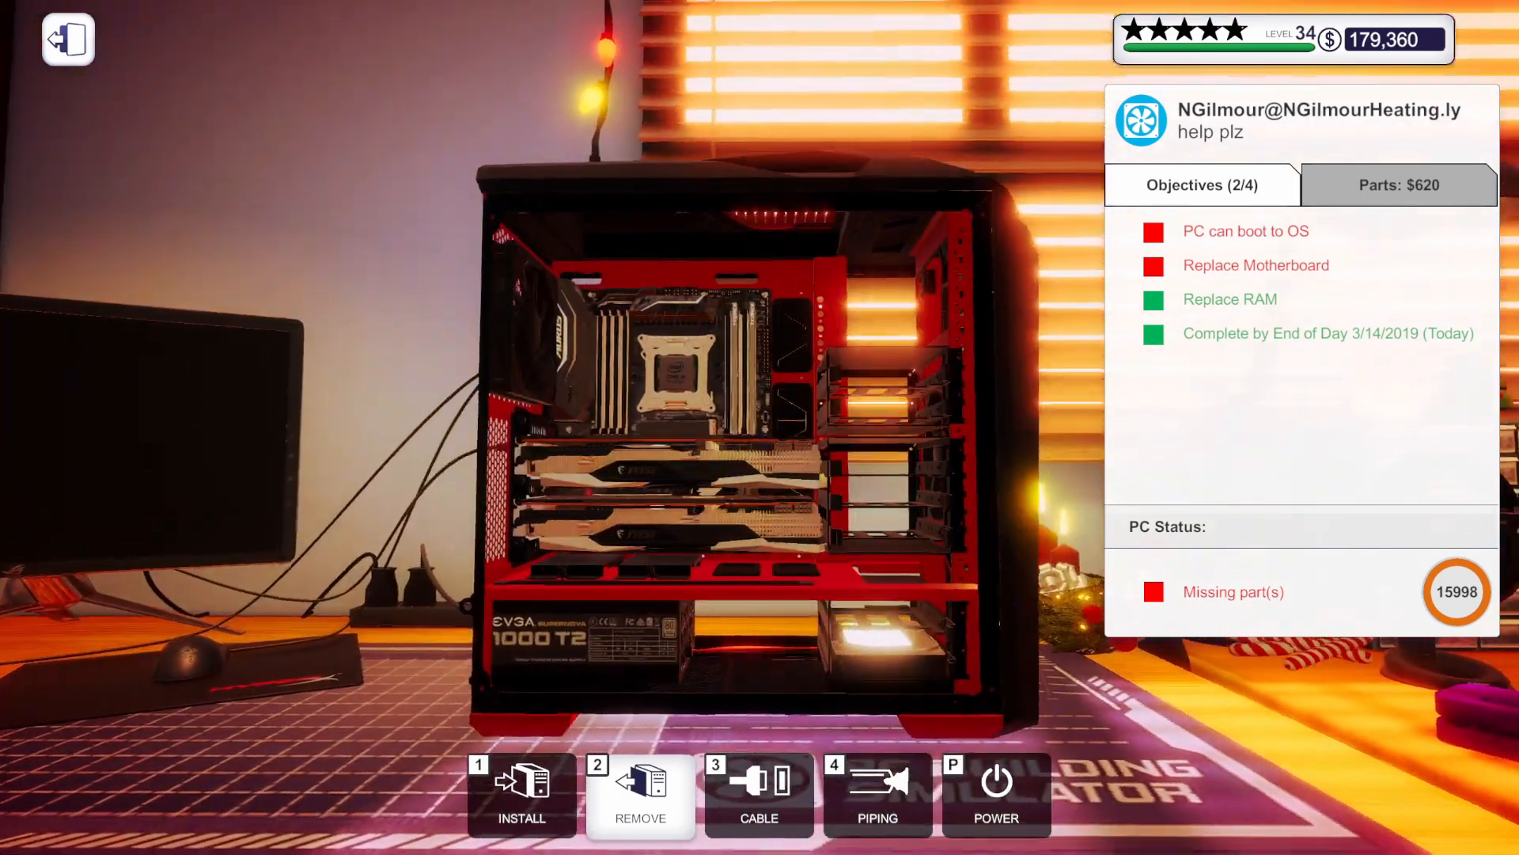
Apply thermal paste and mount the CPU cooler from Tools and Software
{"action": "left_click", "coordinate": [758, 795]}
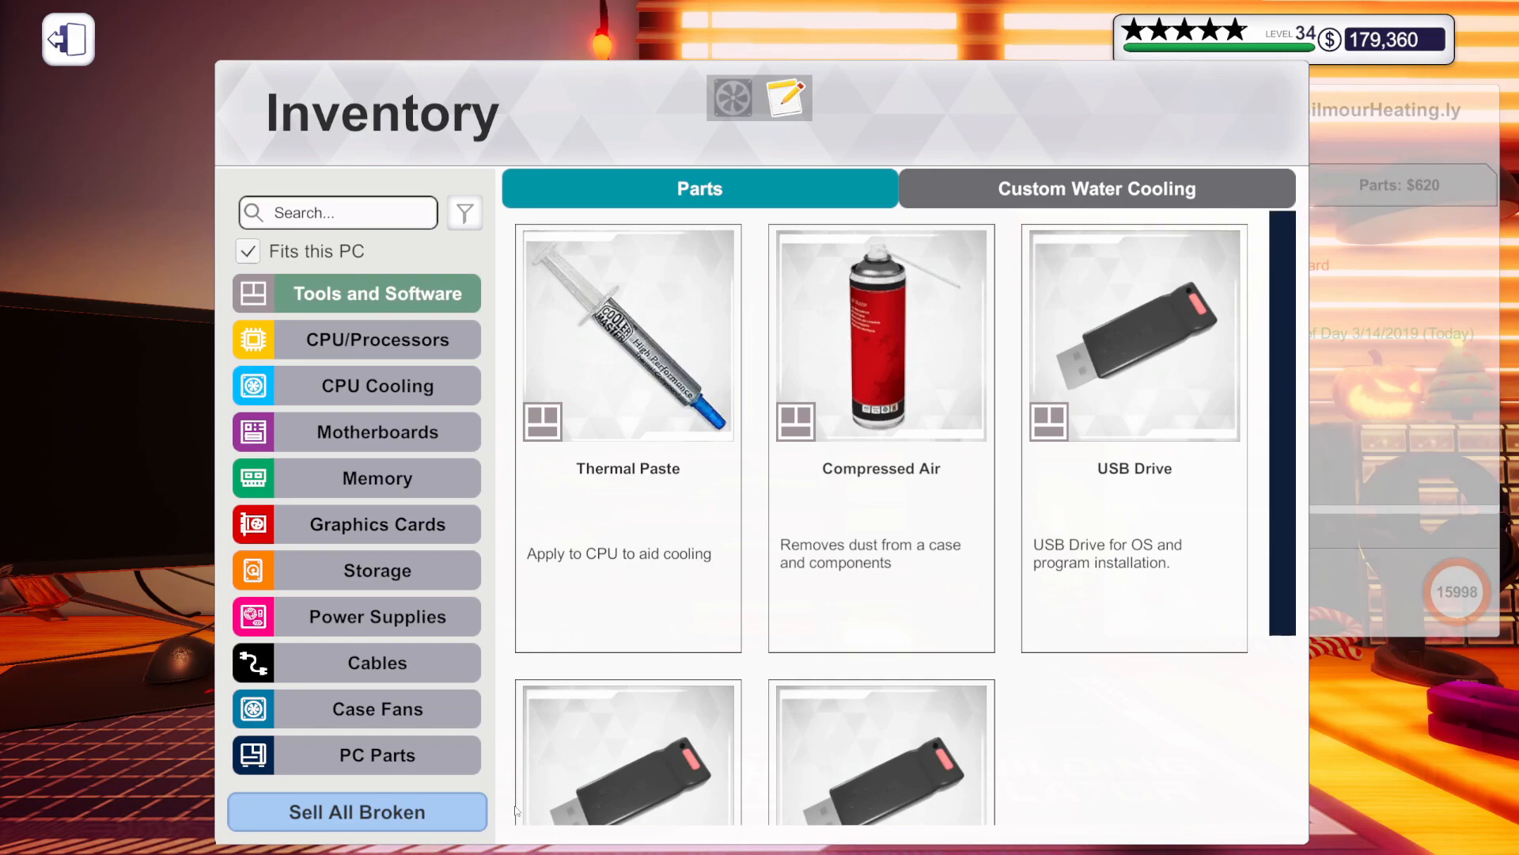
{"action": "left_click", "coordinate": [377, 384]}
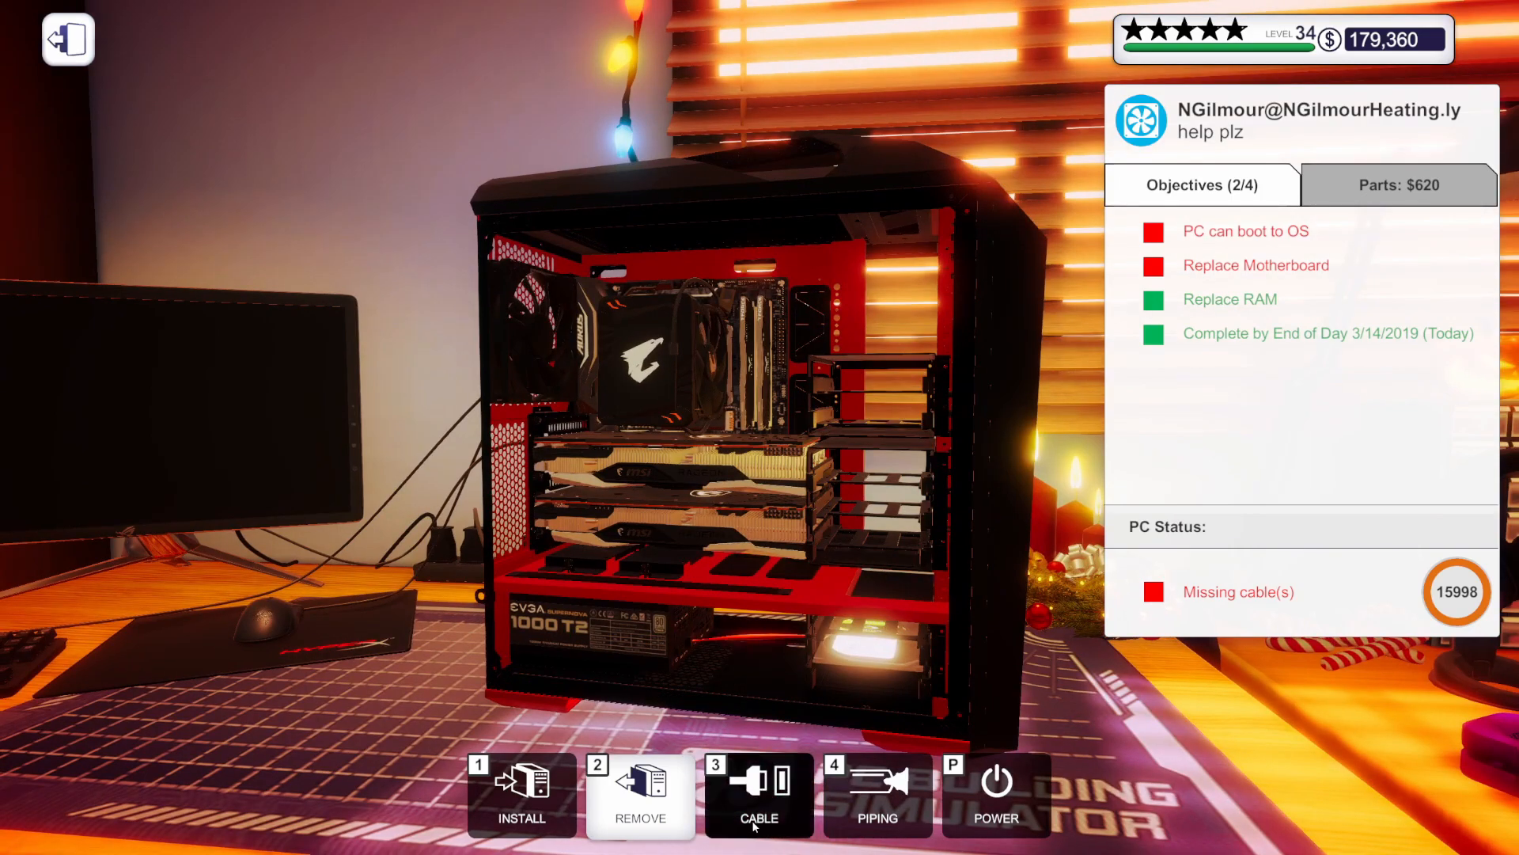
Wire the build with Ribbon Plastic Plain Red cables and power the PC on
{"action": "left_click", "coordinate": [758, 793]}
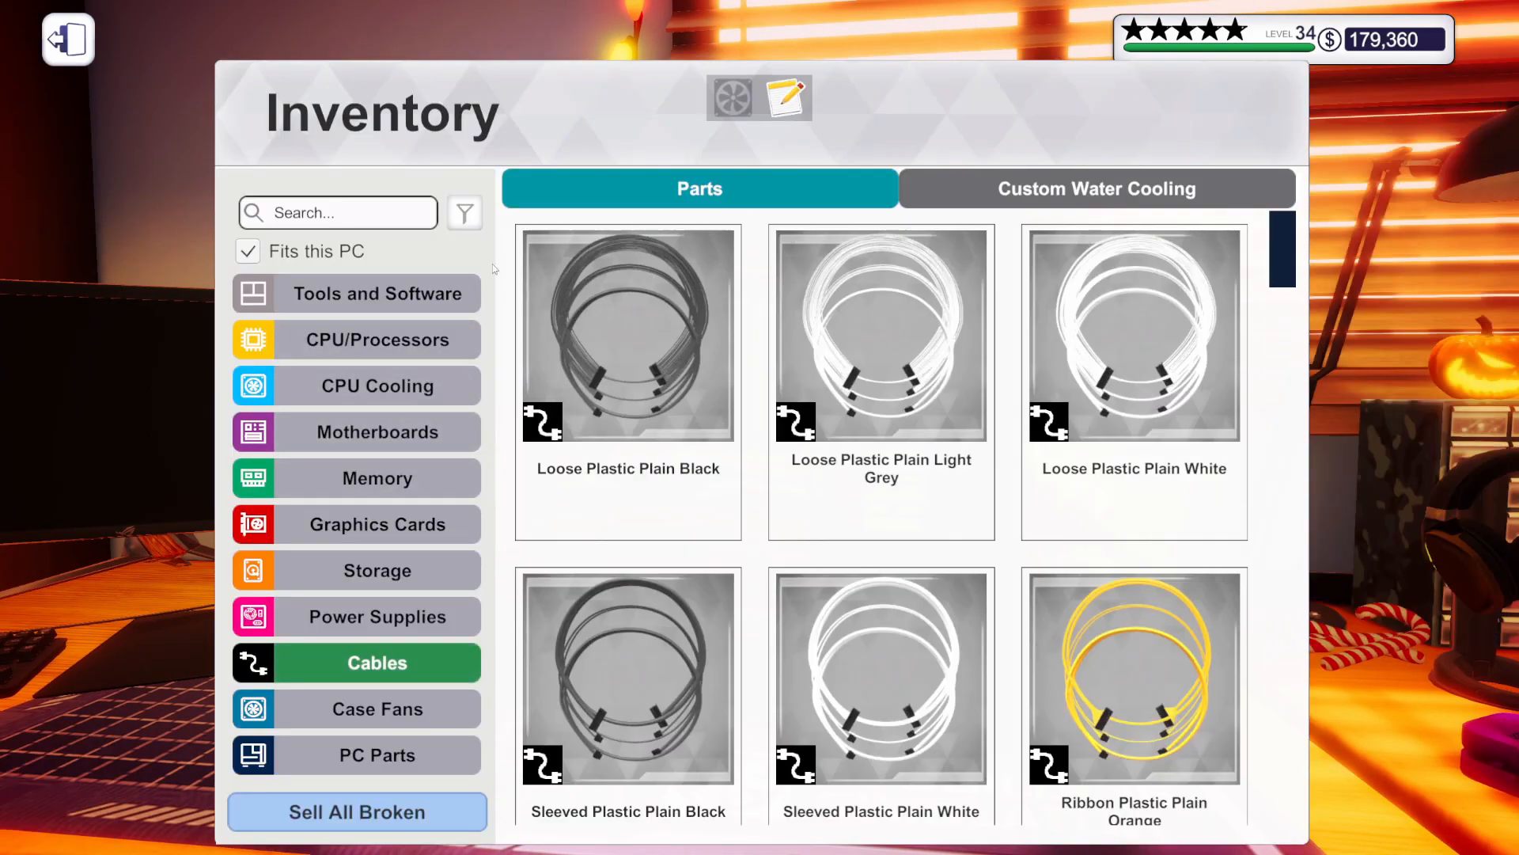
{"action": "type", "text": "red"}
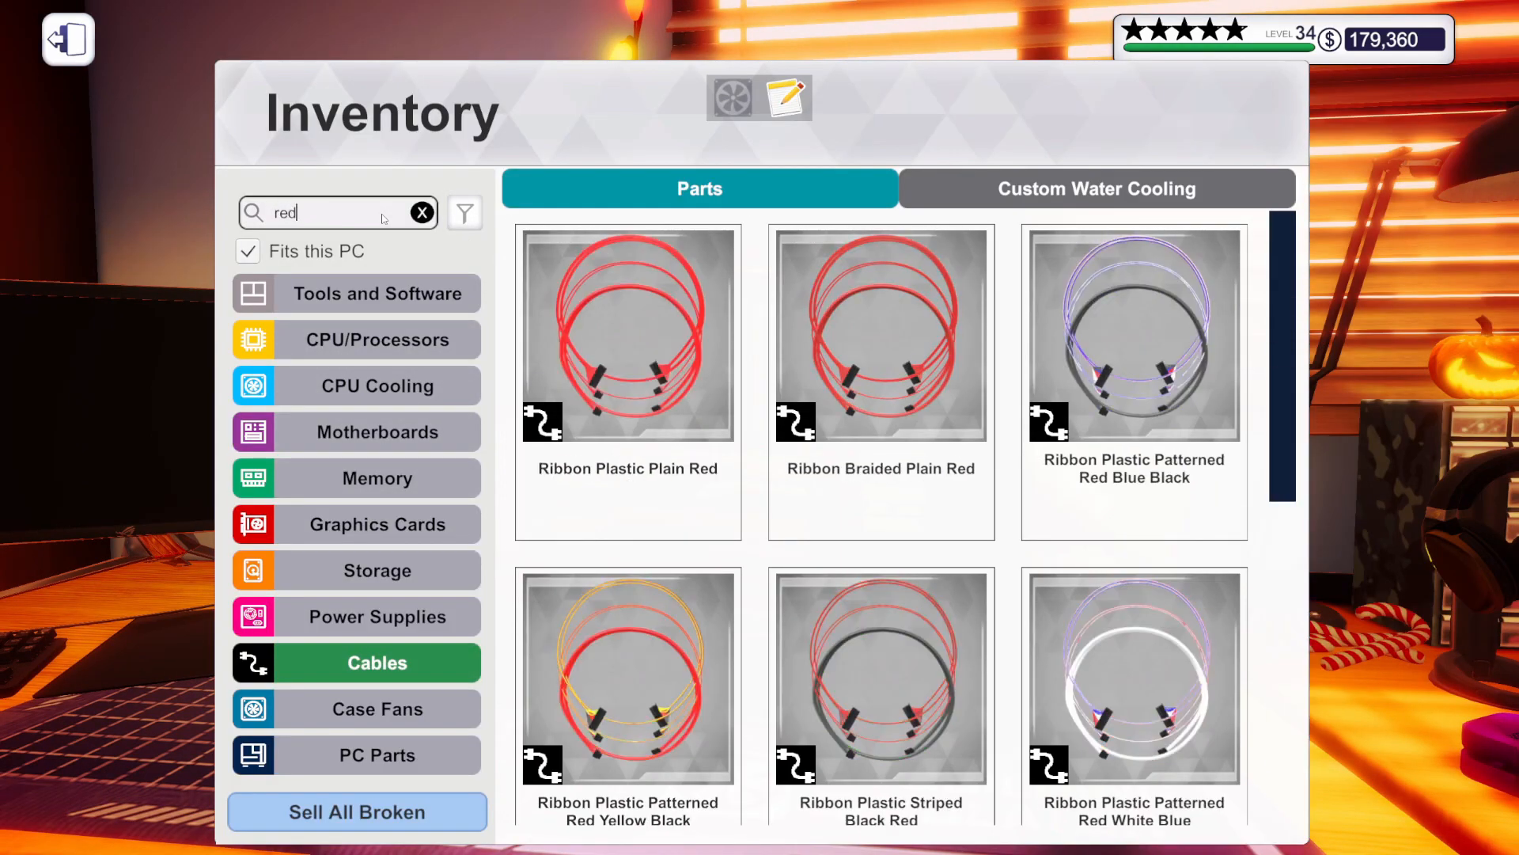
{"action": "scroll", "scroll_direction": "down", "scroll_amount": 3}
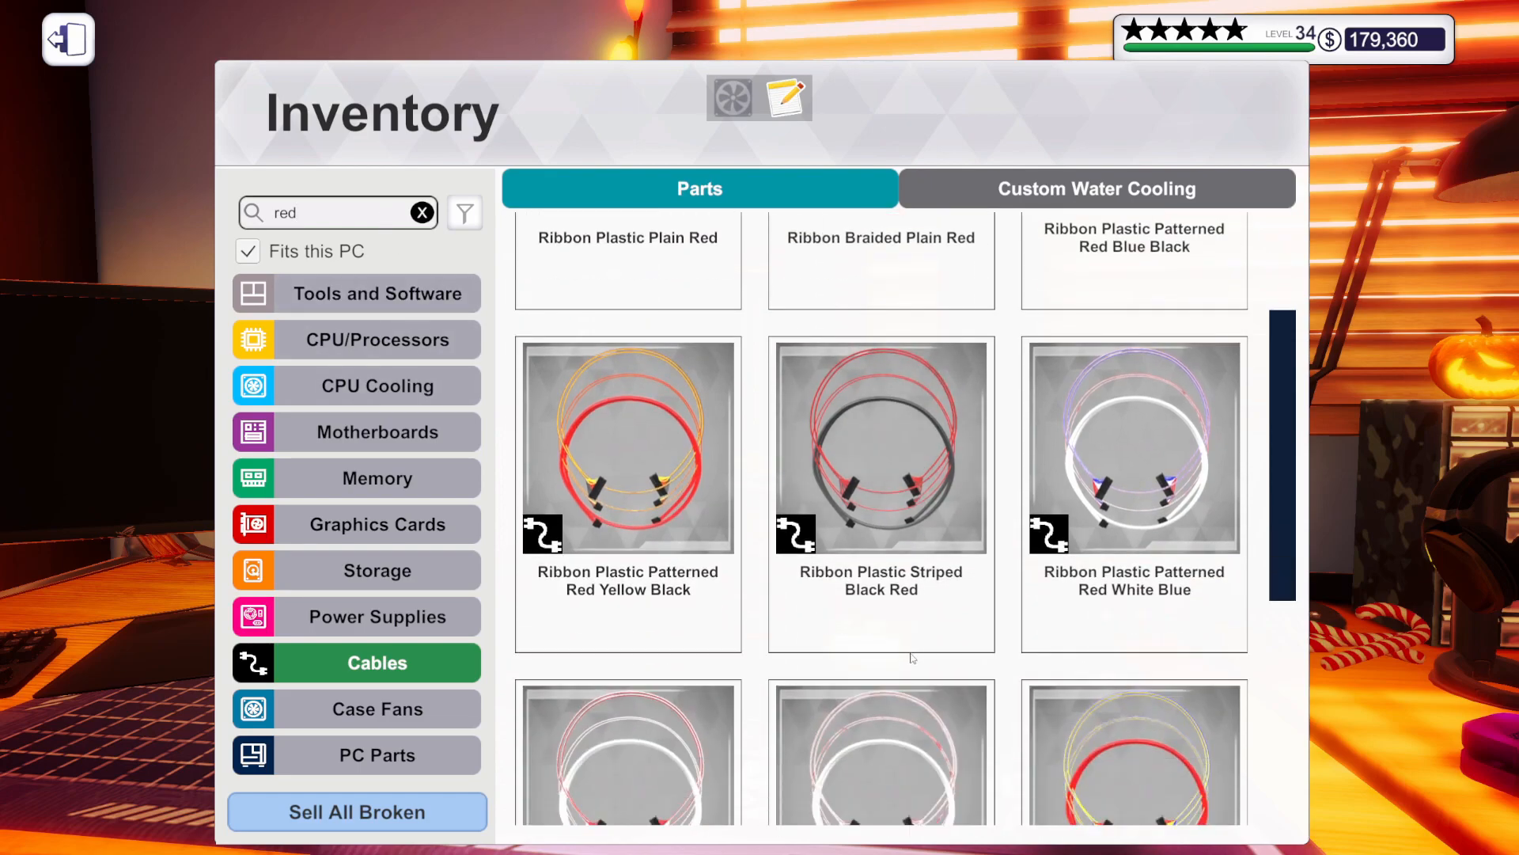
{"action": "scroll", "scroll_direction": "down", "scroll_amount": 3}
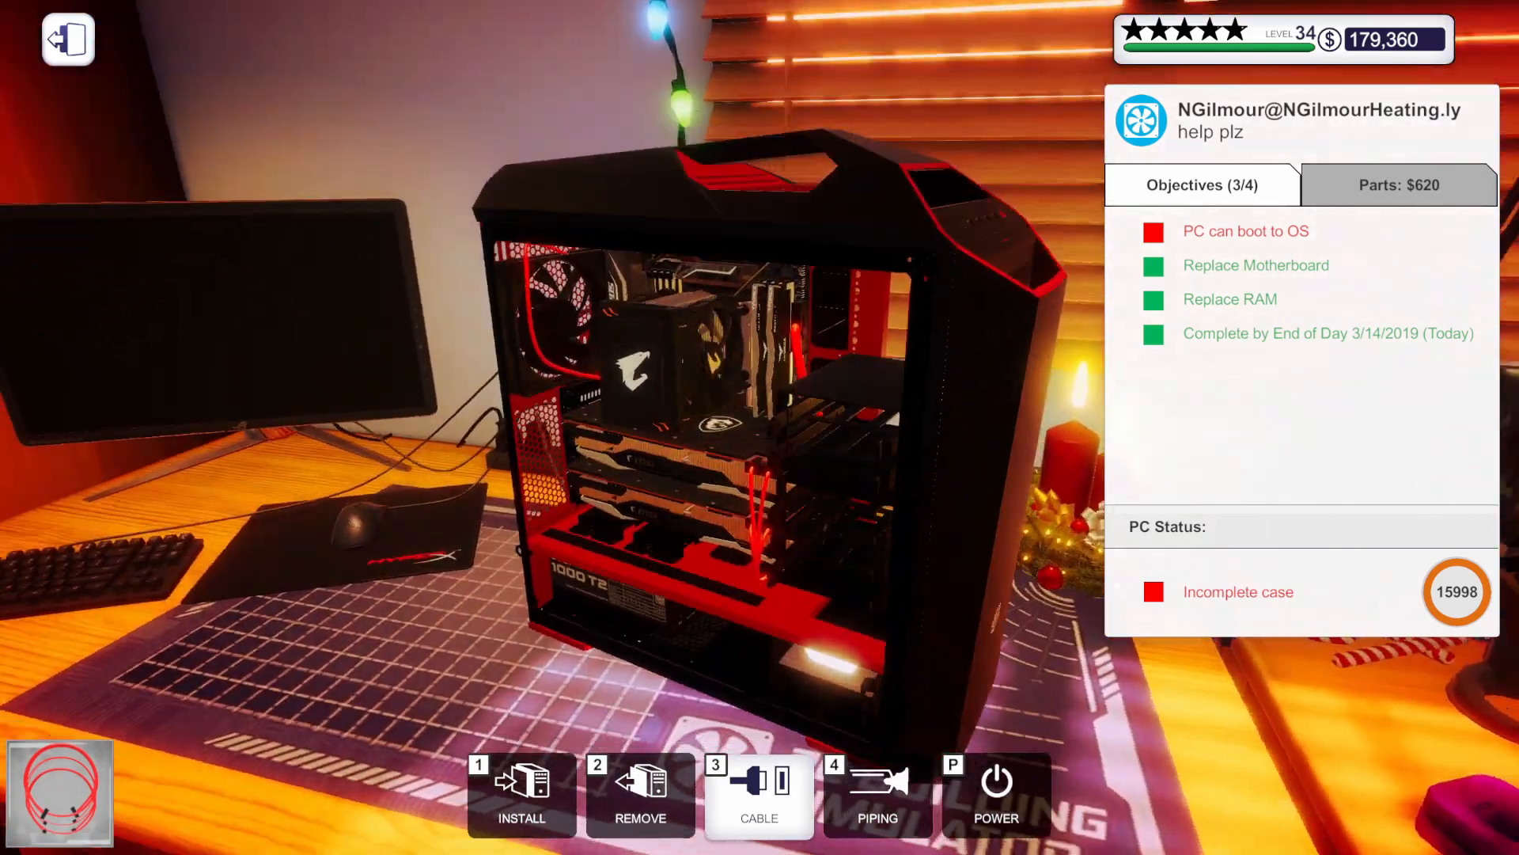
{"action": "left_click", "coordinate": [996, 794]}
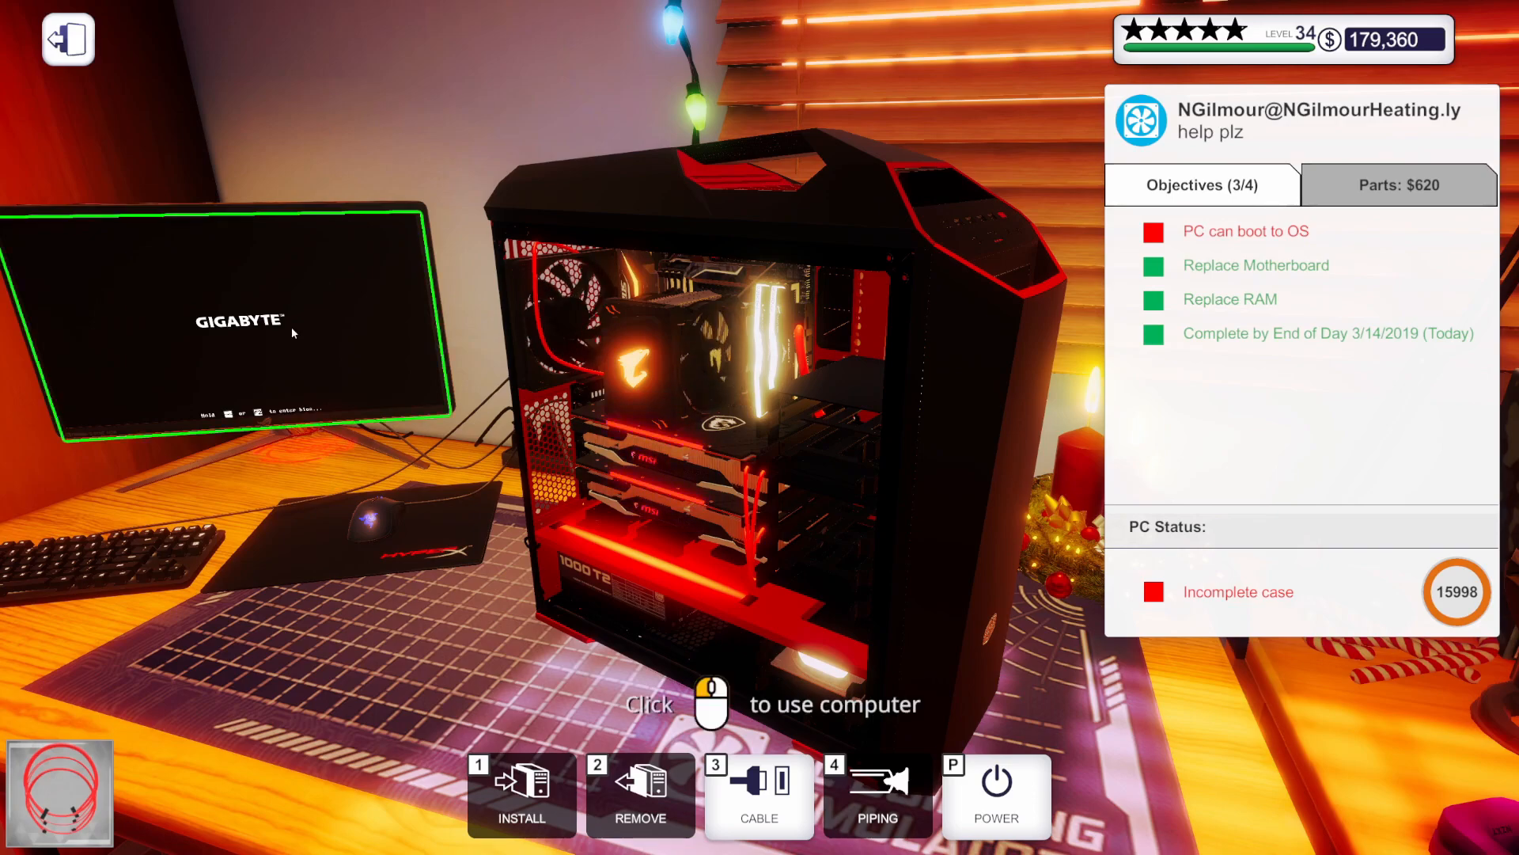
Turn XMP on in the BIOS RAM OC page, apply changes and restart to the desktop
{"action": "left_click", "coordinate": [242, 329]}
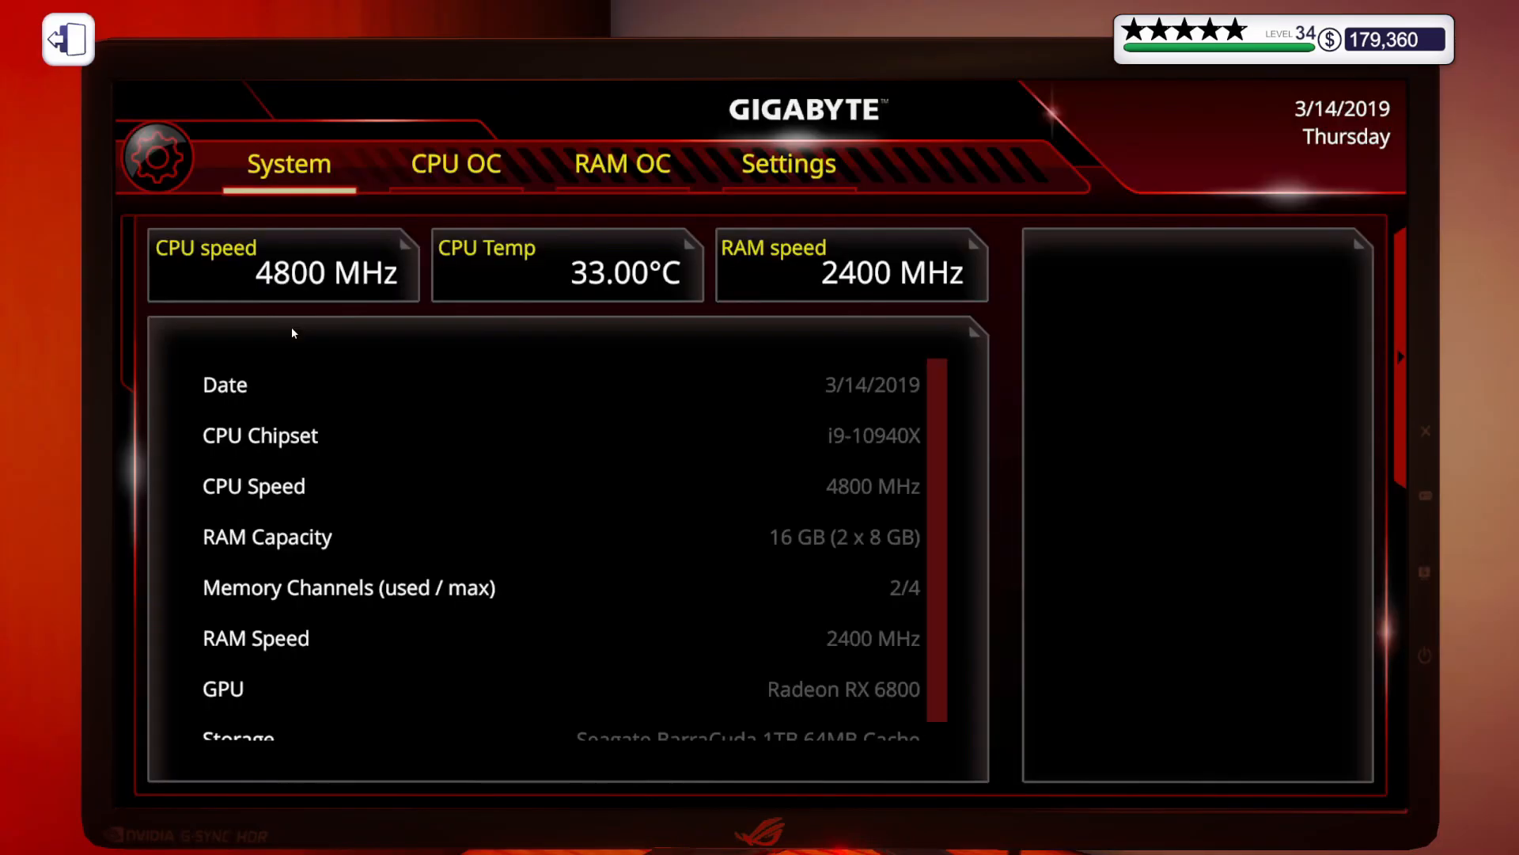
{"action": "left_click", "coordinate": [622, 163]}
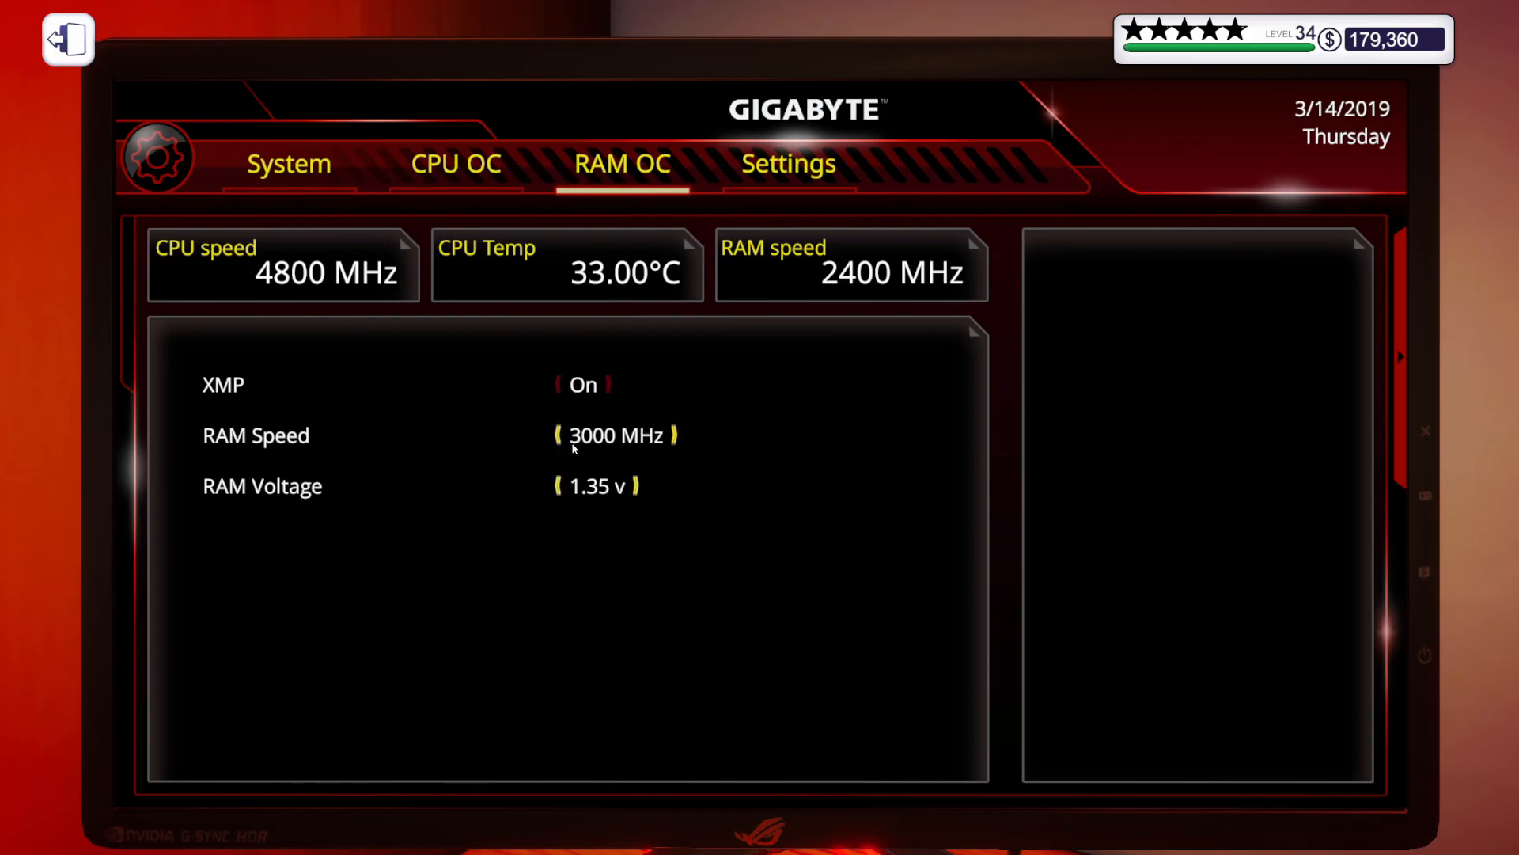
{"action": "left_click", "coordinate": [788, 163]}
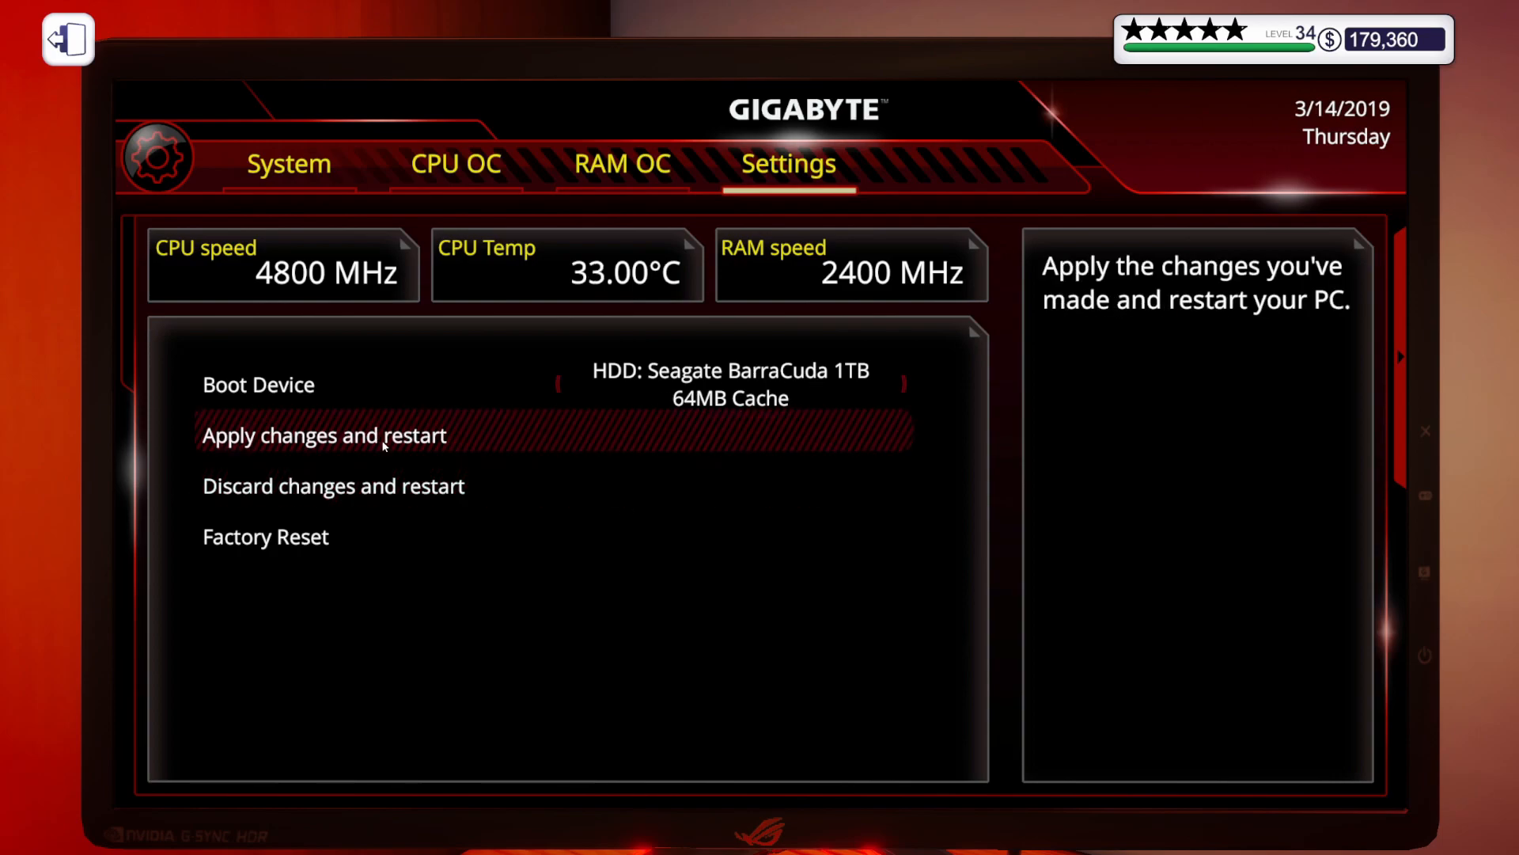
{"action": "left_click", "coordinate": [323, 435]}
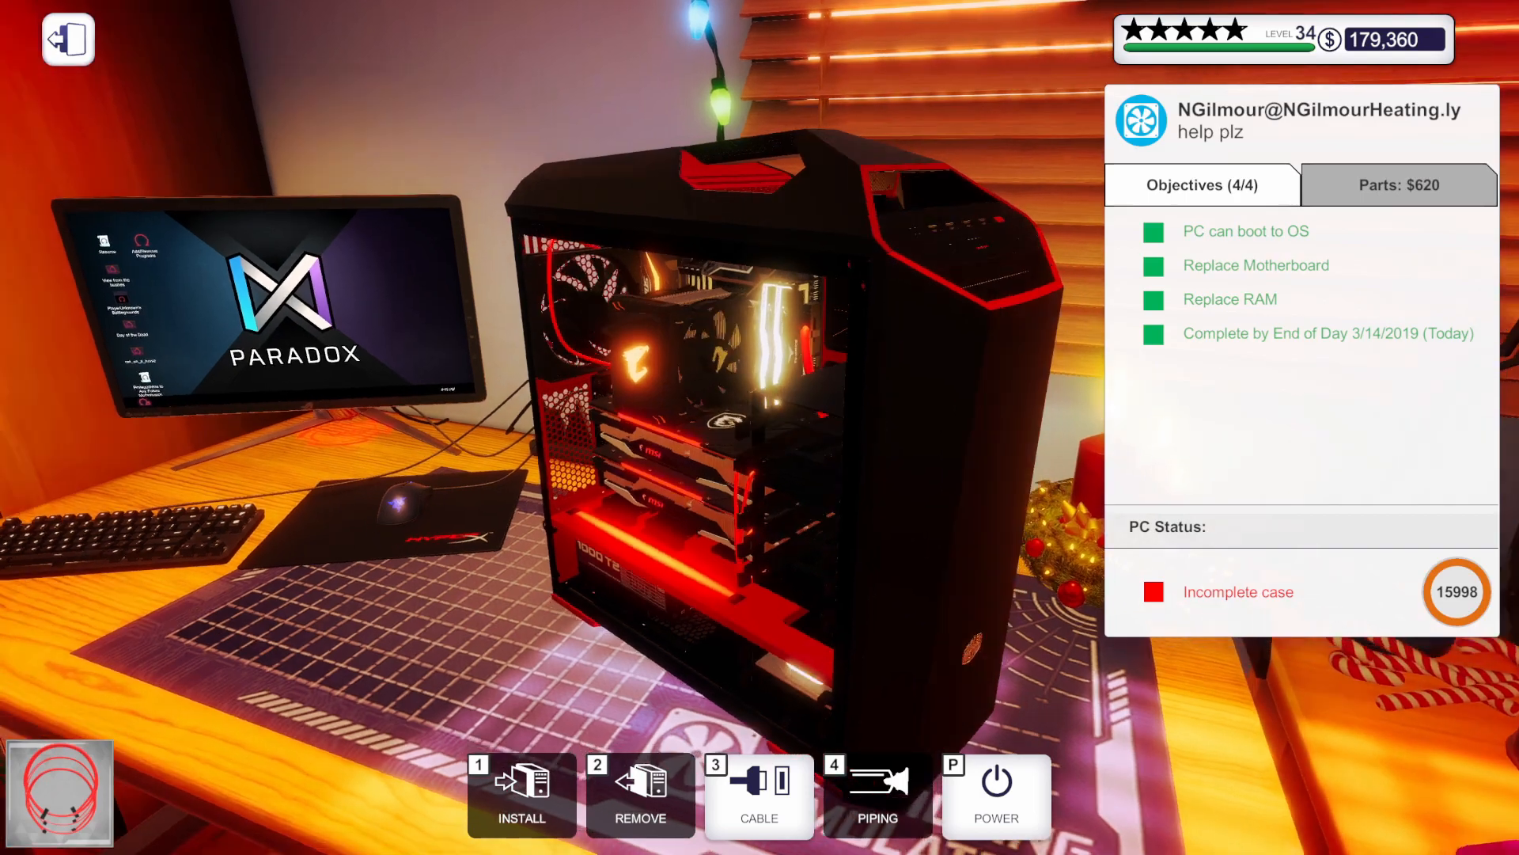
Place the first part of MLogue's rig in the bottom of the empty black case
{"action": "left_click", "coordinate": [758, 794]}
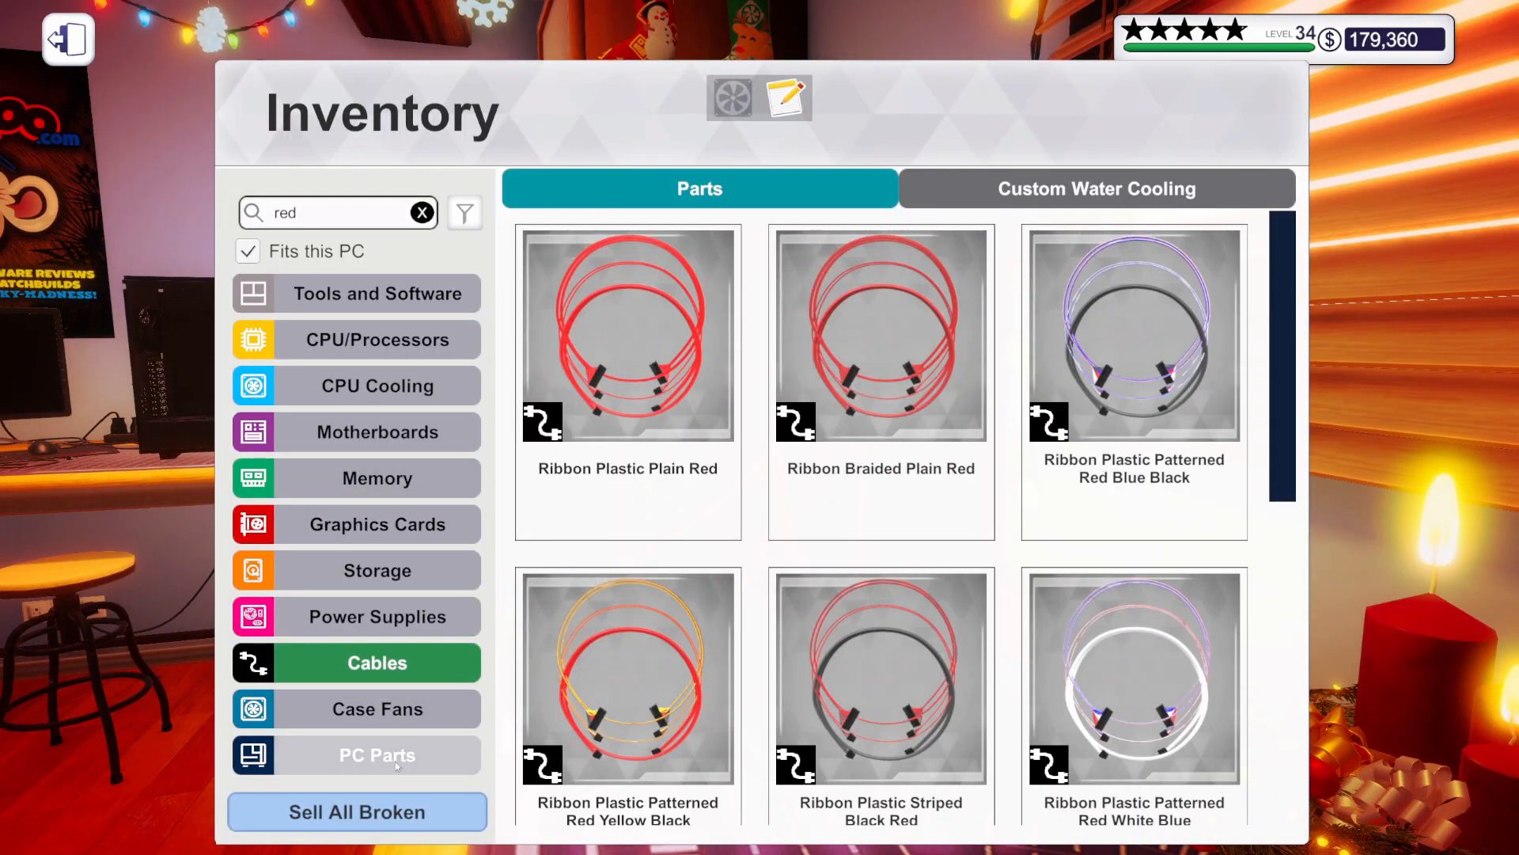
{"action": "left_click", "coordinate": [66, 39]}
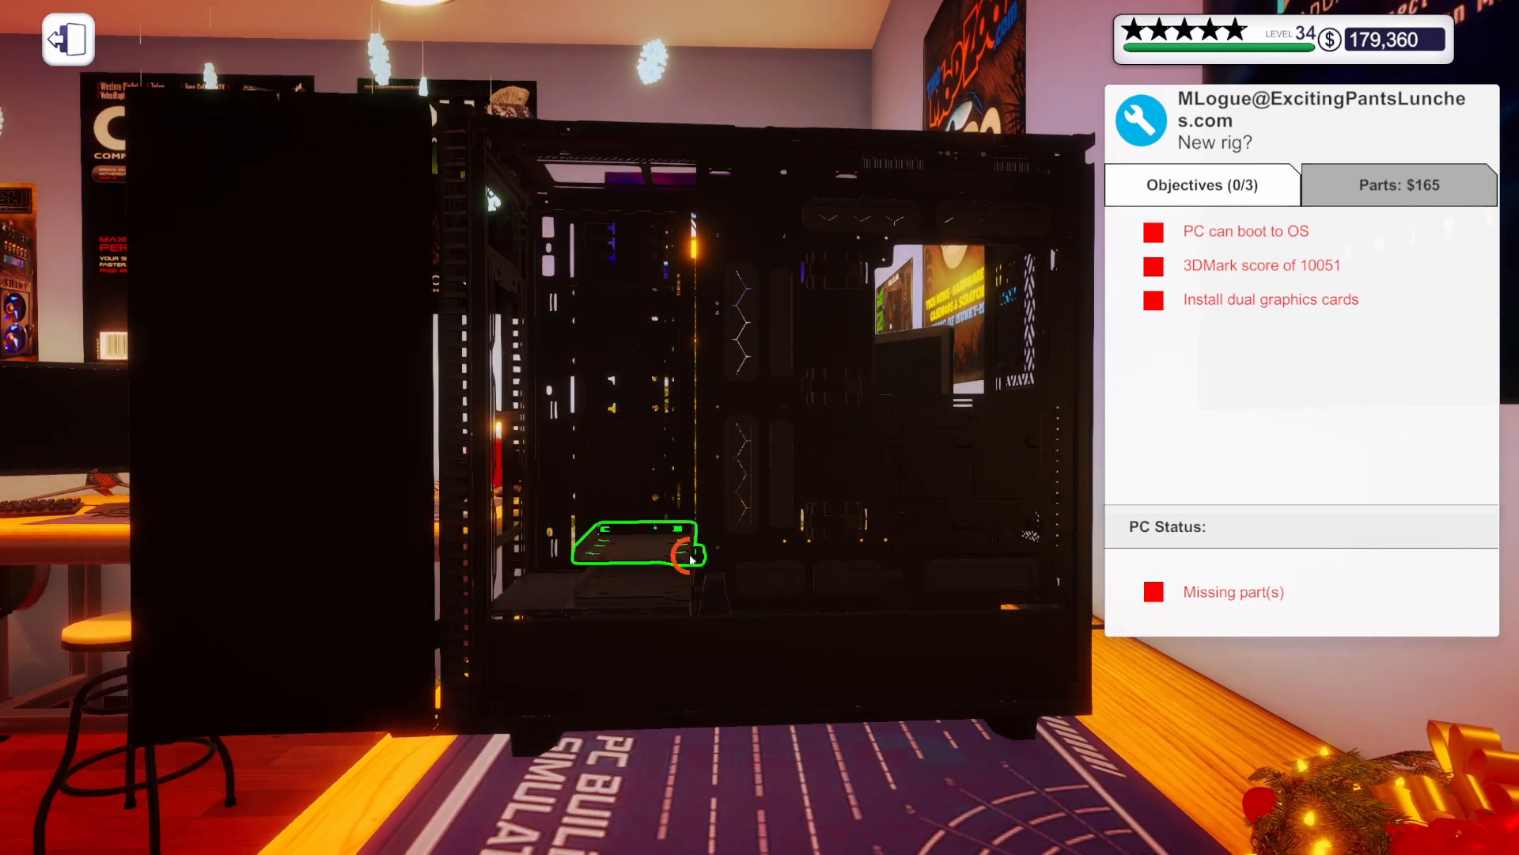
{"action": "left_click", "coordinate": [649, 547]}
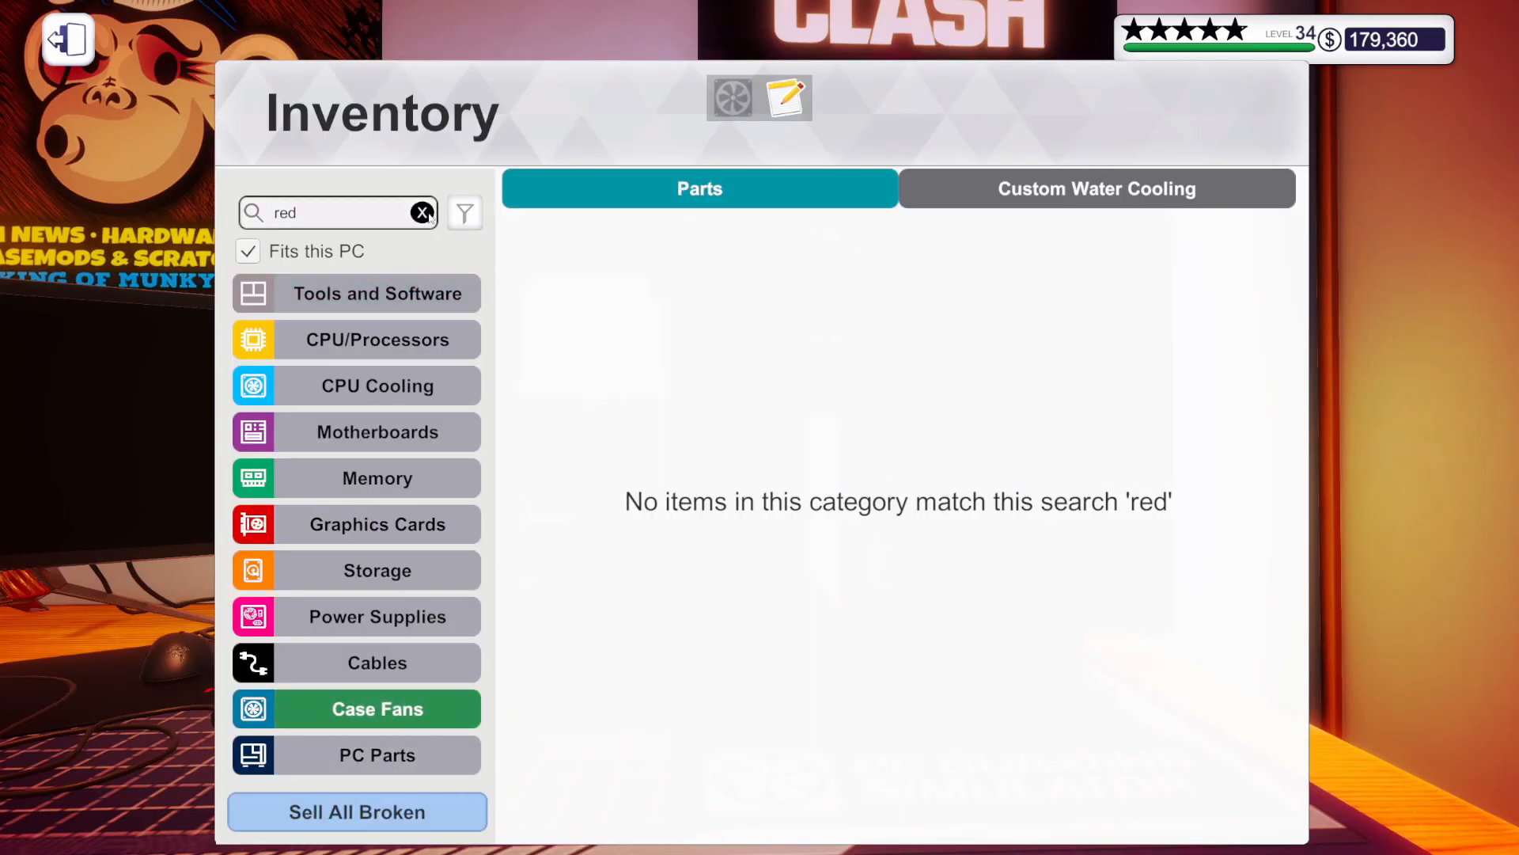
Install white Corsair SP120 RGB fans in MLogue's black case after clearing the 'red' search
{"action": "left_click", "coordinate": [421, 212]}
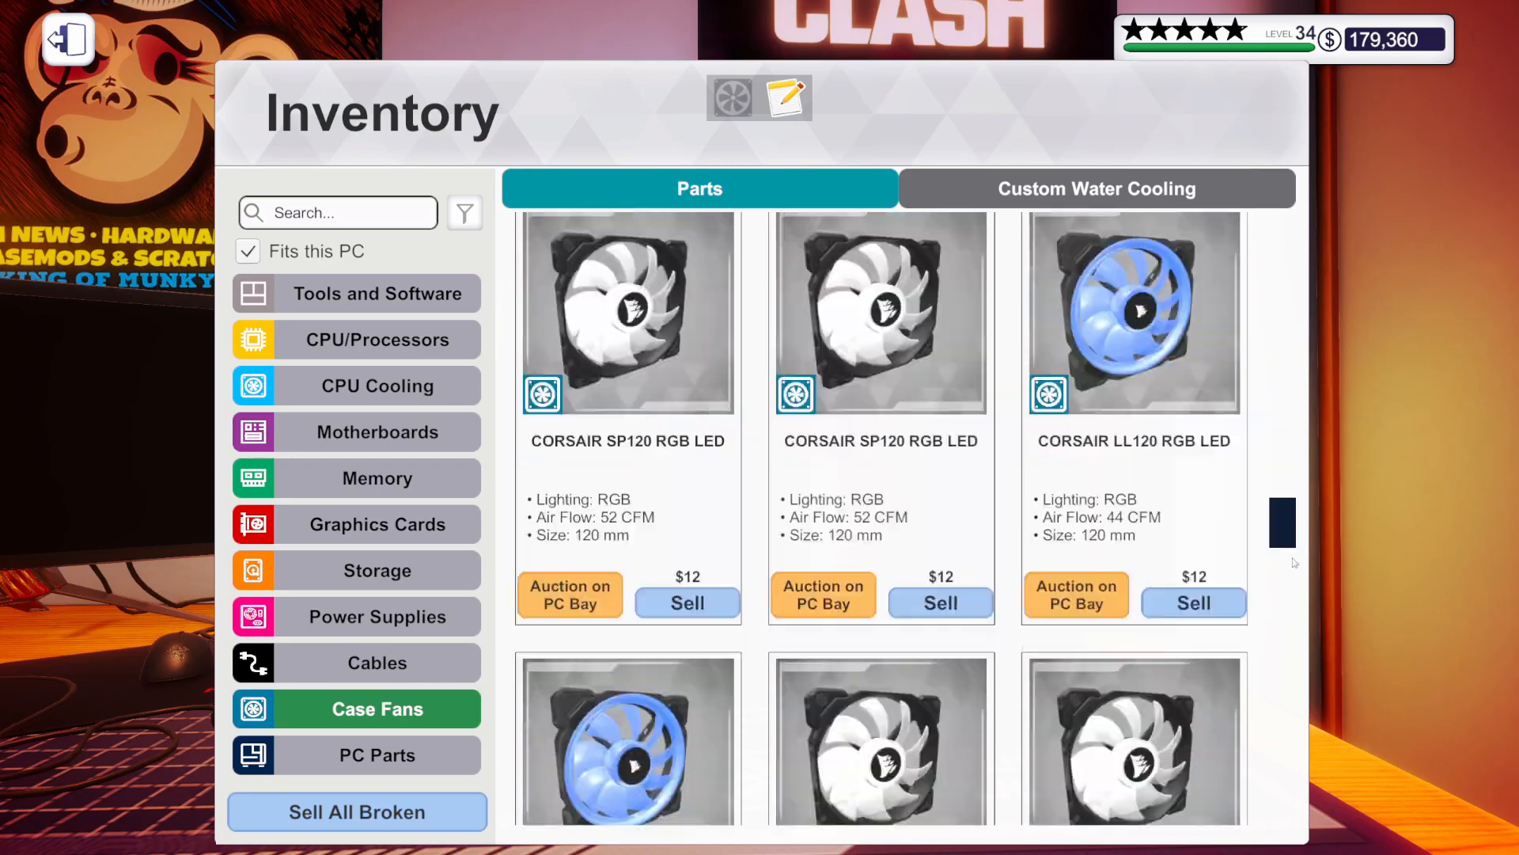
{"action": "left_click", "coordinate": [67, 38]}
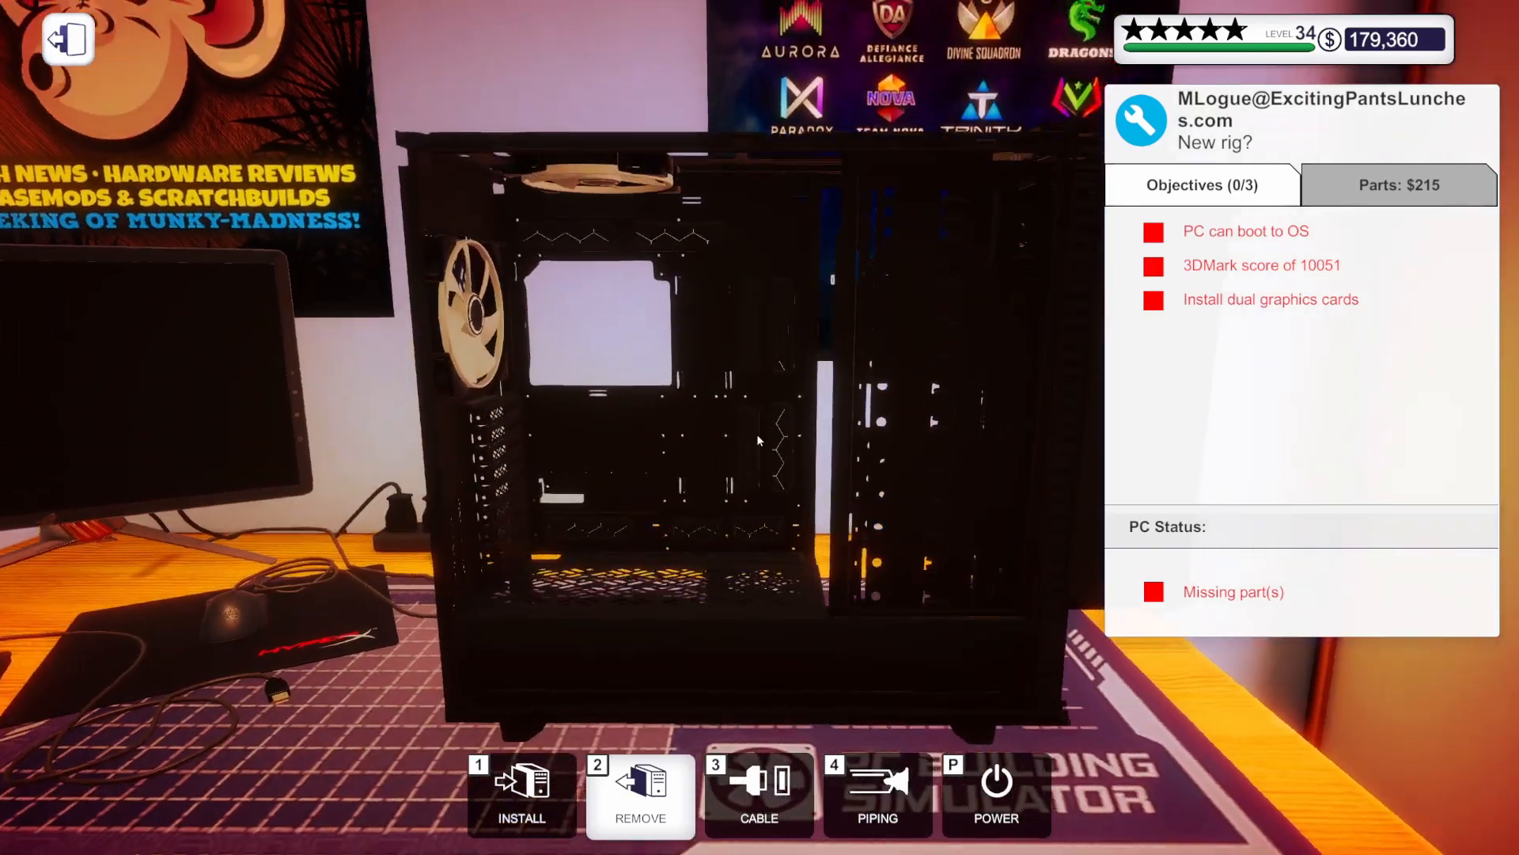
{"action": "left_click", "coordinate": [521, 794]}
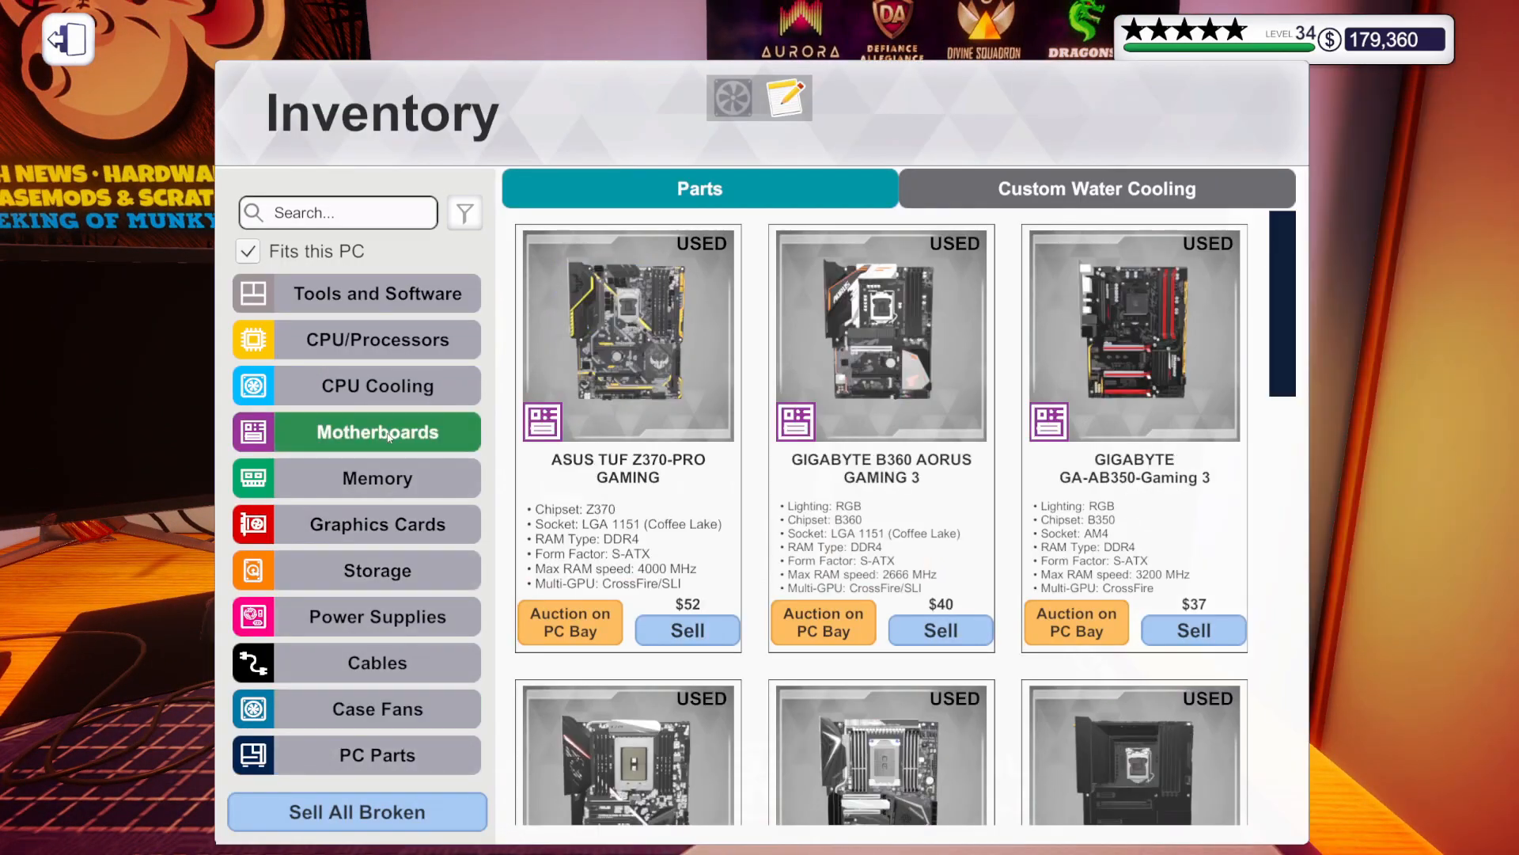
Browse the fitting motherboards, then storage drives, then memory modules in the inventory
{"action": "scroll", "scroll_direction": "down", "scroll_amount": 3}
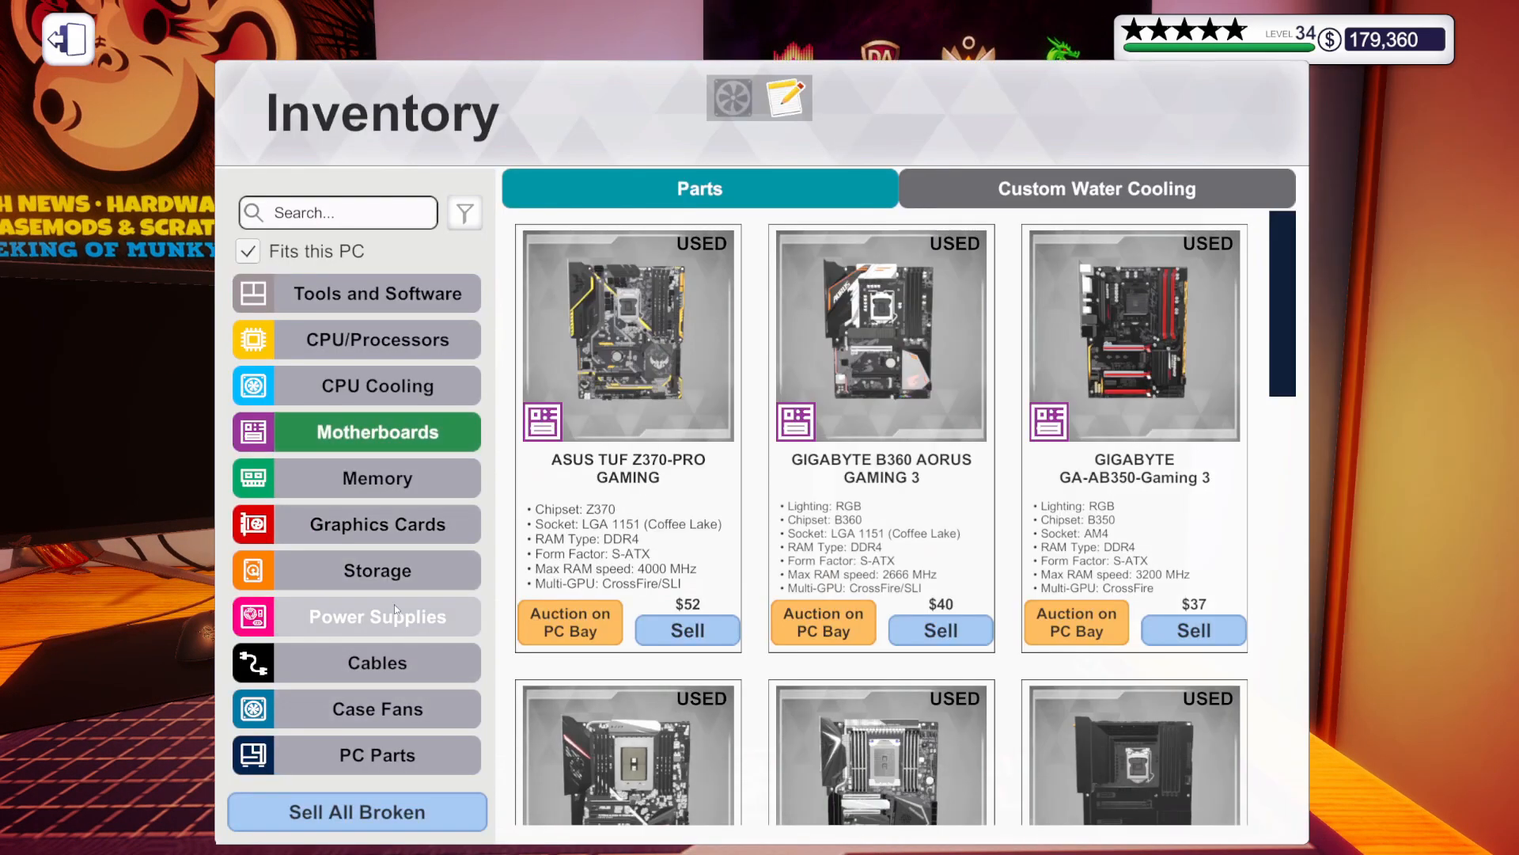
{"action": "left_click", "coordinate": [377, 570]}
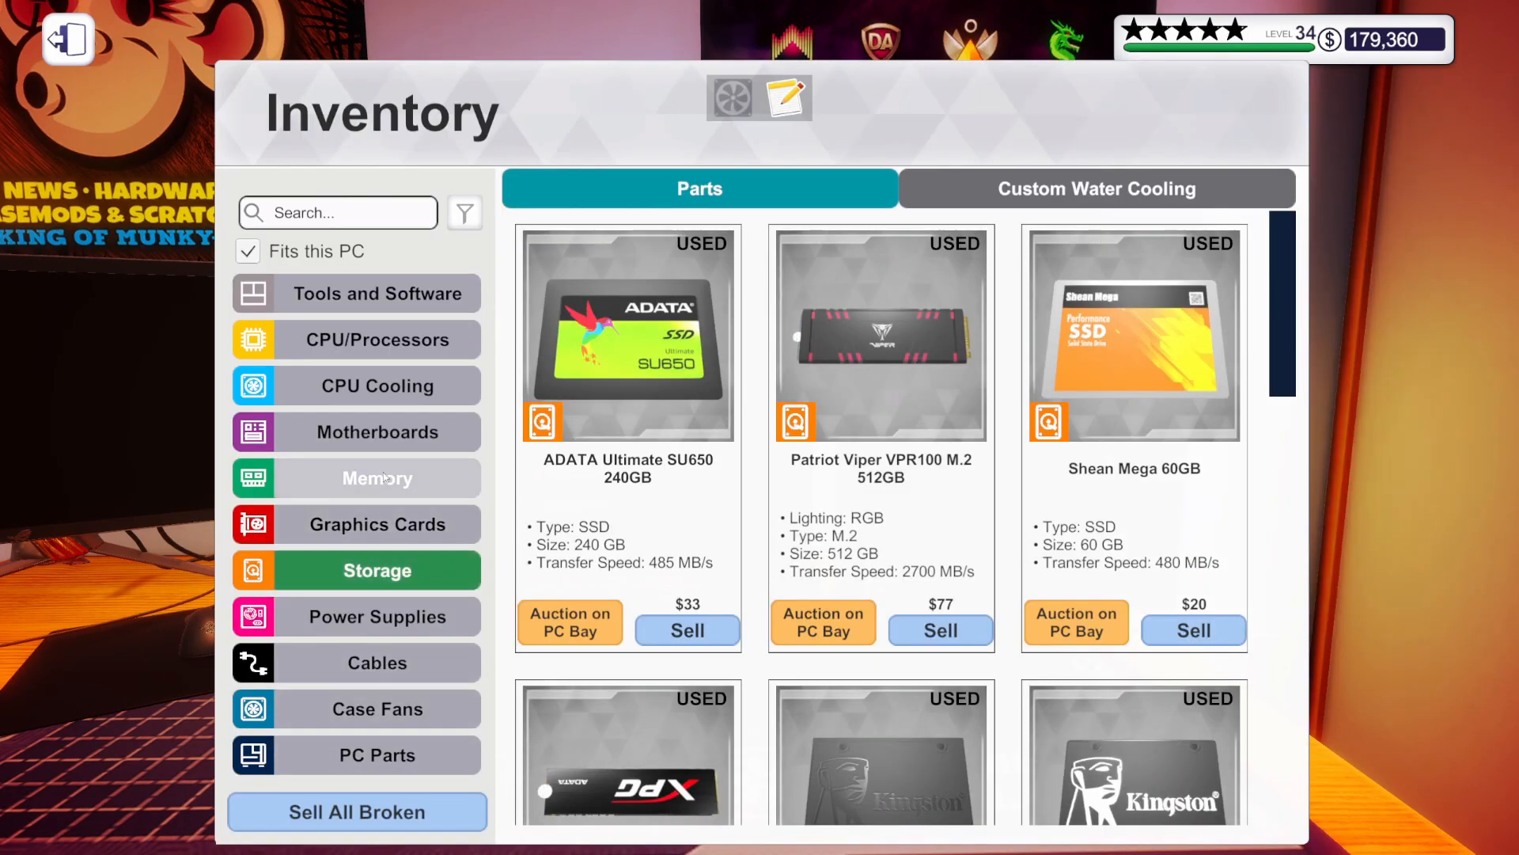
{"action": "left_click", "coordinate": [377, 478]}
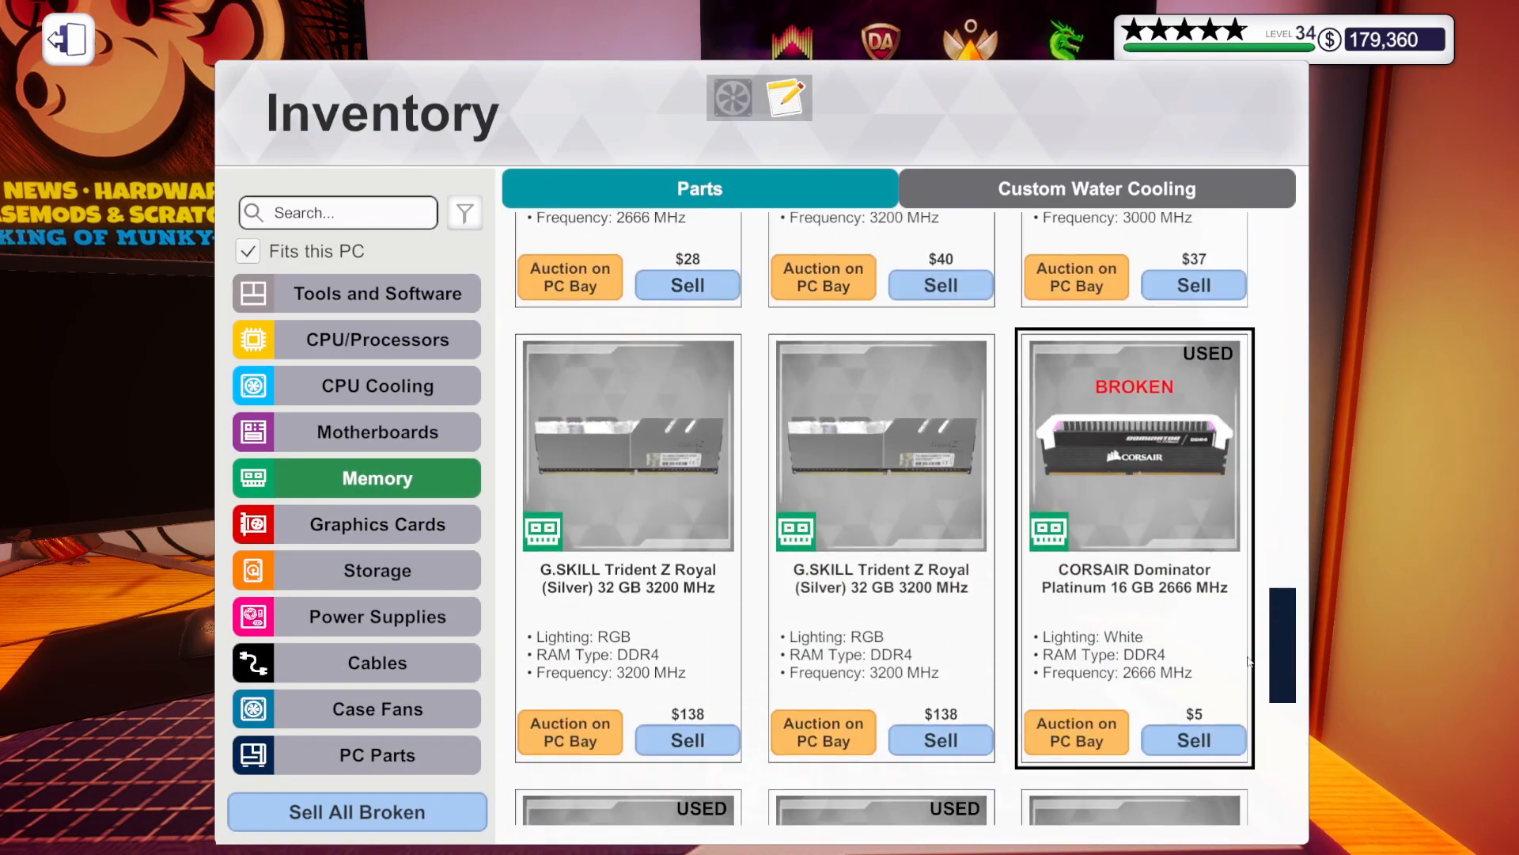
Fit the motherboard, CPU and RAM, then review processors and tools/software in the inventory
{"action": "scroll", "scroll_direction": "down", "scroll_amount": 3}
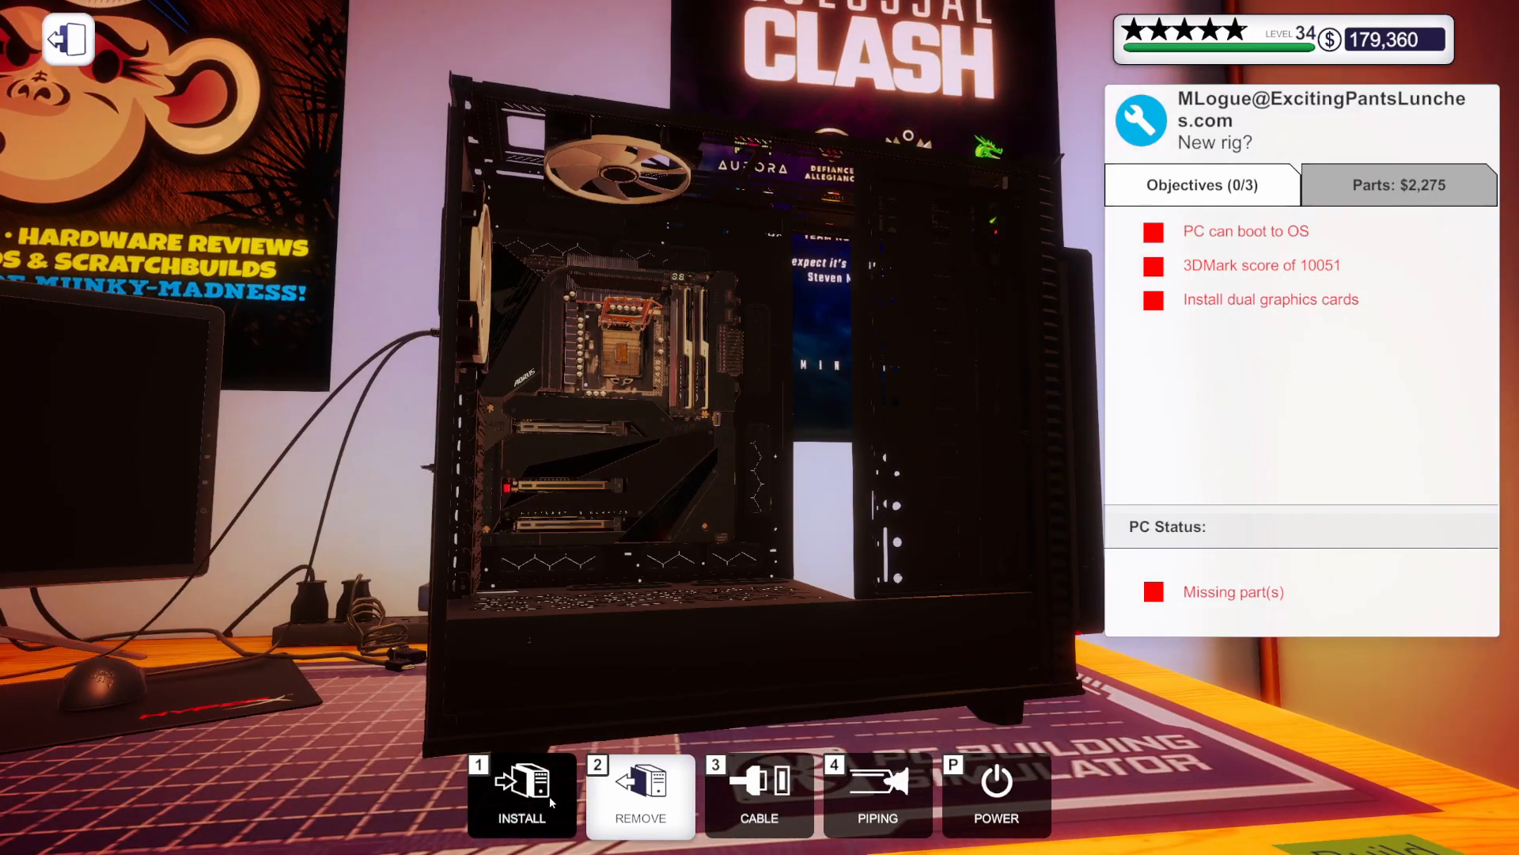
{"action": "left_click", "coordinate": [521, 794]}
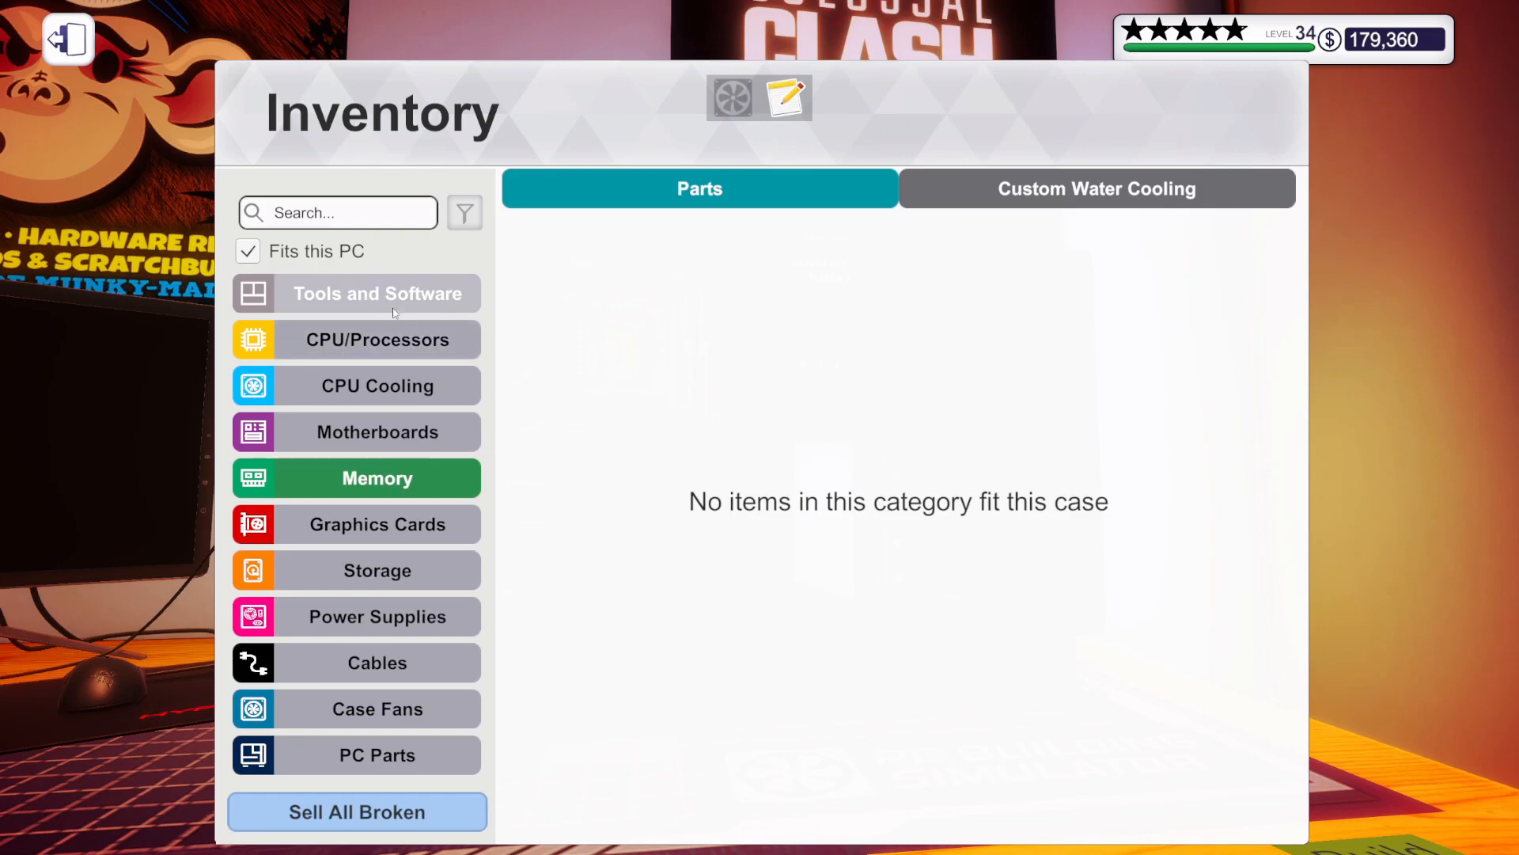
{"action": "left_click", "coordinate": [377, 338]}
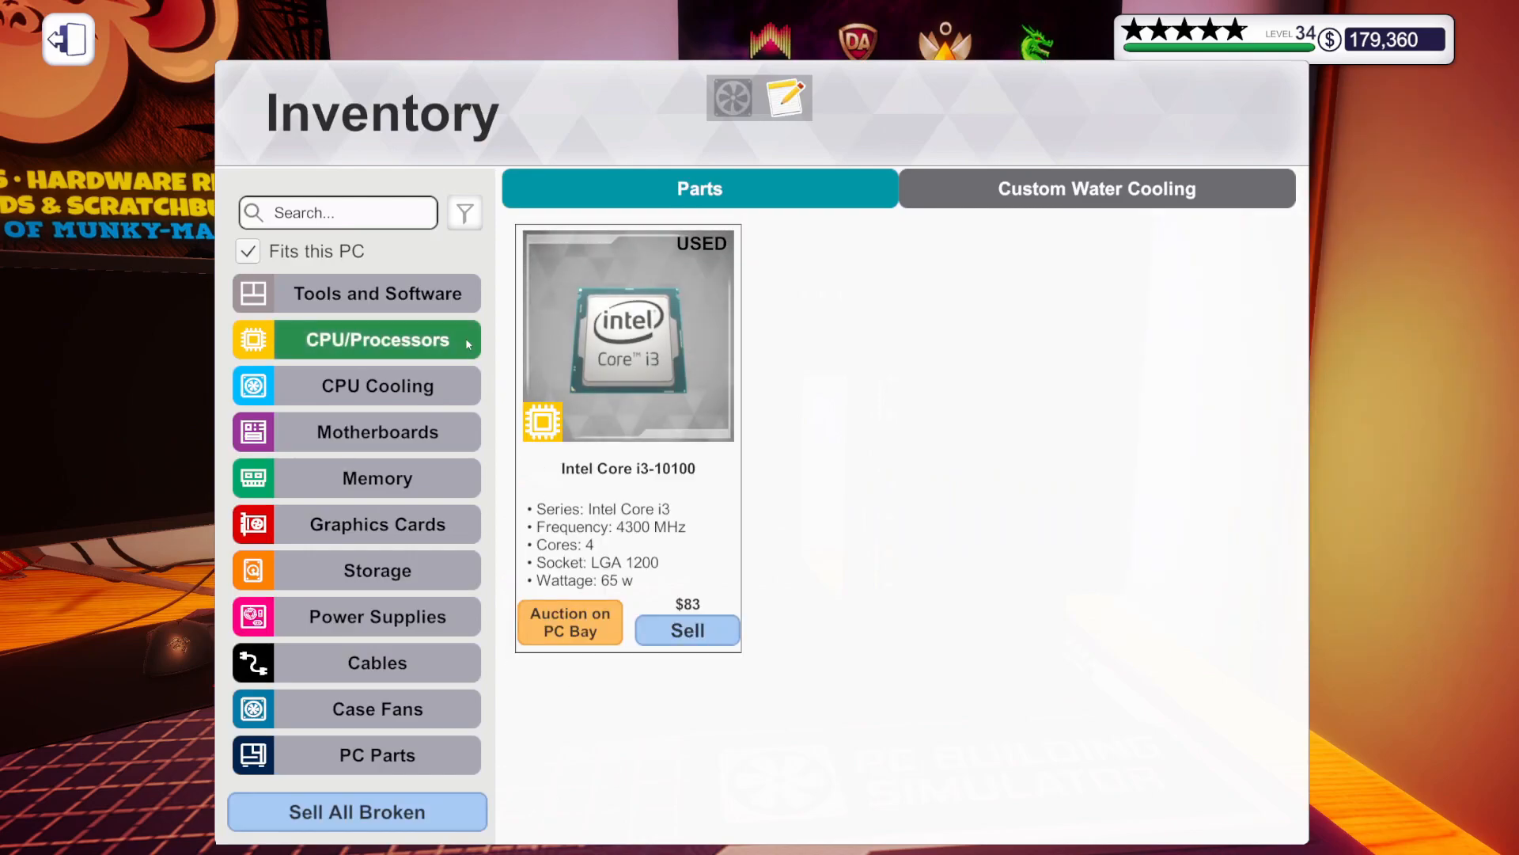
{"action": "left_click", "coordinate": [376, 293]}
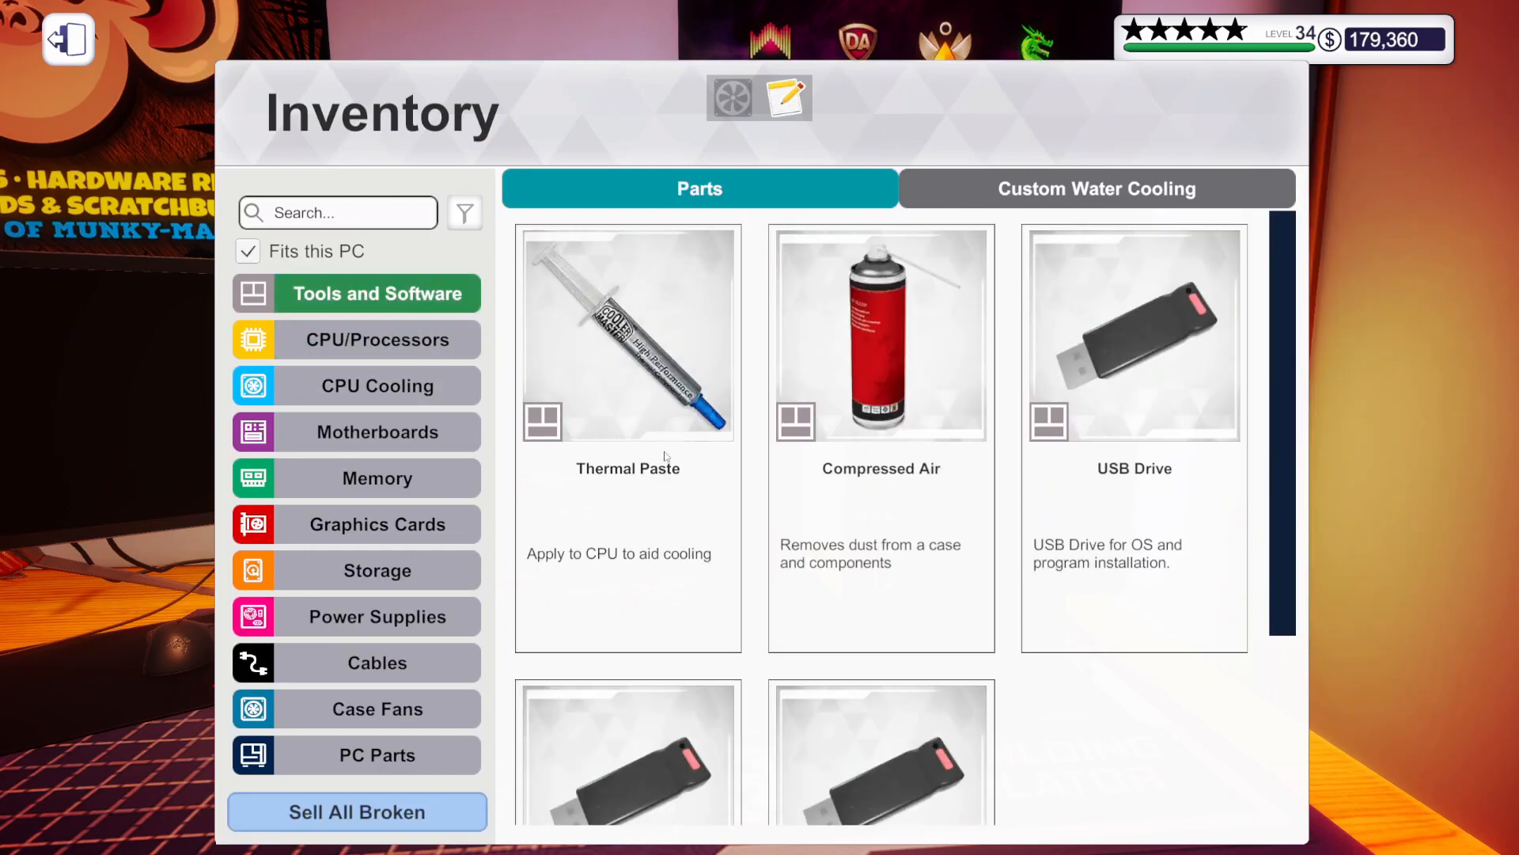
{"action": "mouse_move", "coordinate": [507, 756]}
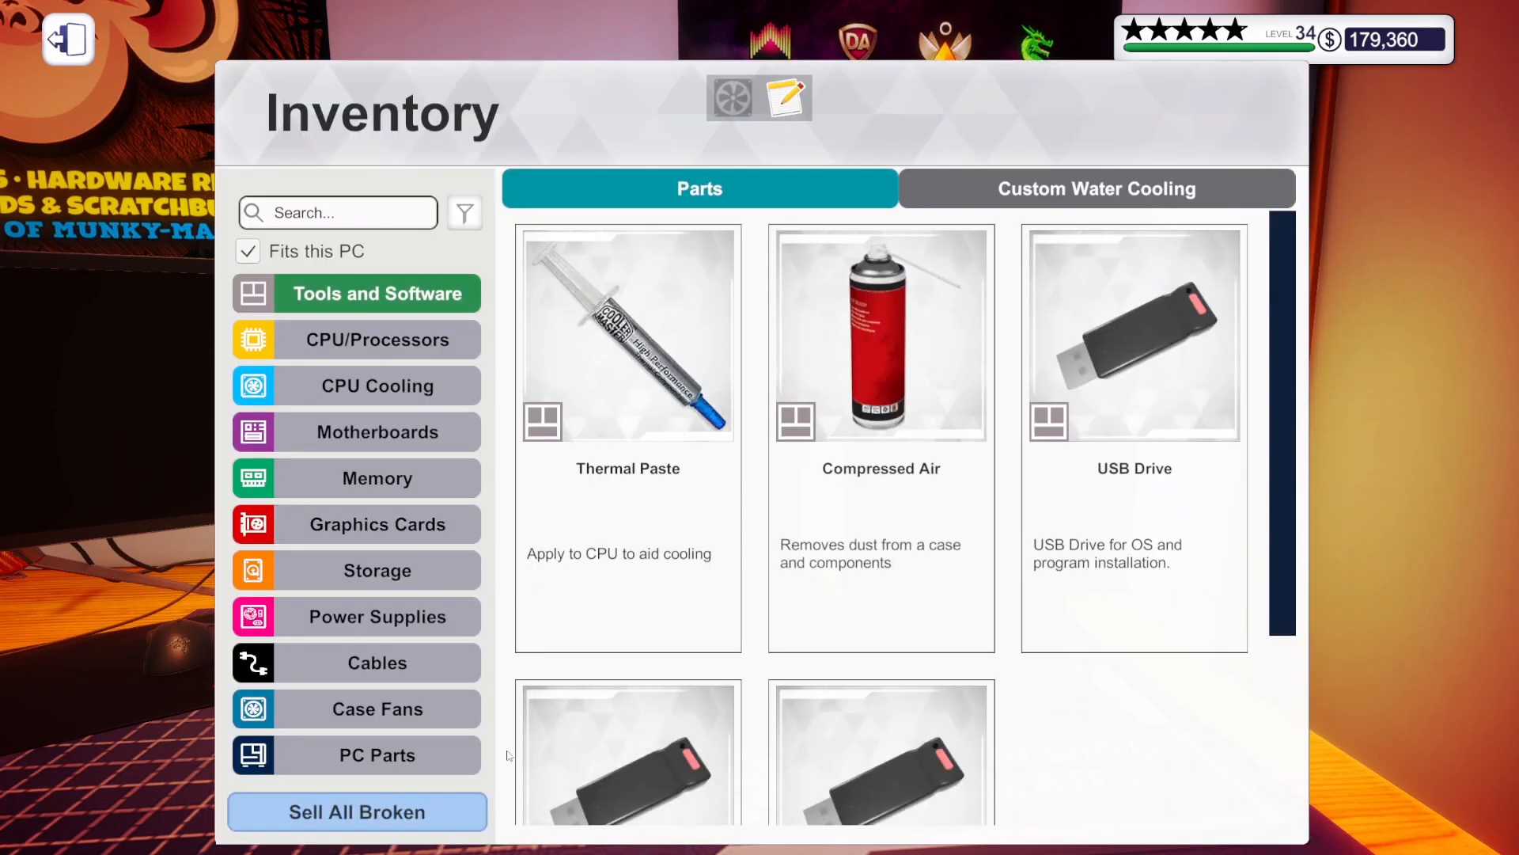
Mount the liquid CPU cooler's radiator, then list the fitting power supplies
{"action": "left_click", "coordinate": [376, 384]}
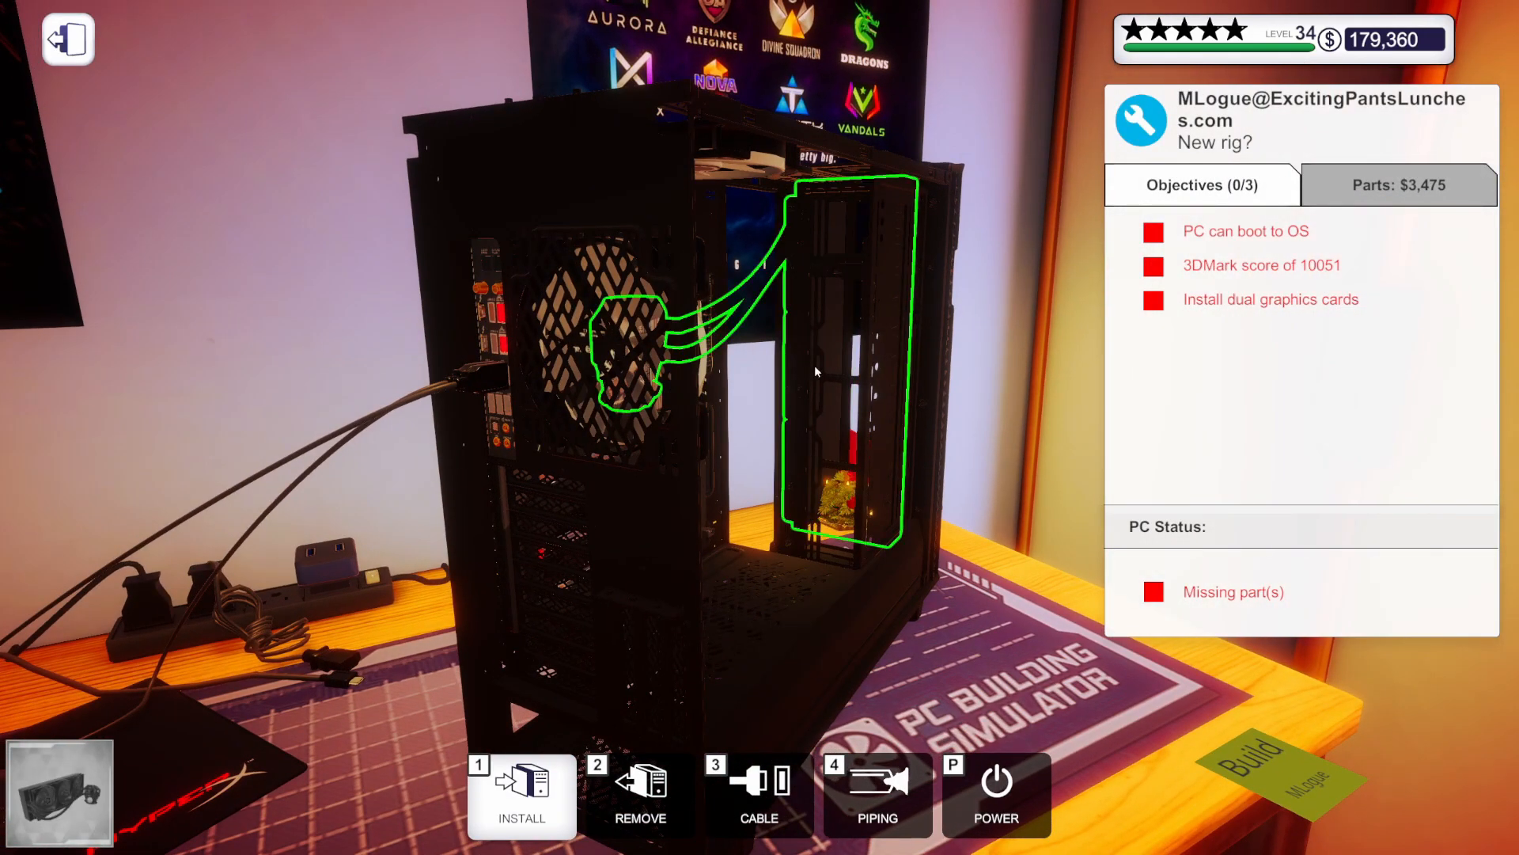
{"action": "mouse_move", "coordinate": [828, 513]}
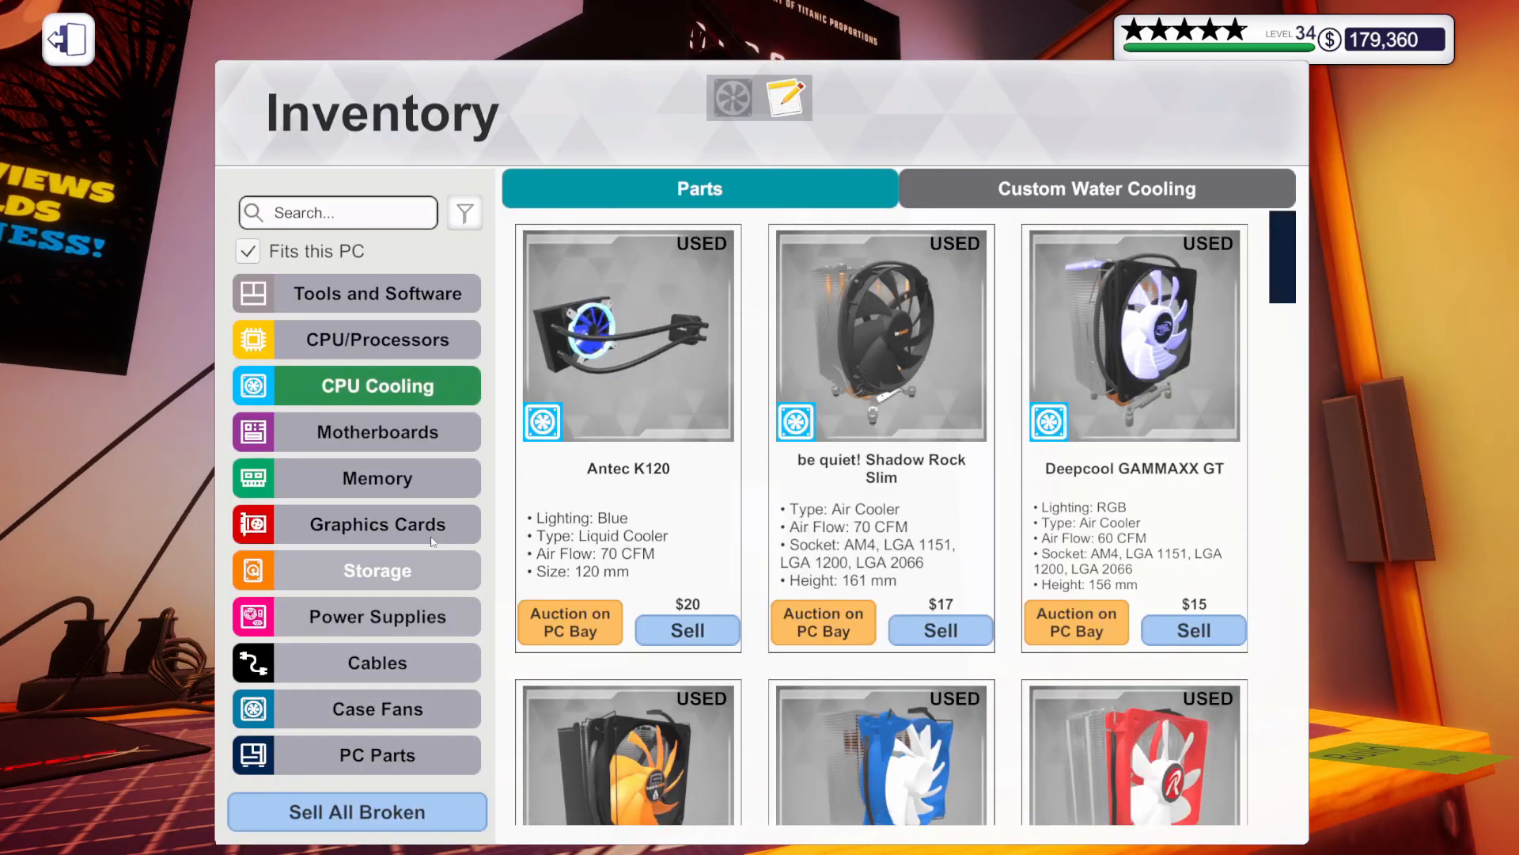
{"action": "left_click", "coordinate": [376, 616]}
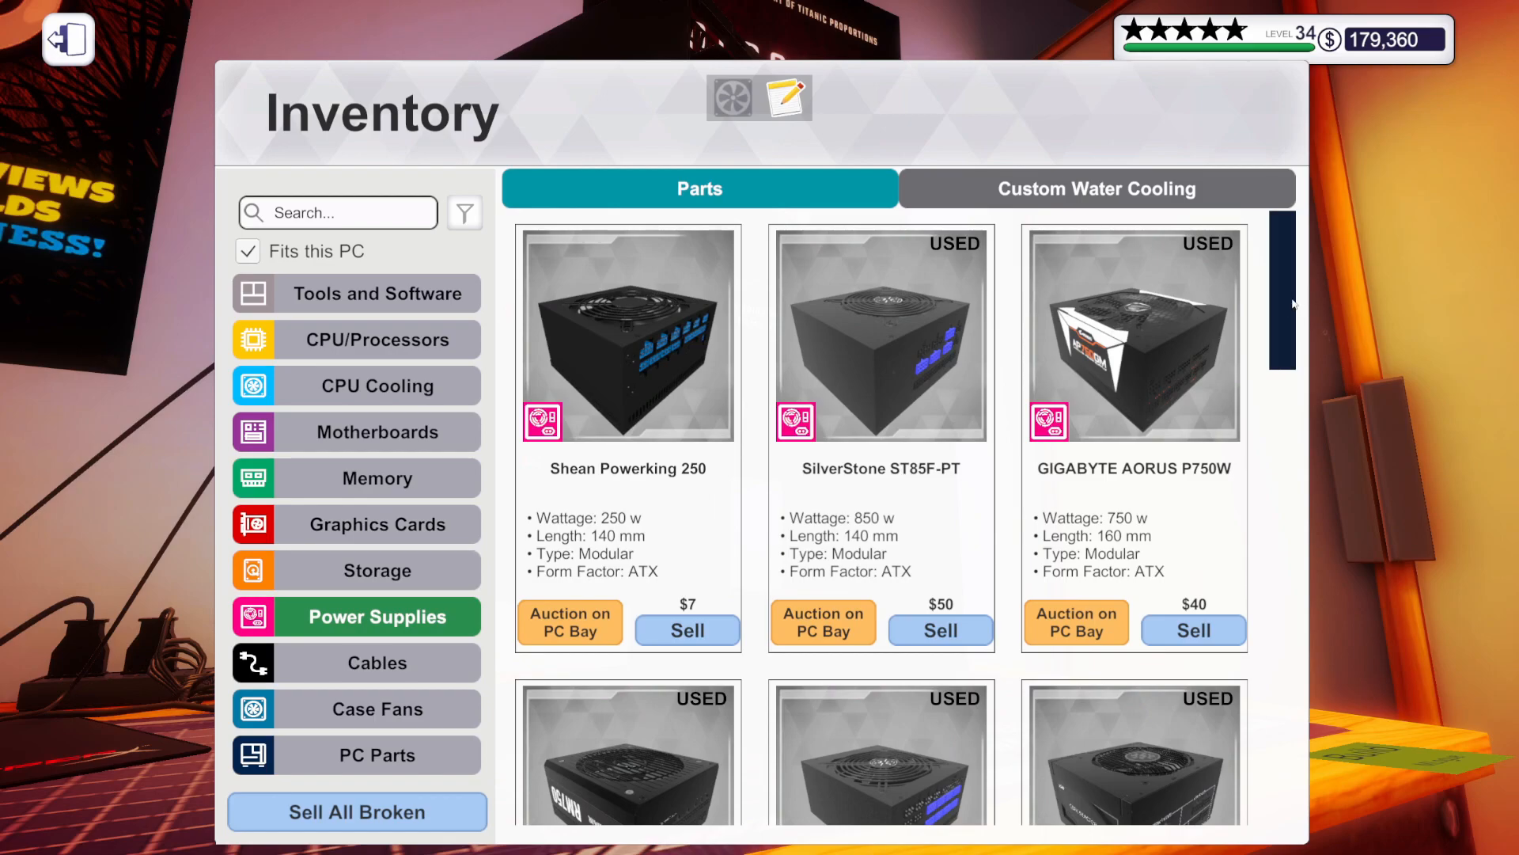
Scroll the stored GTX 1070 and 1080 graphics cards that fit the rig
{"action": "scroll", "scroll_direction": "down", "scroll_amount": 3}
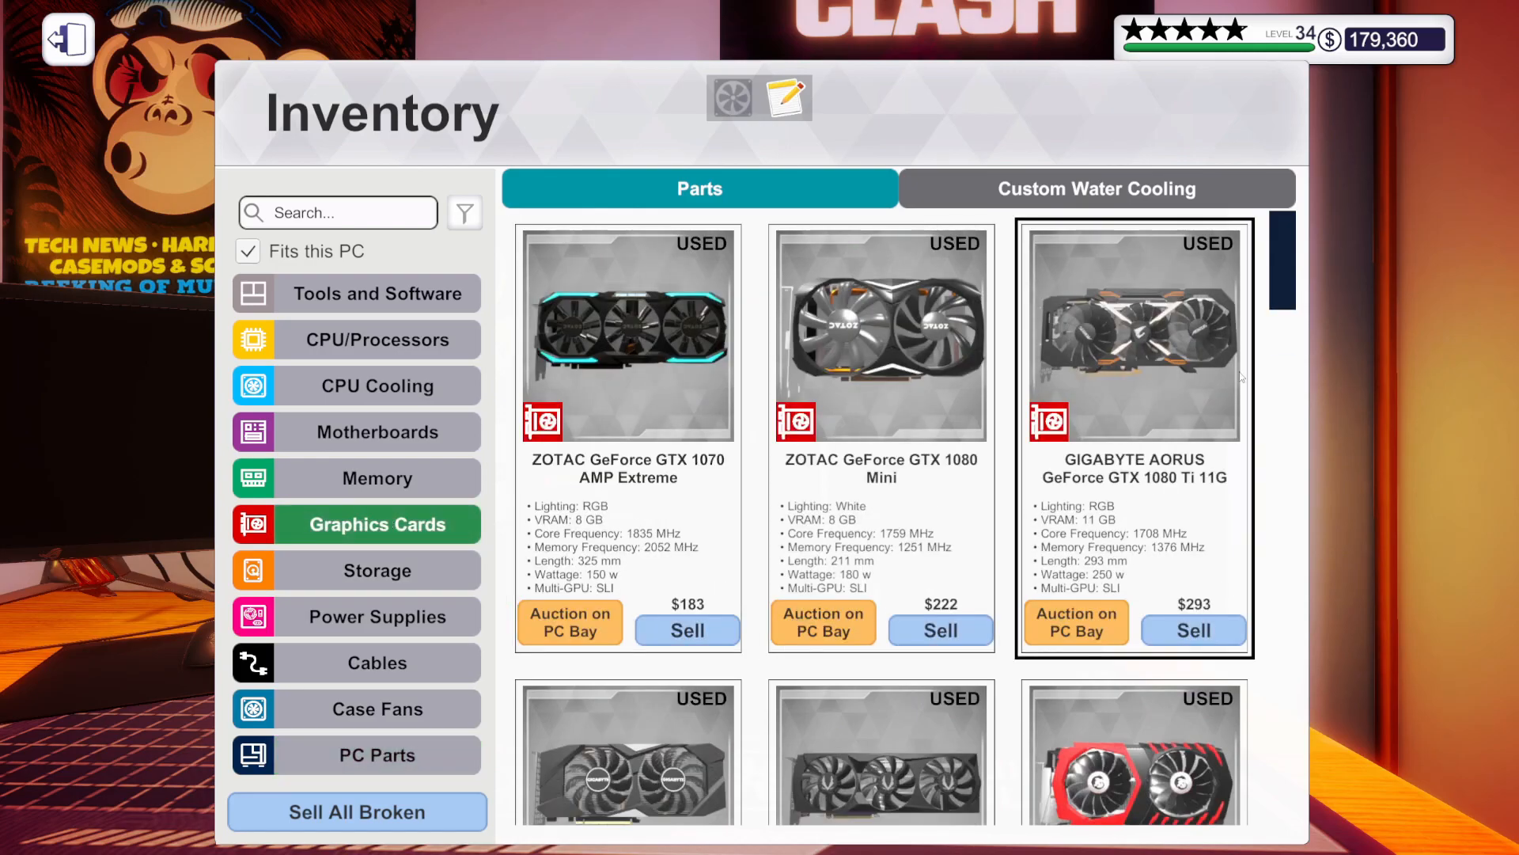
Seat the GIGABYTE AORUS RTX 2080 Ti XTREME 11G cards in the PCIe slots
{"action": "scroll", "scroll_direction": "down", "scroll_amount": 3}
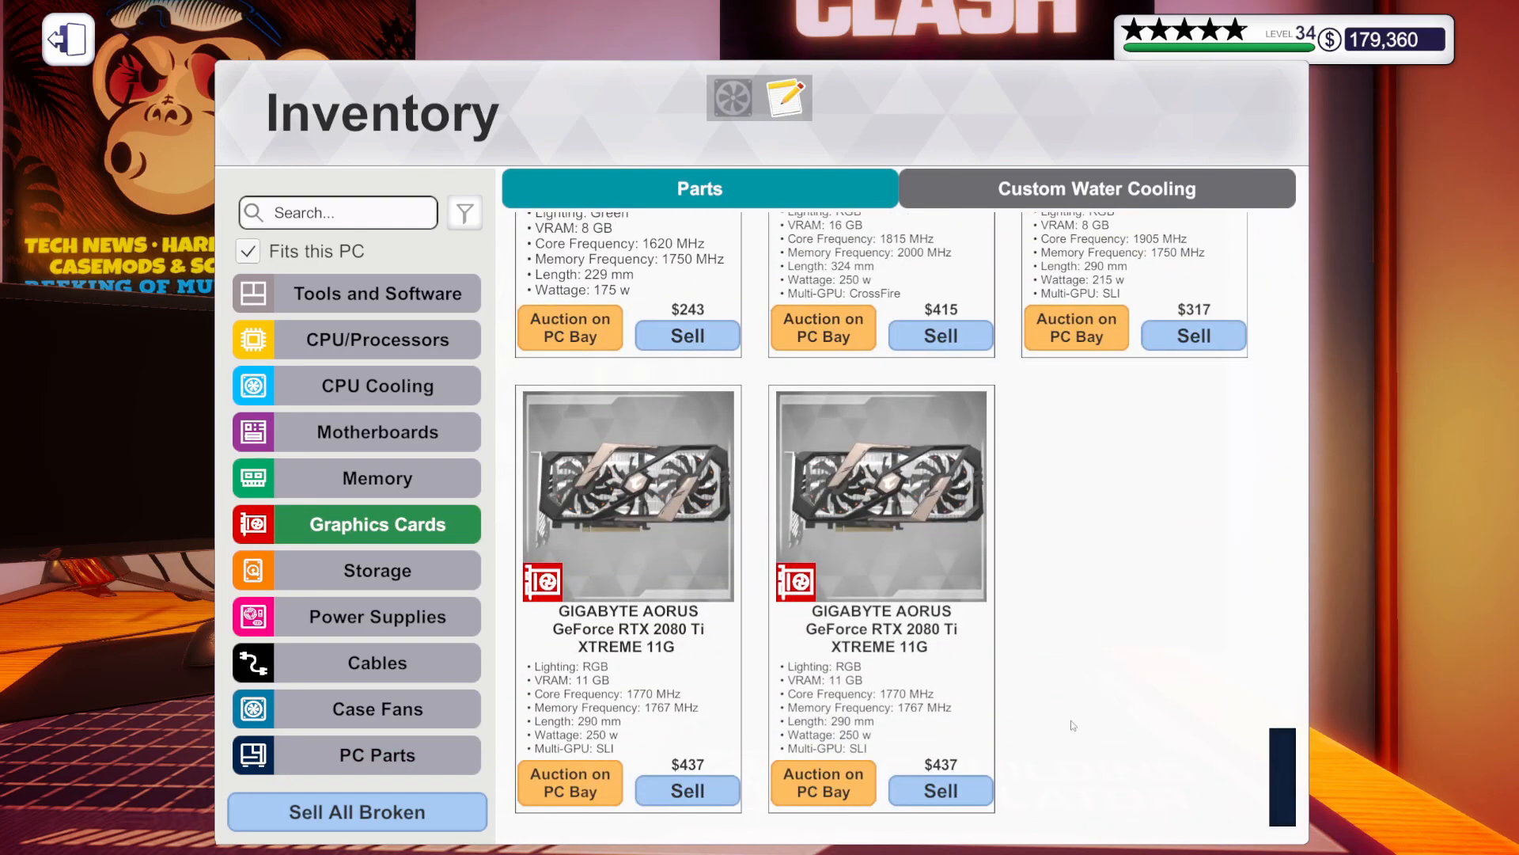
{"action": "left_click", "coordinate": [879, 493]}
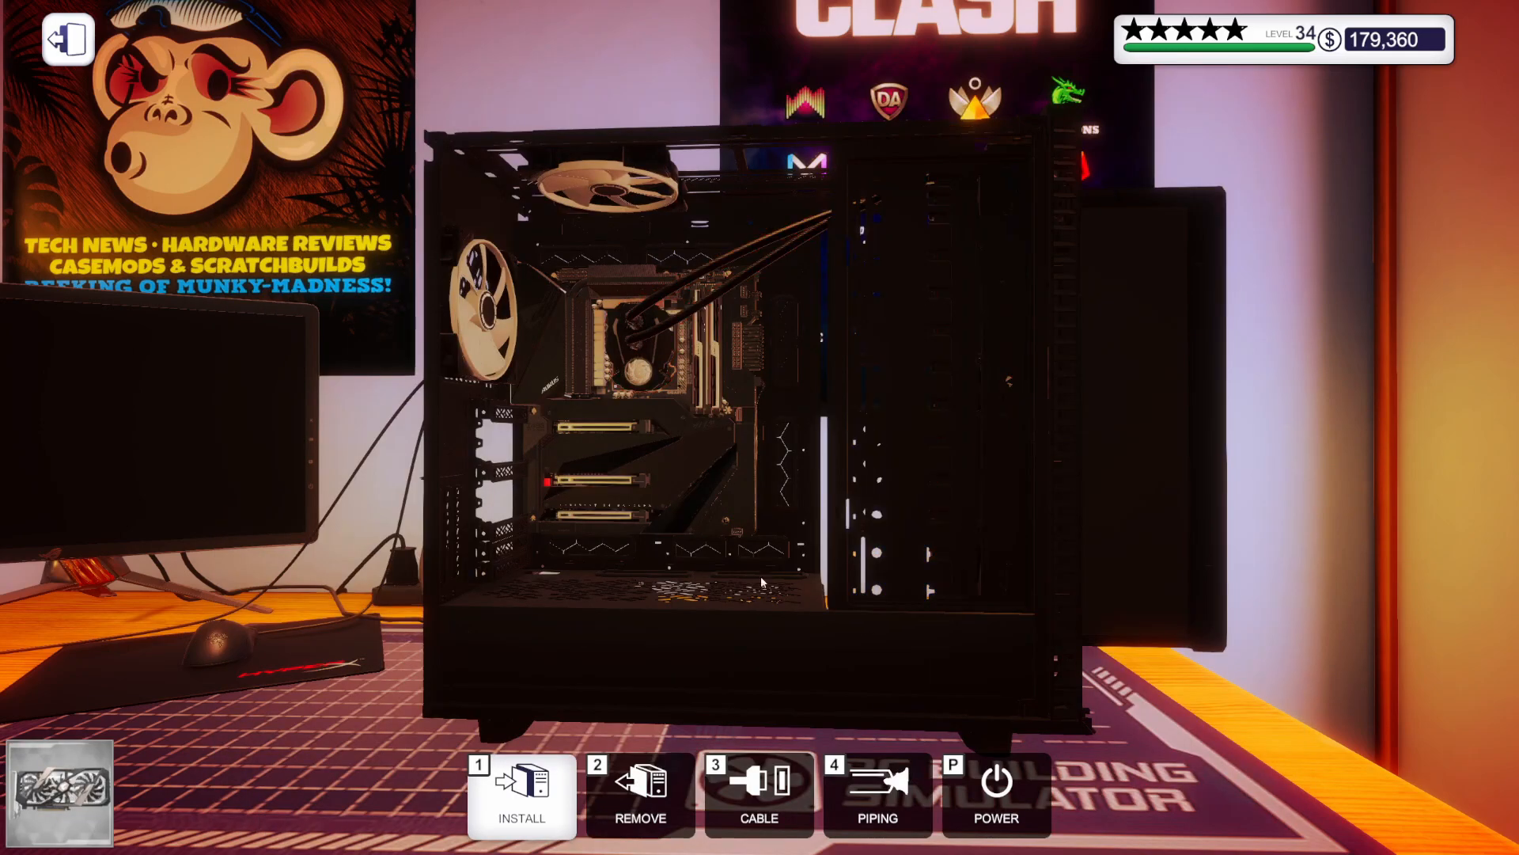
{"action": "left_click", "coordinate": [521, 794]}
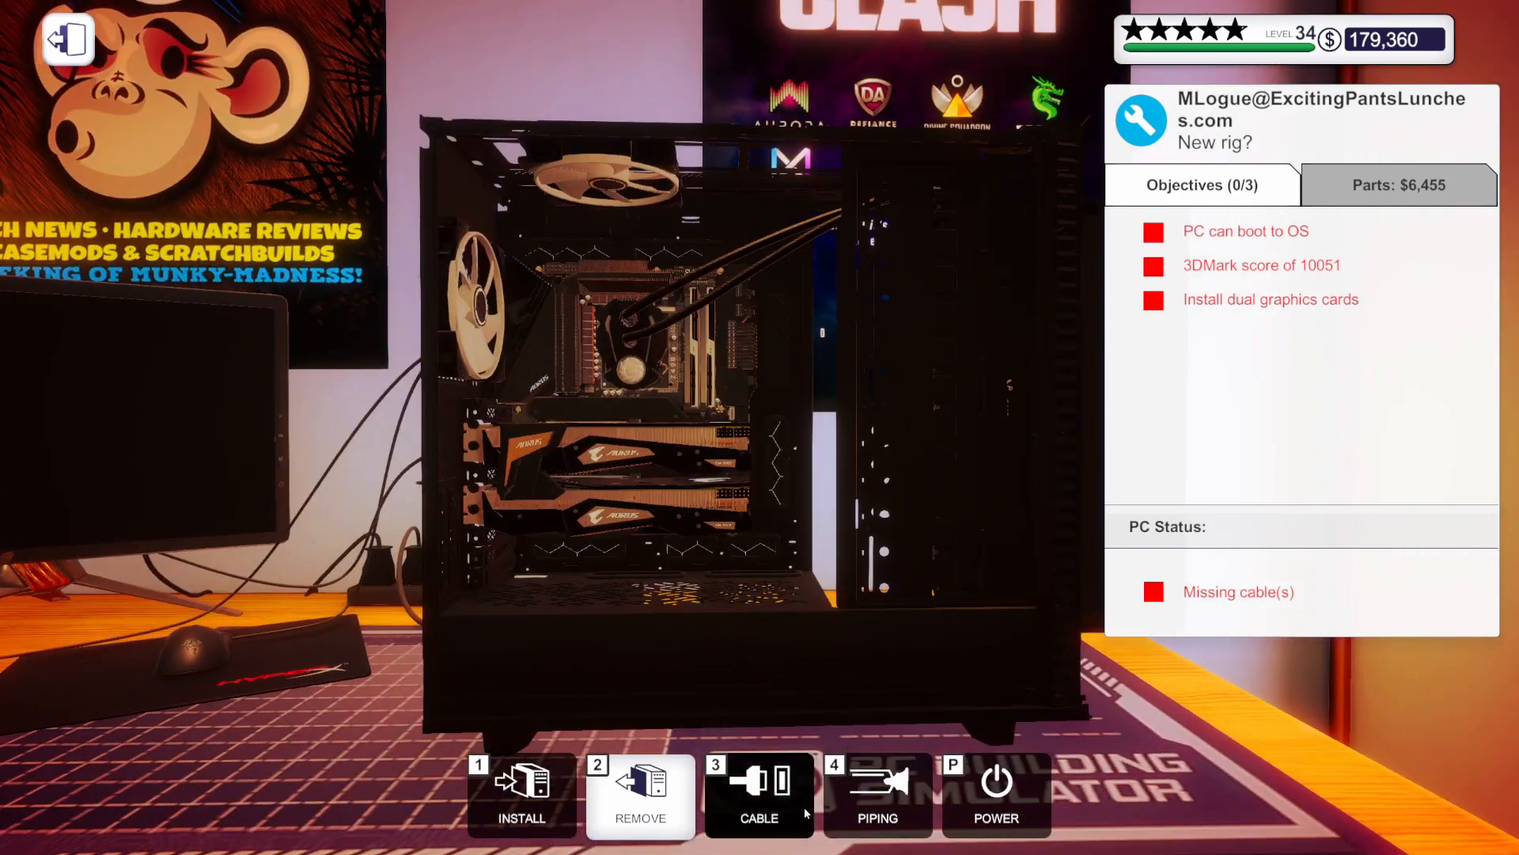
Connect power cables to both graphics cards, completing the dual-GPU objective
{"action": "left_click", "coordinate": [758, 794]}
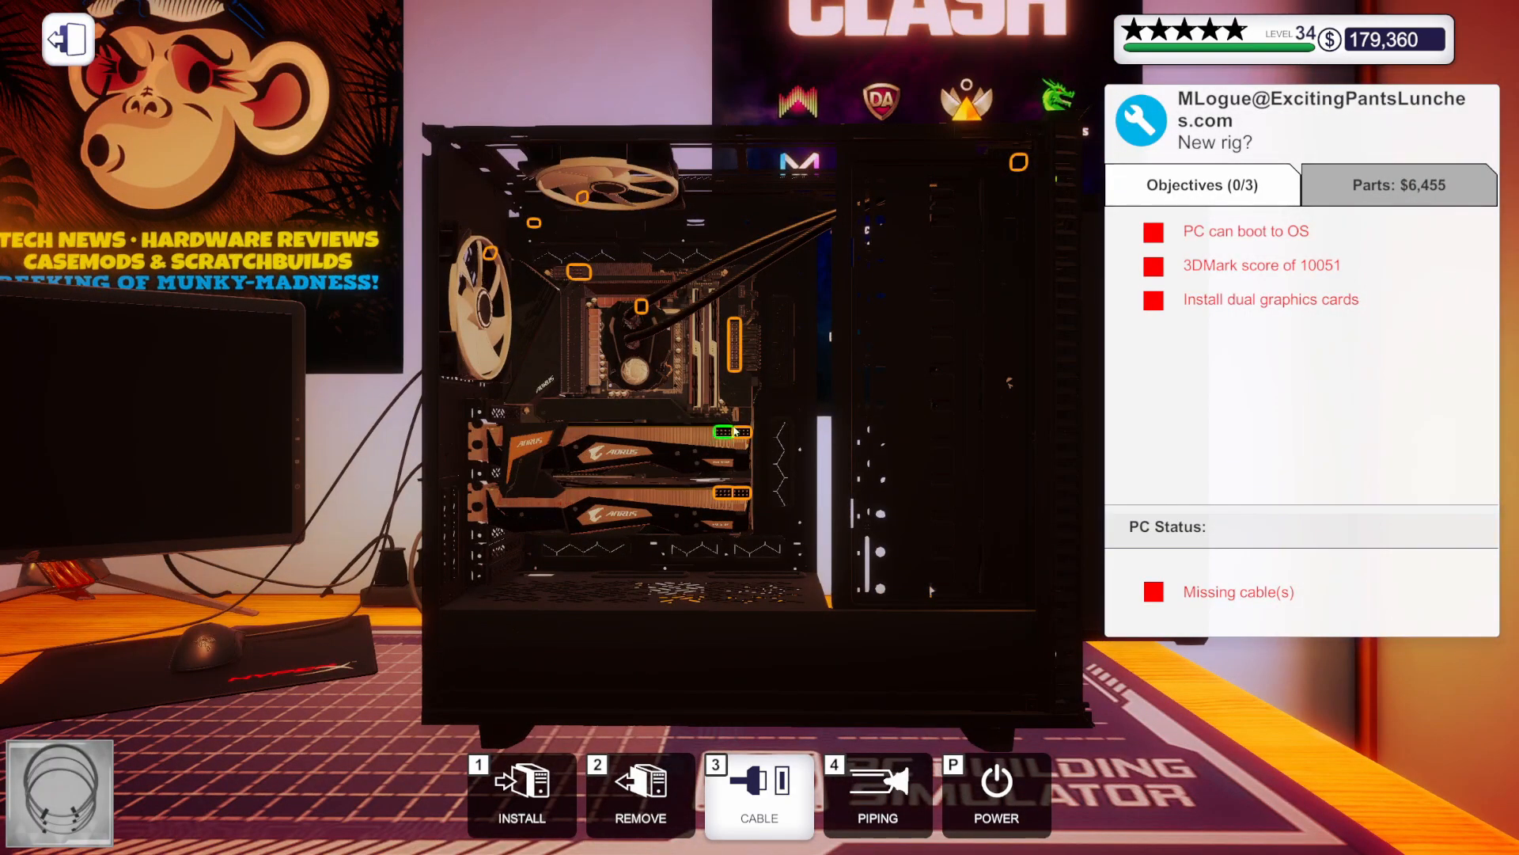
{"action": "left_click", "coordinate": [728, 432]}
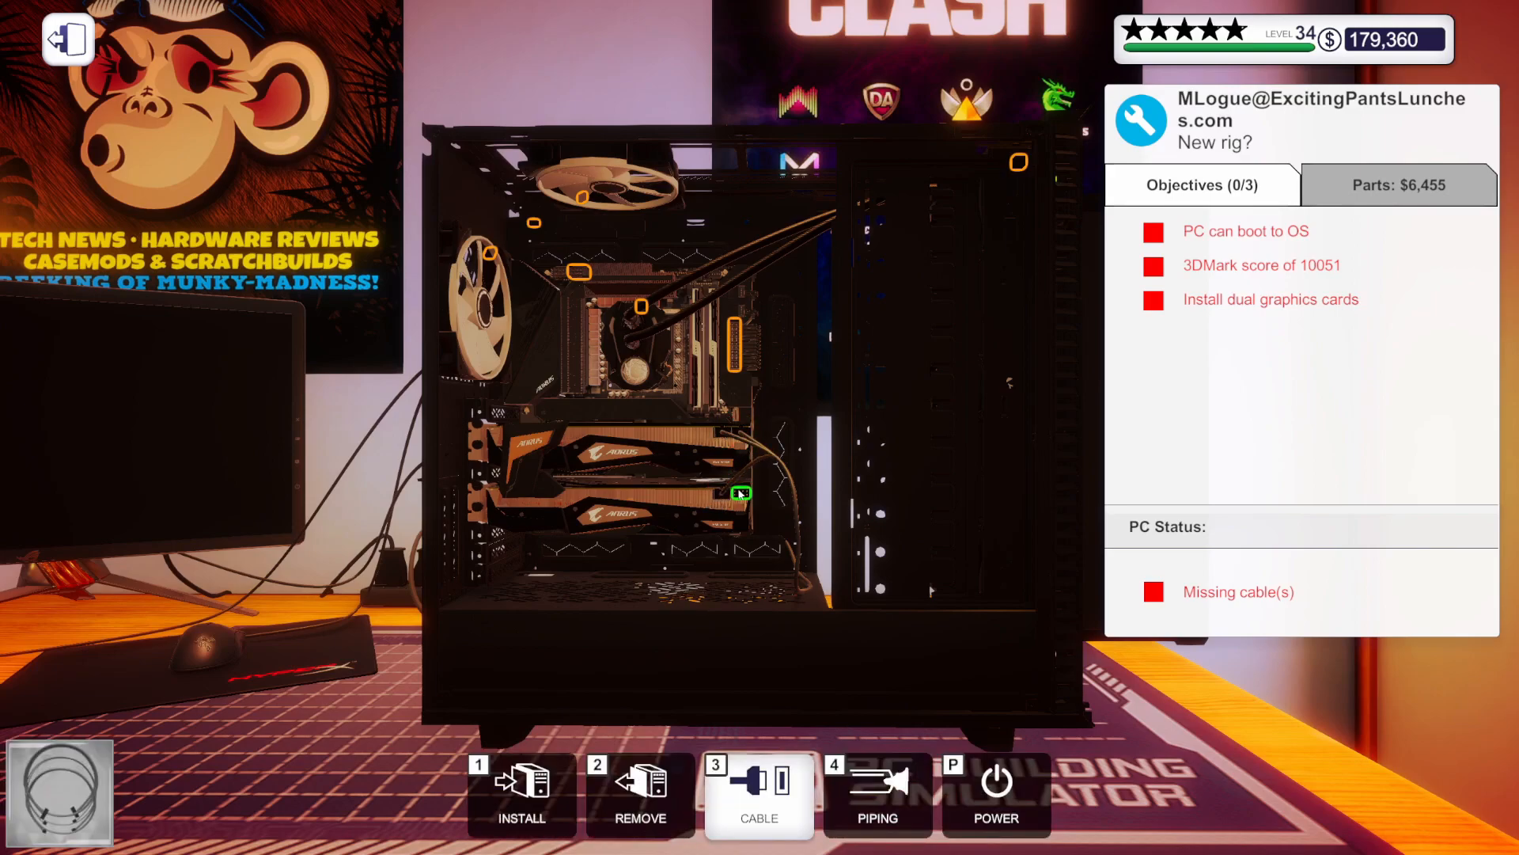
{"action": "left_click", "coordinate": [739, 494]}
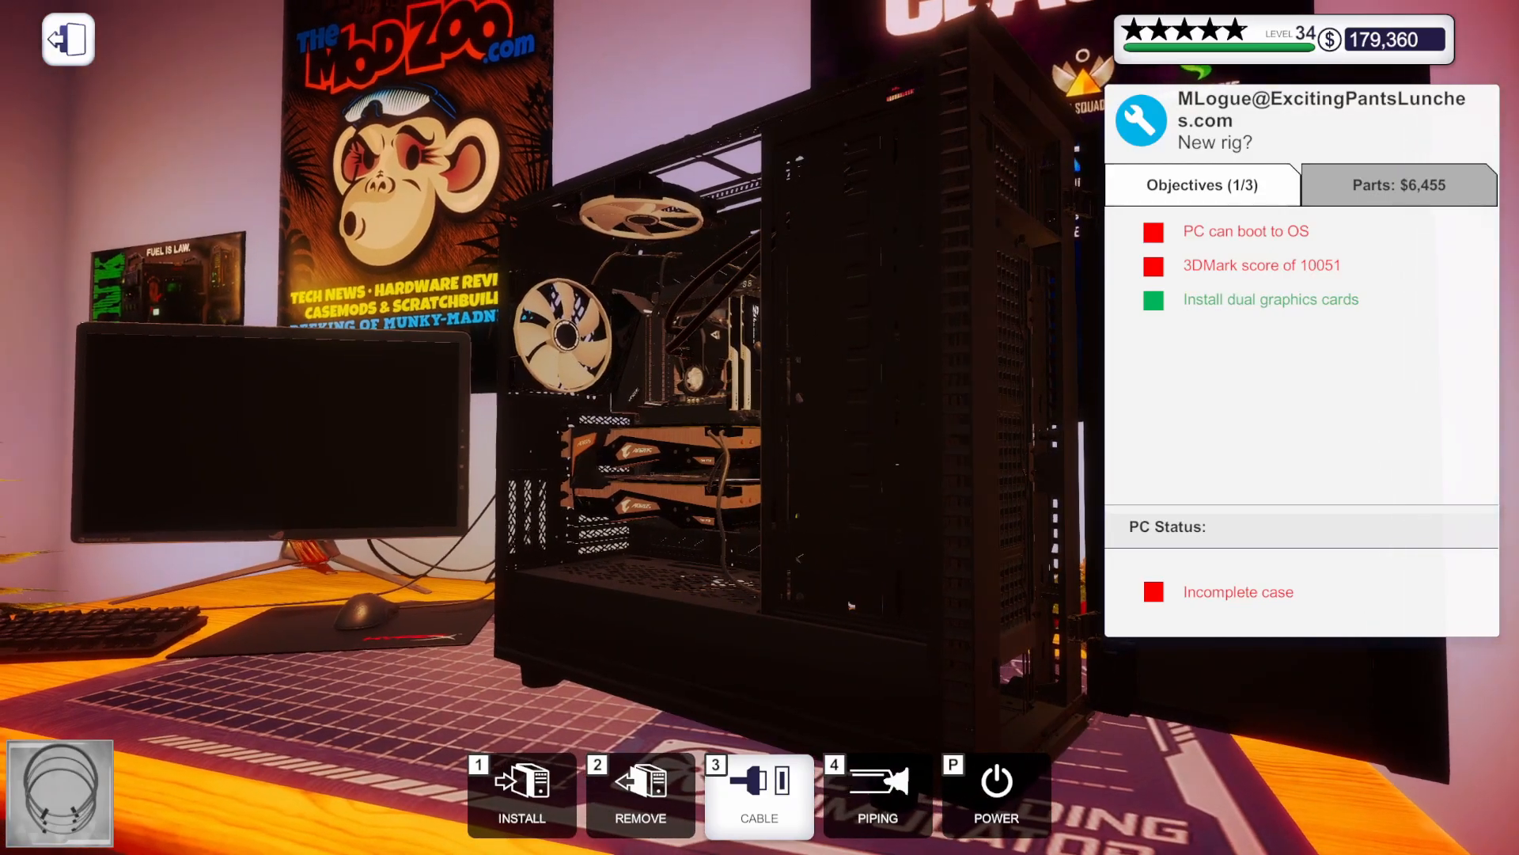
Install the side panel from Case Parts and power the rig into its GIGABYTE BIOS
{"action": "left_click", "coordinate": [758, 795]}
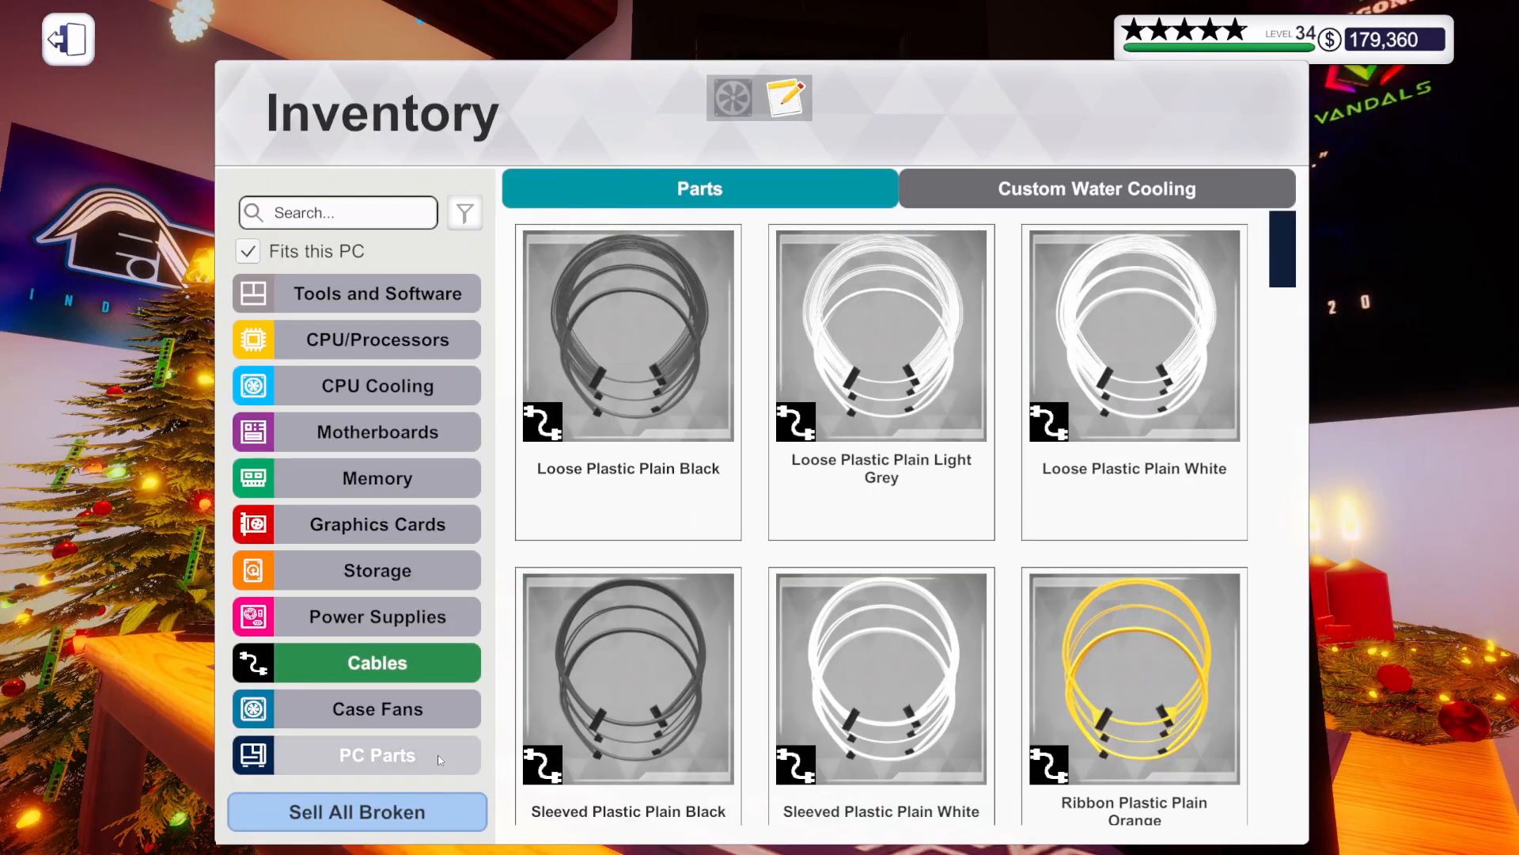
{"action": "left_click", "coordinate": [377, 755]}
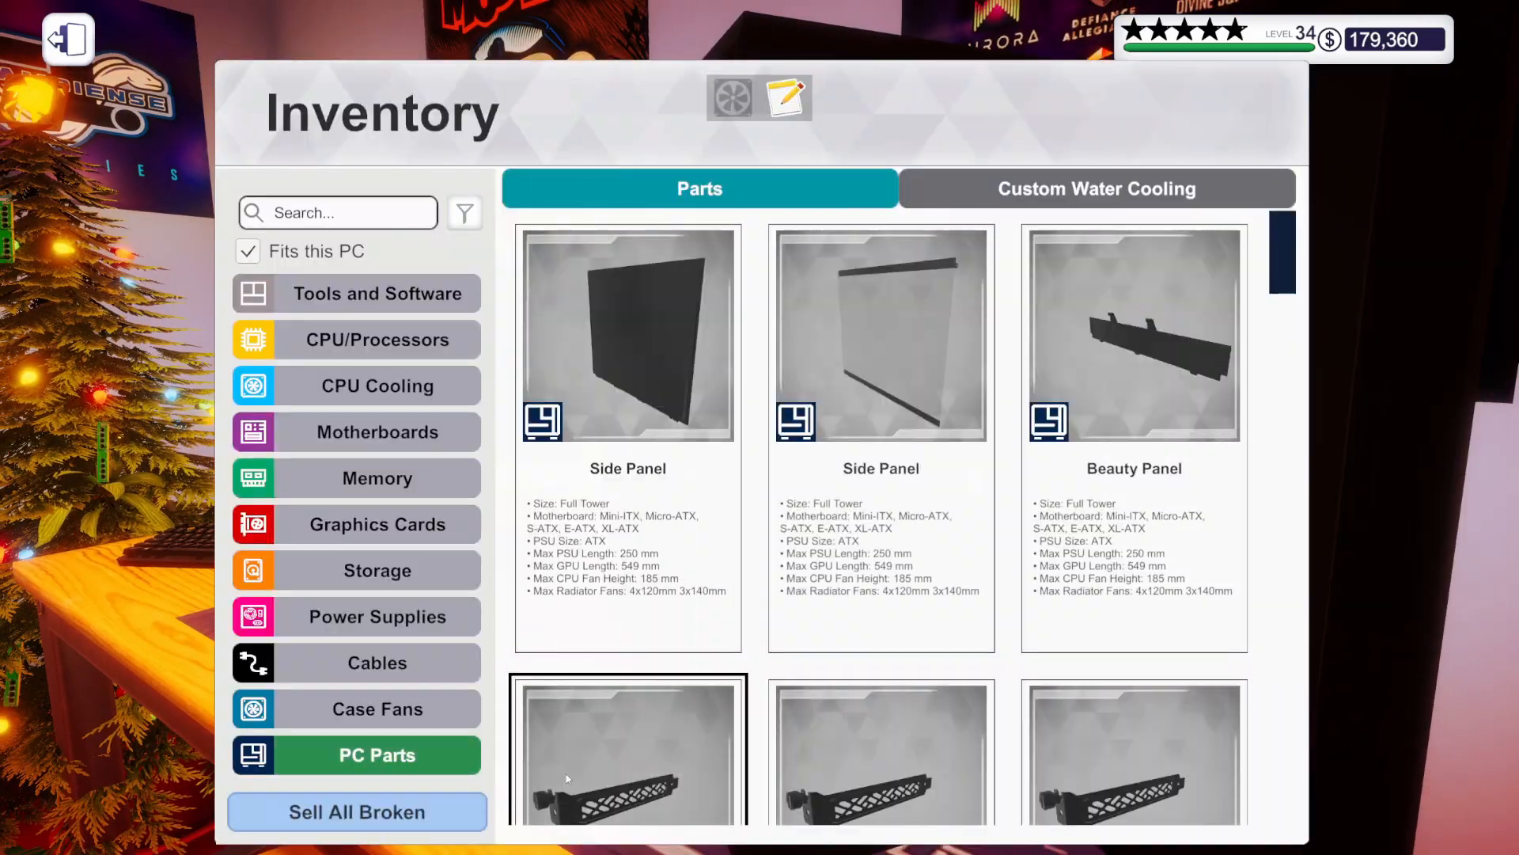
{"action": "scroll", "scroll_direction": "down", "scroll_amount": 3}
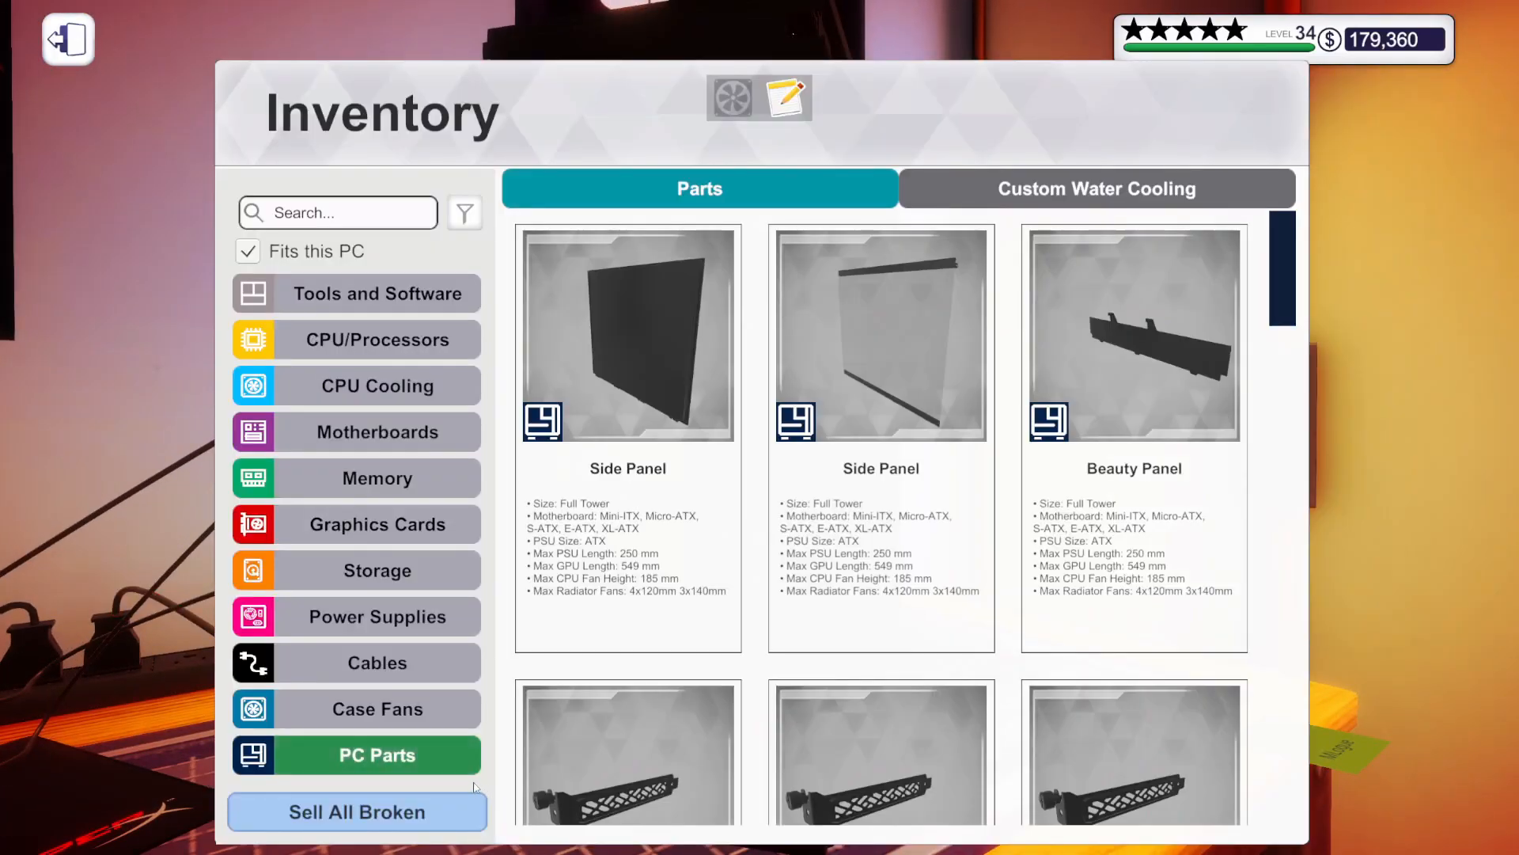
{"action": "left_click", "coordinate": [377, 293]}
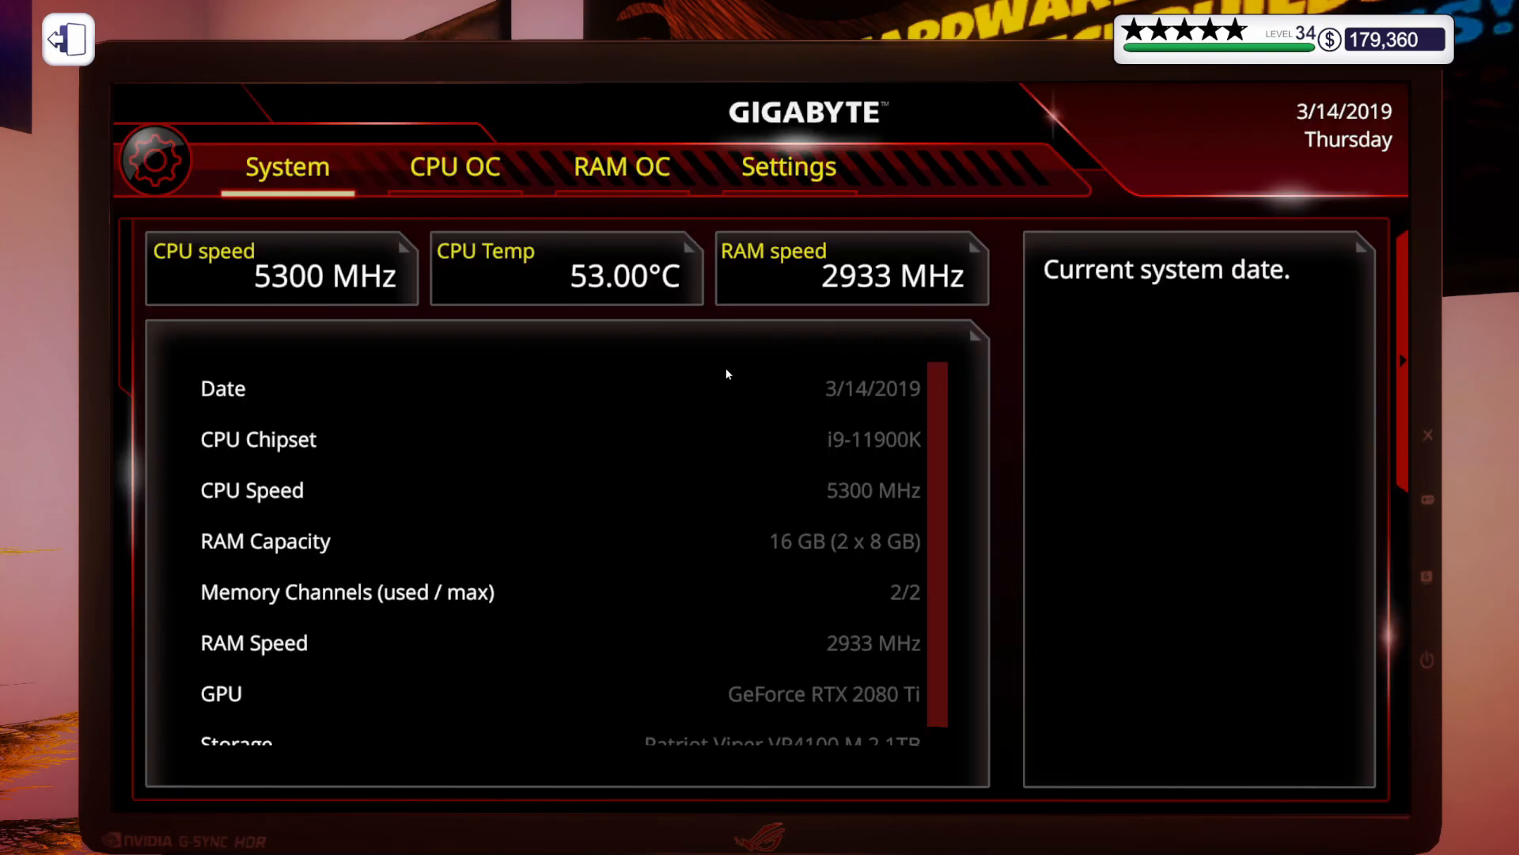
Overclock the RAM to 1.65 v and 5000 MHz in the BIOS, apply and restart
{"action": "left_click", "coordinate": [621, 166]}
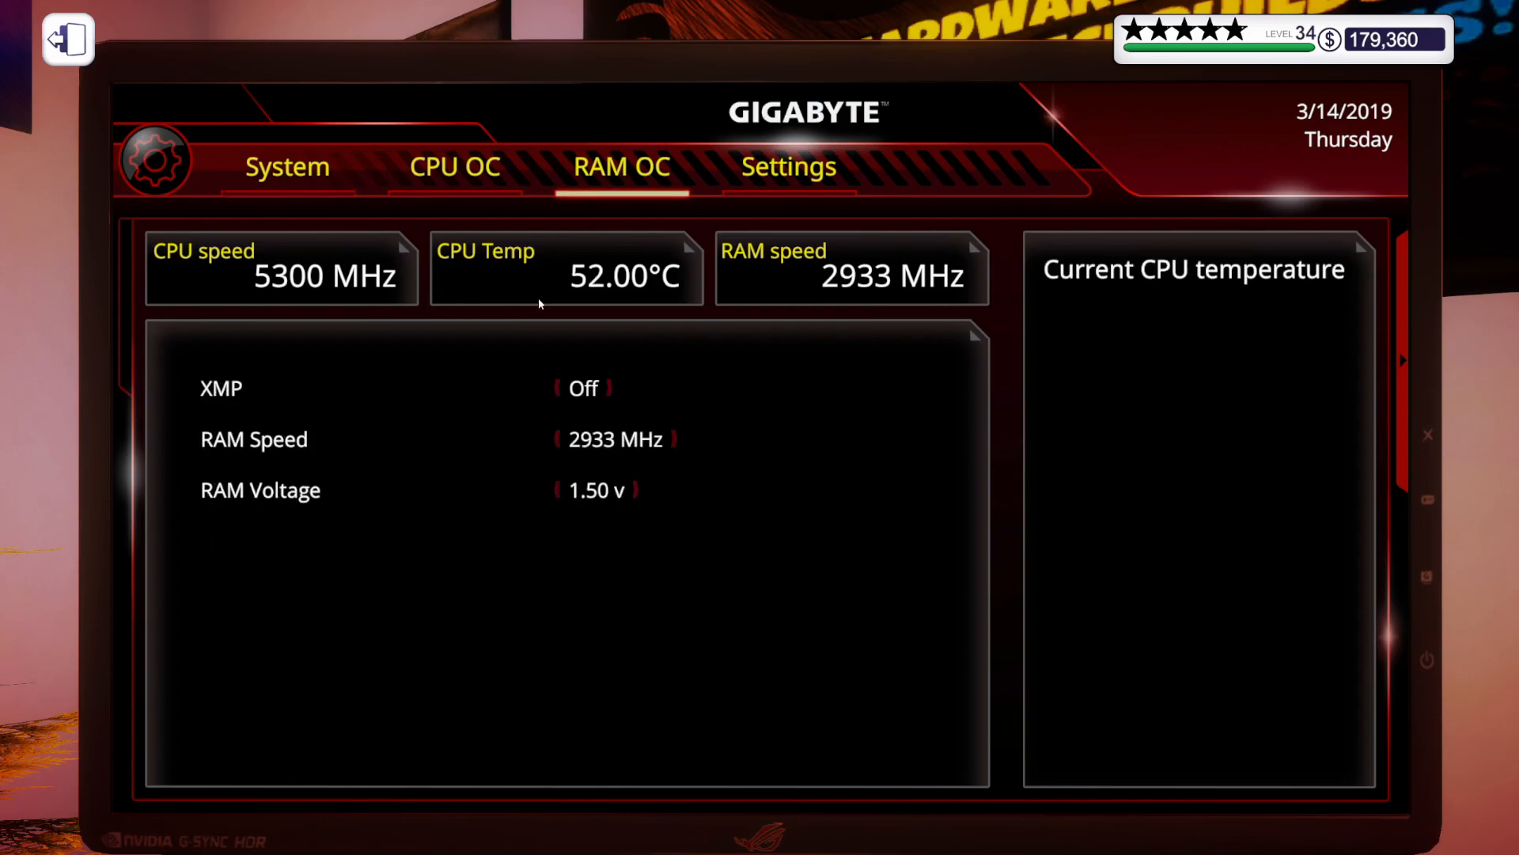
{"action": "left_click", "coordinate": [633, 489]}
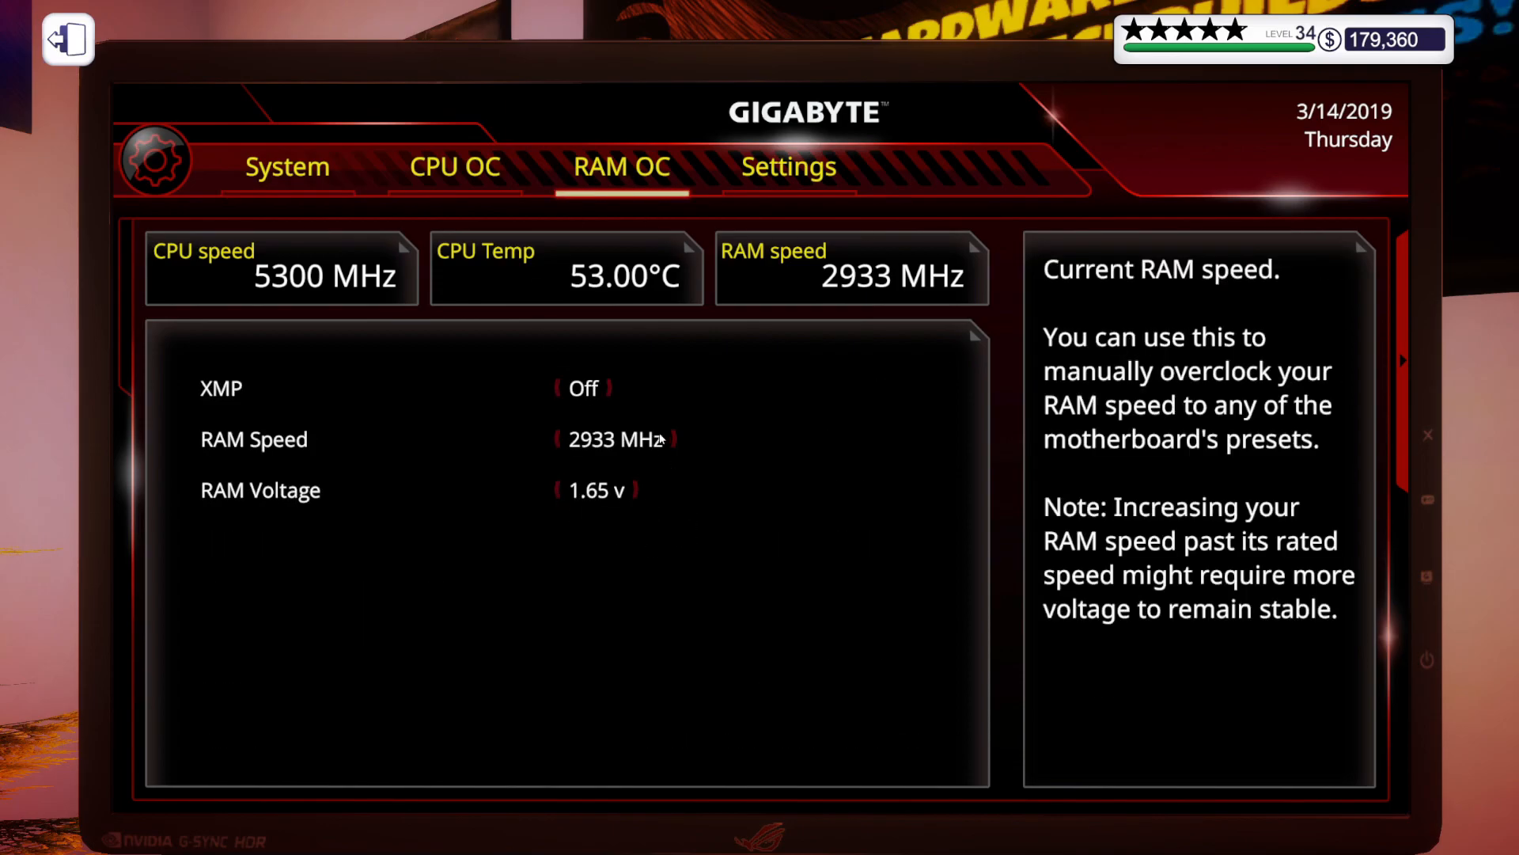
{"action": "left_click", "coordinate": [669, 439]}
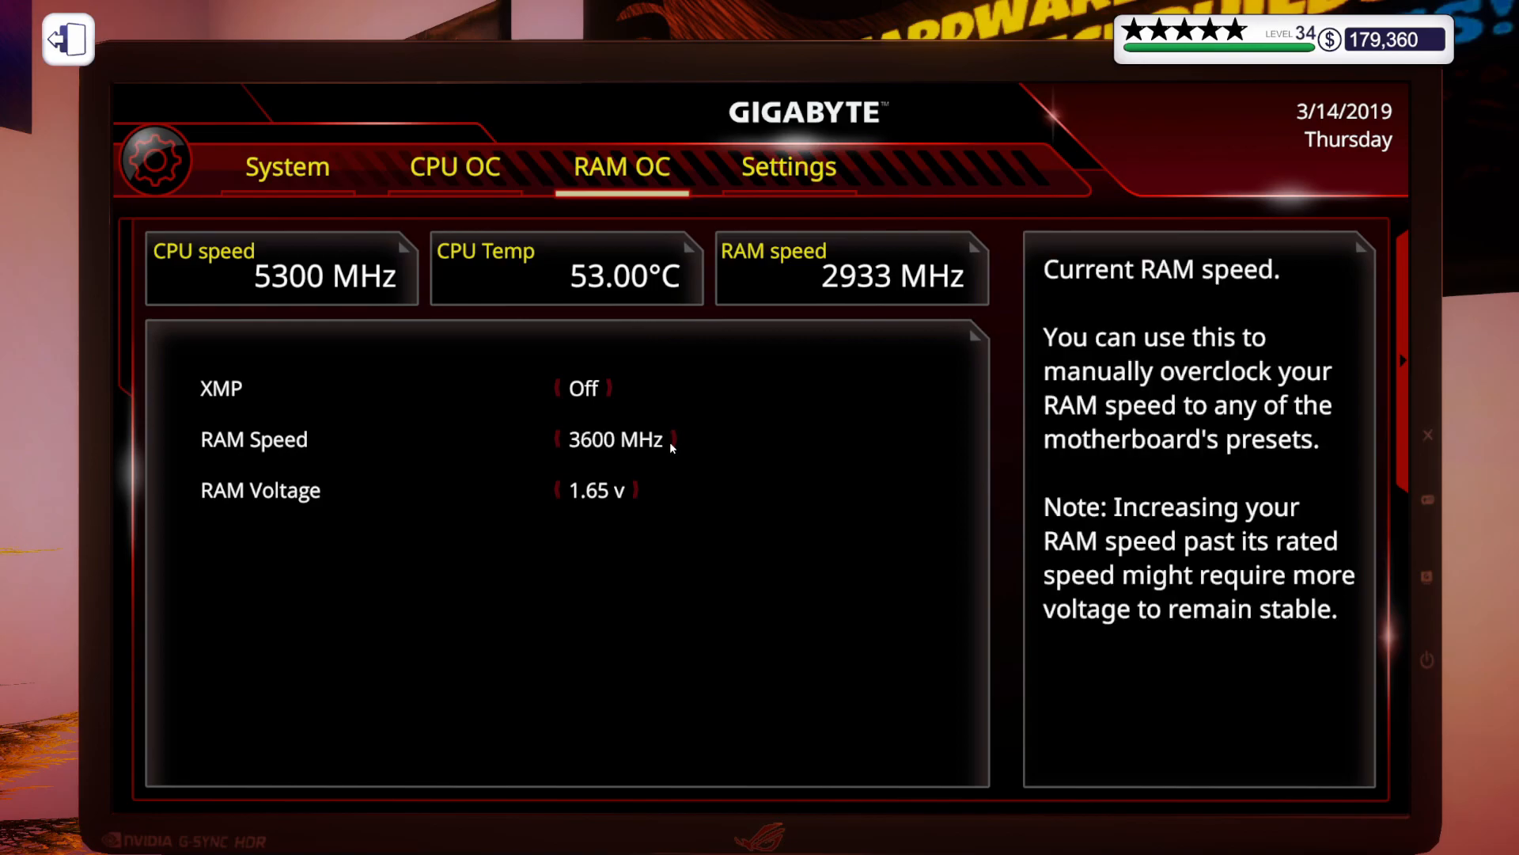
{"action": "left_click", "coordinate": [674, 438]}
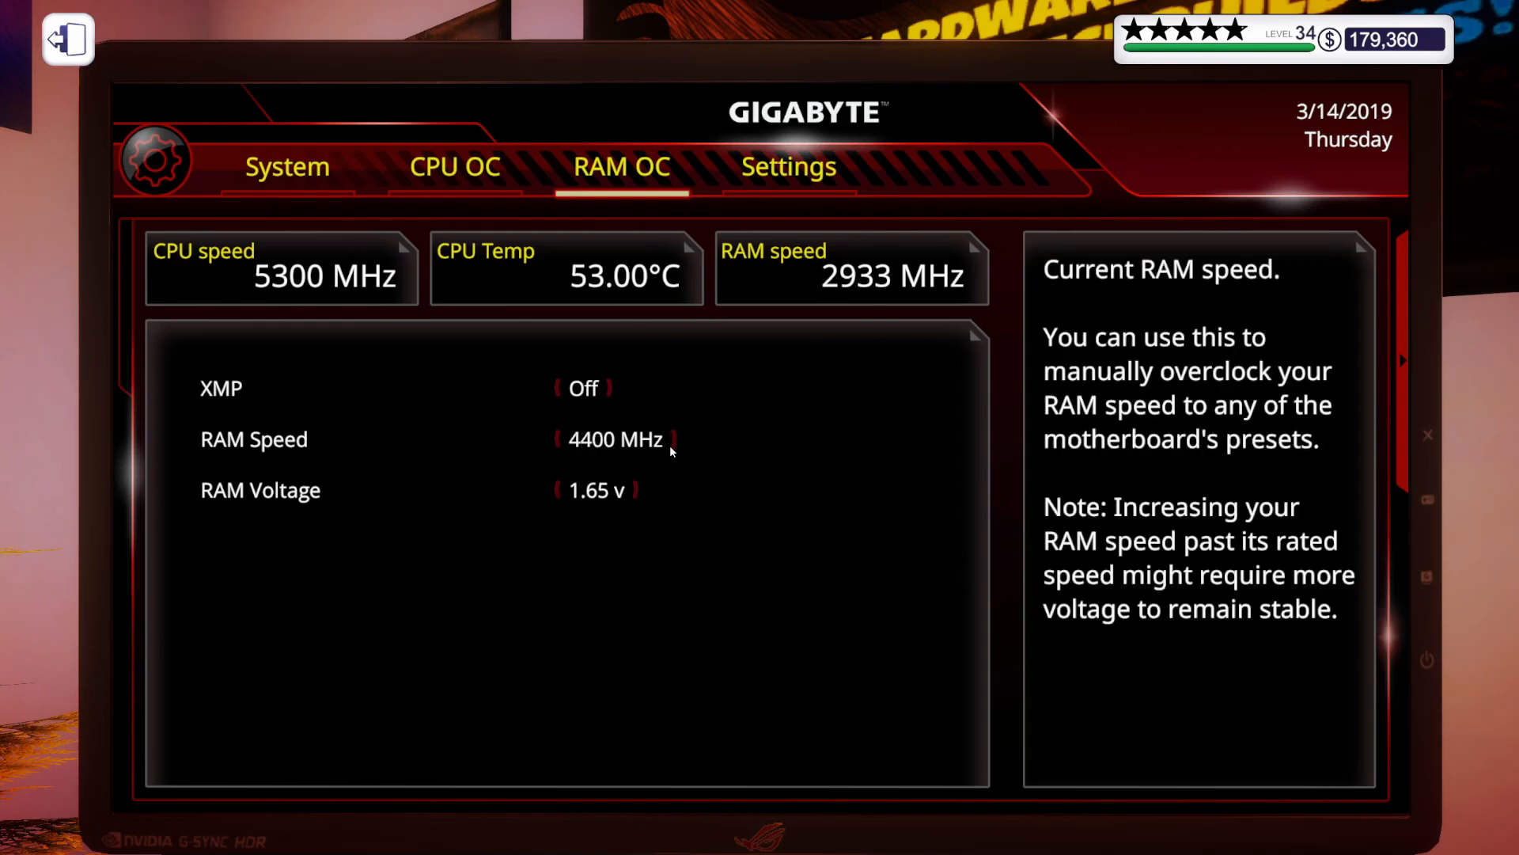
{"action": "left_click", "coordinate": [671, 438]}
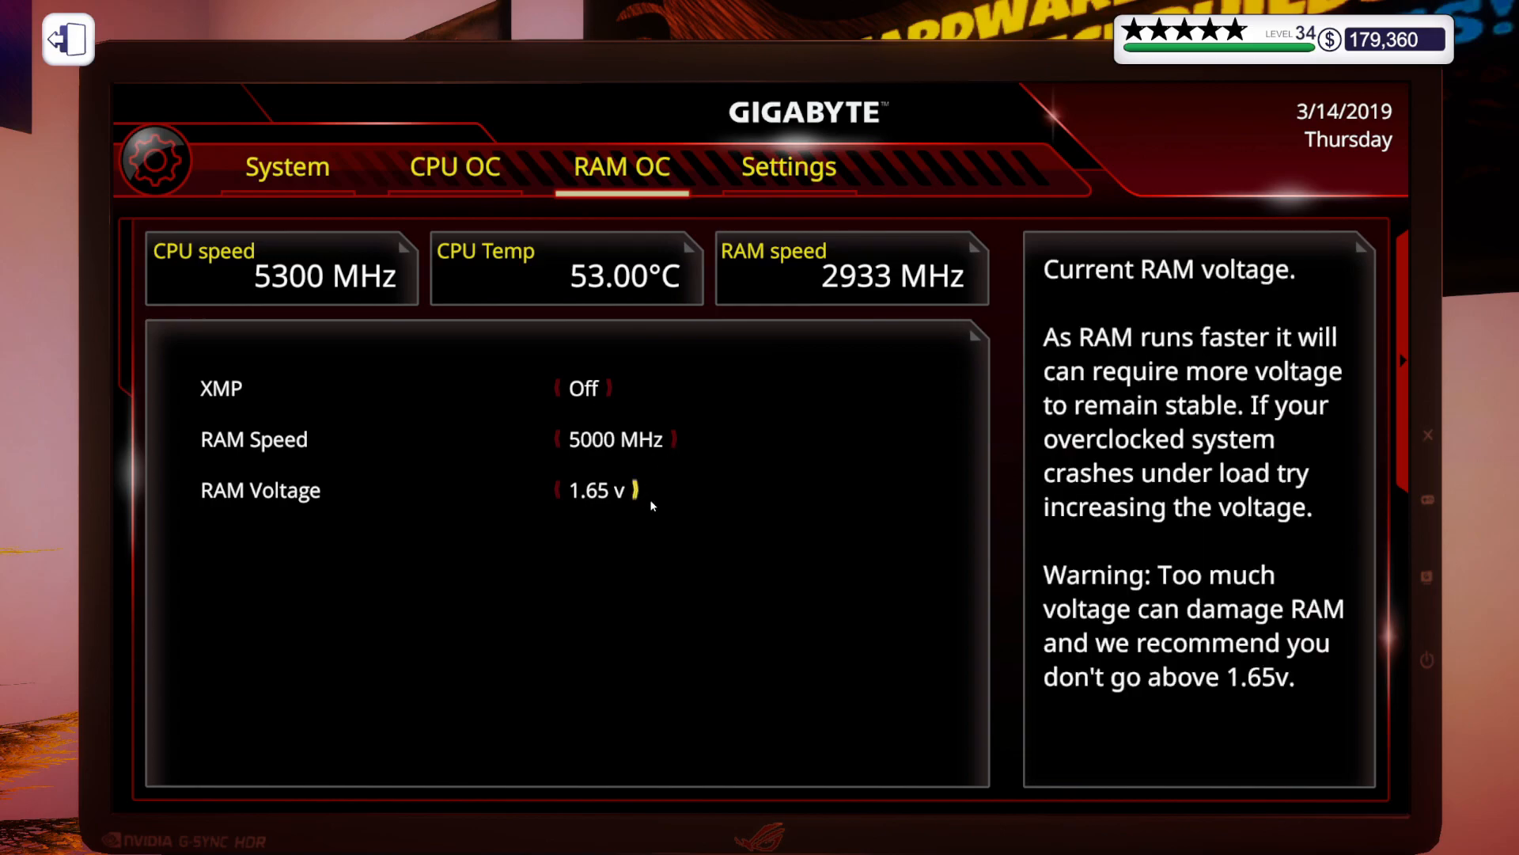
{"action": "left_click", "coordinate": [789, 166]}
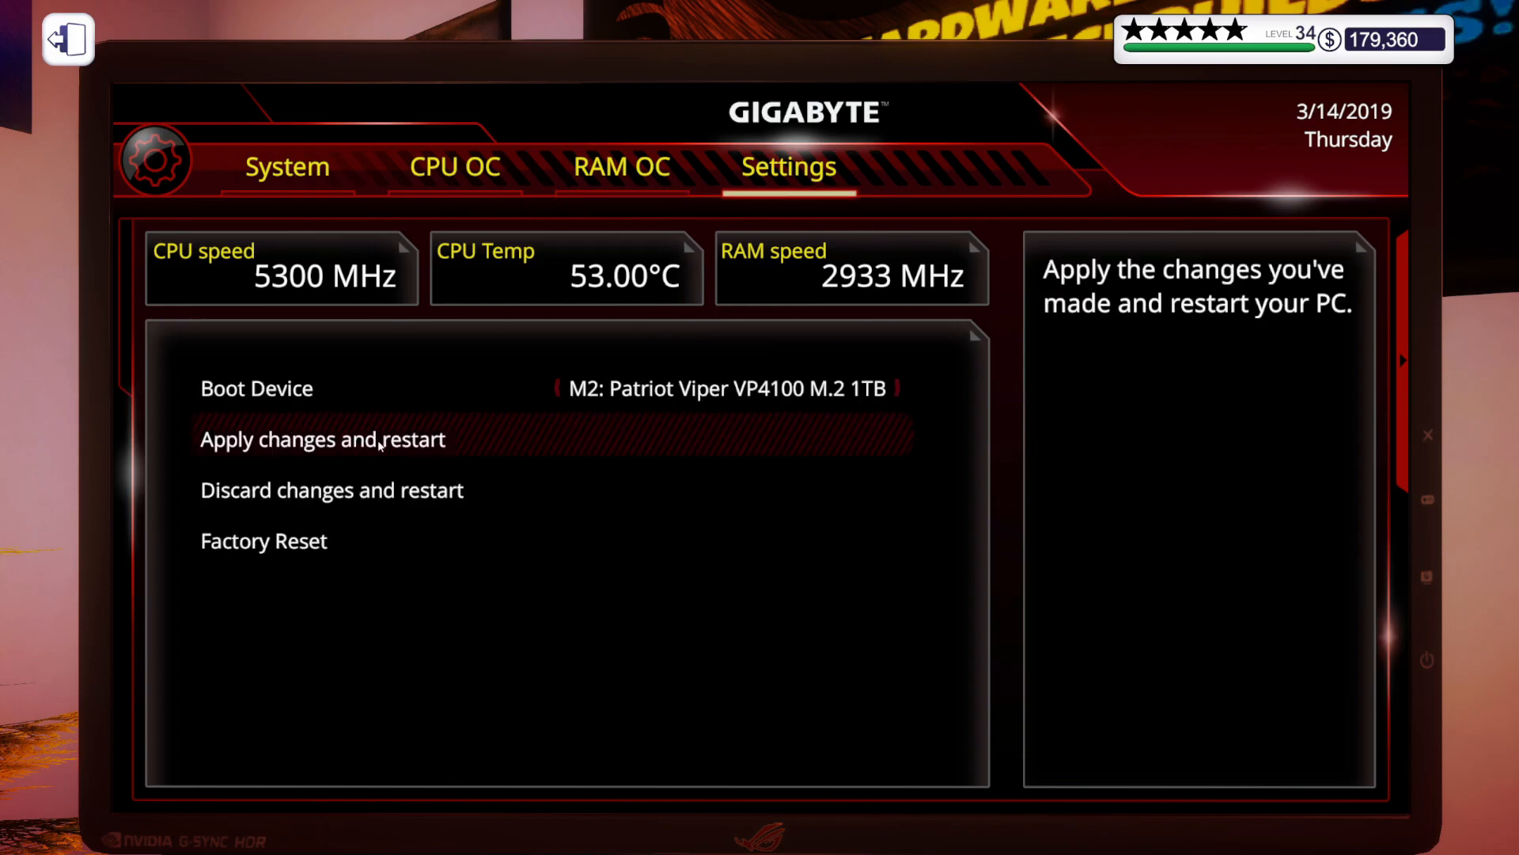
{"action": "left_click", "coordinate": [322, 439]}
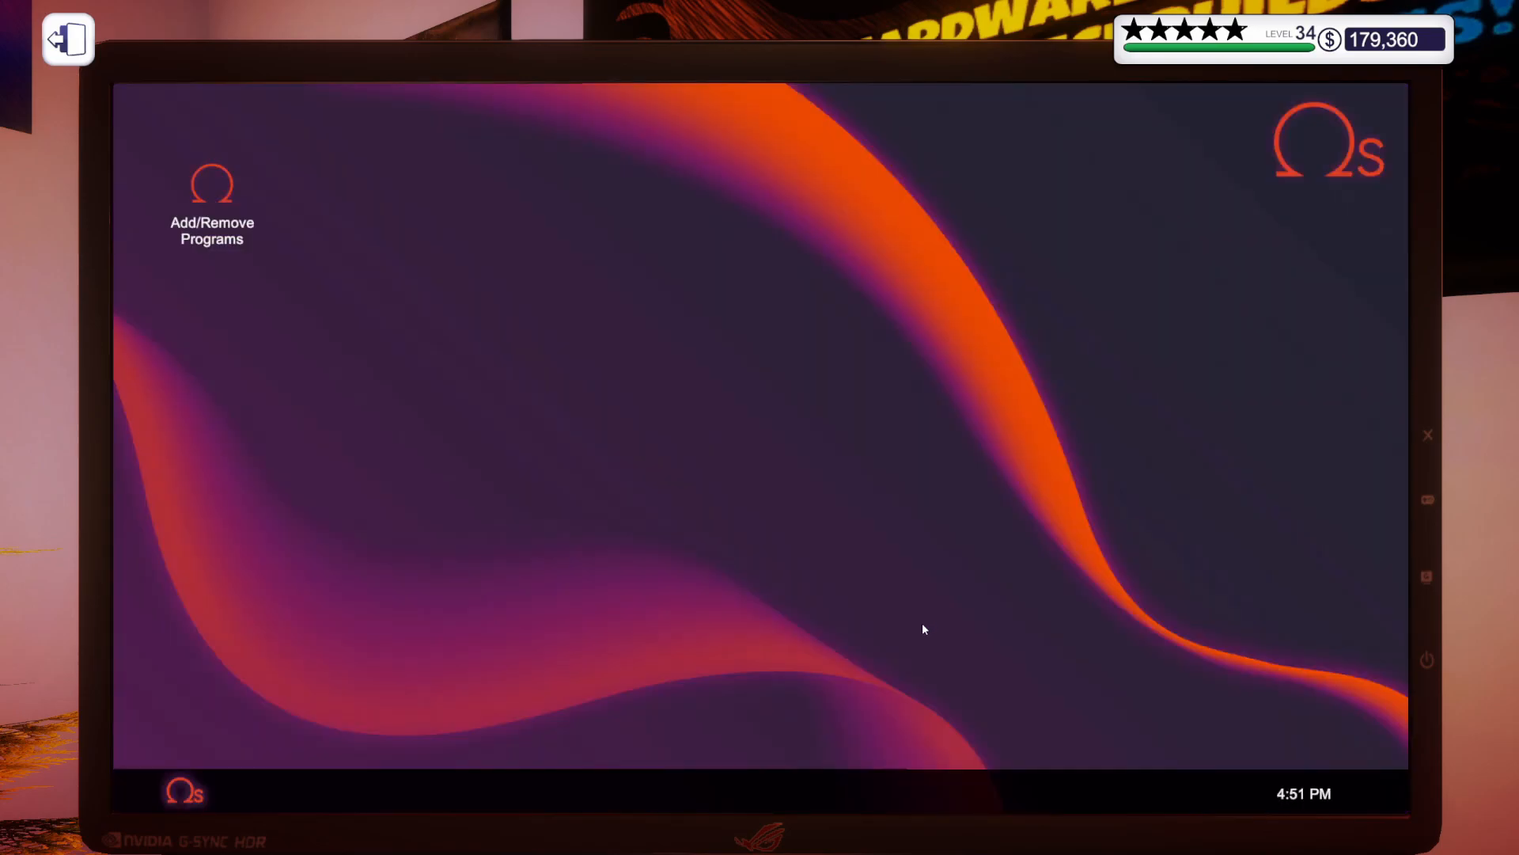
{"action": "mouse_move", "coordinate": [212, 201]}
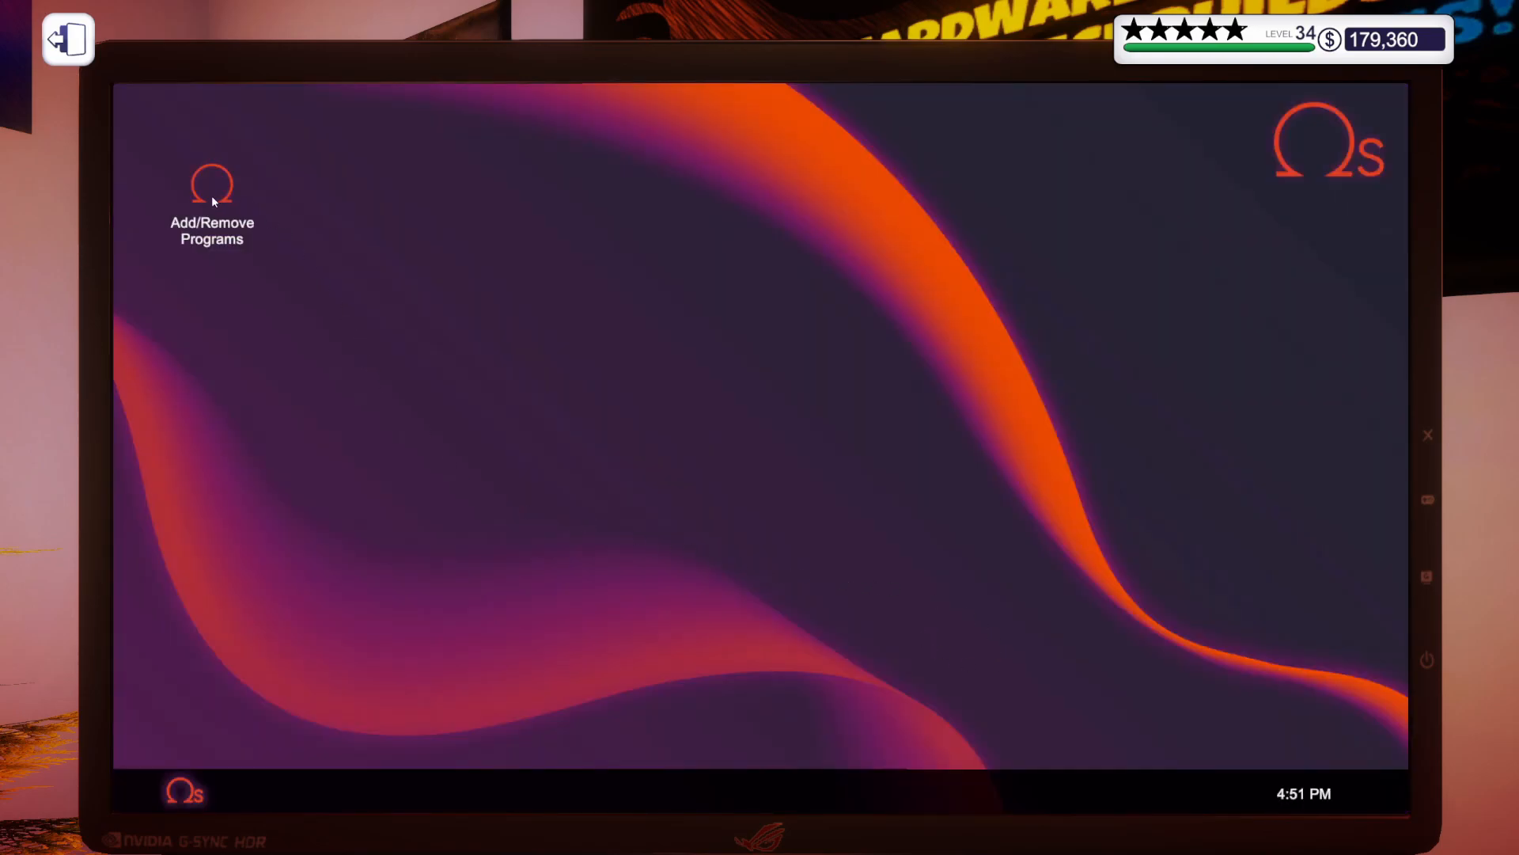
Run an OCCT CPU stress test from the build's desktop and return to the desktop
{"action": "double_click", "coordinate": [210, 193]}
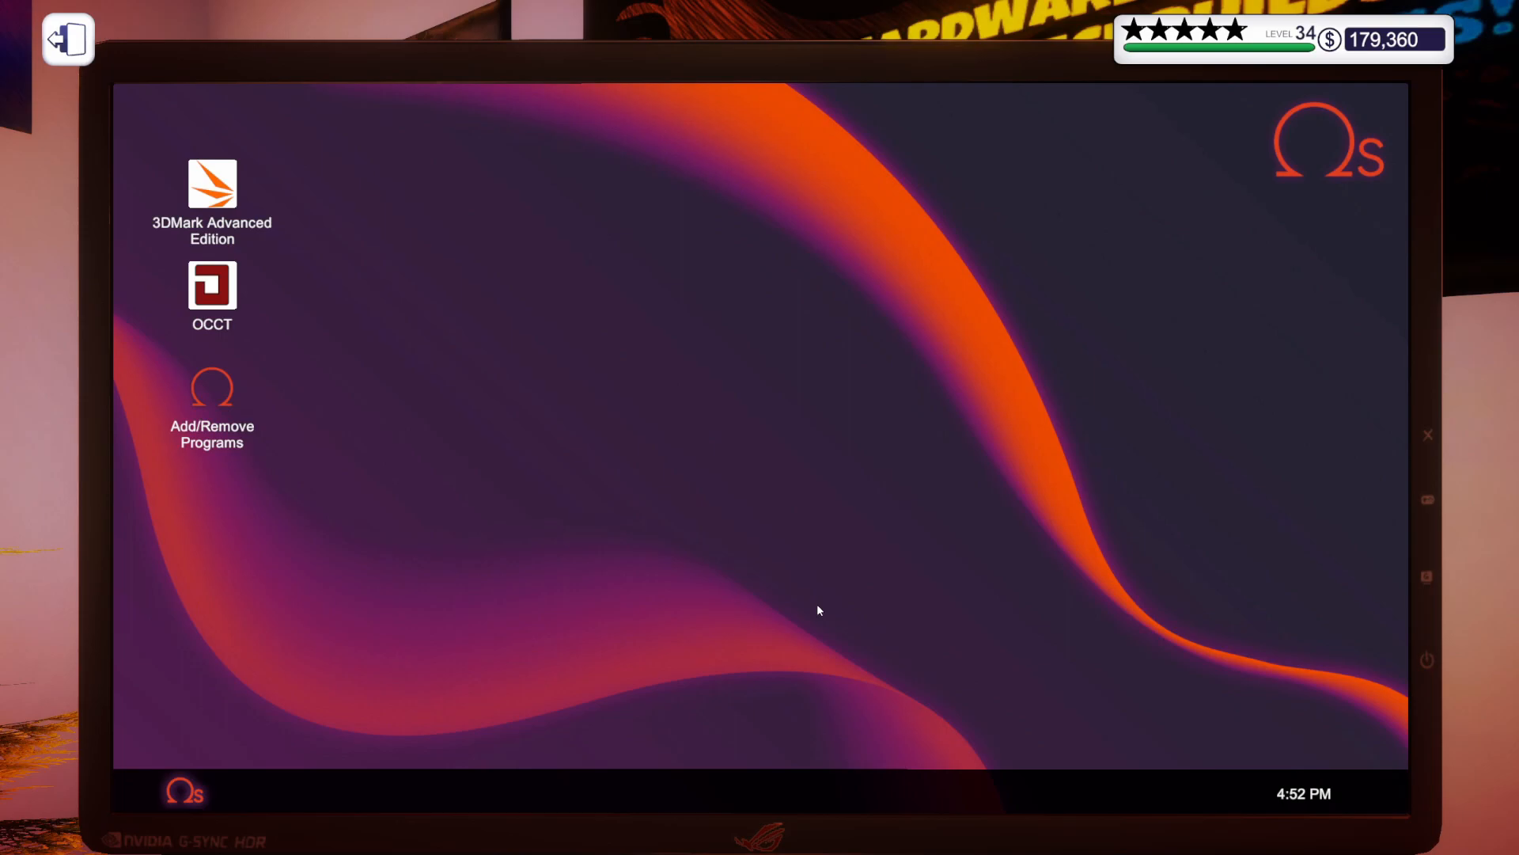
{"action": "mouse_move", "coordinate": [288, 352]}
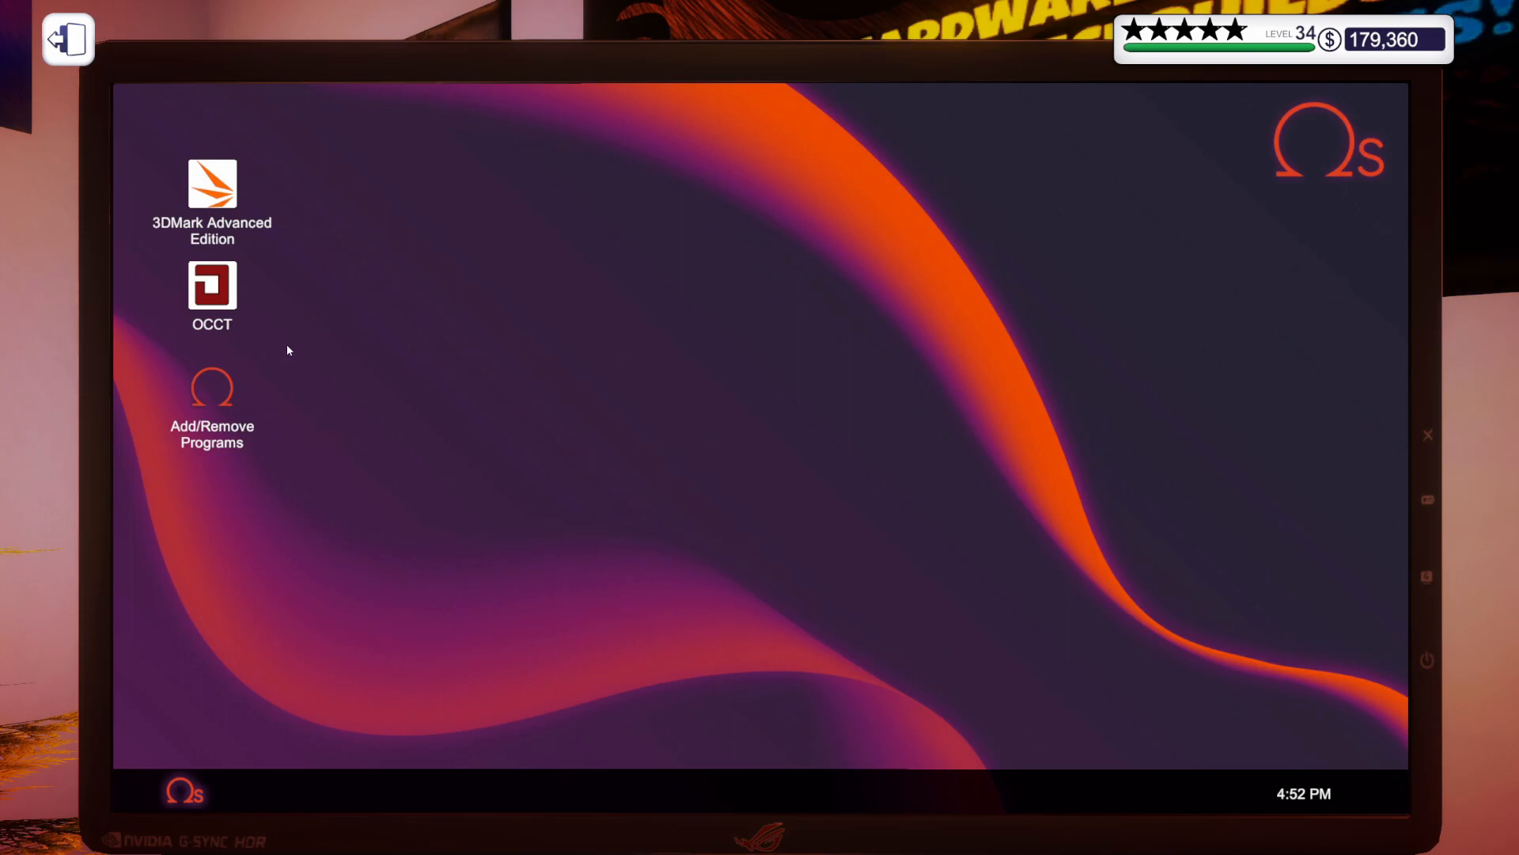
{"action": "double_click", "coordinate": [210, 286]}
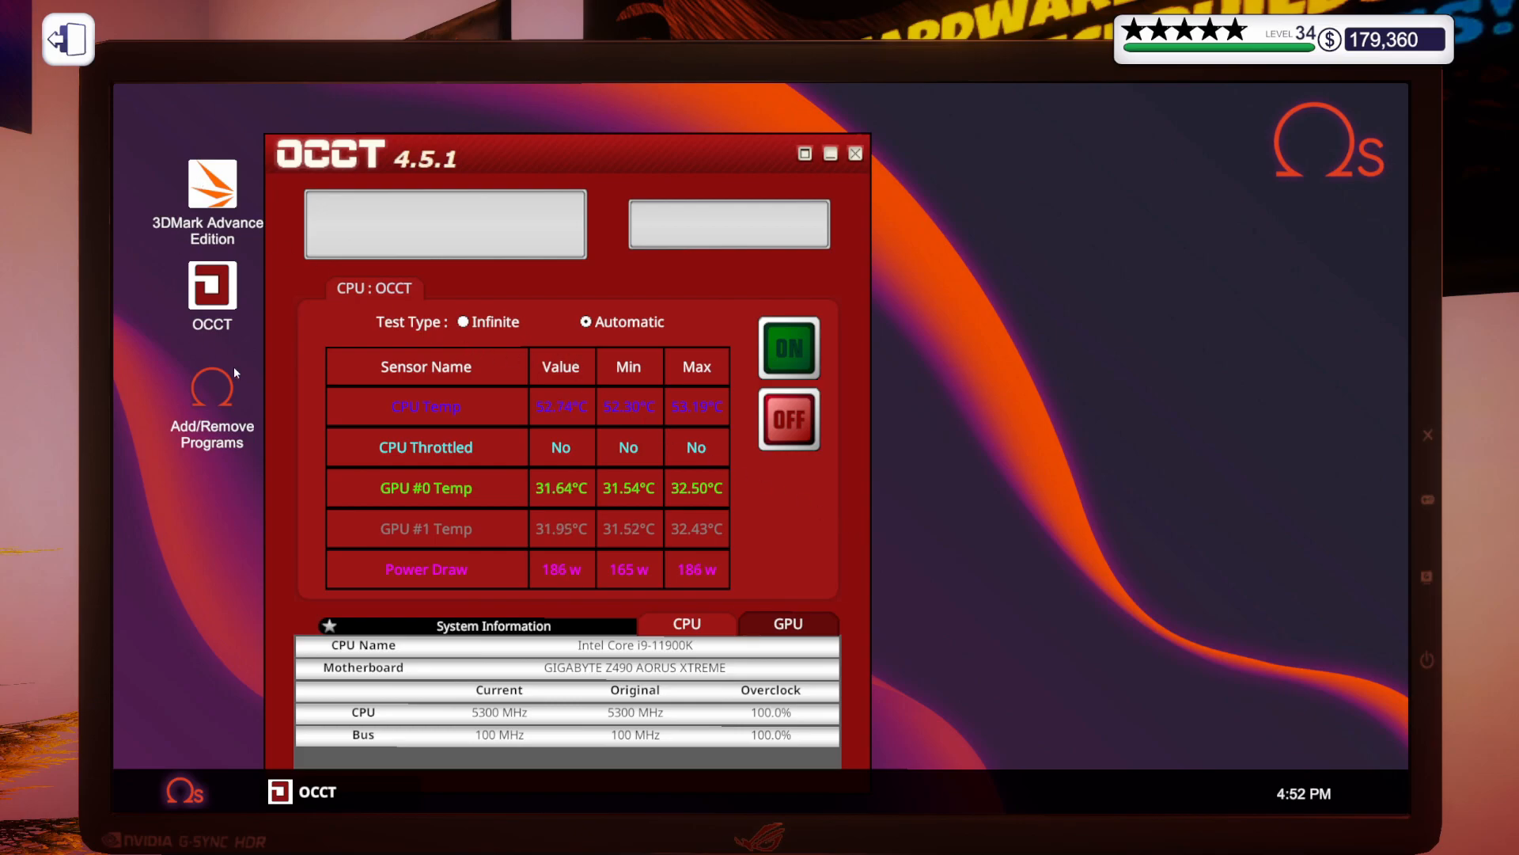
{"action": "left_click", "coordinate": [788, 348]}
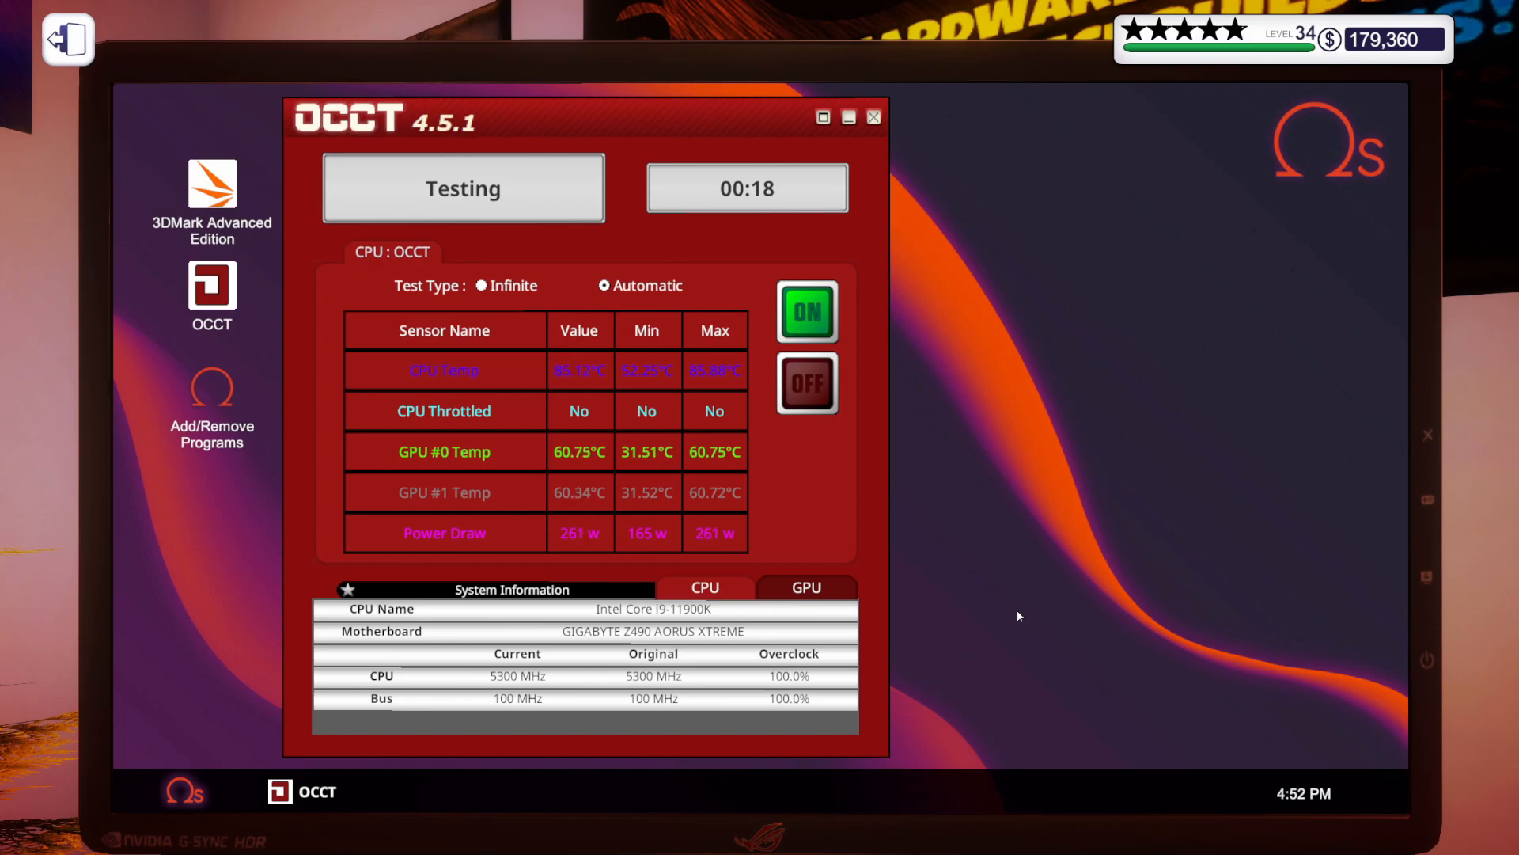
{"action": "mouse_move", "coordinate": [753, 430]}
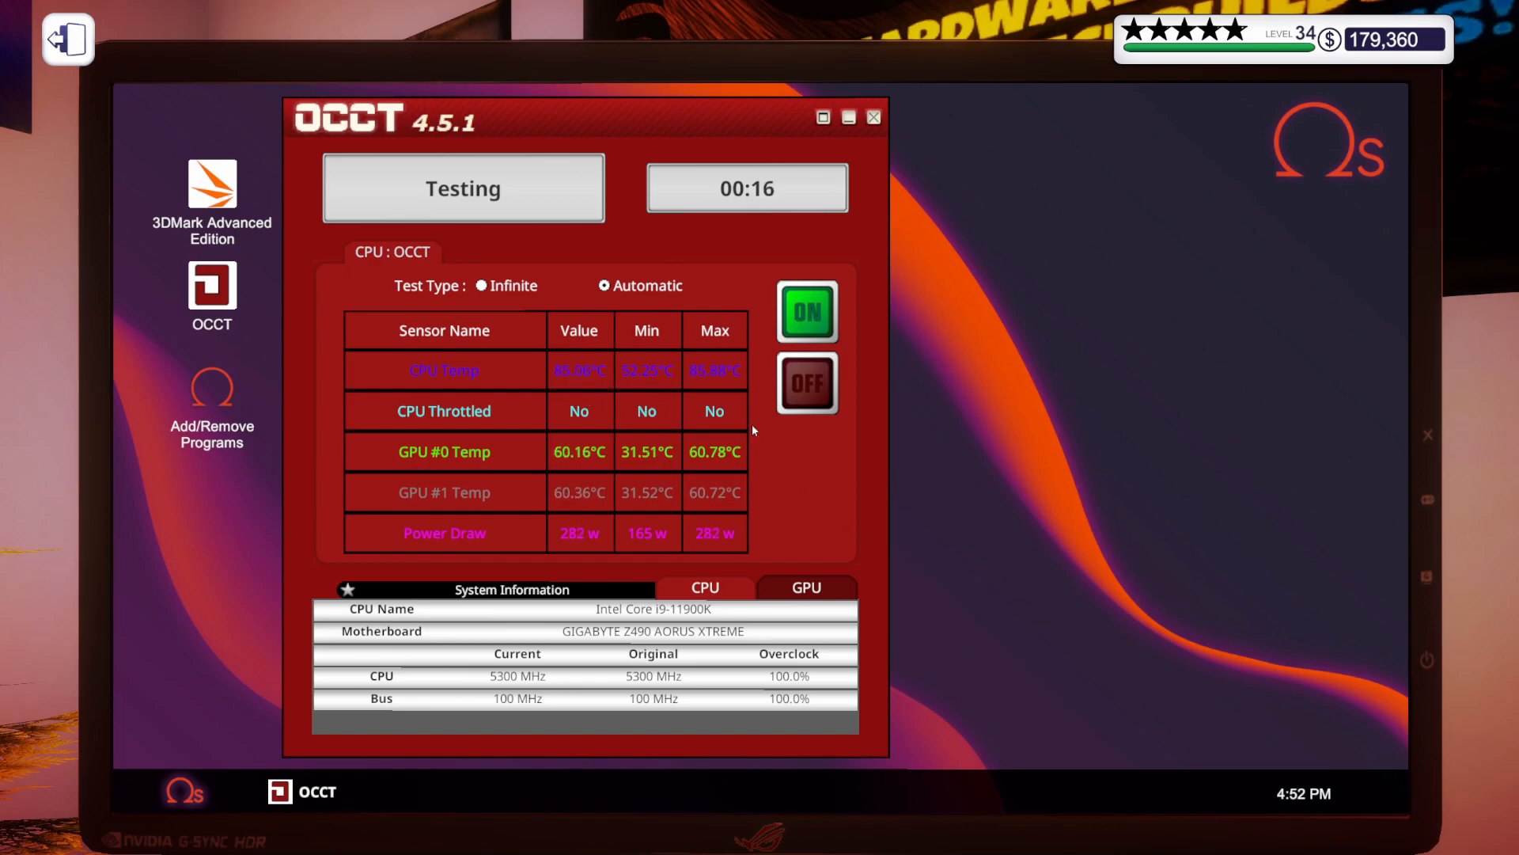
{"action": "mouse_move", "coordinate": [1058, 626]}
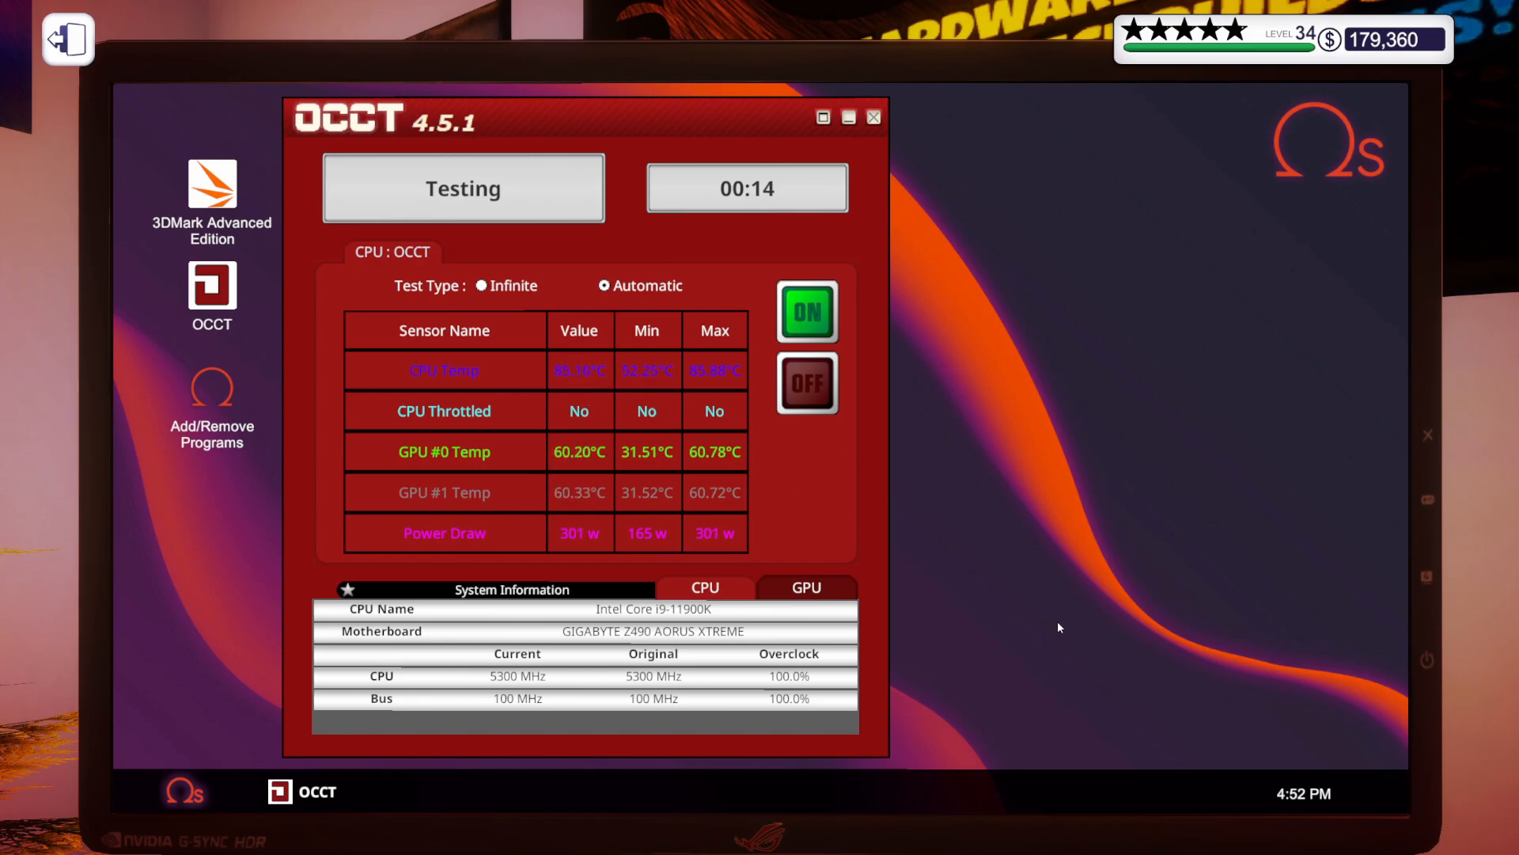
{"action": "mouse_move", "coordinate": [1054, 623]}
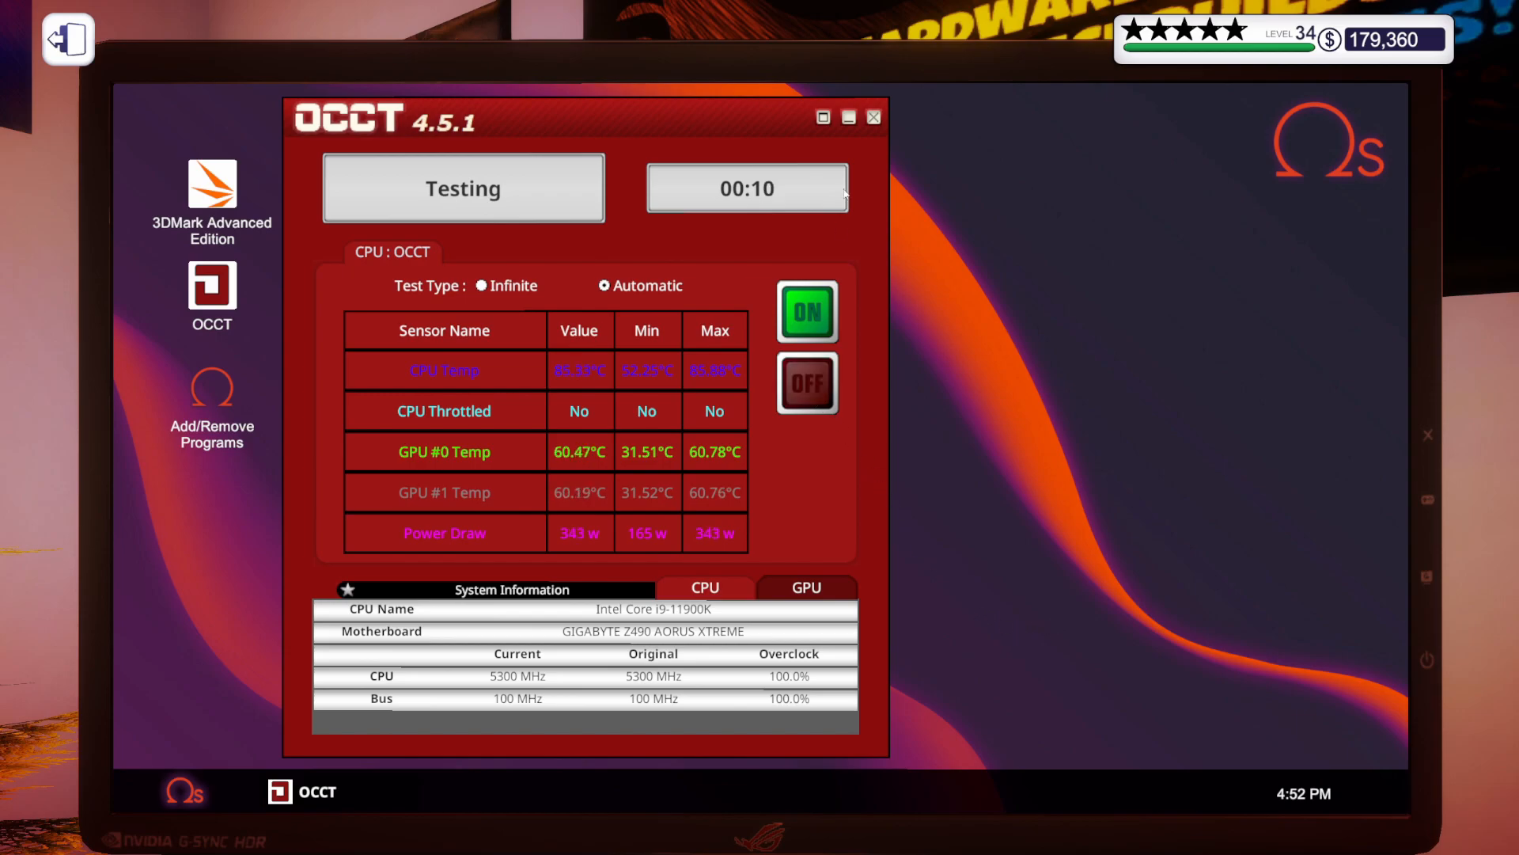
{"action": "left_click", "coordinate": [870, 116]}
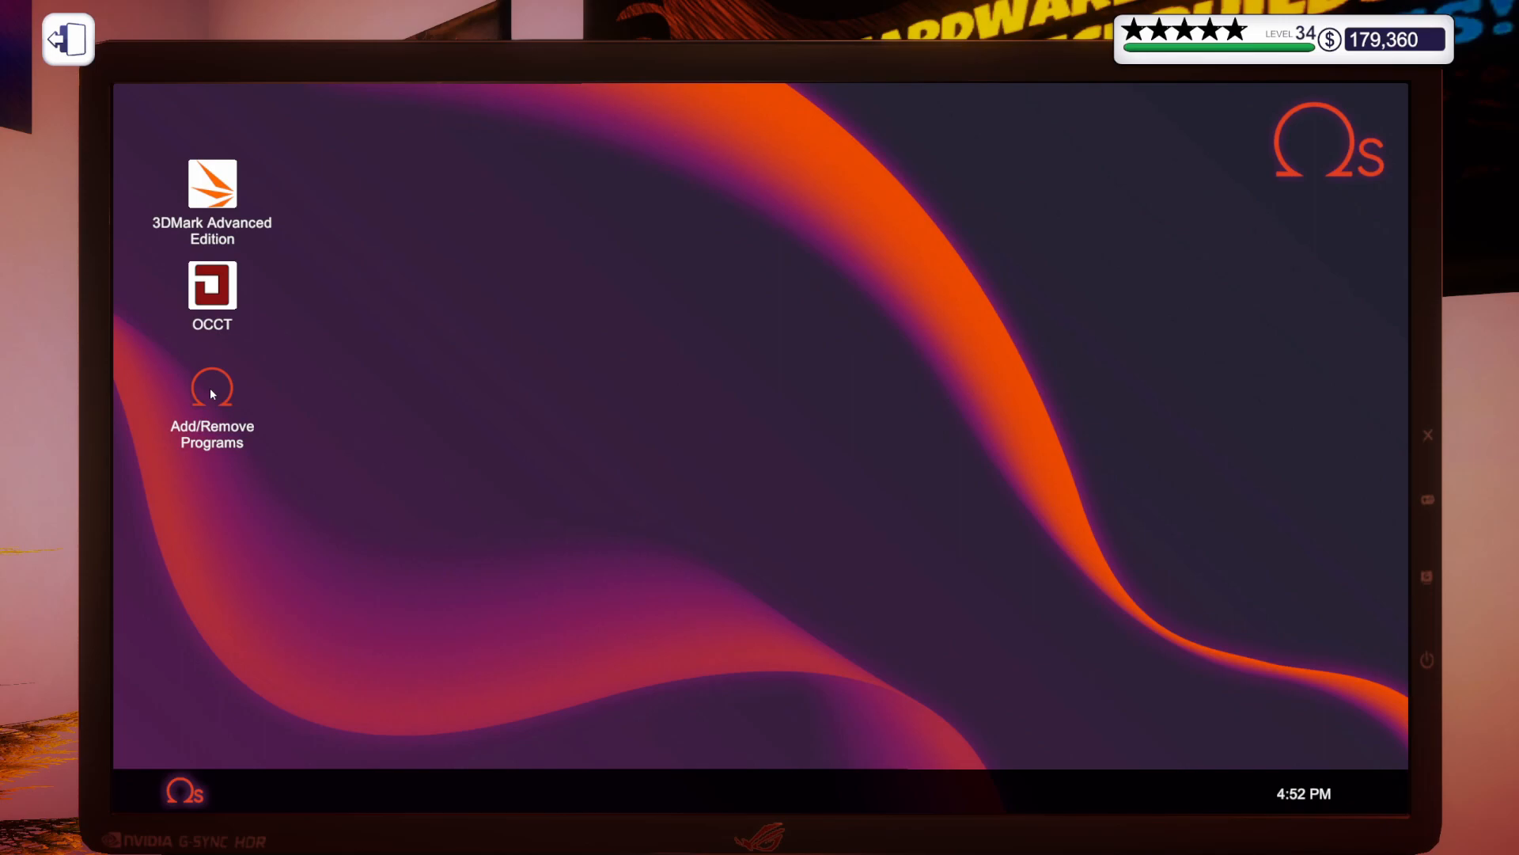
Install the Lighting program from Add/Remove Programs and launch it on MLogue's desktop
{"action": "double_click", "coordinate": [210, 388]}
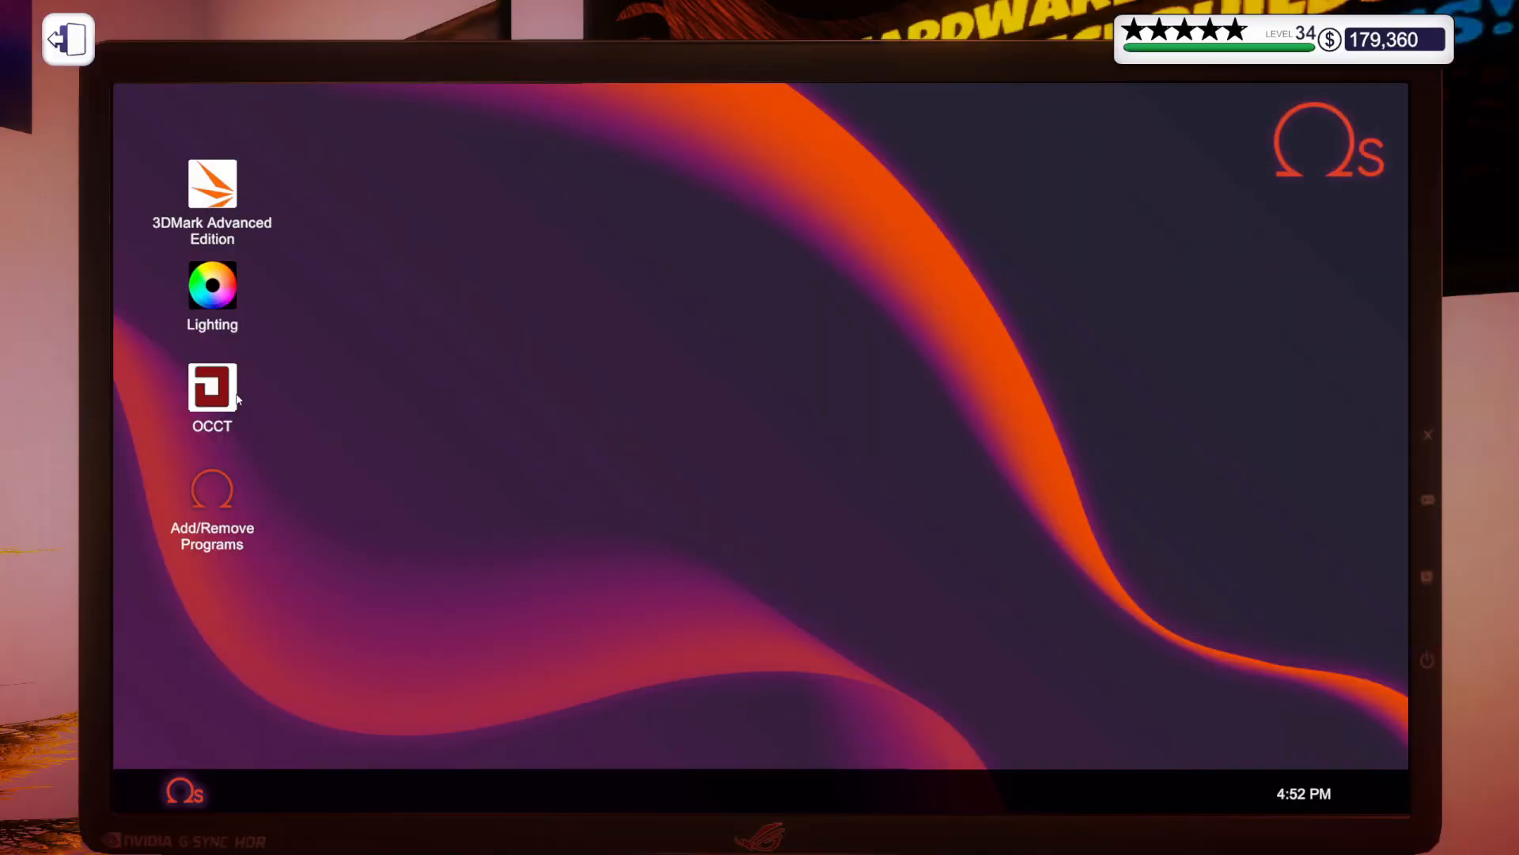
{"action": "double_click", "coordinate": [212, 285]}
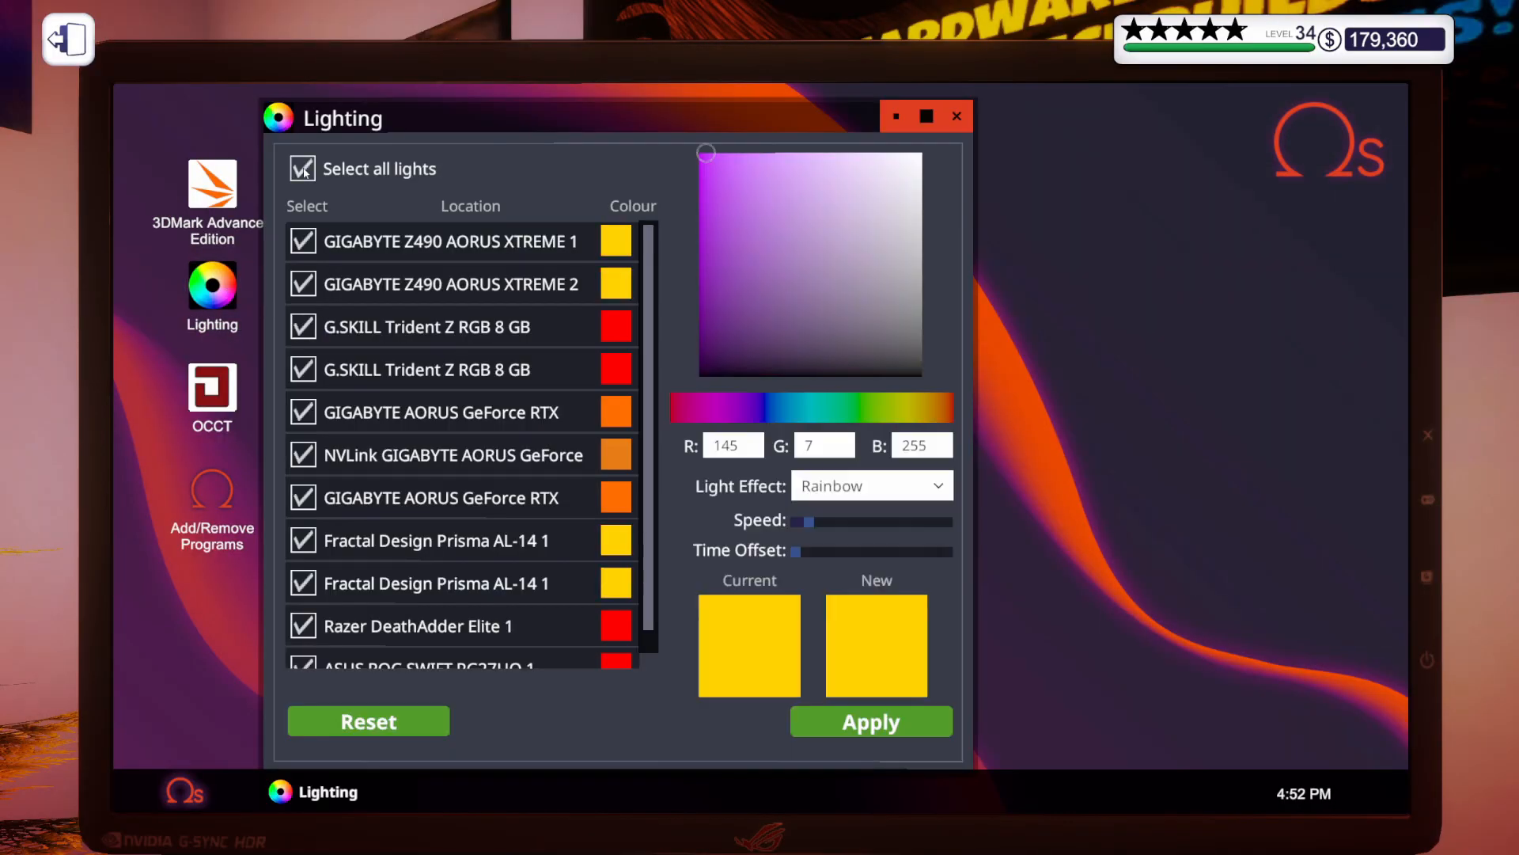
Set the motherboard, RAM, graphics card and fan lights to static orange RGB 255/110/0
{"action": "left_click", "coordinate": [301, 168]}
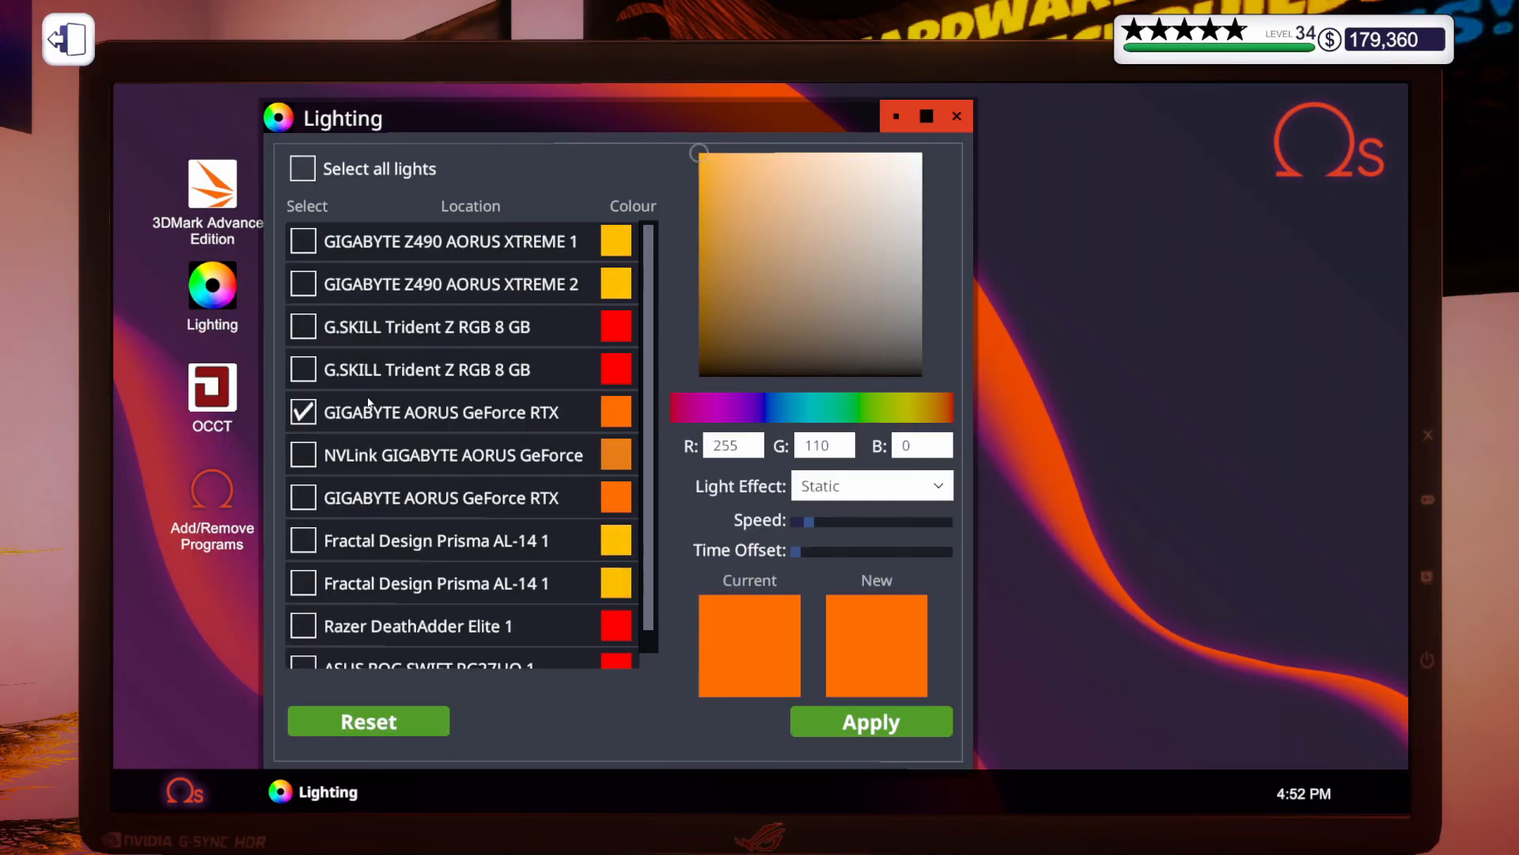
{"action": "left_click", "coordinate": [301, 168]}
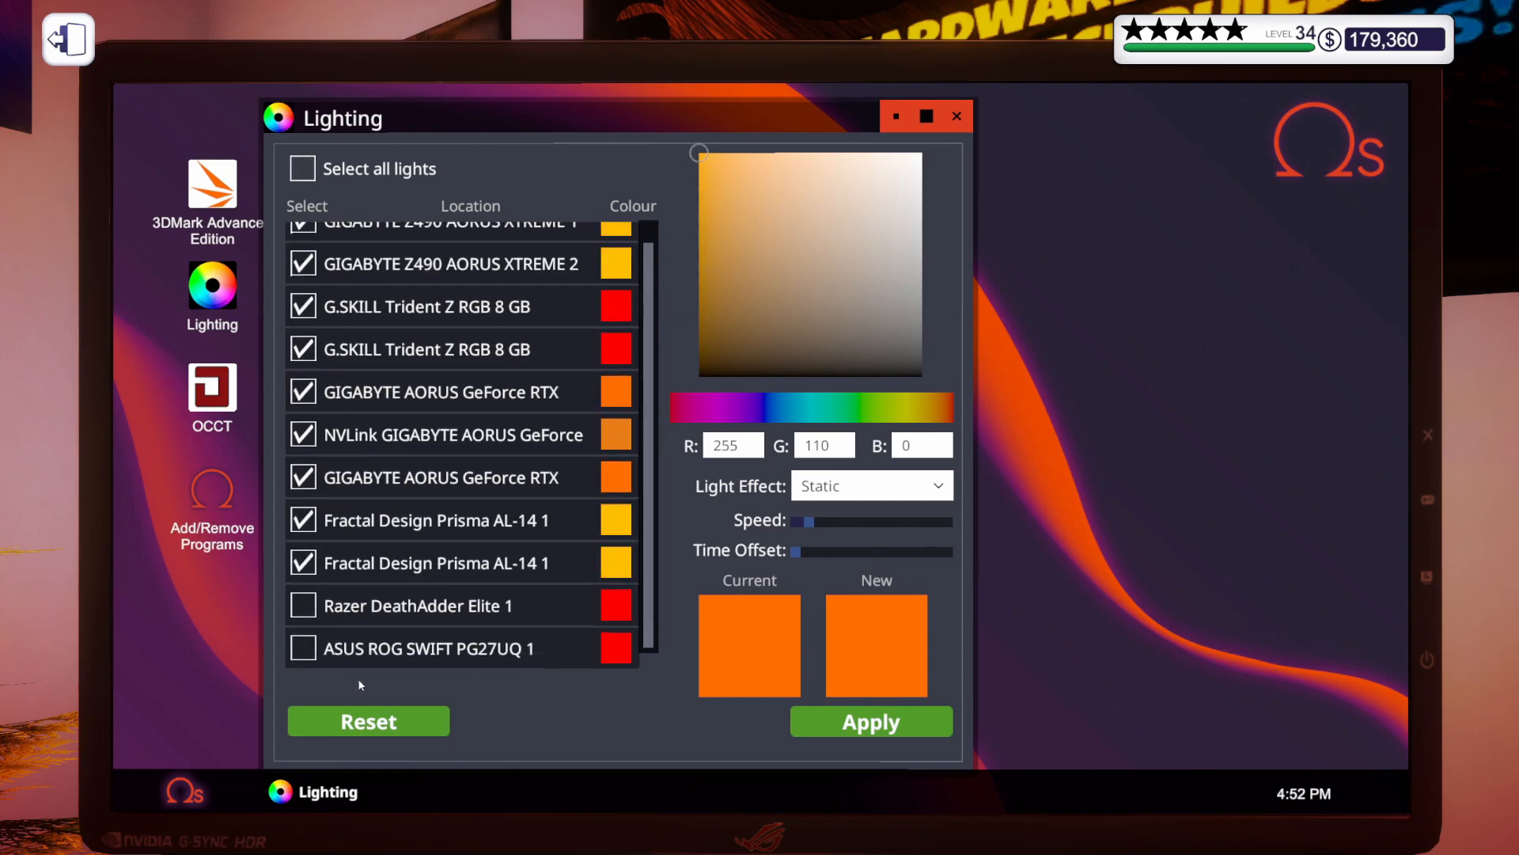
{"action": "left_click", "coordinate": [869, 721]}
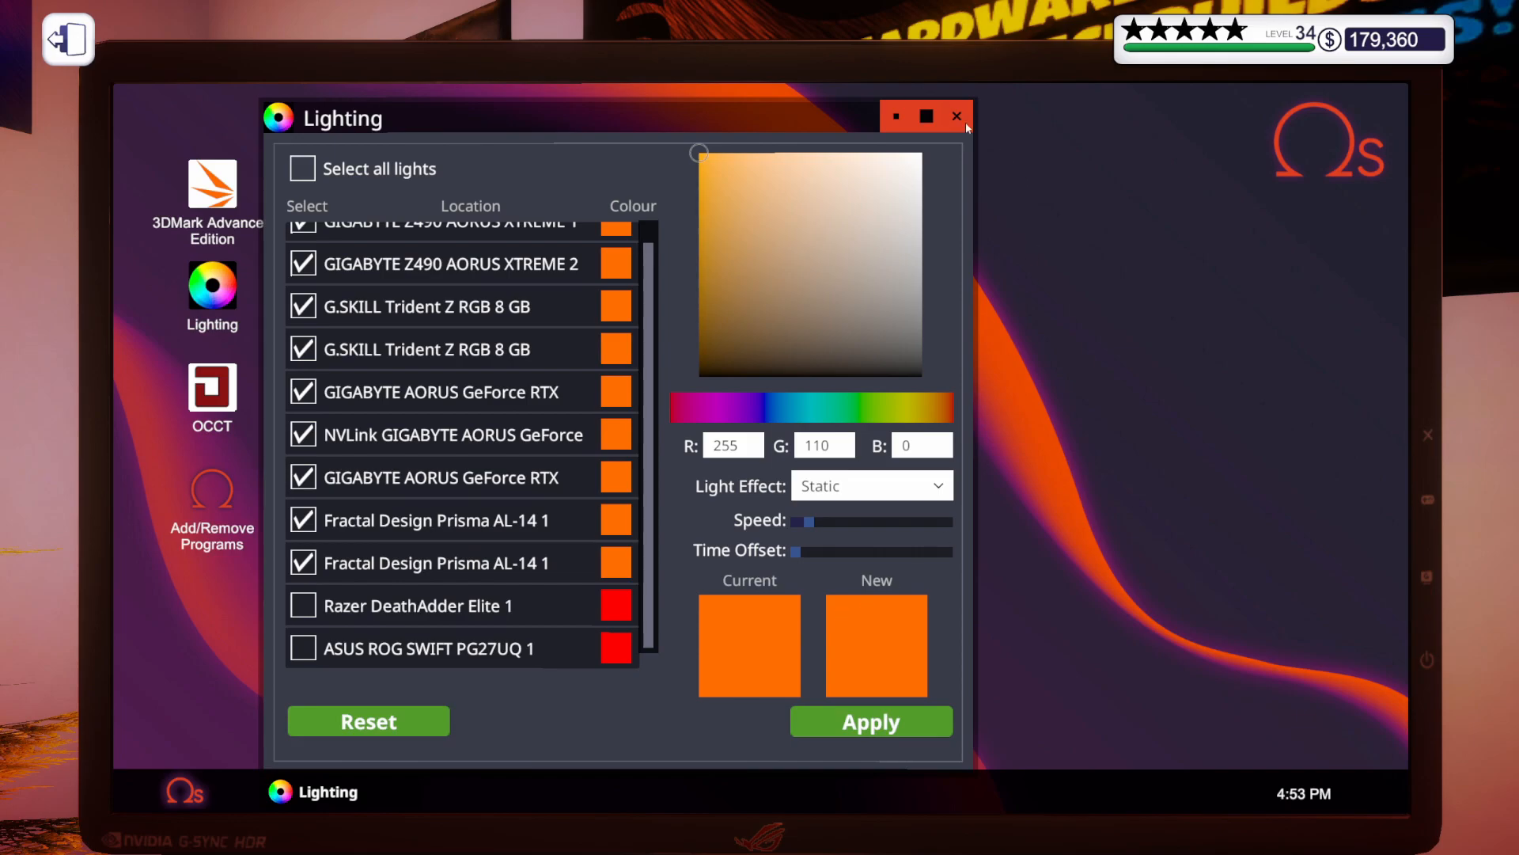
{"action": "left_click", "coordinate": [956, 116]}
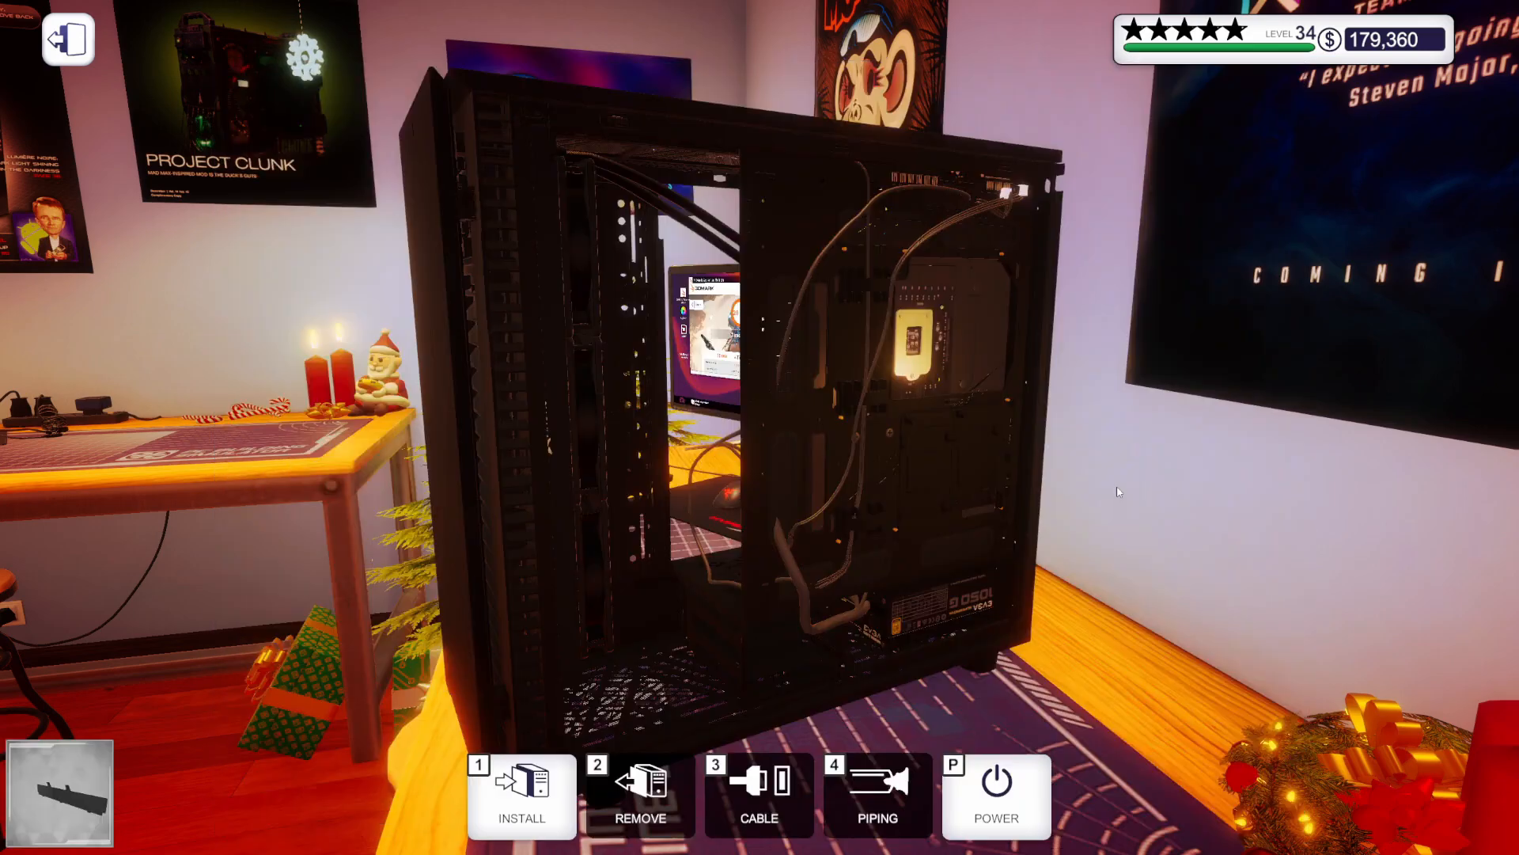
Run the 3DMark Time Spy benchmark on the build, scoring 20,060
{"action": "left_click", "coordinate": [521, 794]}
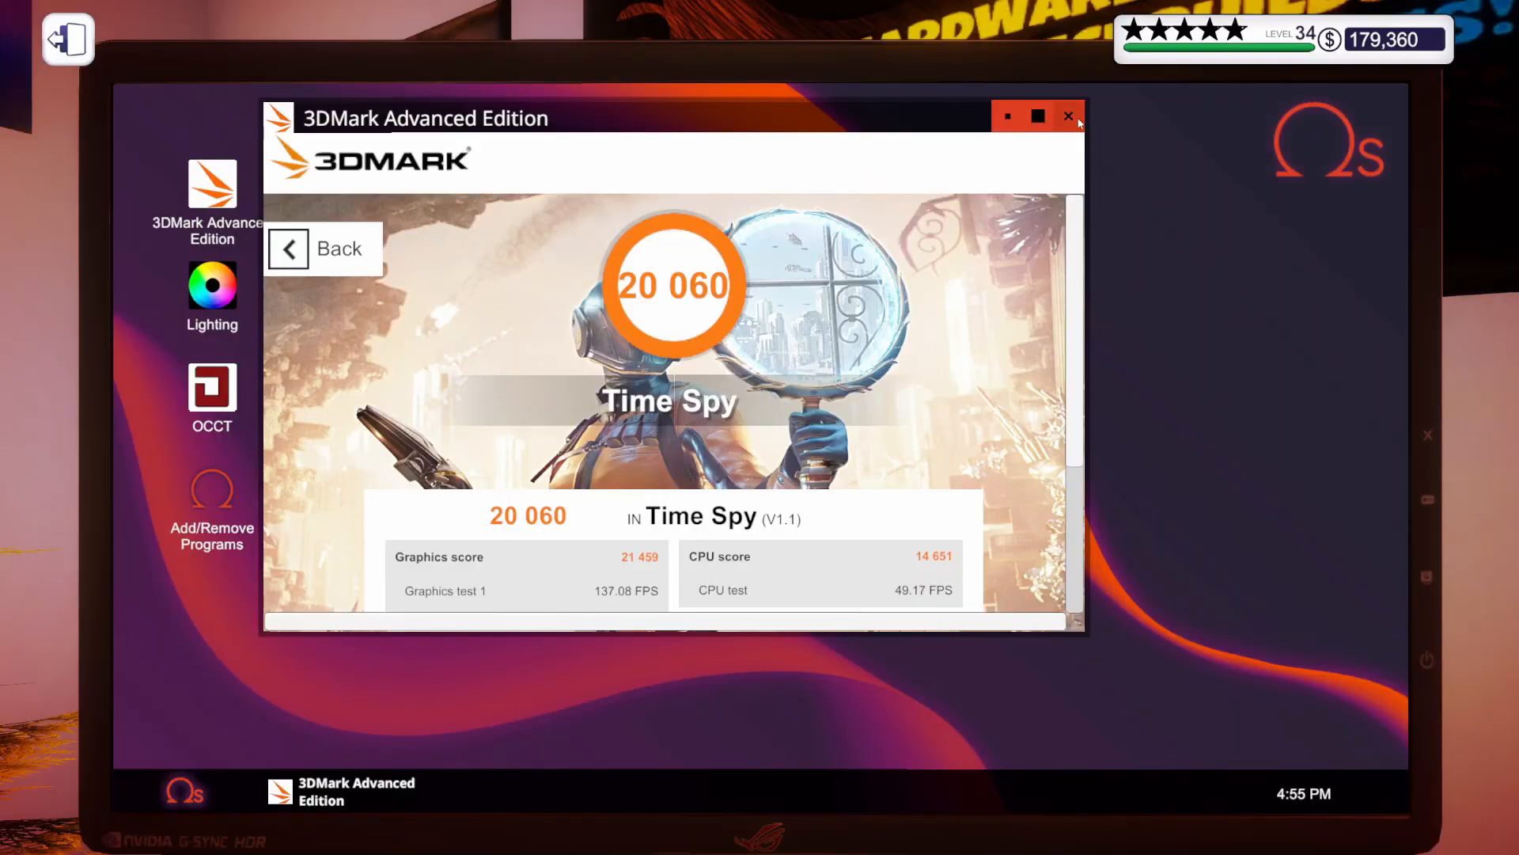
{"action": "left_click", "coordinate": [1068, 115]}
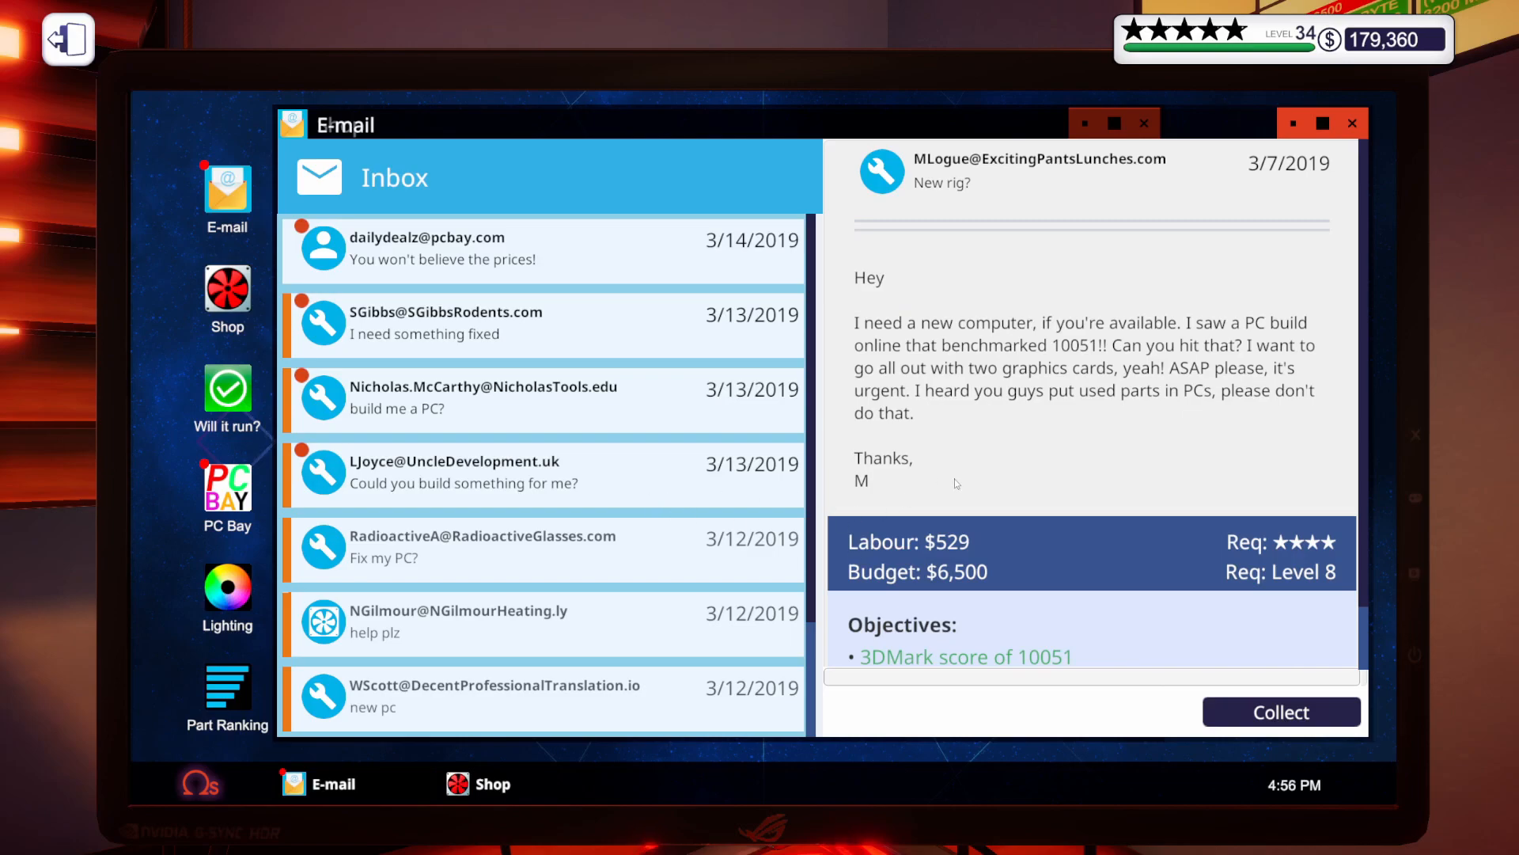
{"action": "mouse_move", "coordinate": [1126, 511]}
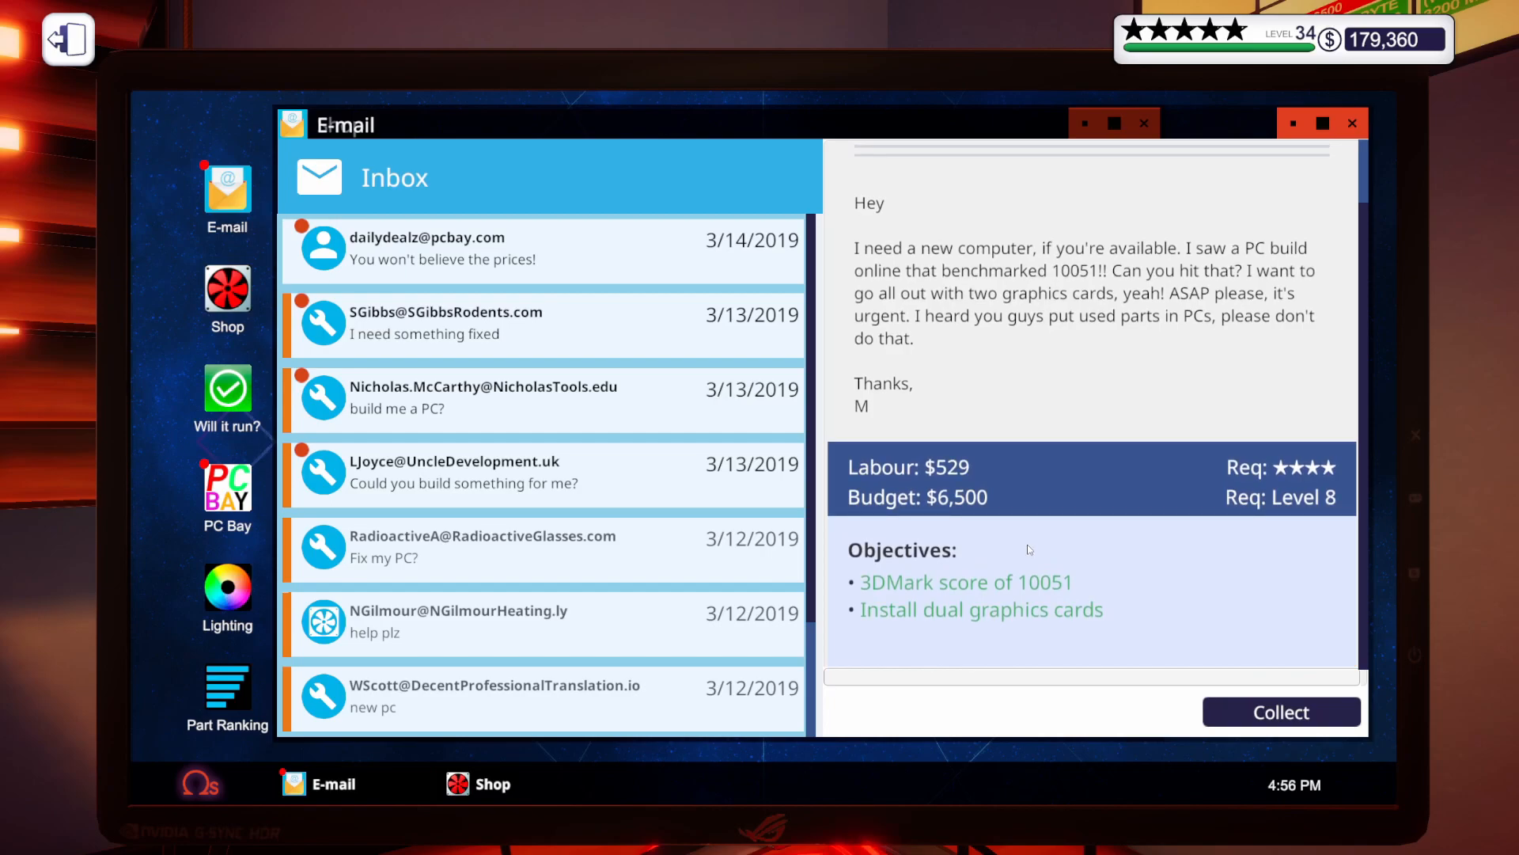
Collect payment for MLogue's New rig? dual-GPU job
{"action": "left_click", "coordinate": [1280, 711]}
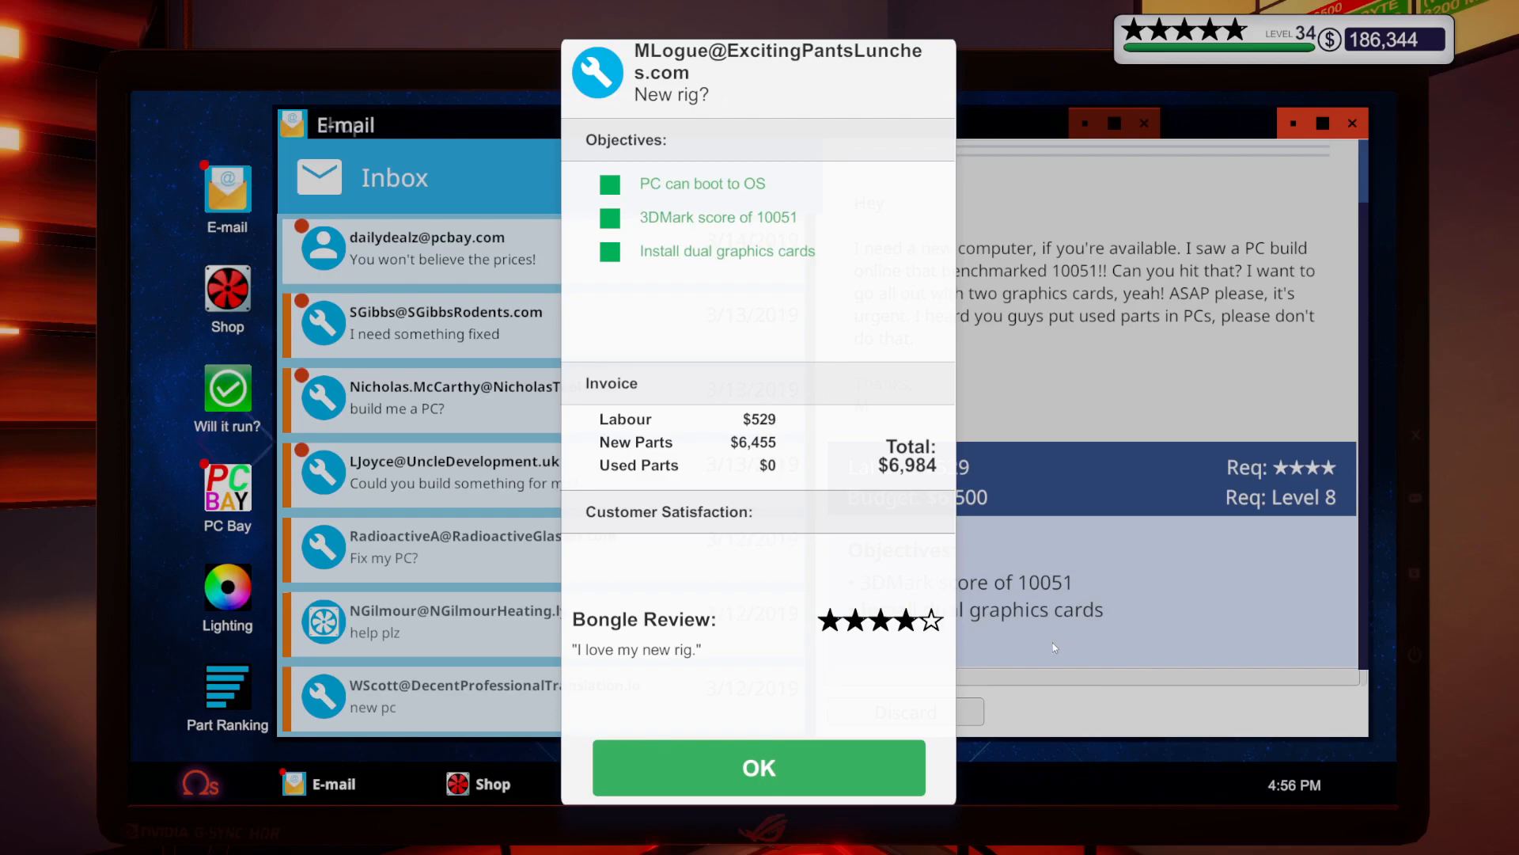
{"action": "mouse_move", "coordinate": [1005, 631]}
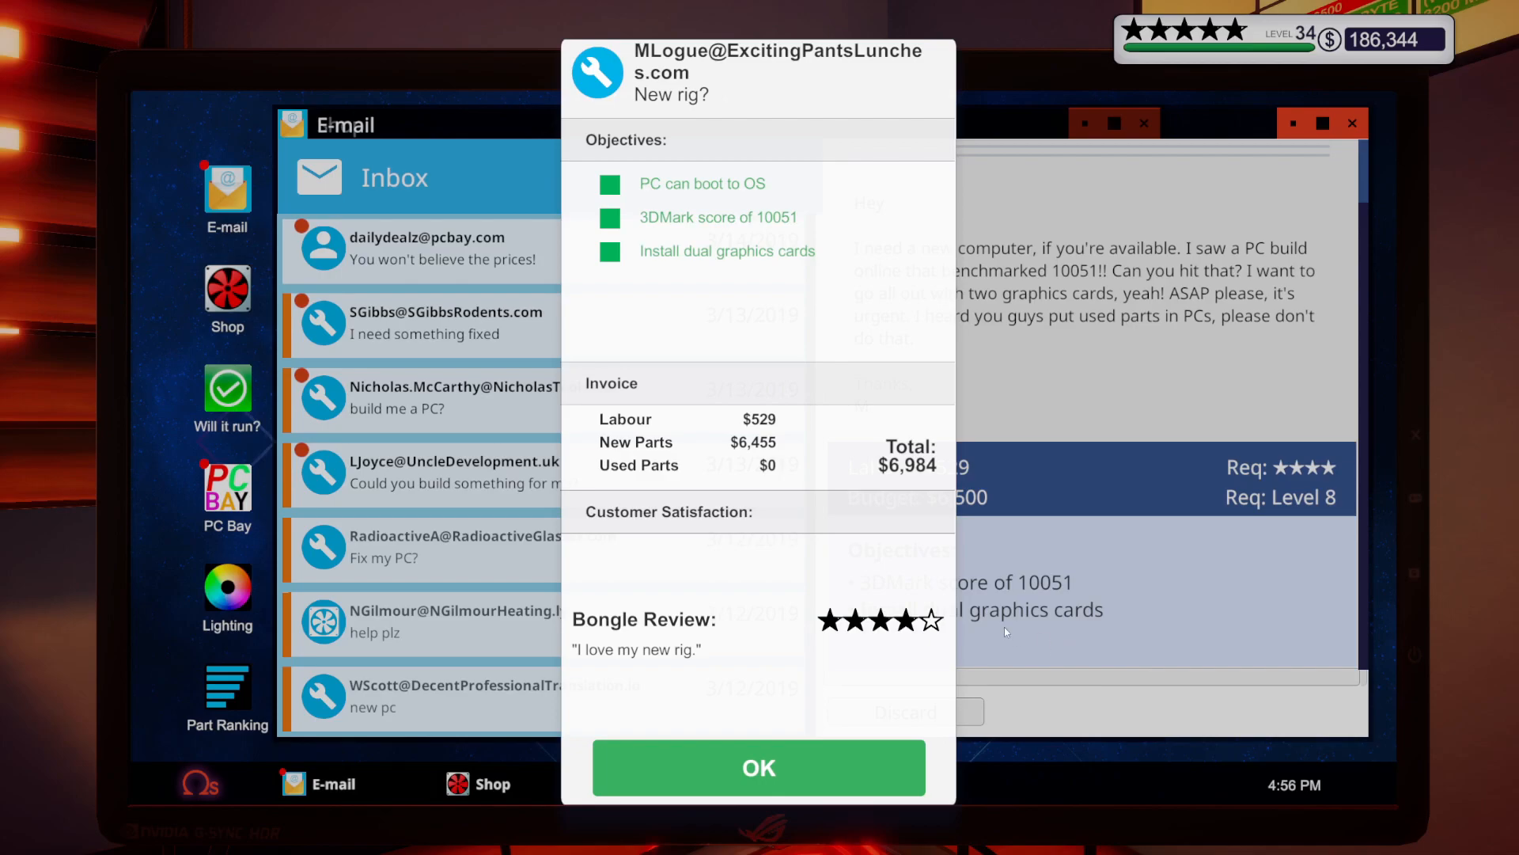
{"action": "left_click", "coordinate": [758, 768]}
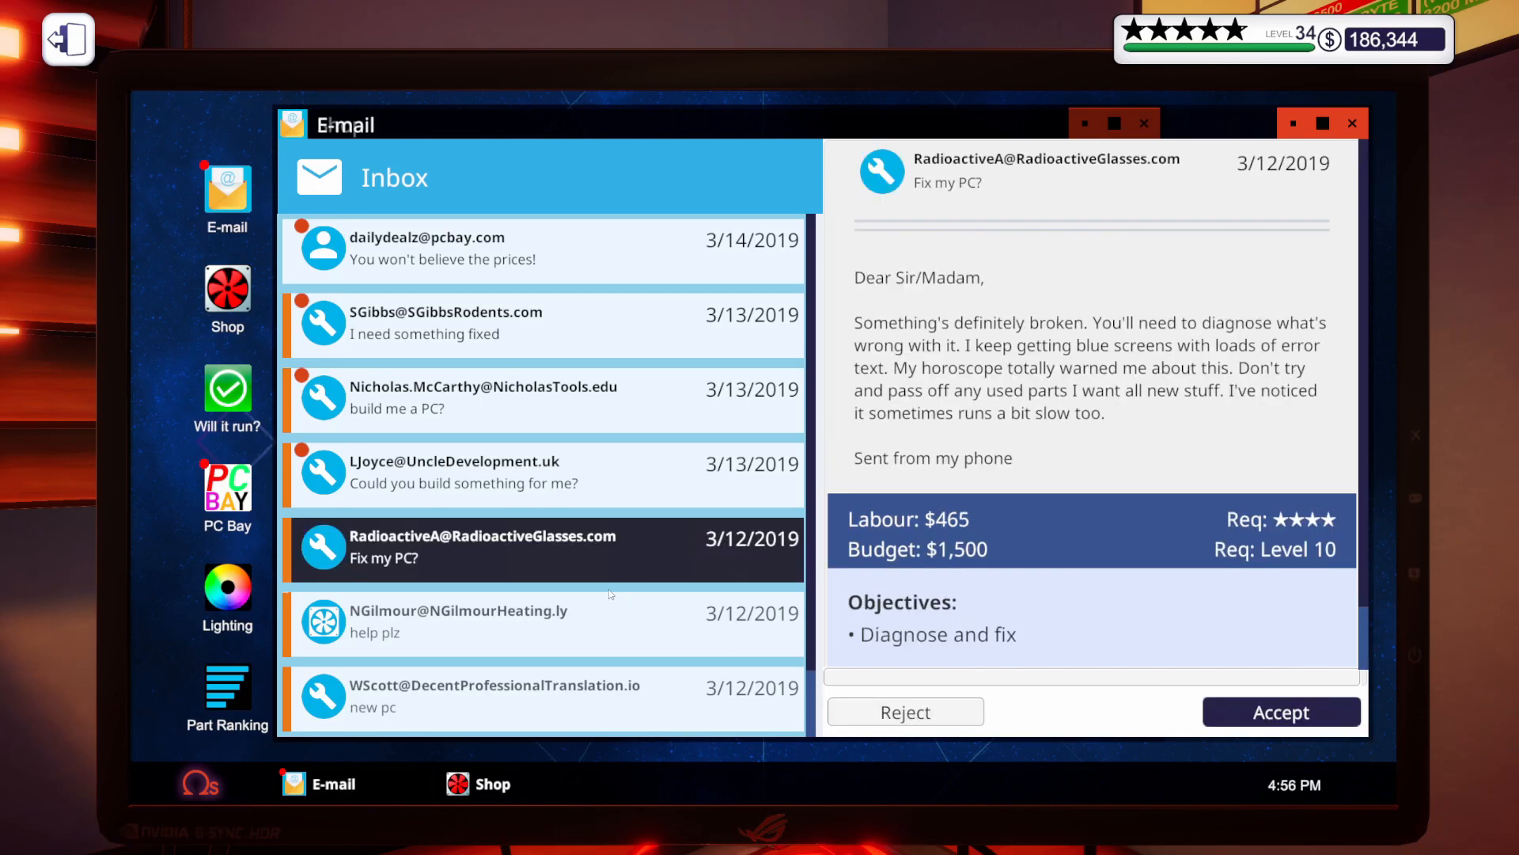
Collect payment for NGilmour's help plz motherboard repair job, reaching $187,188
{"action": "left_click", "coordinate": [459, 620]}
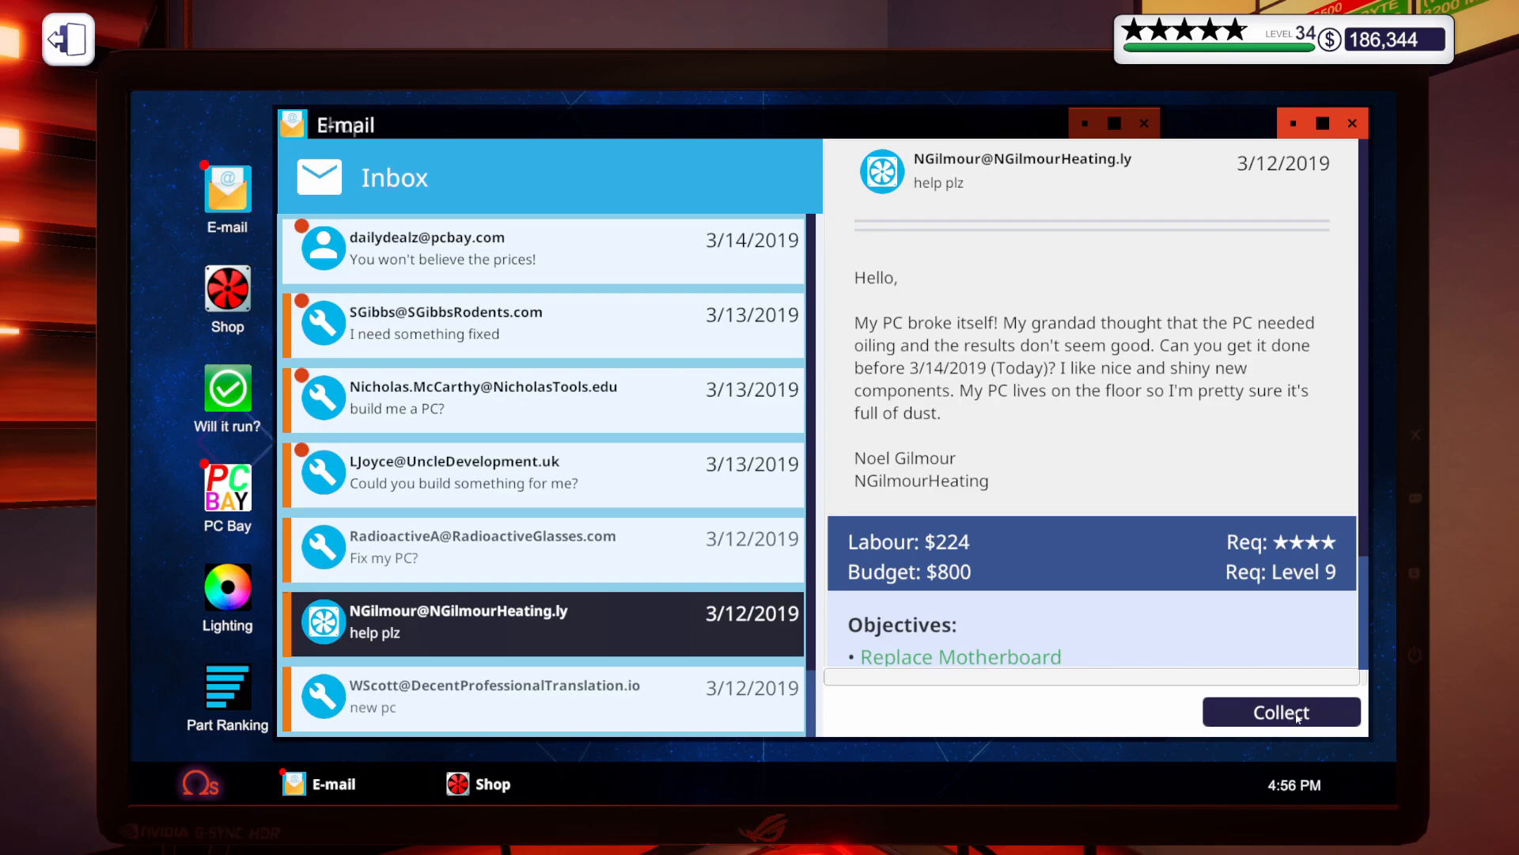
{"action": "left_click", "coordinate": [1280, 710]}
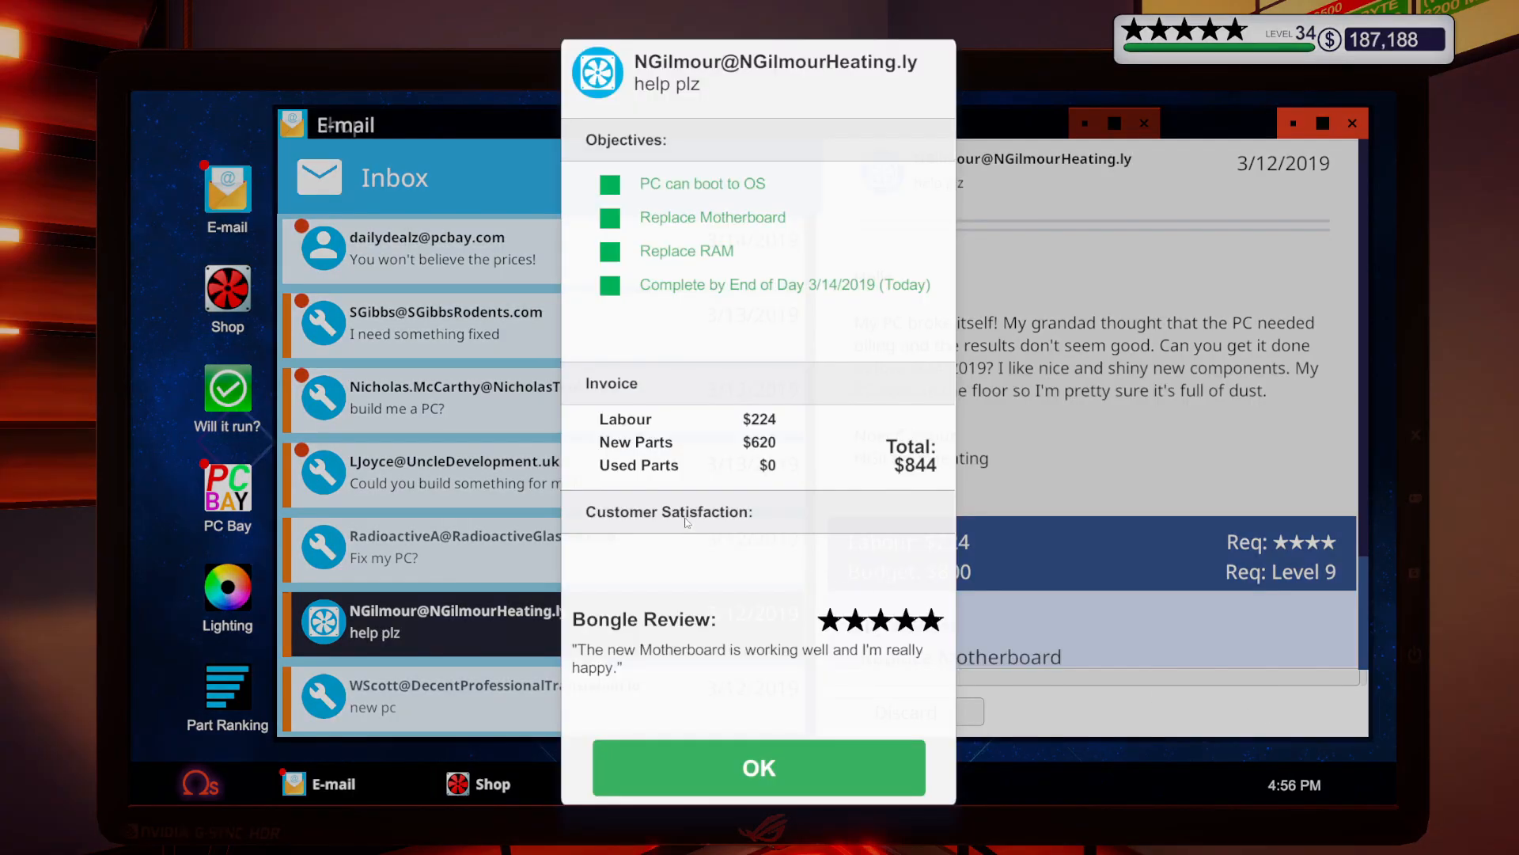
{"action": "left_click", "coordinate": [758, 766]}
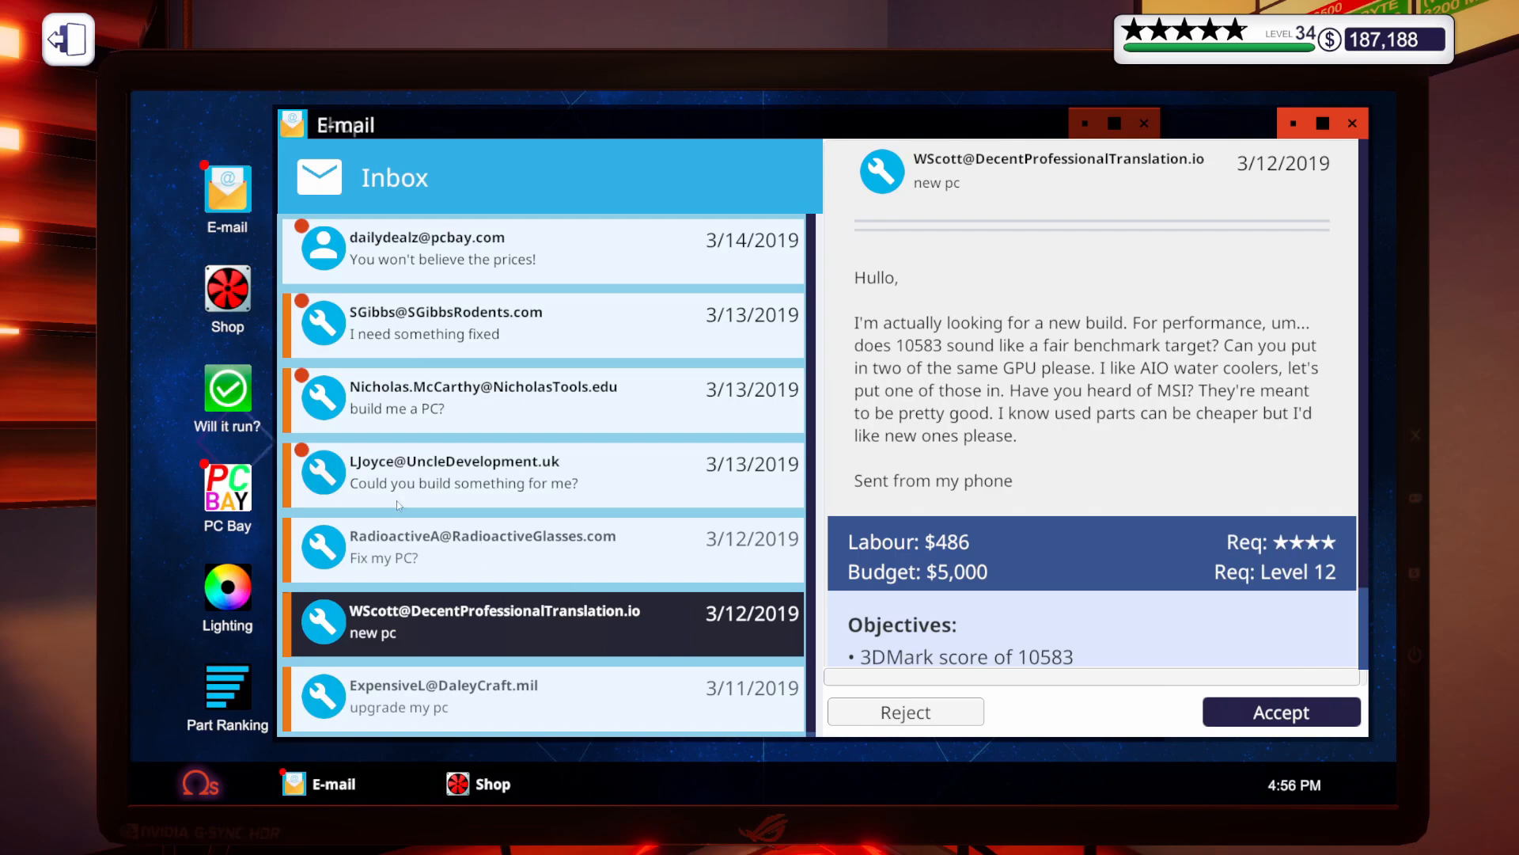
{"action": "left_click", "coordinate": [447, 323]}
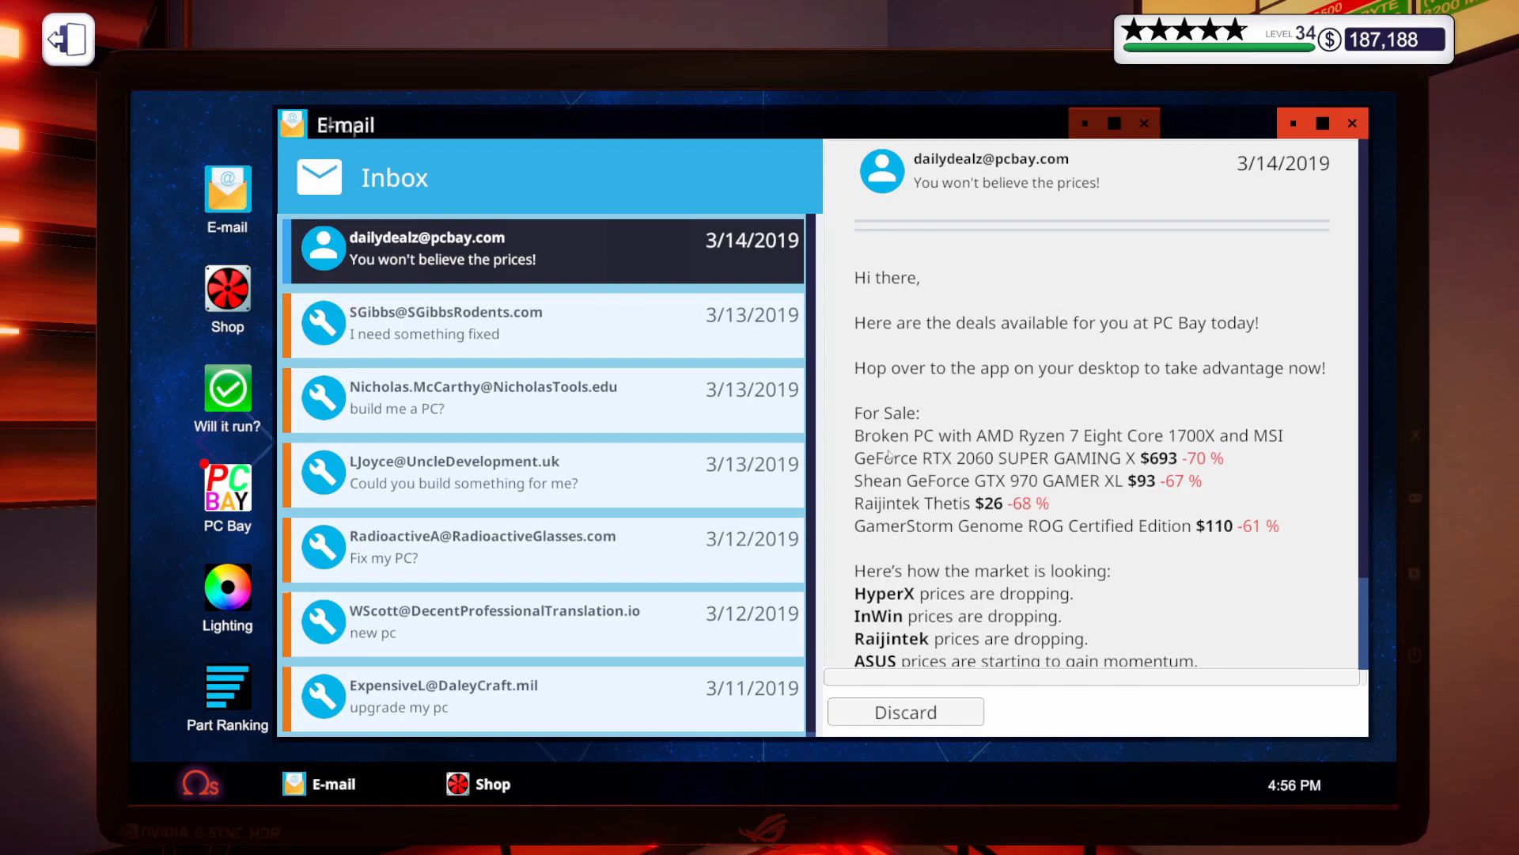
{"action": "mouse_move", "coordinate": [1241, 472]}
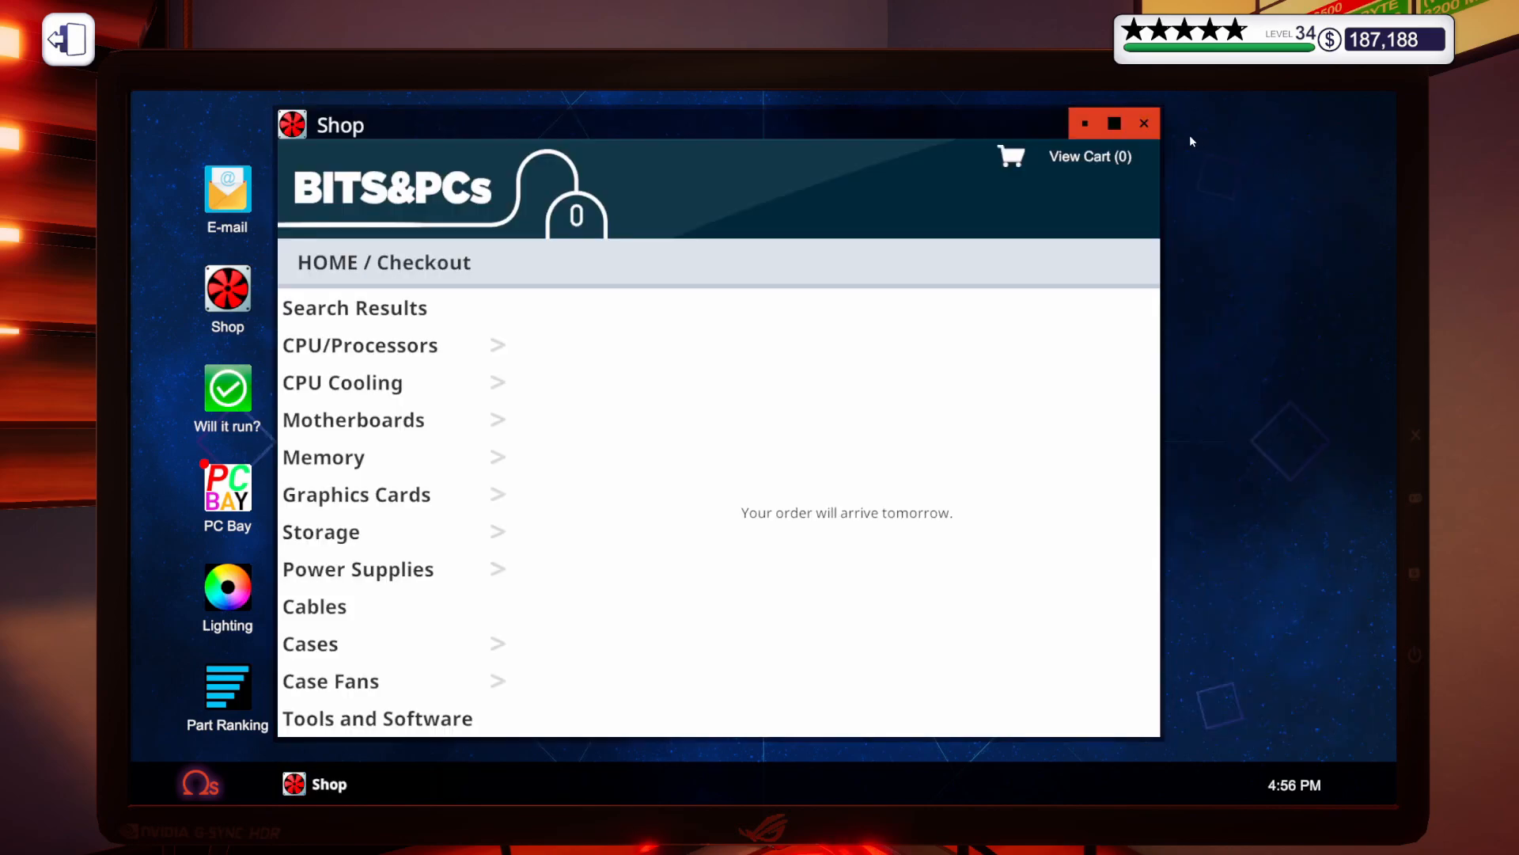
Buy the discounted broken Ryzen PC from PC Bay's daily deals
{"action": "left_click", "coordinate": [1143, 124]}
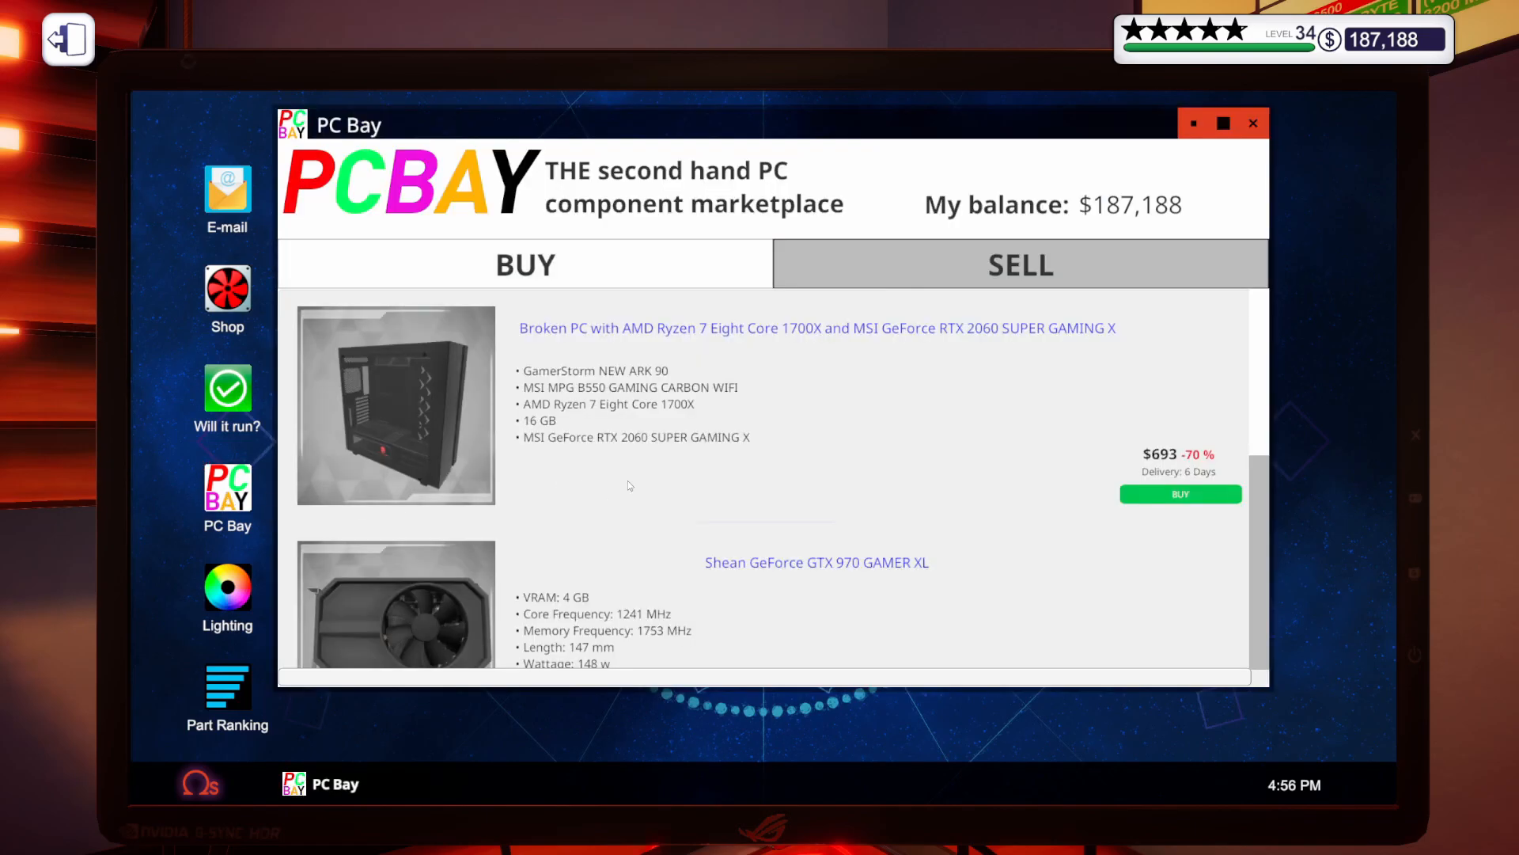
{"action": "mouse_move", "coordinate": [693, 490]}
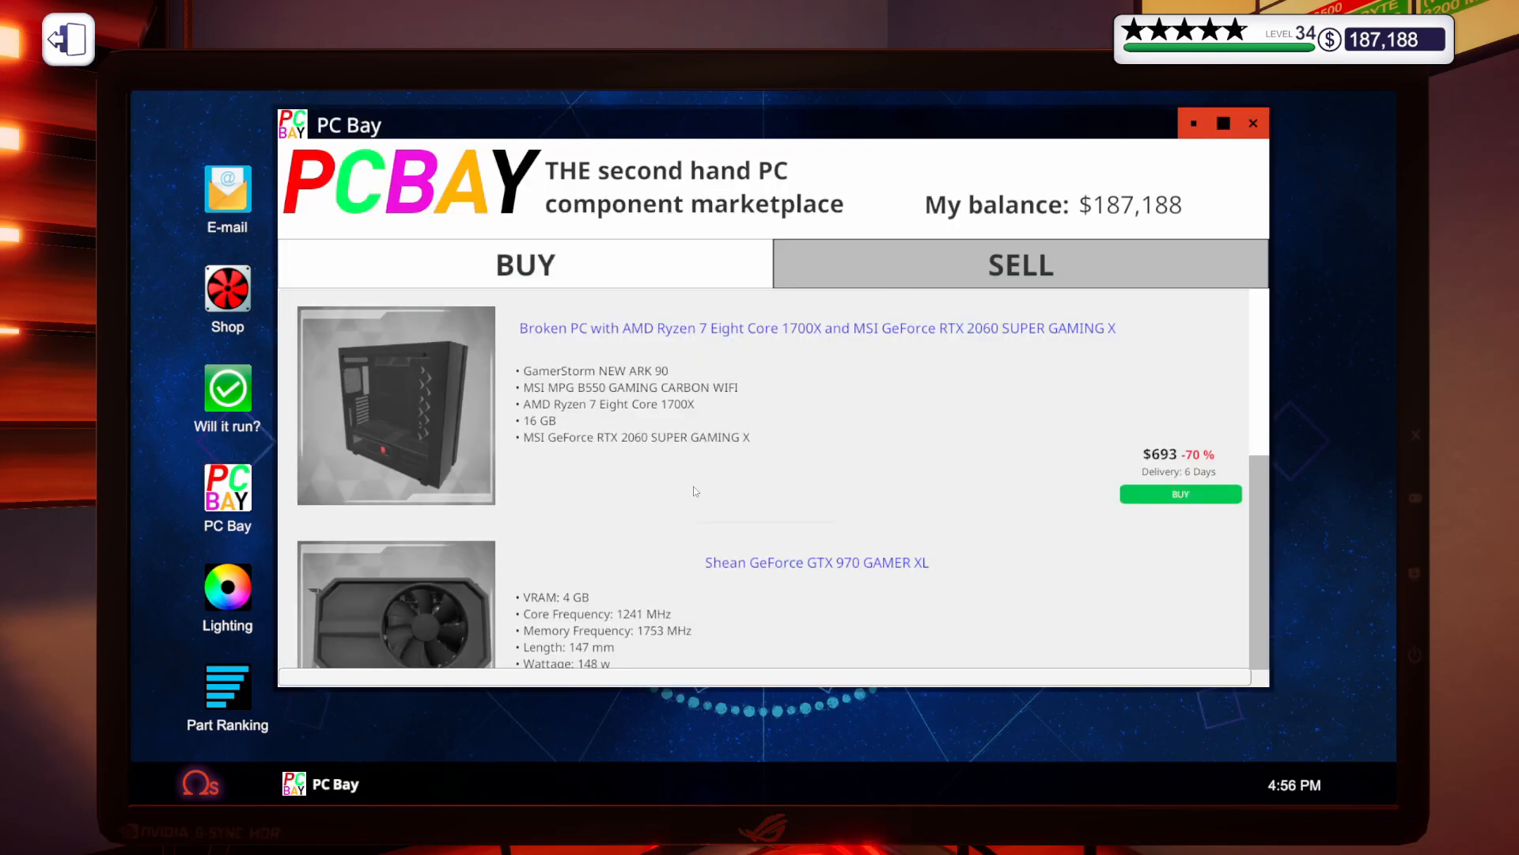
{"action": "left_click", "coordinate": [1179, 494]}
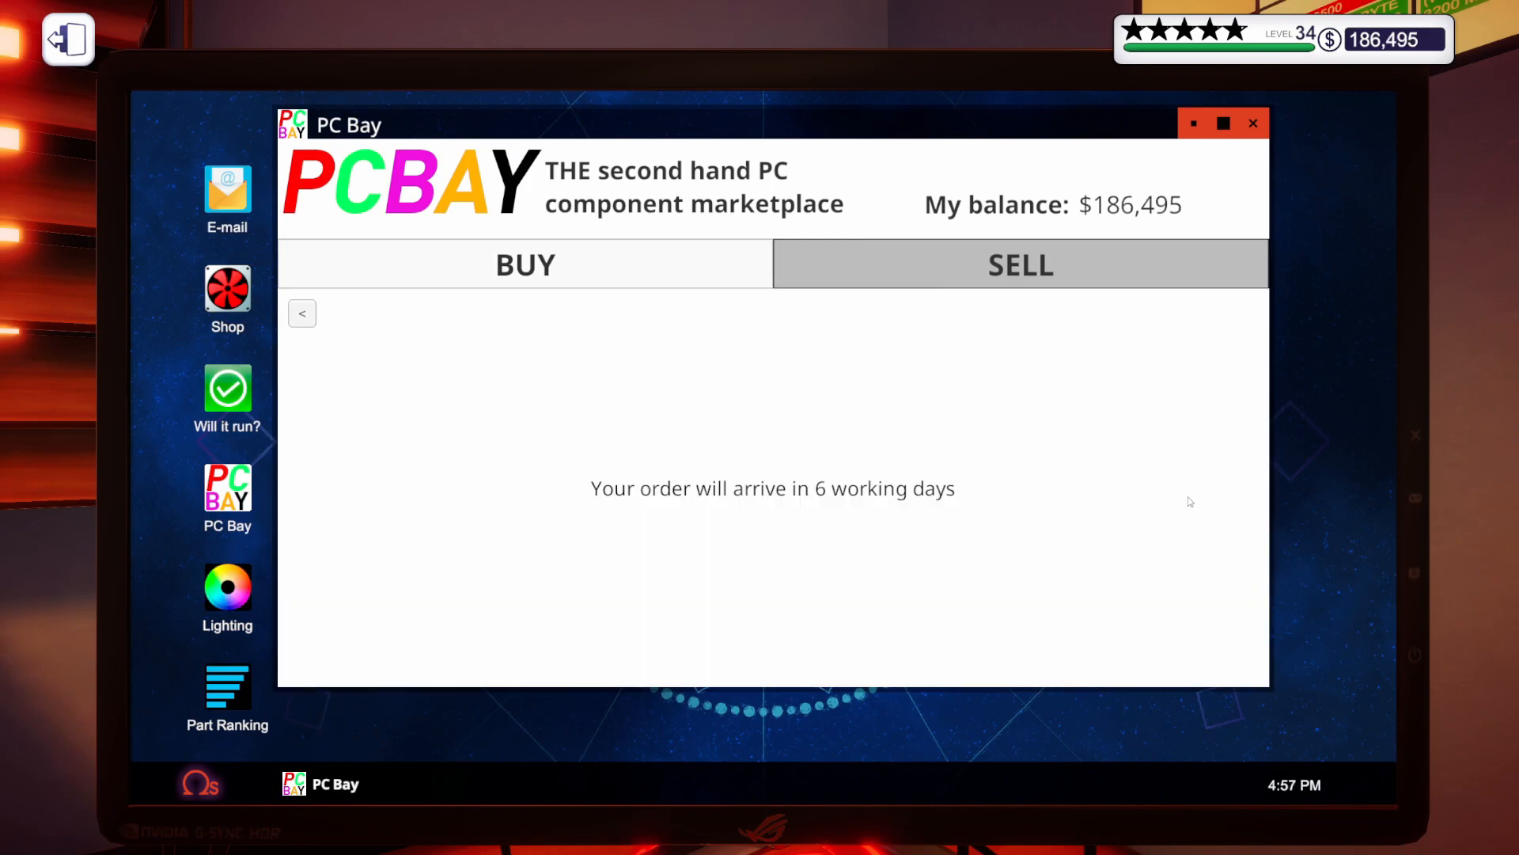
{"action": "left_click", "coordinate": [525, 264]}
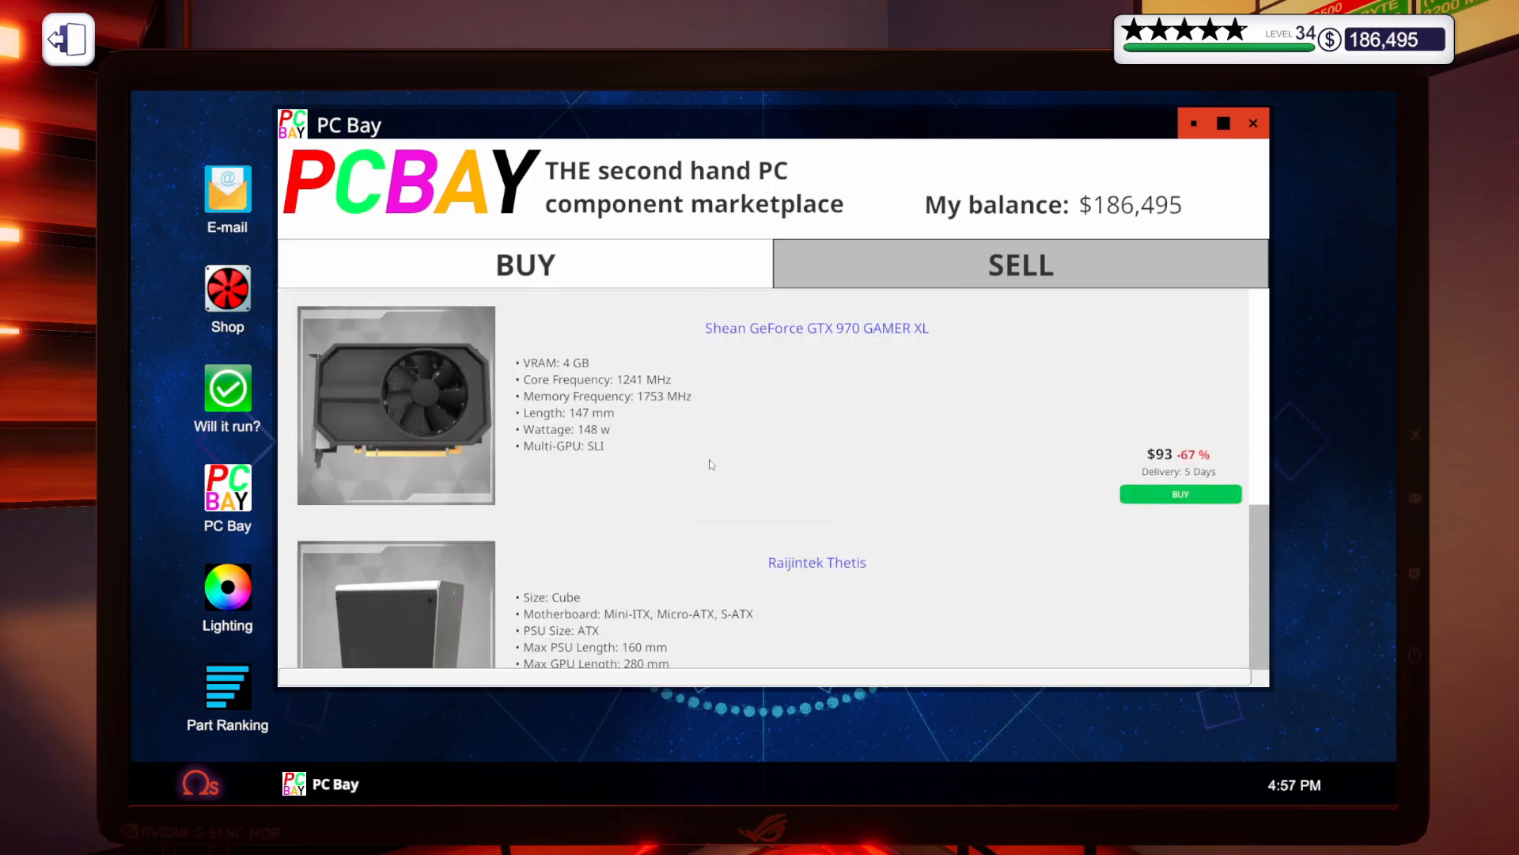
Buy the GamerStorm Genome ROG Certified Edition case deal, leaving funds at $186,359
{"action": "scroll", "scroll_direction": "down", "scroll_amount": 3}
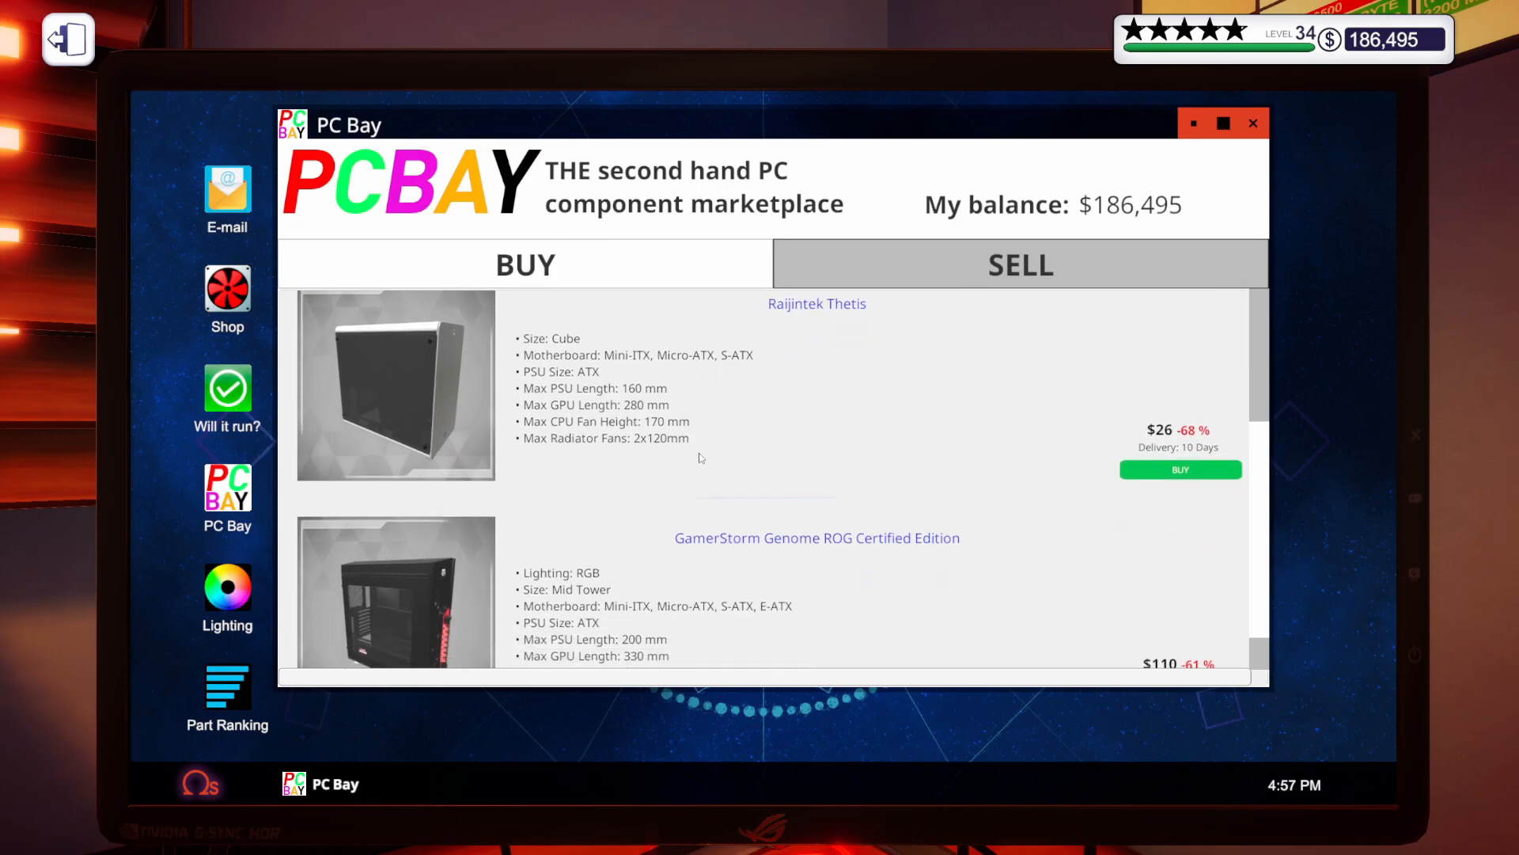
{"action": "scroll", "scroll_direction": "down", "scroll_amount": 3}
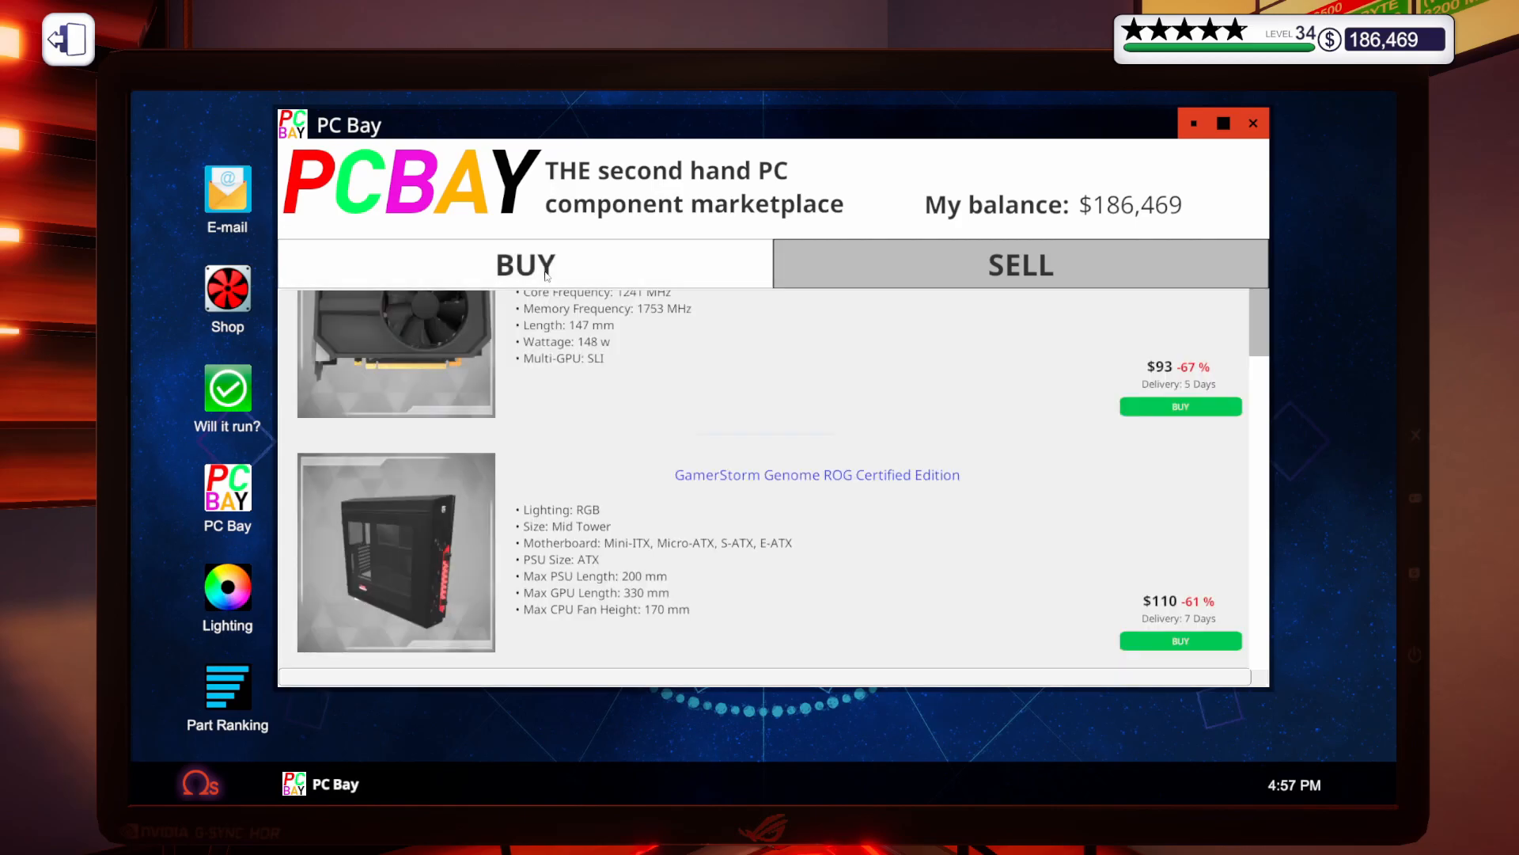
{"action": "mouse_move", "coordinate": [856, 655]}
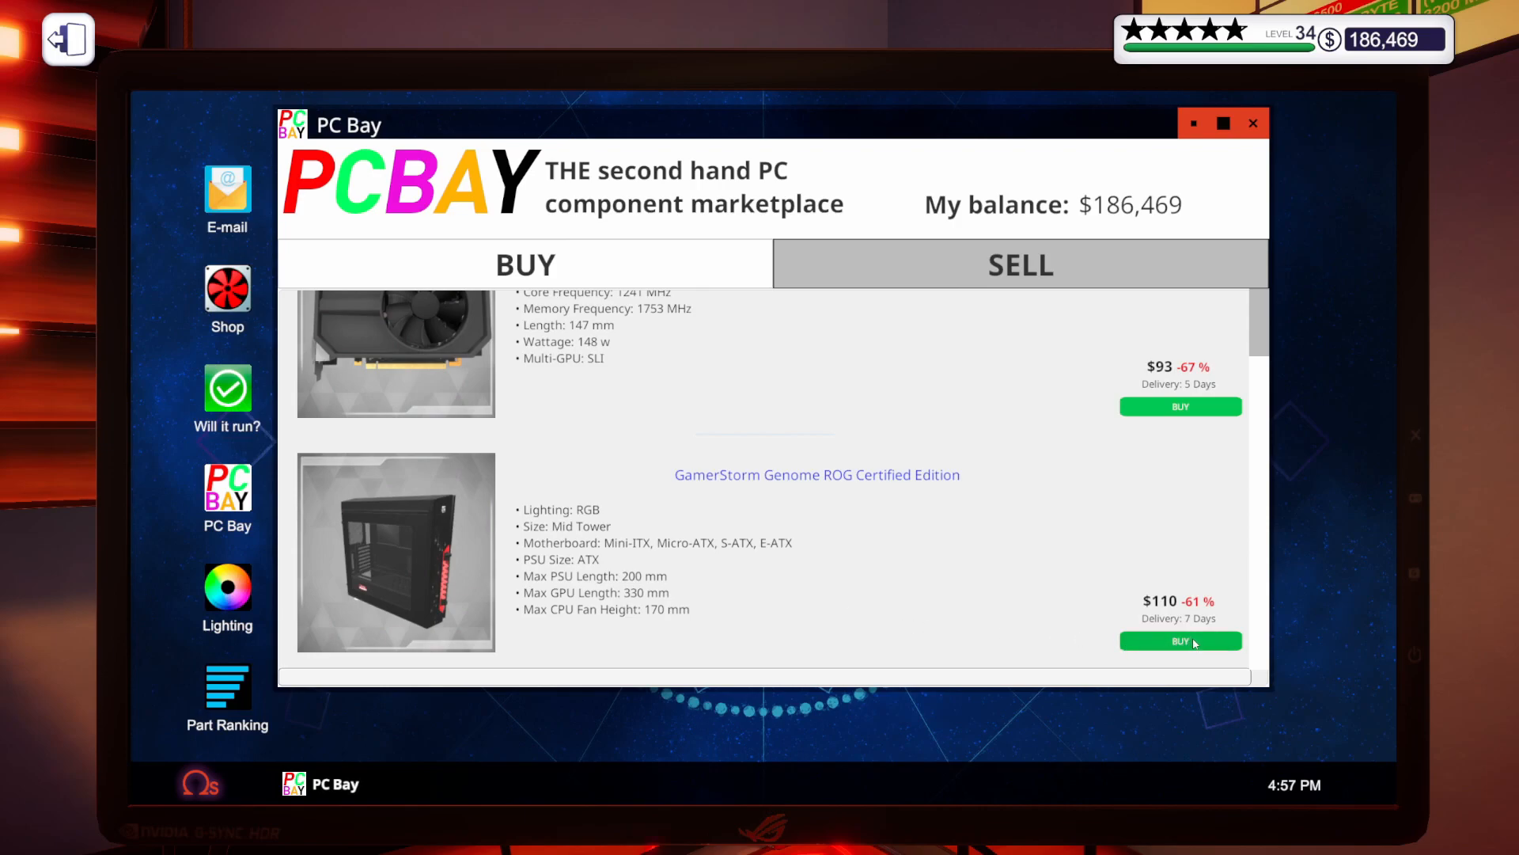
{"action": "left_click", "coordinate": [1181, 641]}
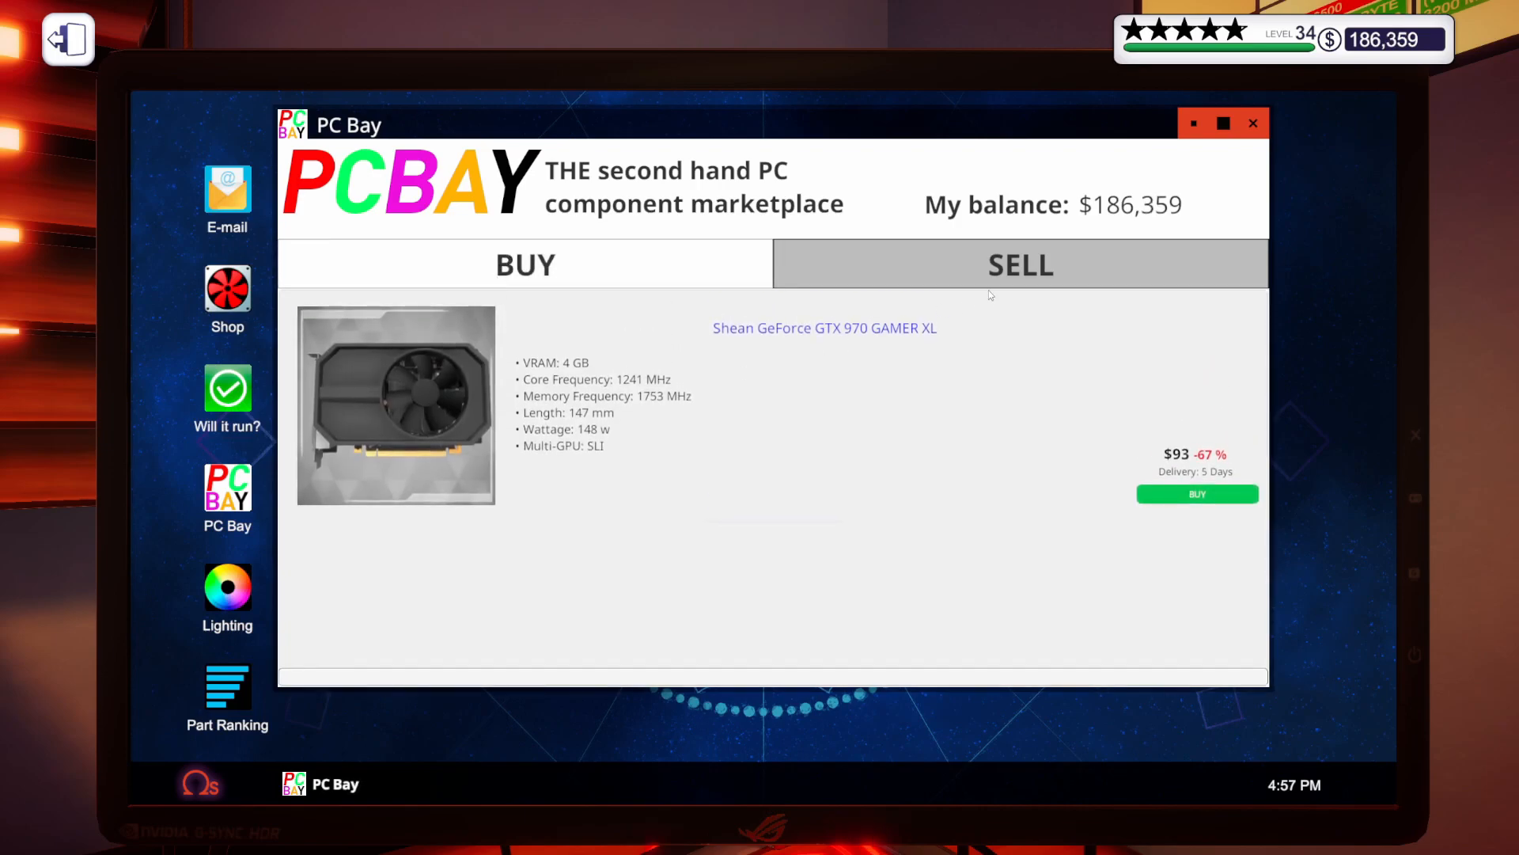
{"action": "left_click", "coordinate": [525, 265]}
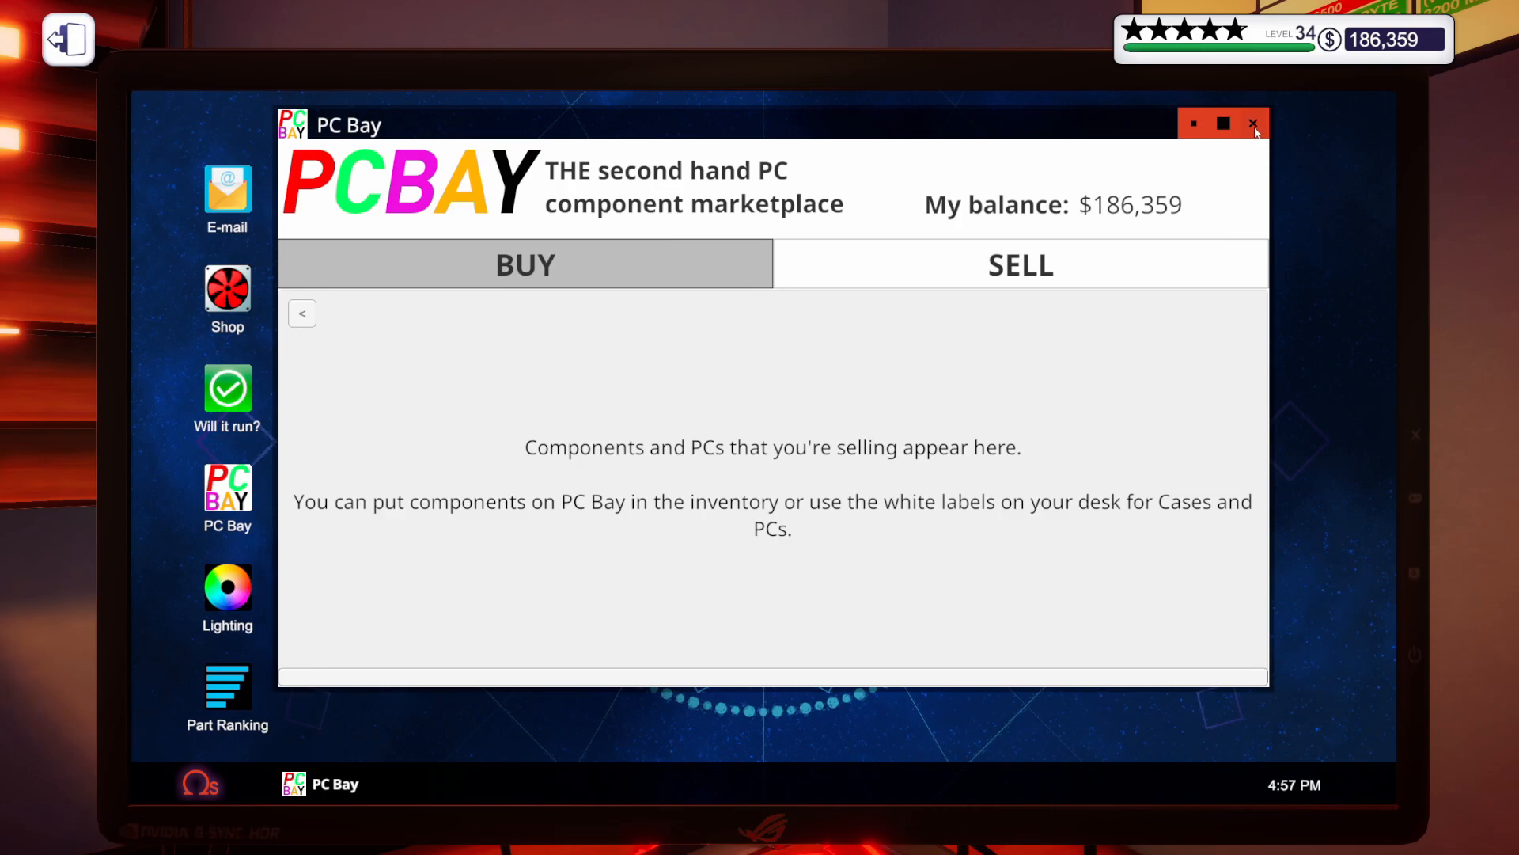
{"action": "left_click", "coordinate": [1253, 123]}
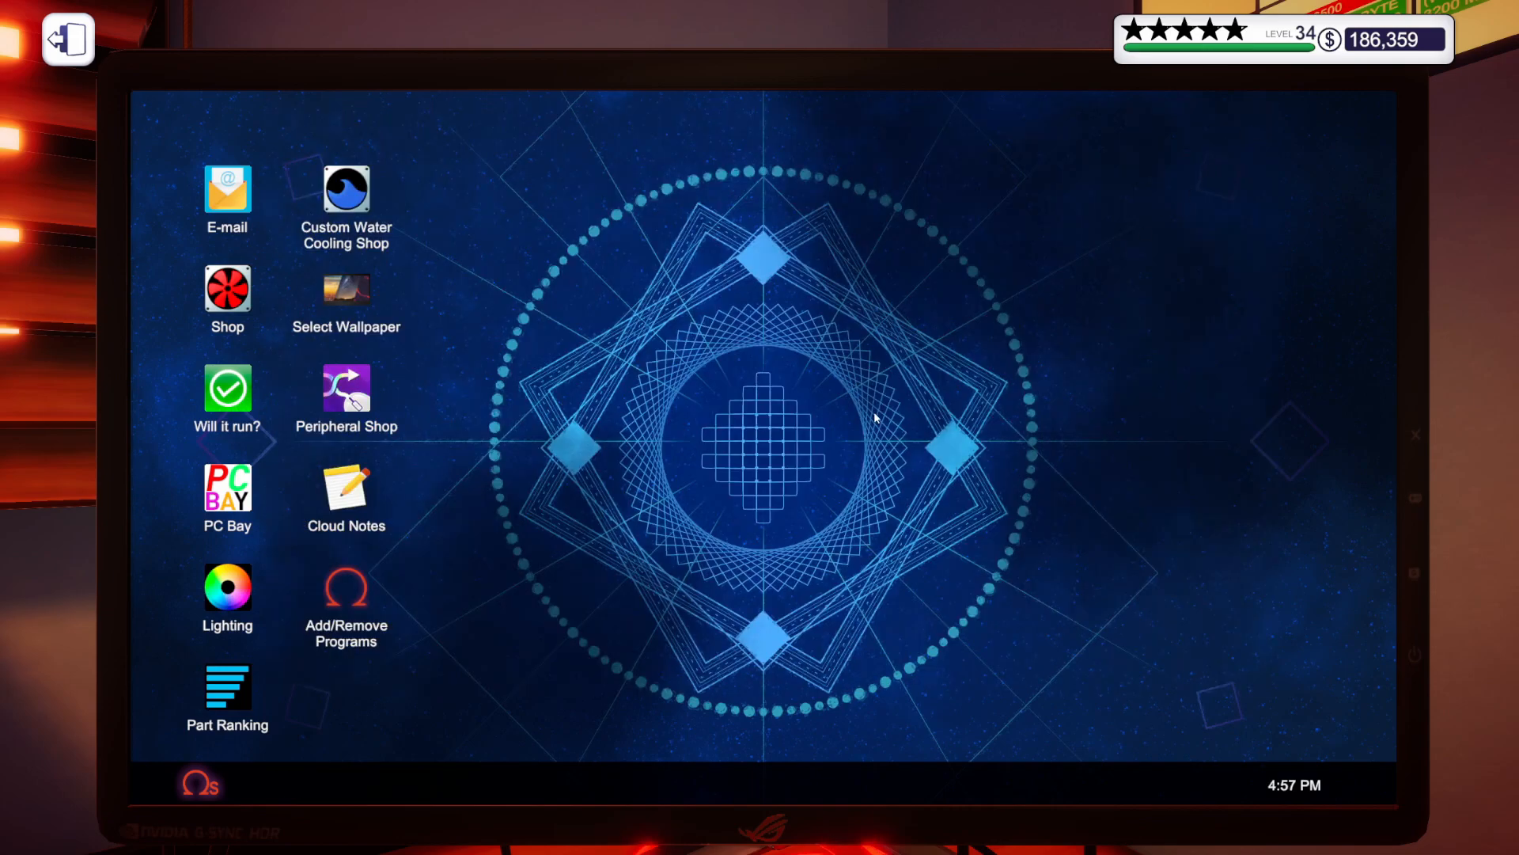